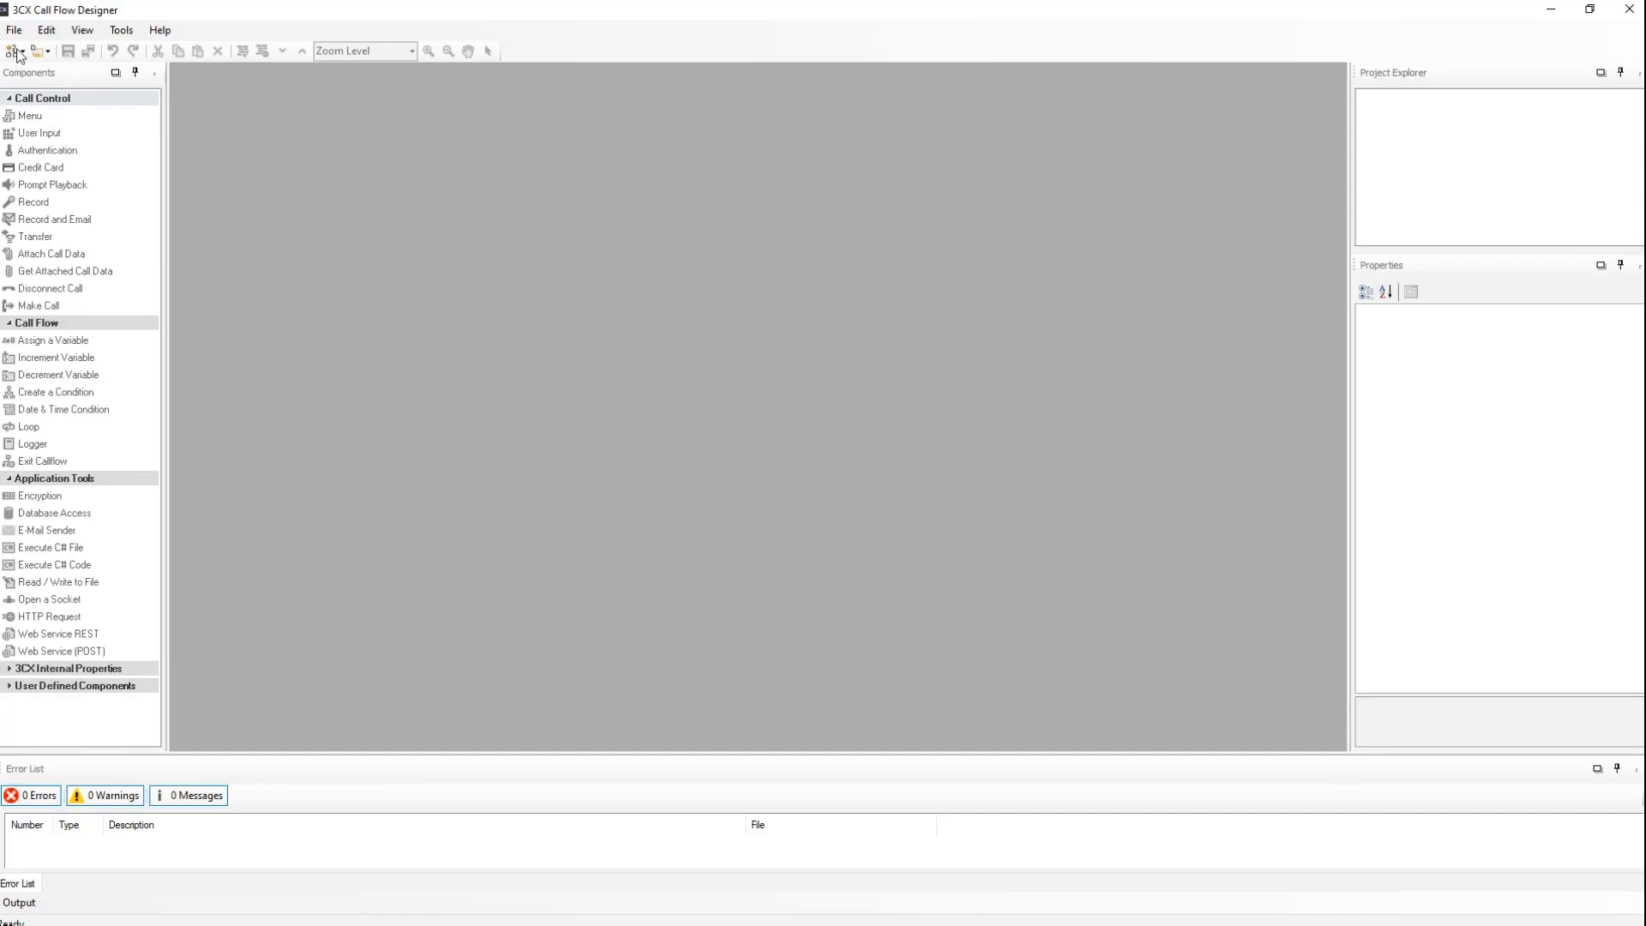
{"action": "mouse_move", "coordinate": [15, 51]}
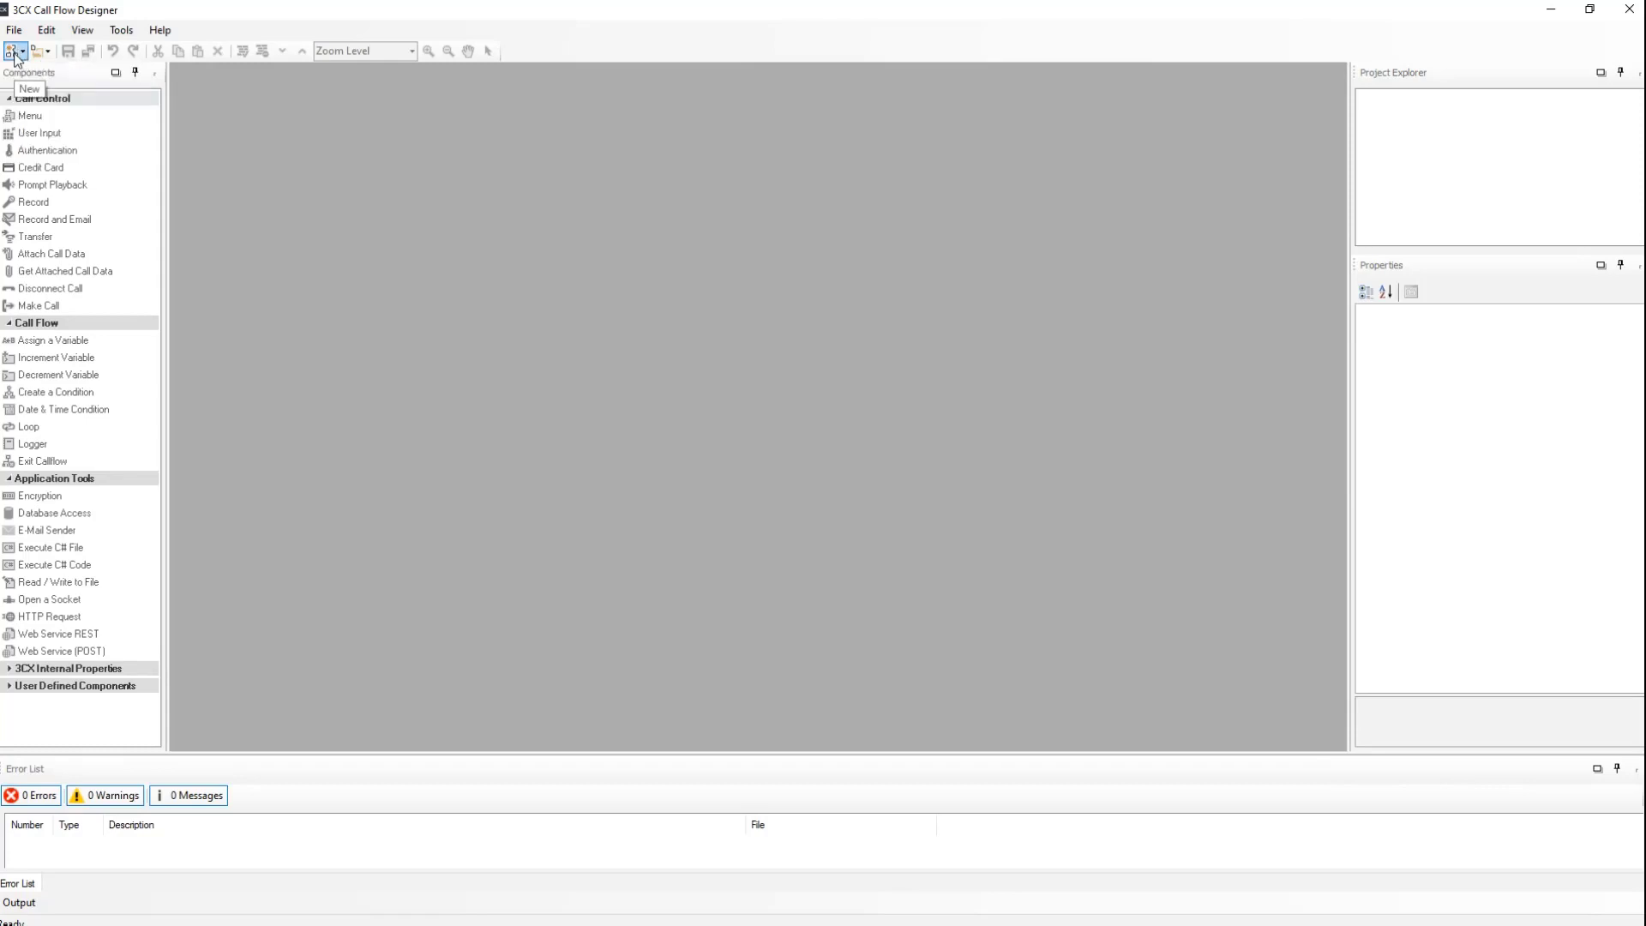
Create a new call flow project named CFD Test and save it in the Desktop\CFD folder.
{"action": "left_click", "coordinate": [12, 50]}
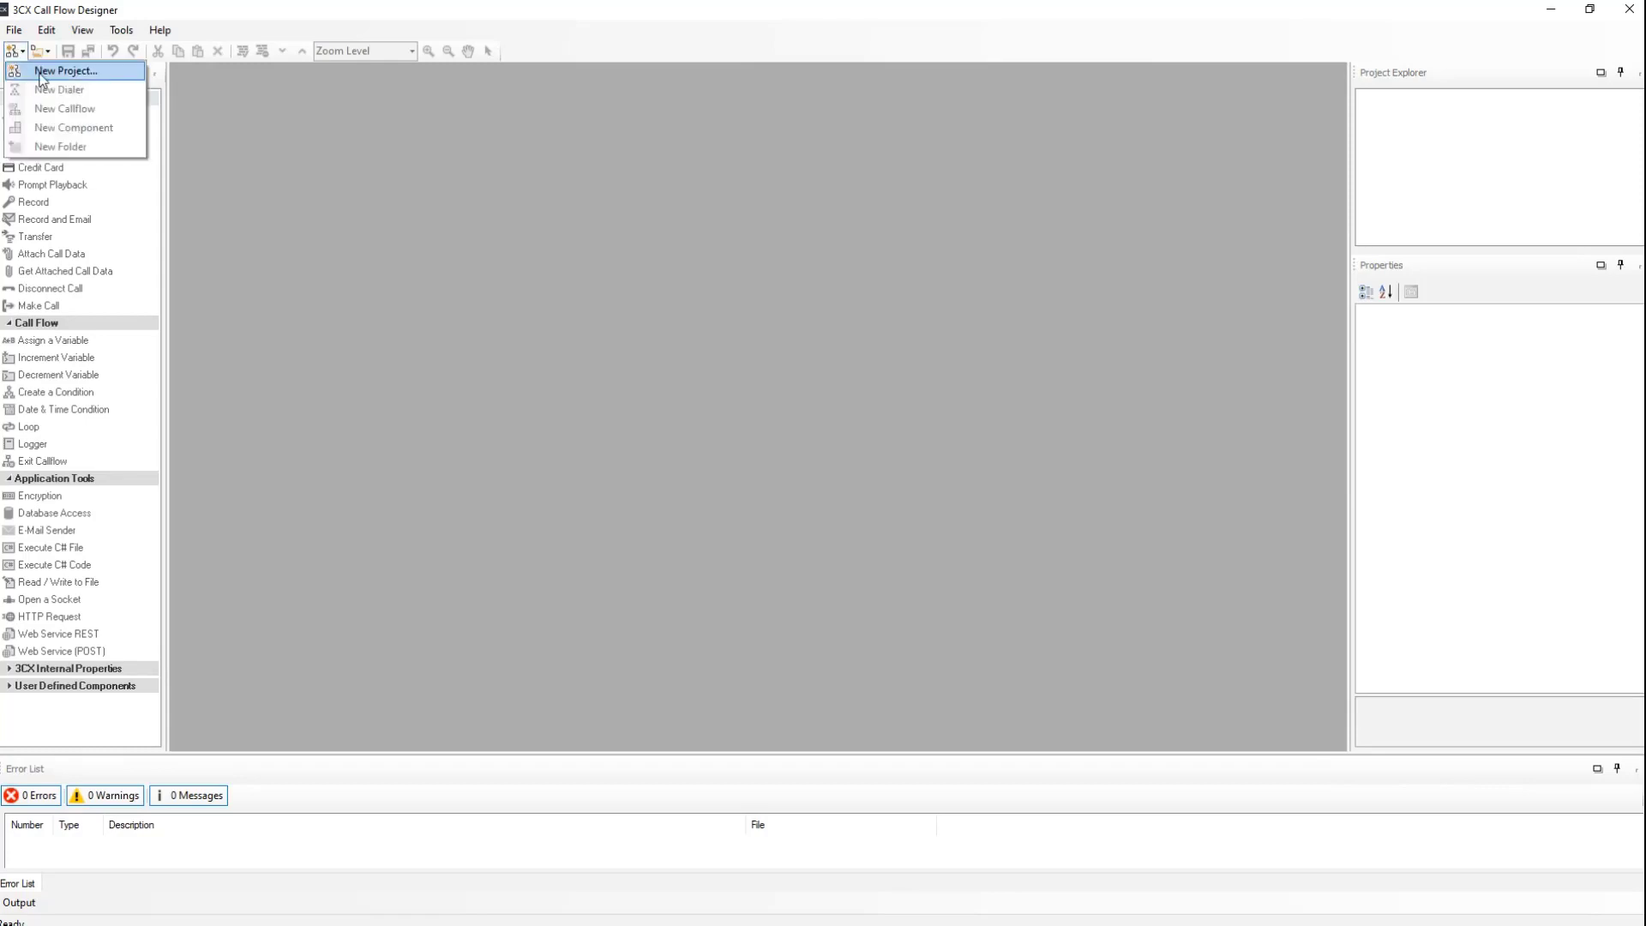
{"action": "left_click", "coordinate": [67, 70]}
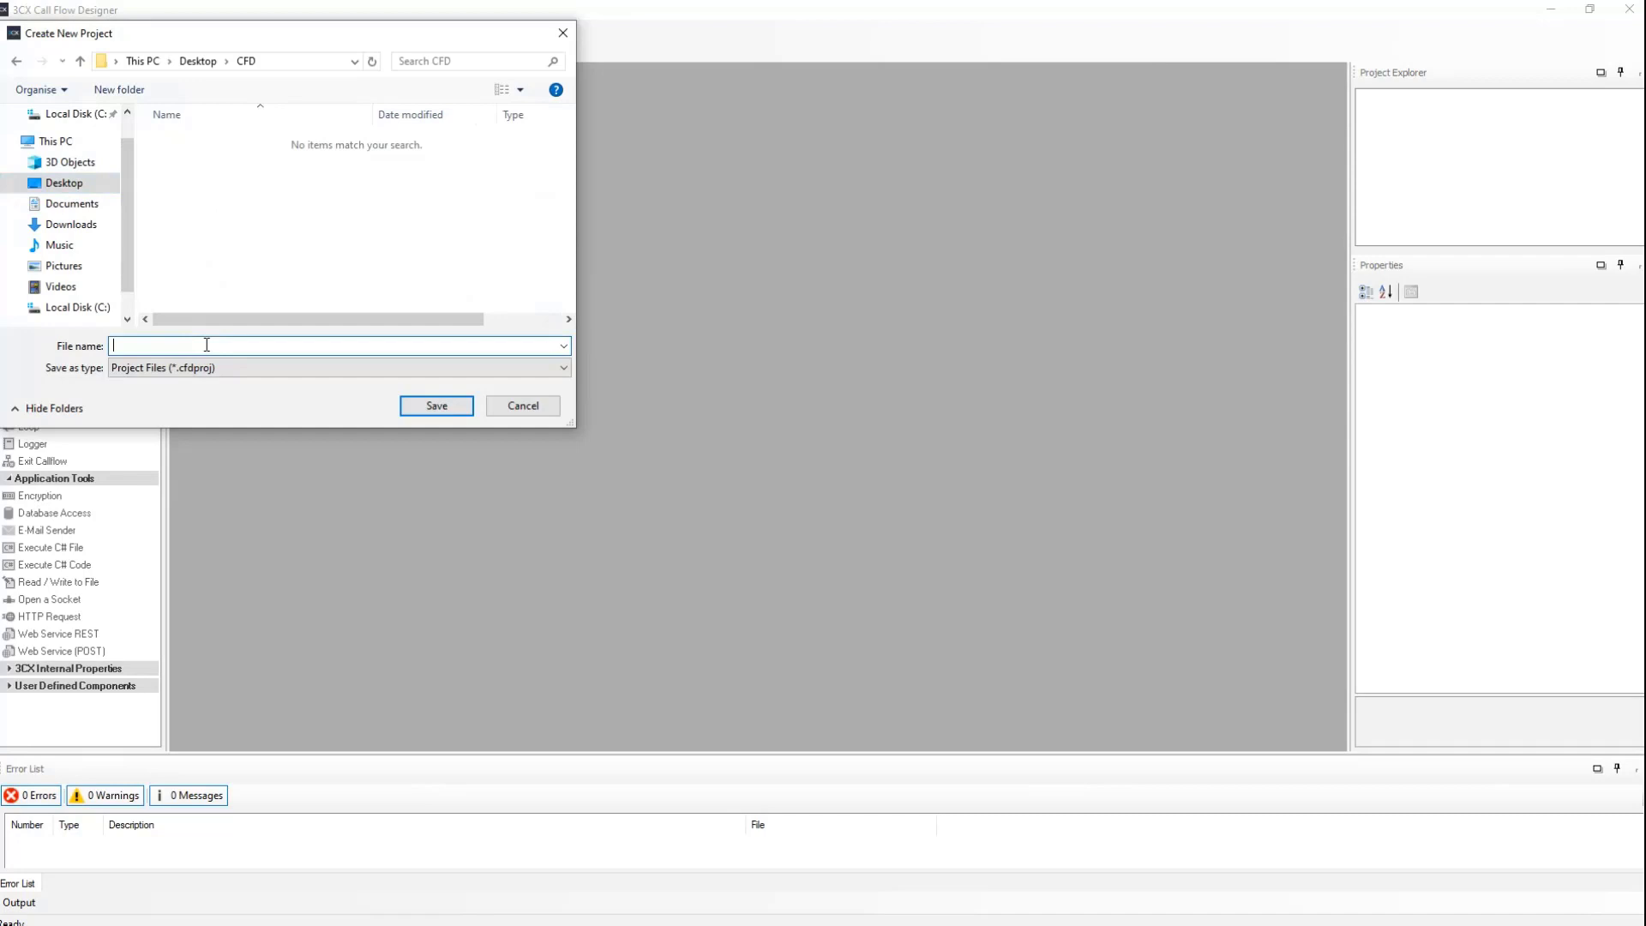
{"action": "type", "text": "CFD Test"}
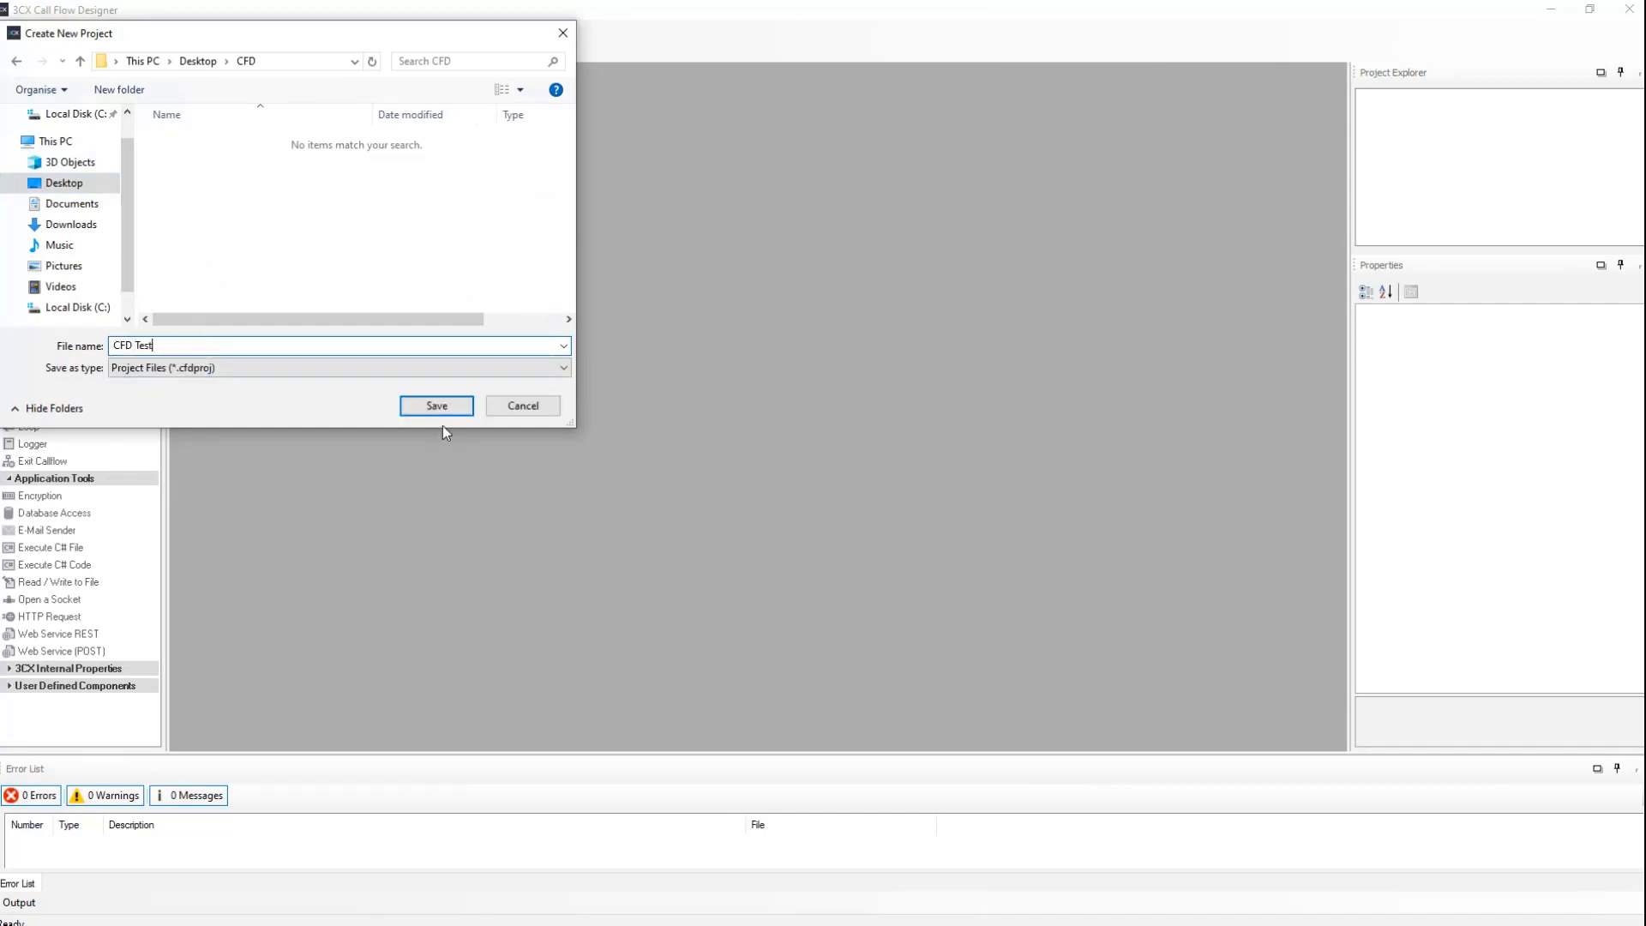
{"action": "left_click", "coordinate": [437, 405]}
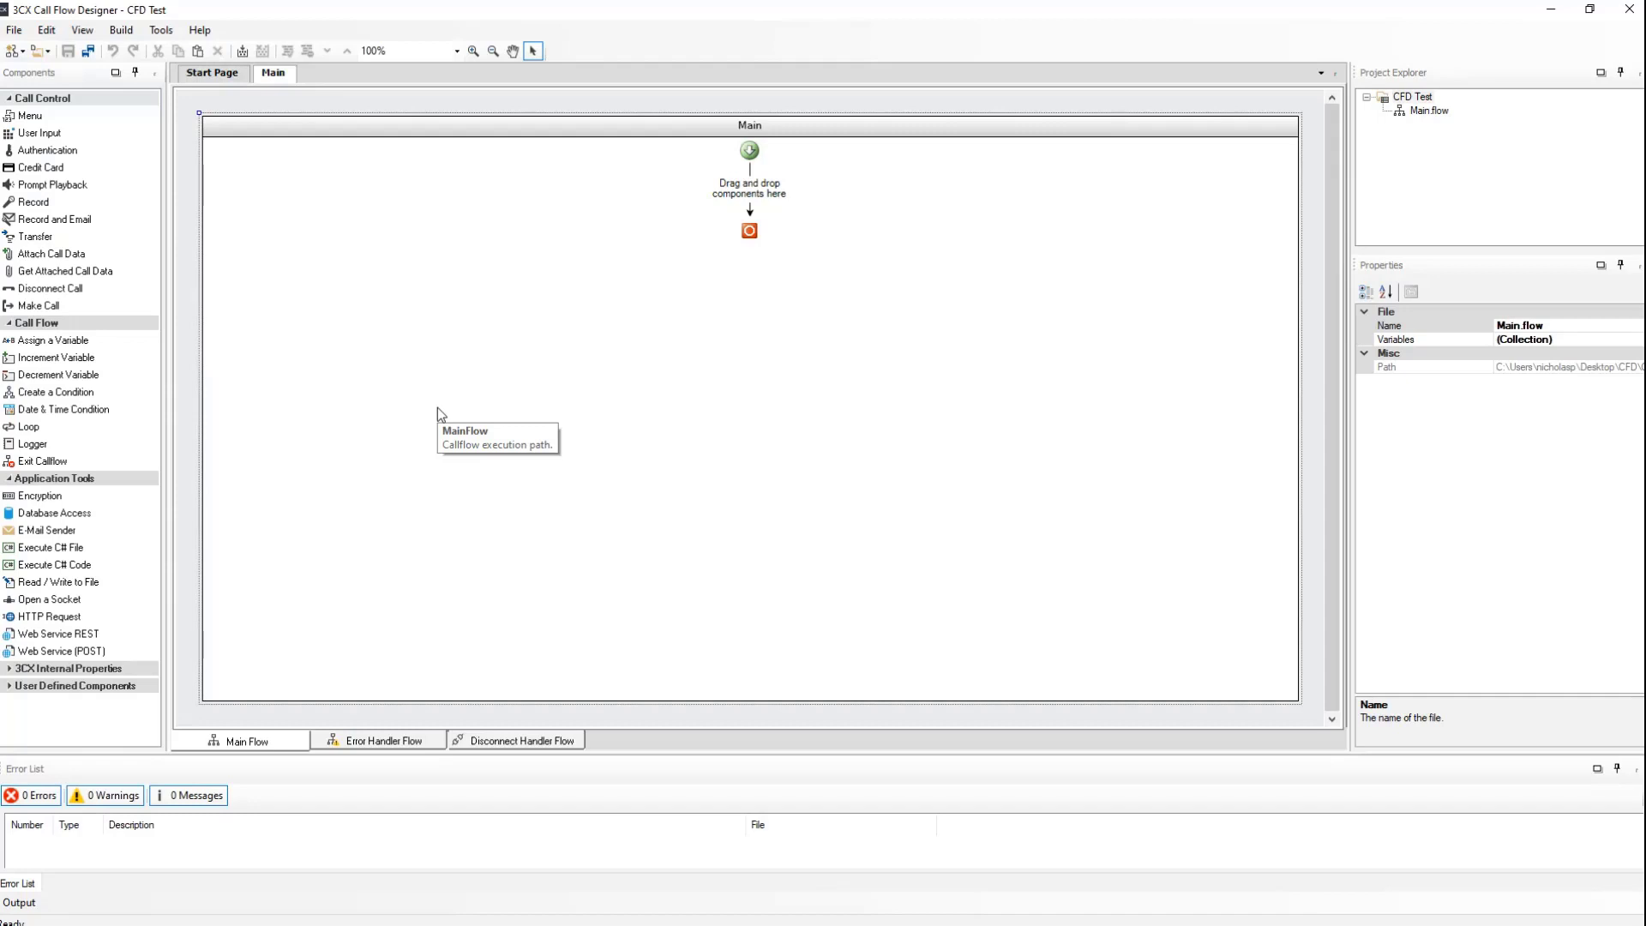
{"action": "mouse_move", "coordinate": [439, 415]}
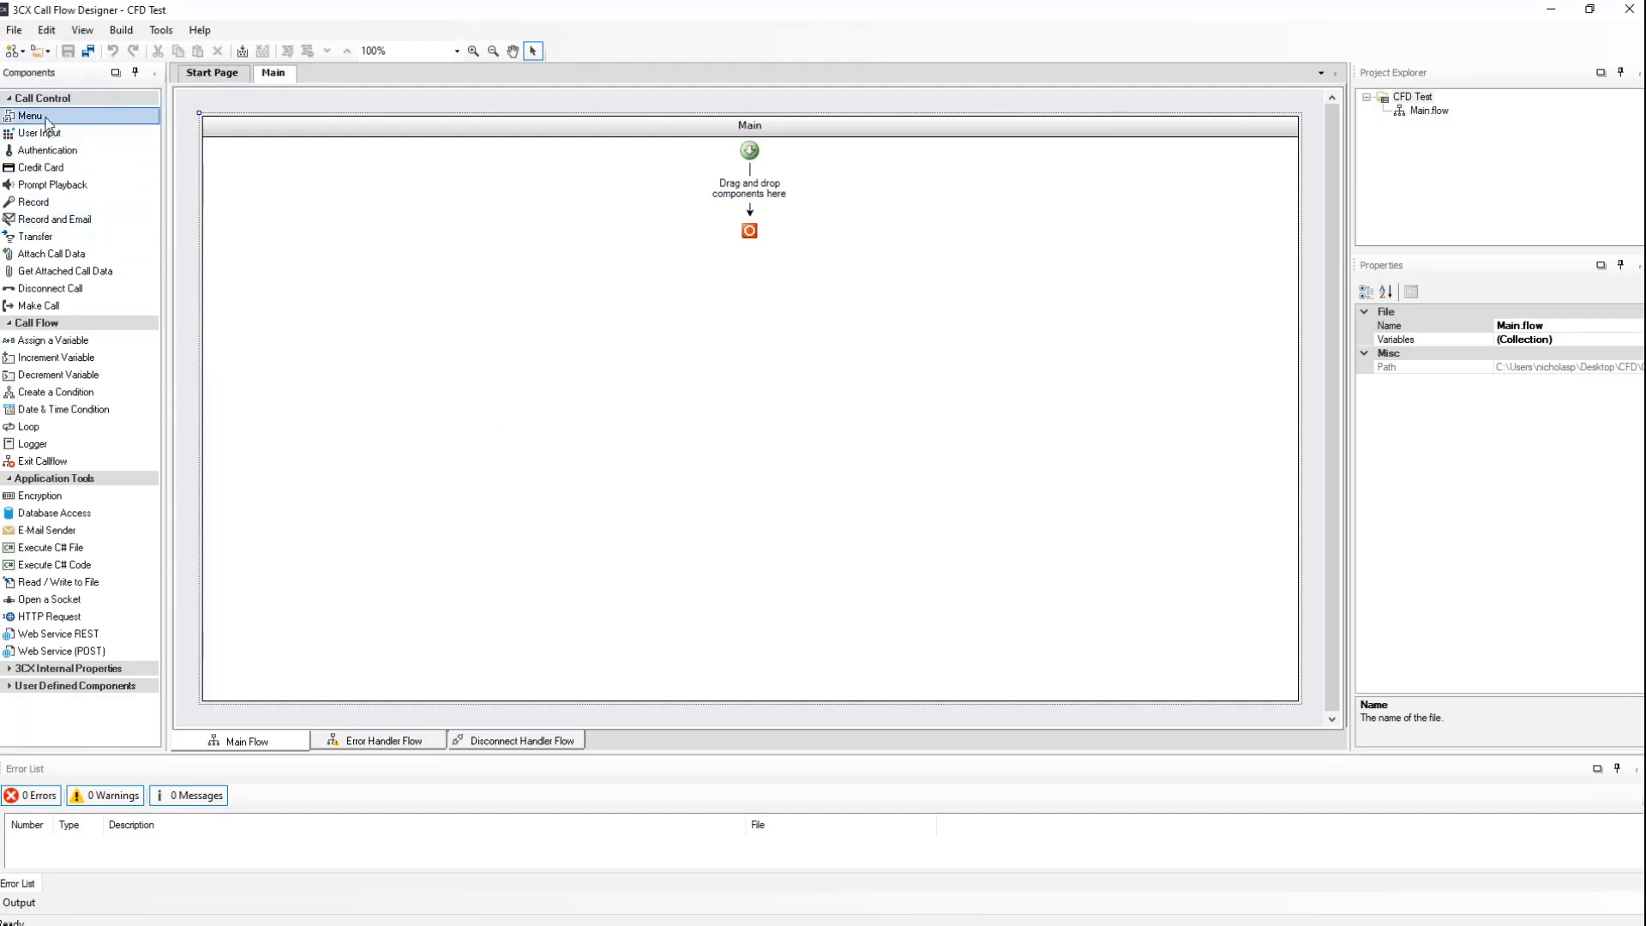
Add a Menu component to the Main flow and name it MainMenu.
{"action": "left_click_drag", "start_coordinate": [30, 115], "coordinate": [750, 189]}
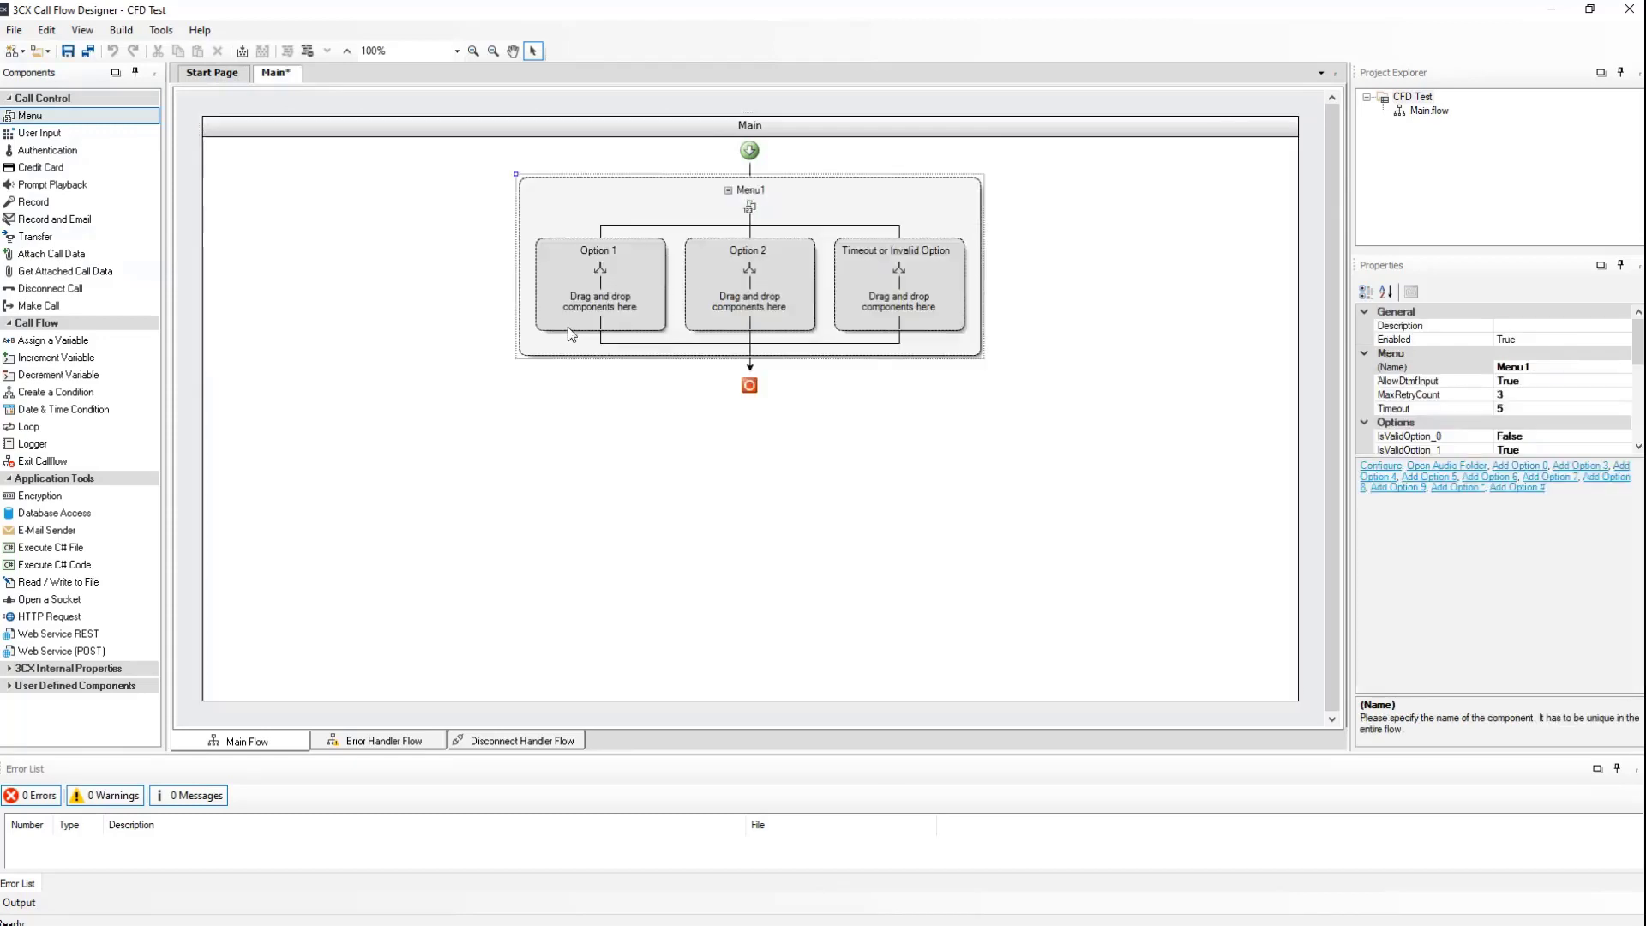
{"action": "mouse_move", "coordinate": [572, 332]}
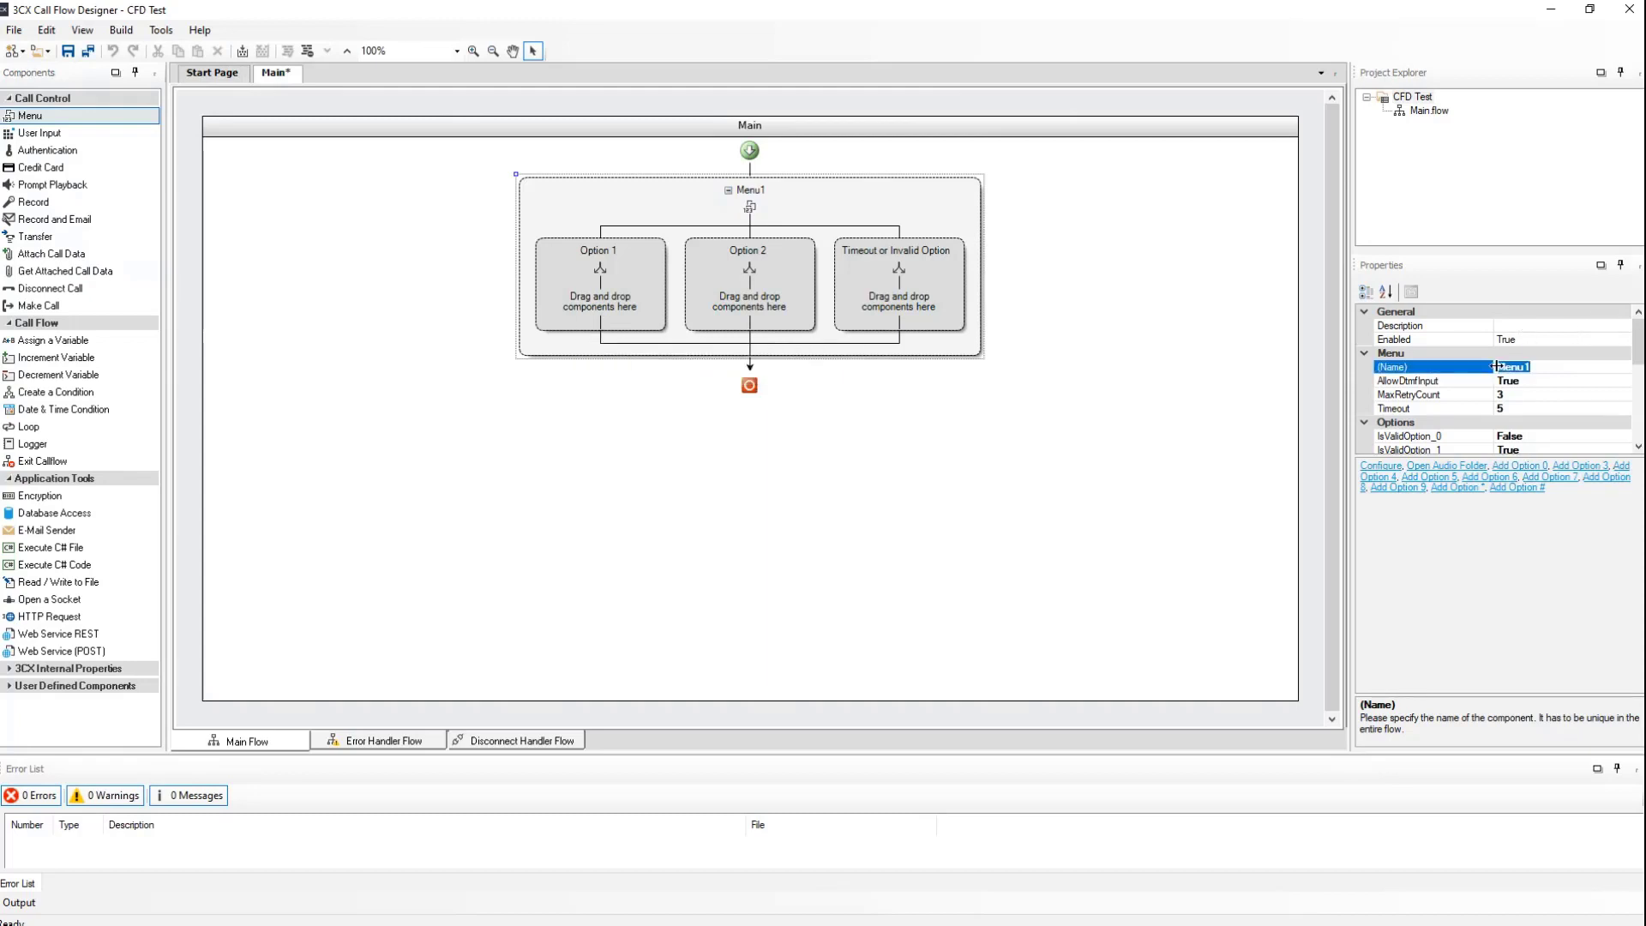
{"action": "type", "text": "MainMenu"}
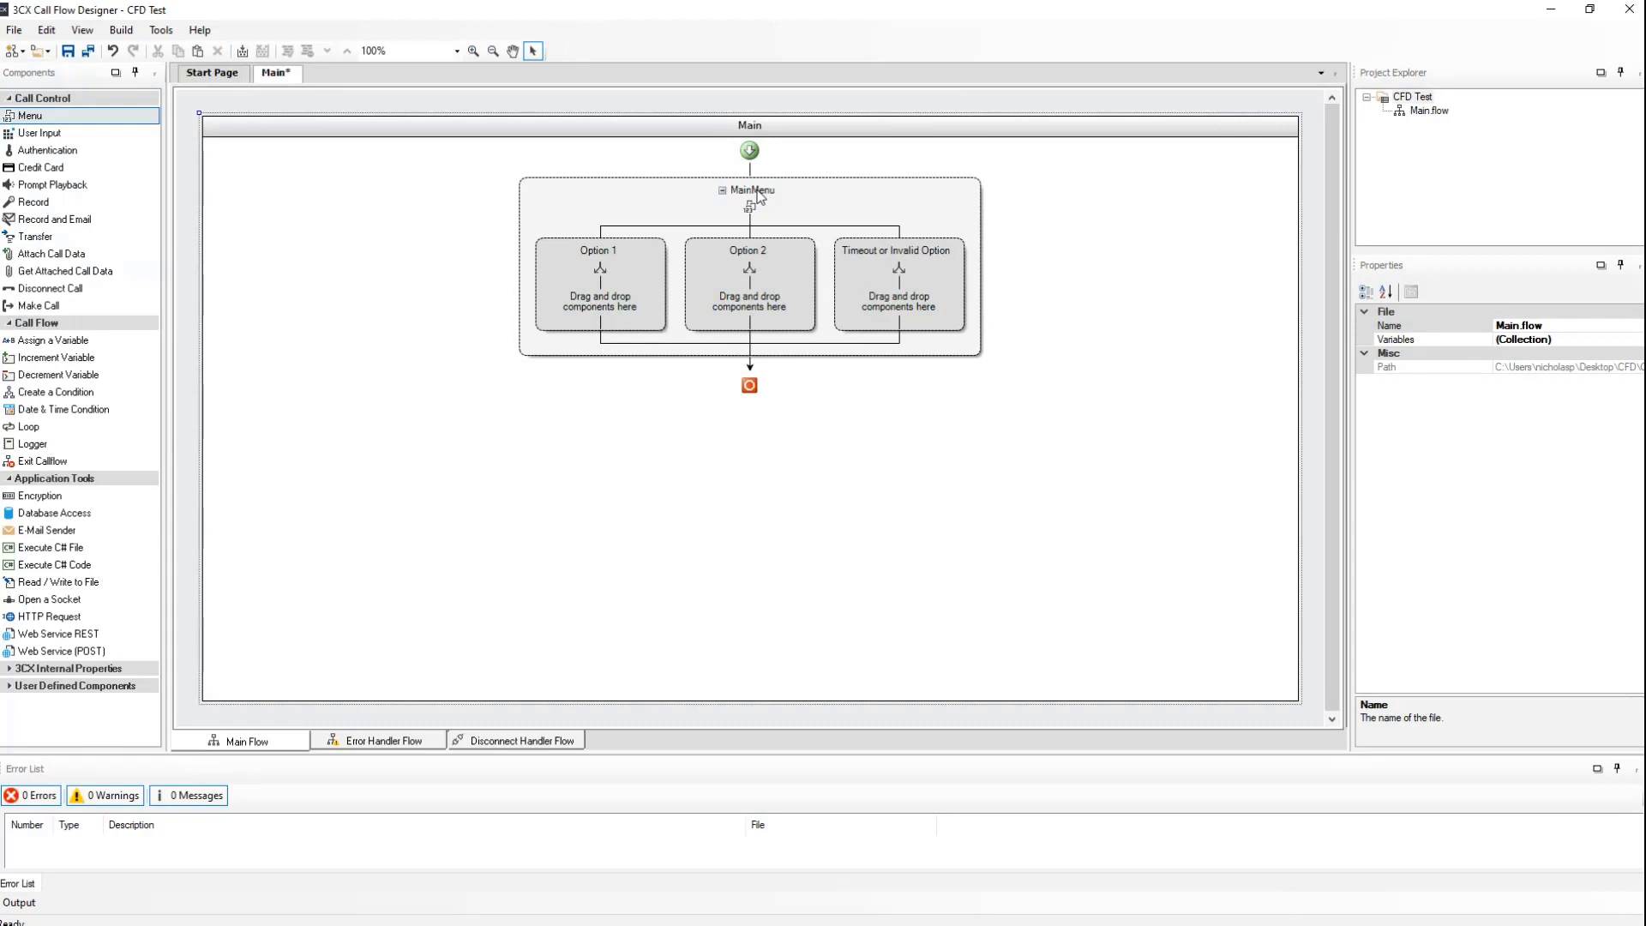
Configure MainMenu with Max Retries 2 and go to its initial prompts list.
{"action": "right_click", "coordinate": [747, 189]}
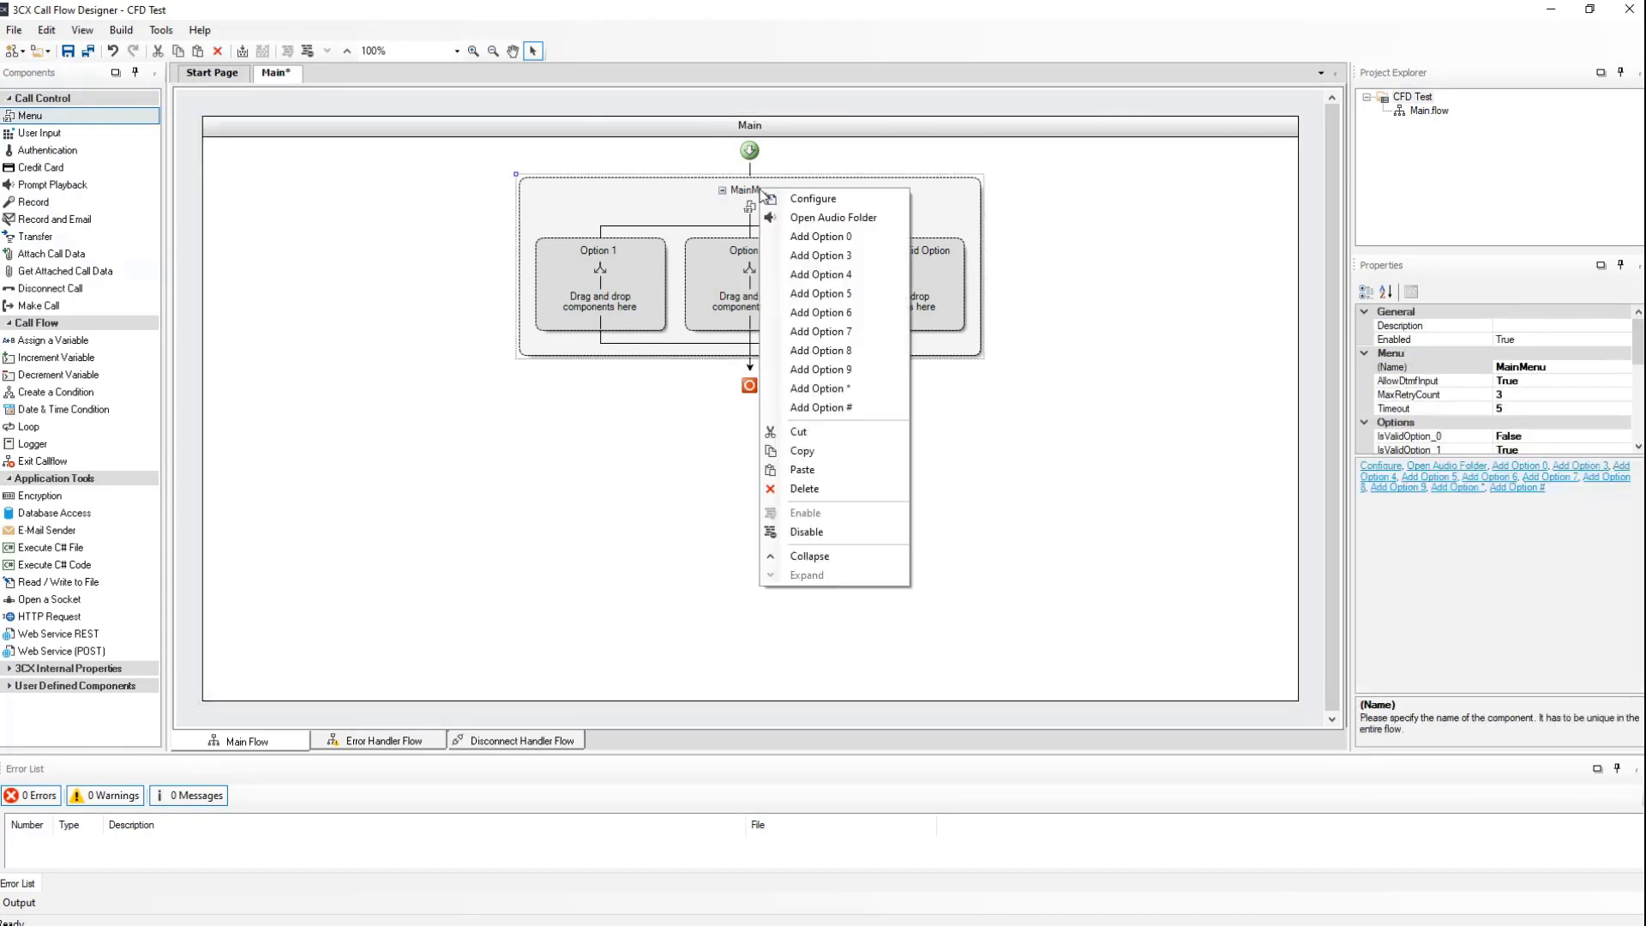
{"action": "left_click", "coordinate": [817, 199]}
{"action": "type", "text": "10"}
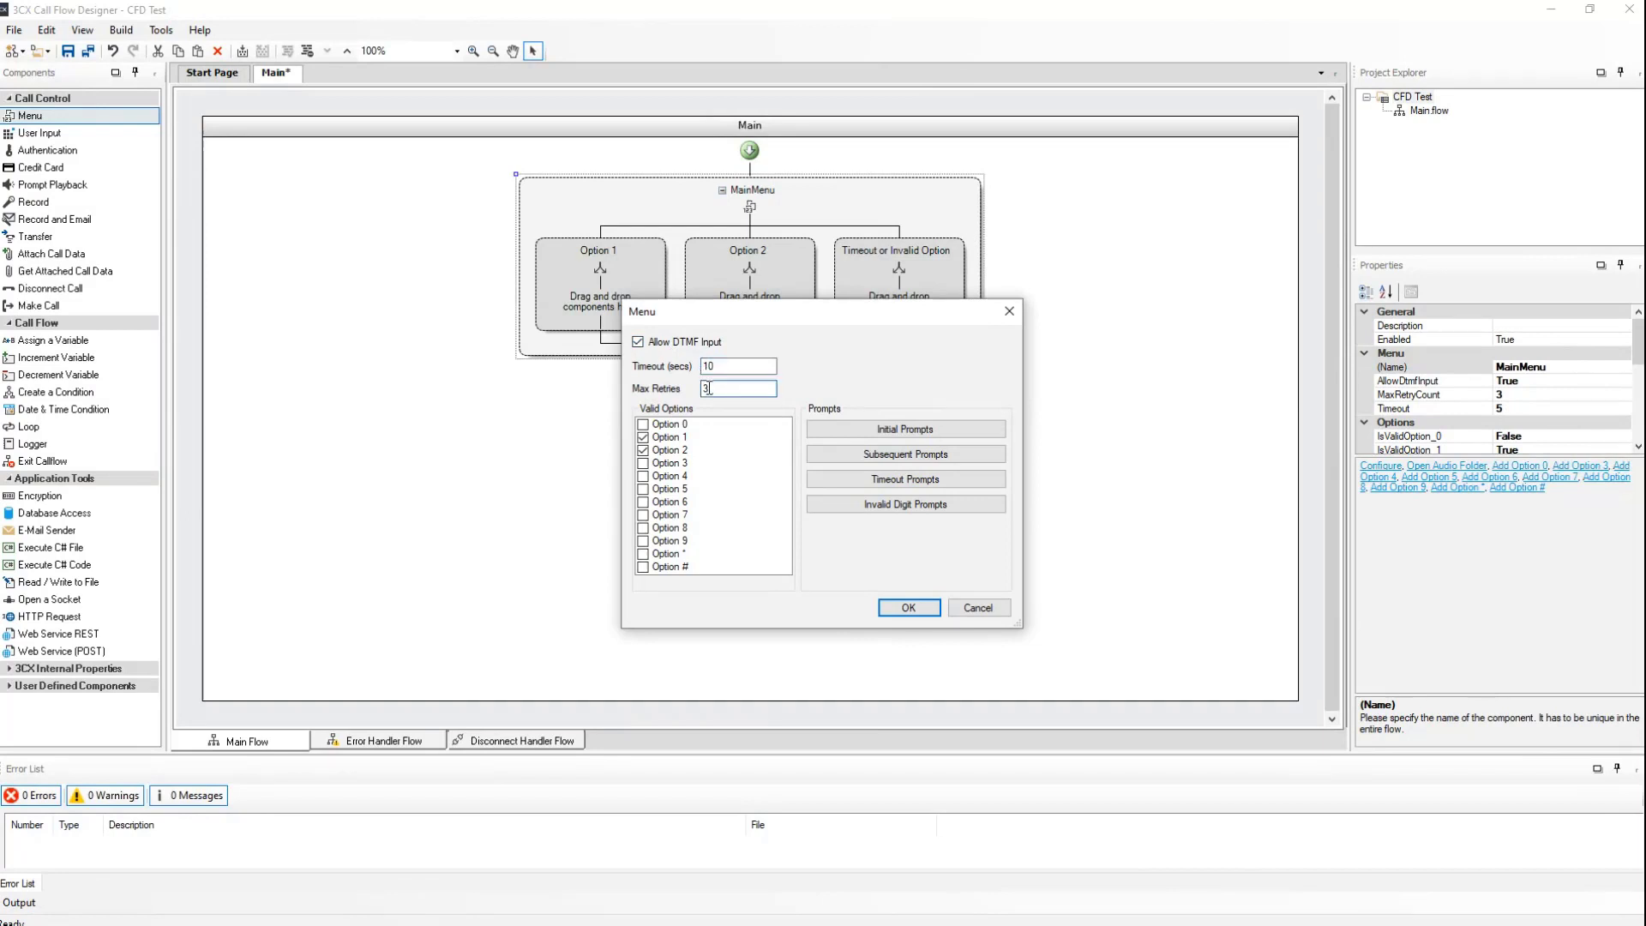
{"action": "type", "text": "2"}
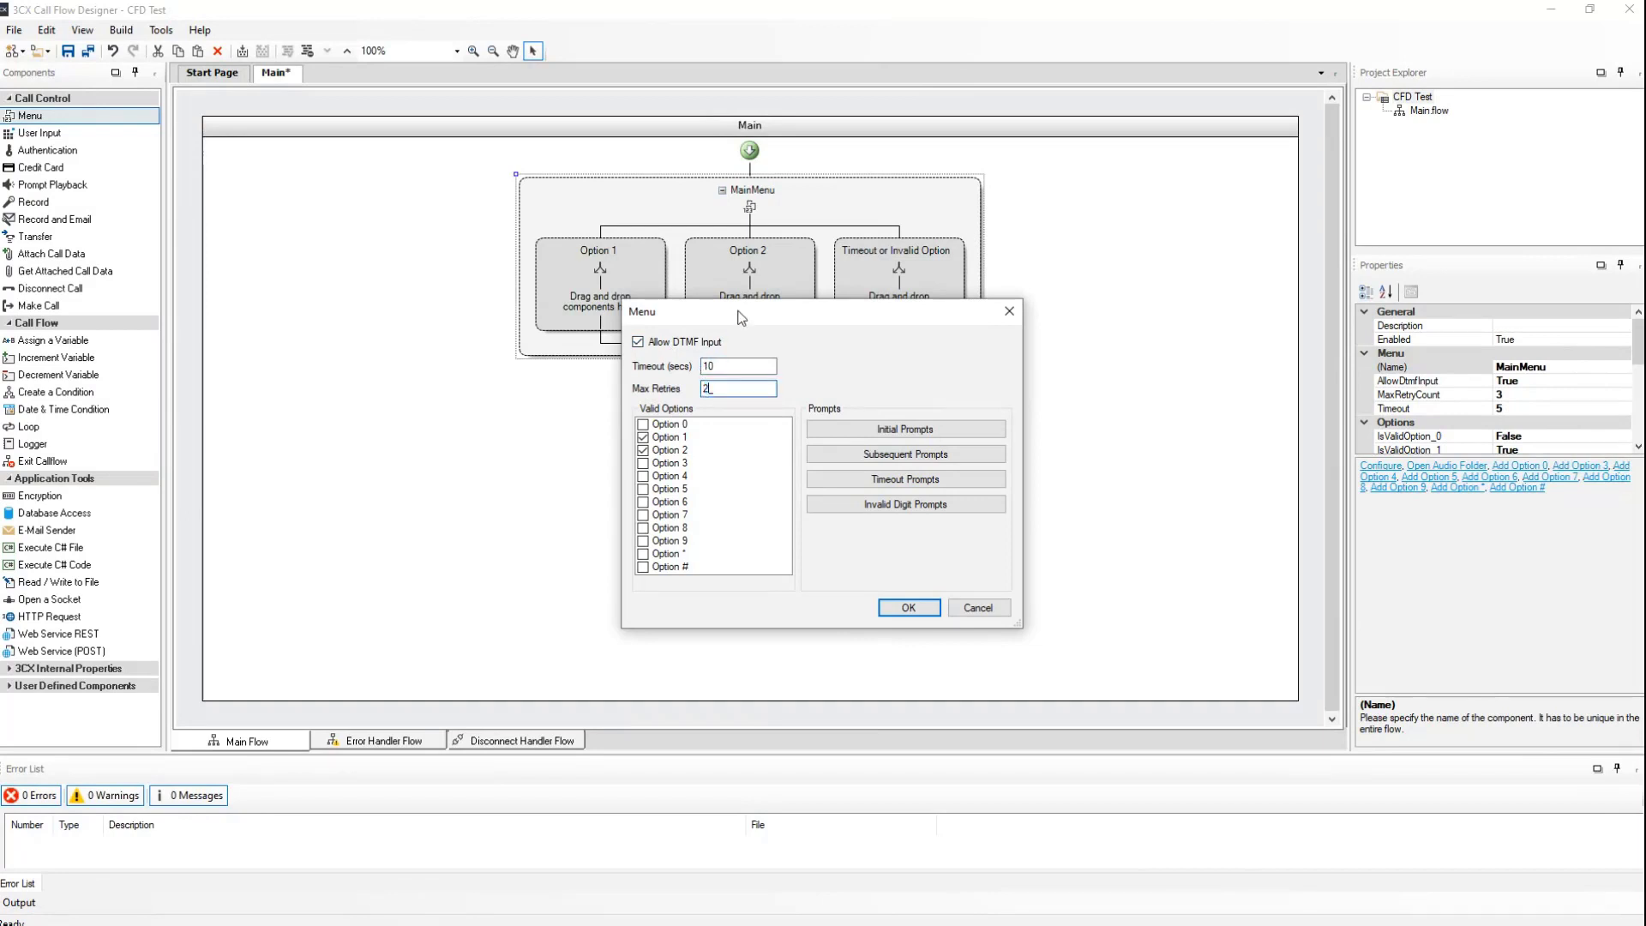
{"action": "mouse_move", "coordinate": [722, 316]}
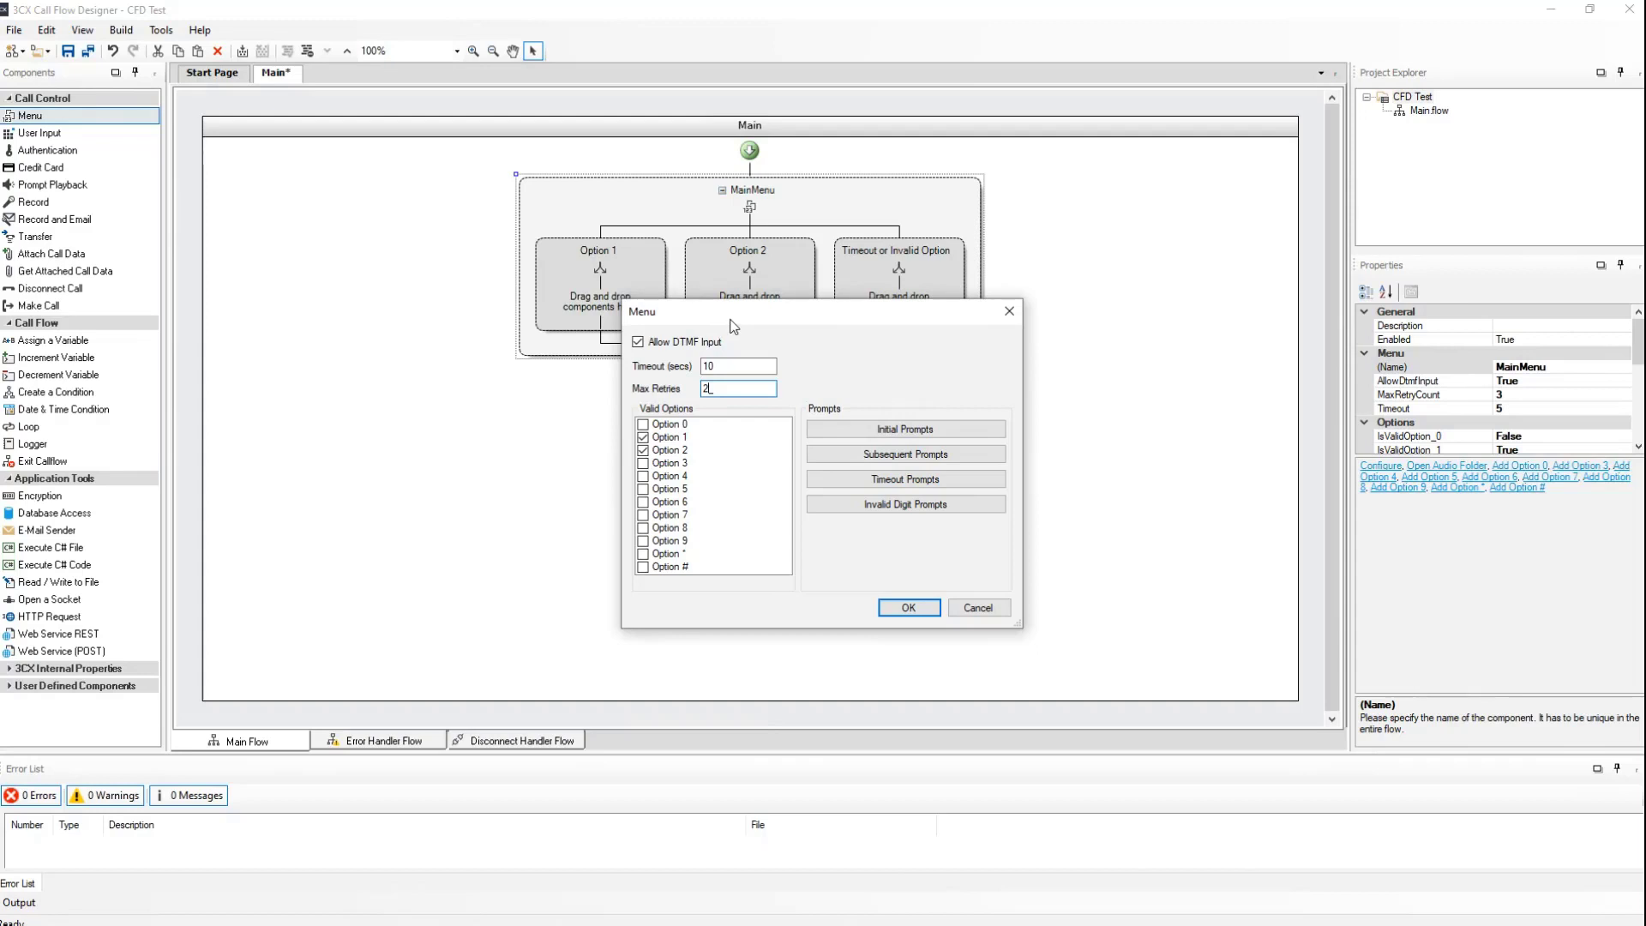
{"action": "mouse_move", "coordinate": [950, 338]}
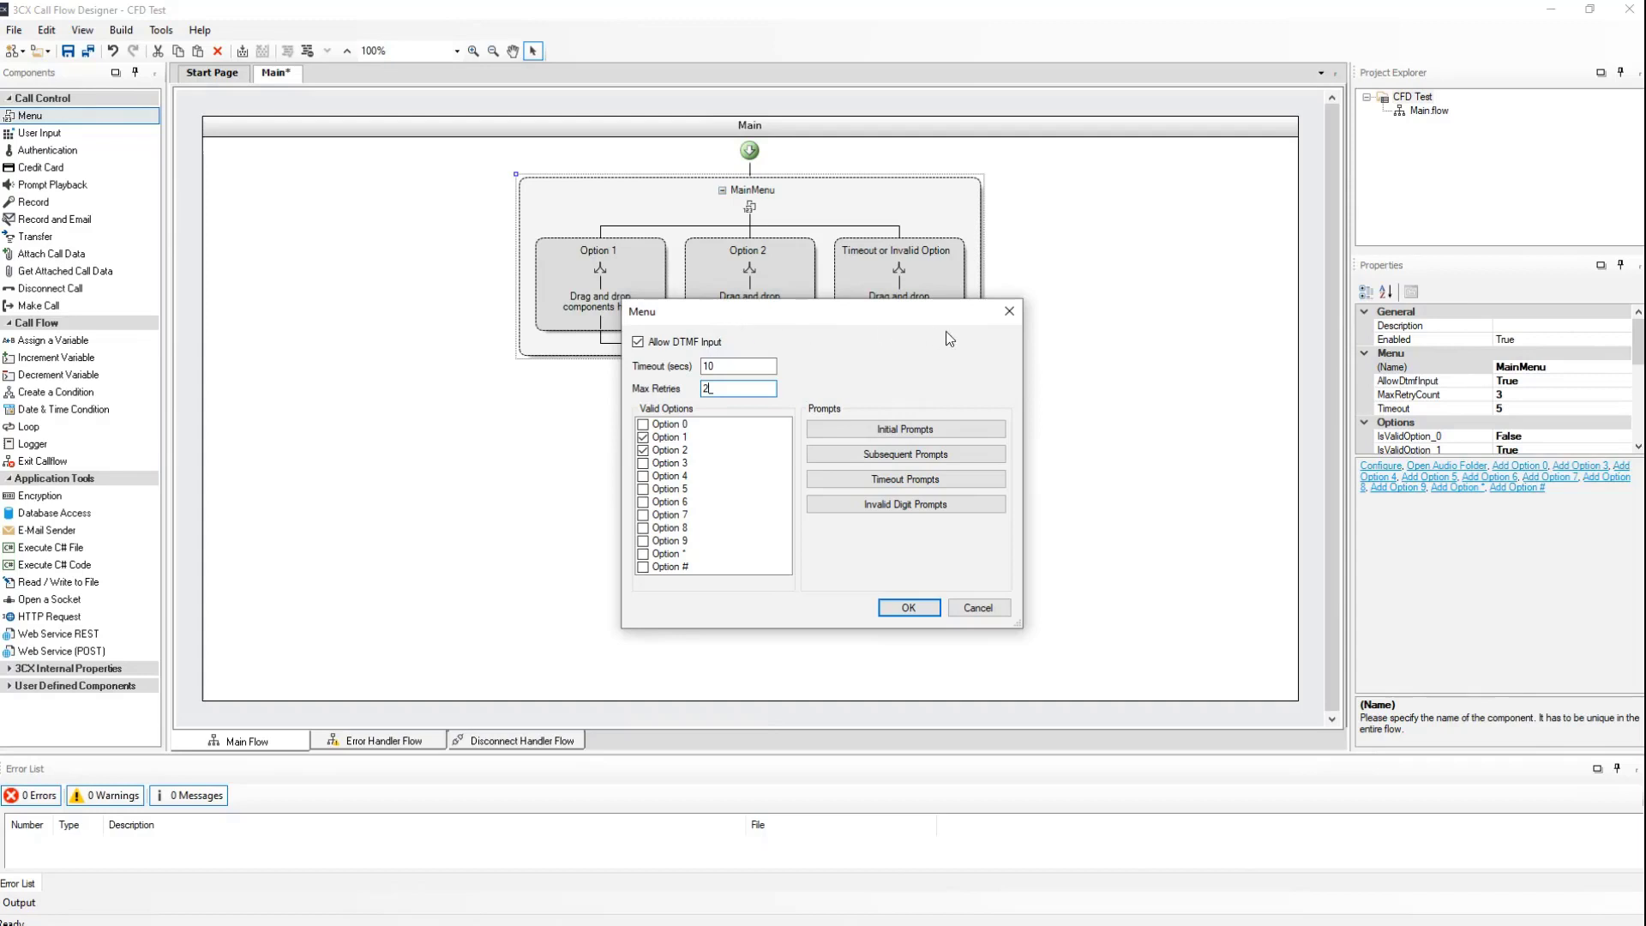
{"action": "left_click", "coordinate": [905, 429]}
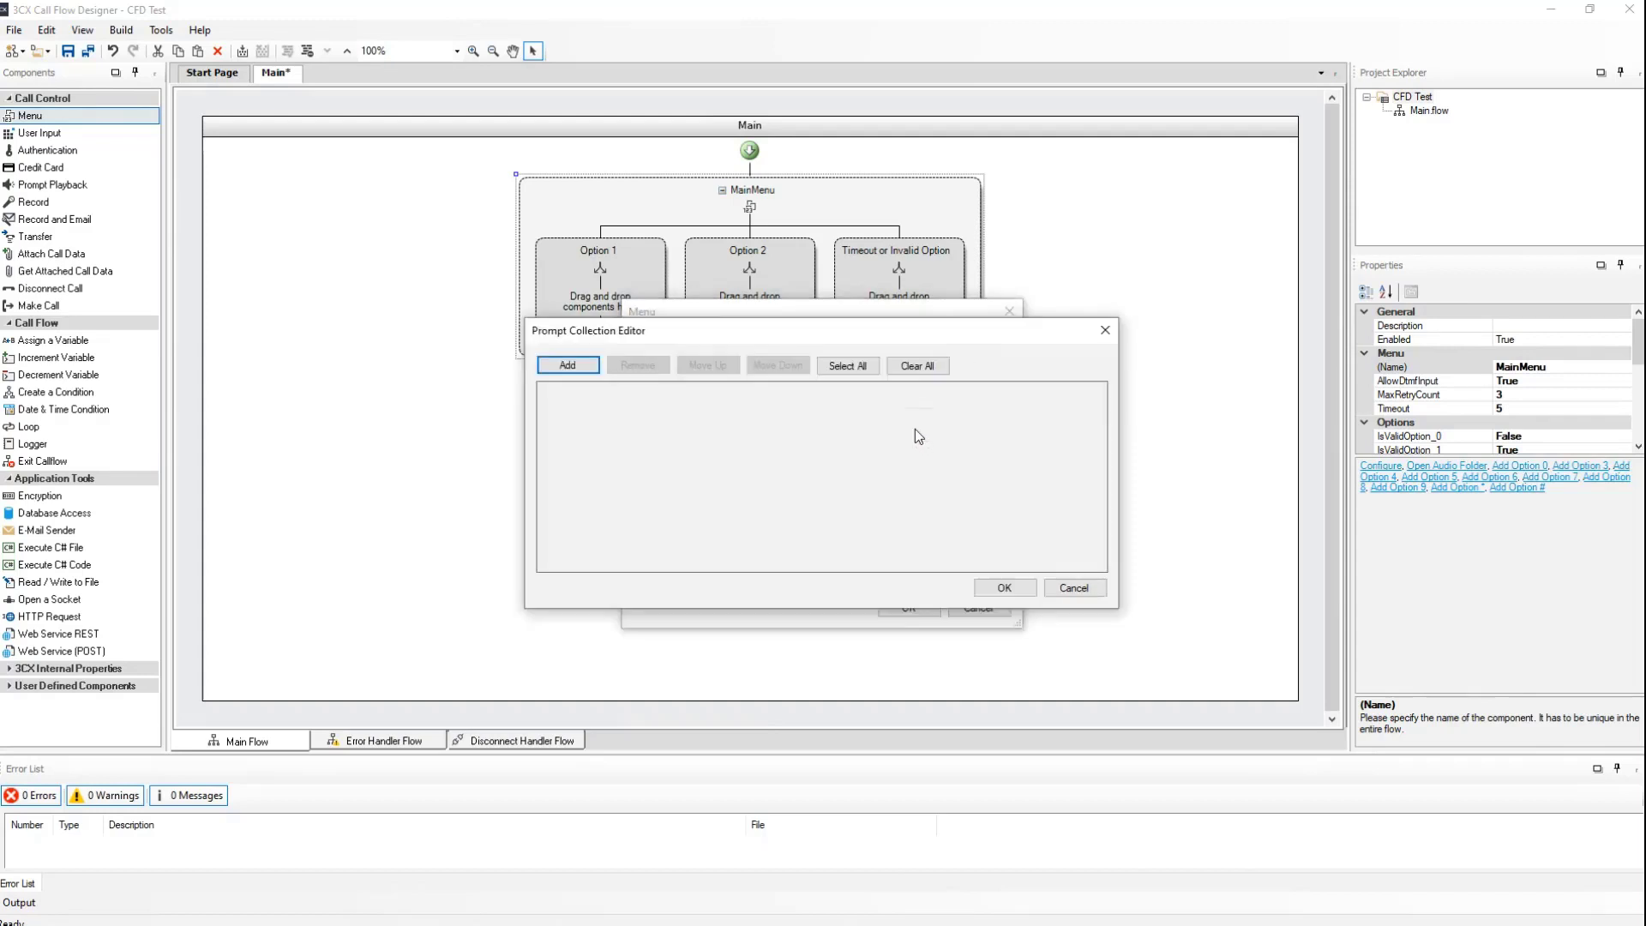
Add audio file prompts to MainMenu, choosing the CFDtimeout.wav recording for the timeout prompt.
{"action": "left_click", "coordinate": [566, 366]}
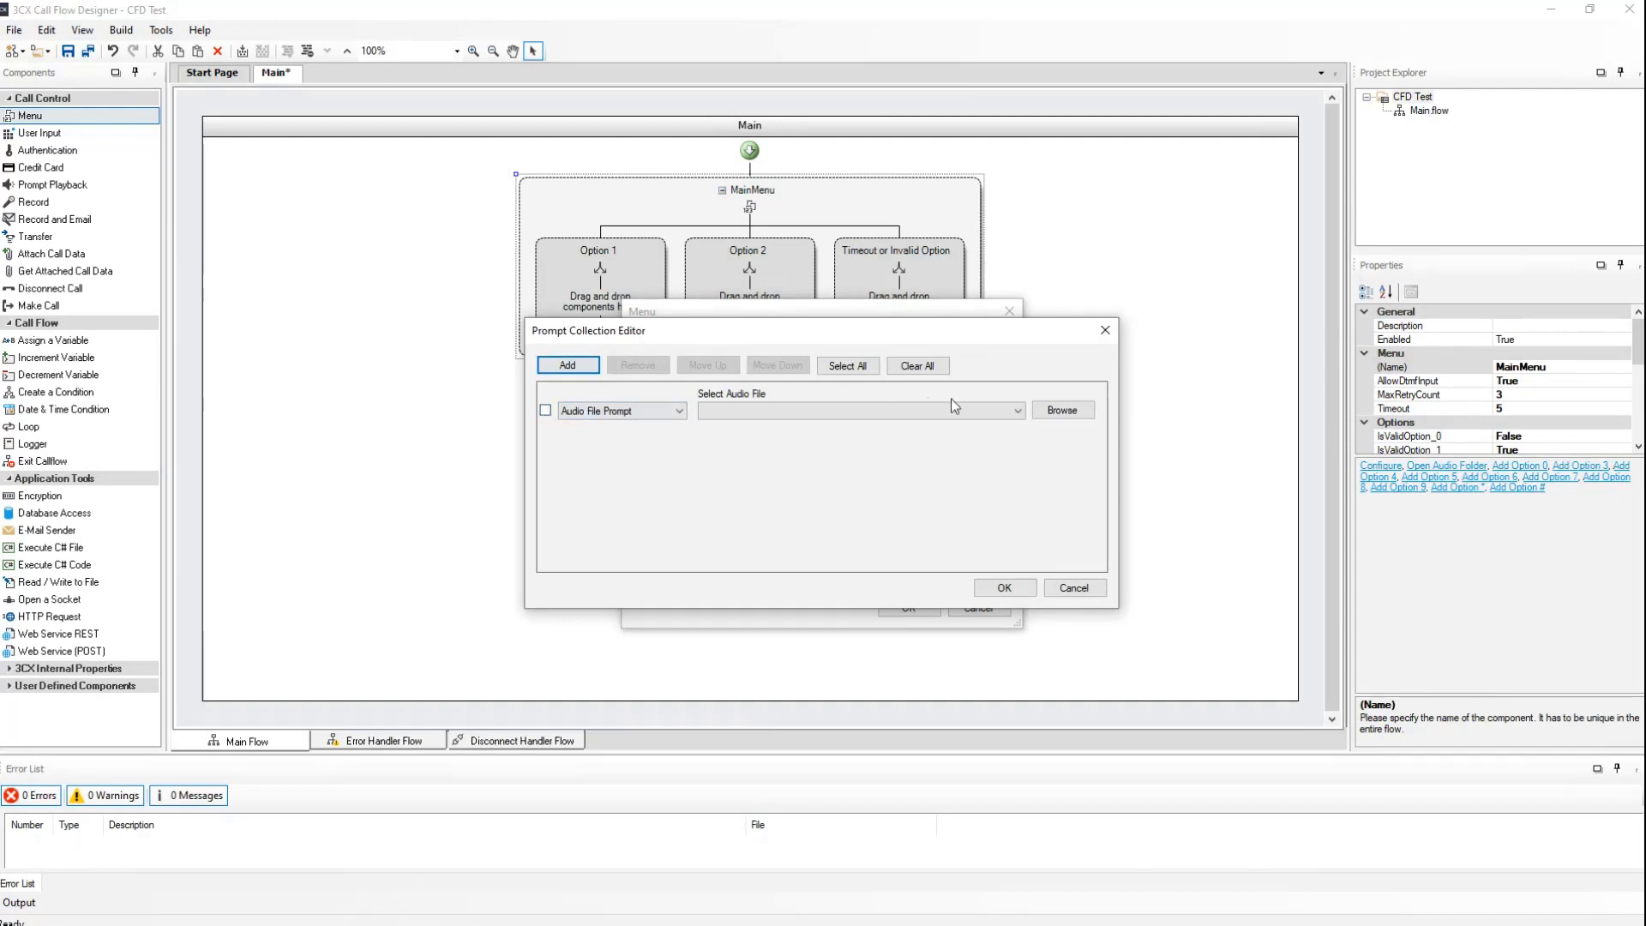
{"action": "left_click", "coordinate": [1063, 409]}
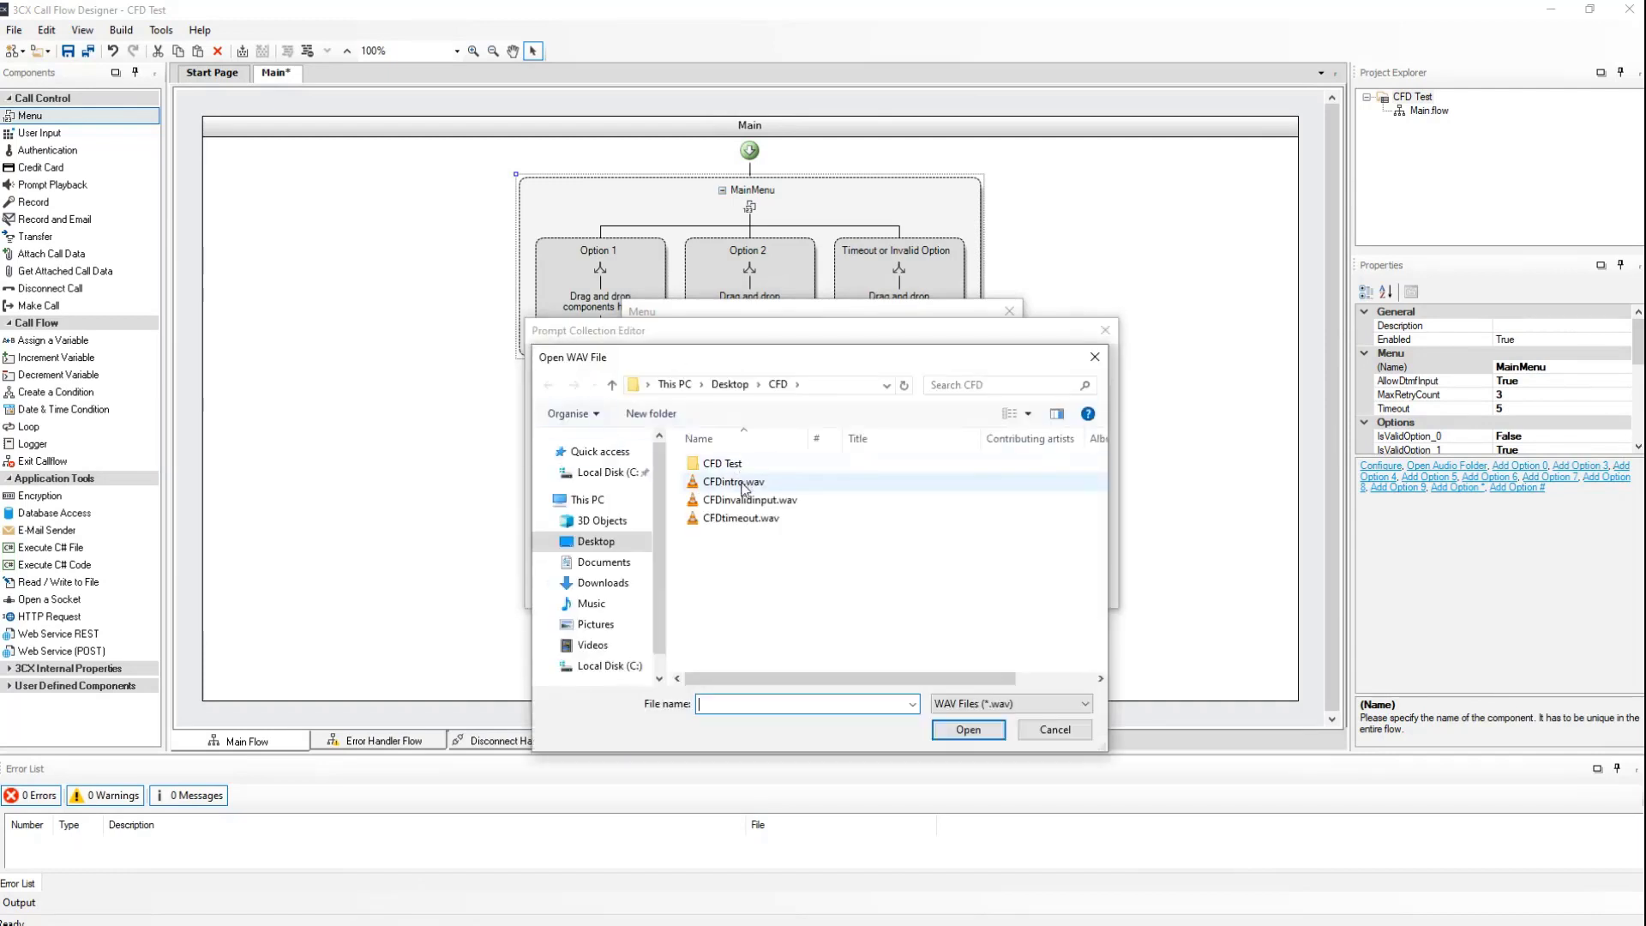
{"action": "mouse_move", "coordinate": [751, 487]}
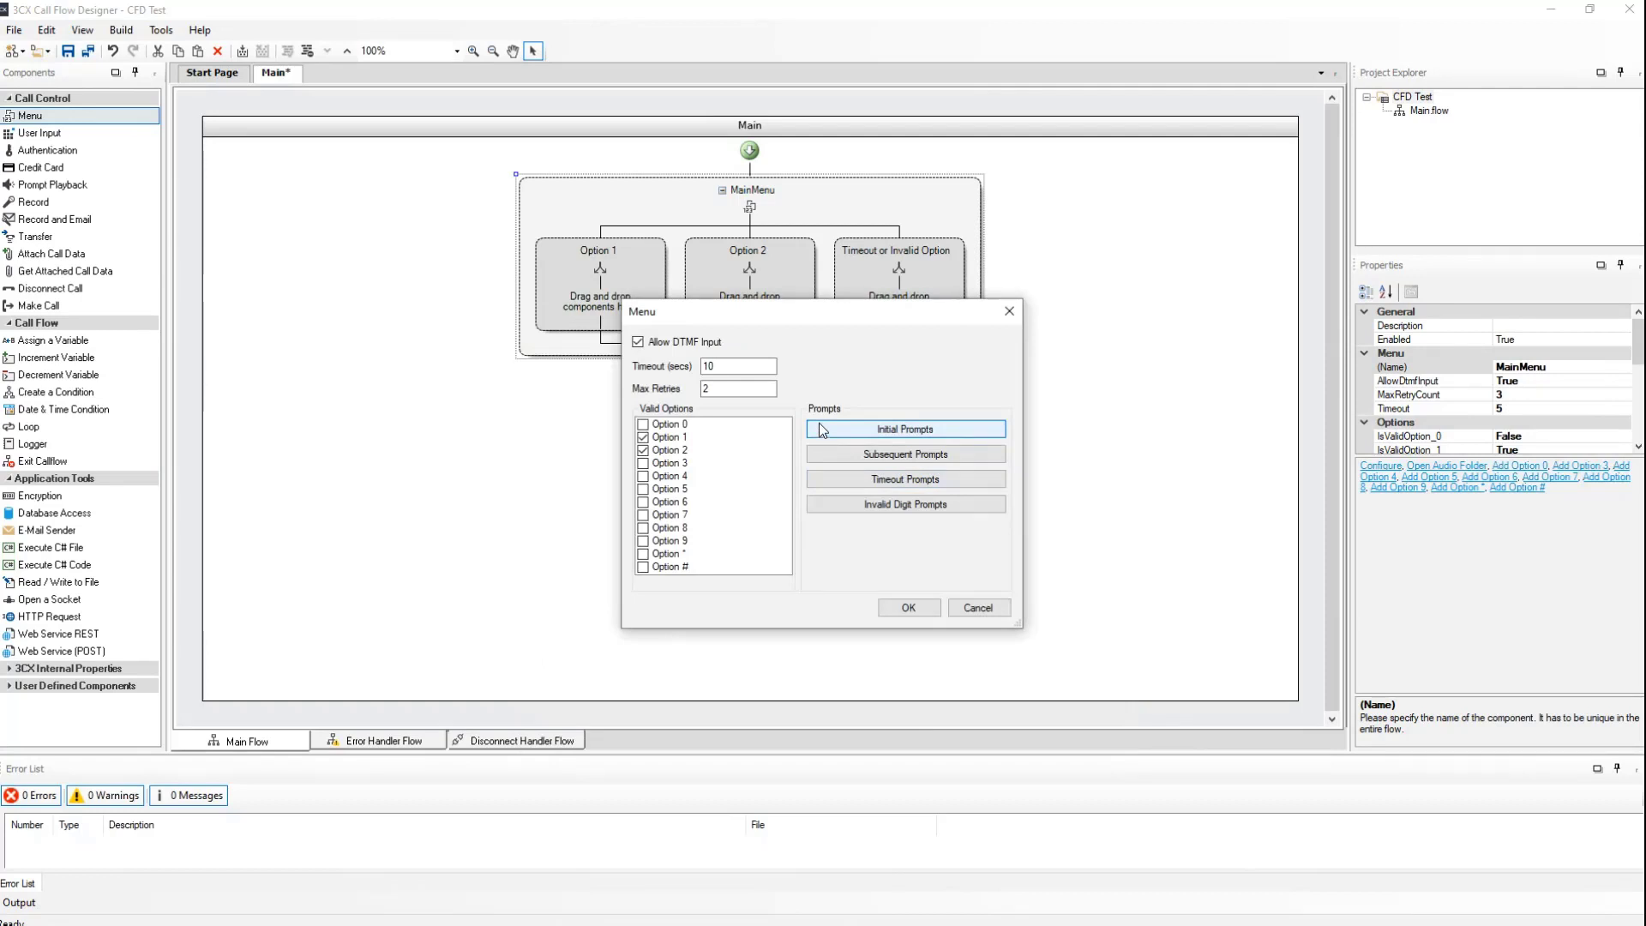
{"action": "left_click", "coordinate": [906, 429]}
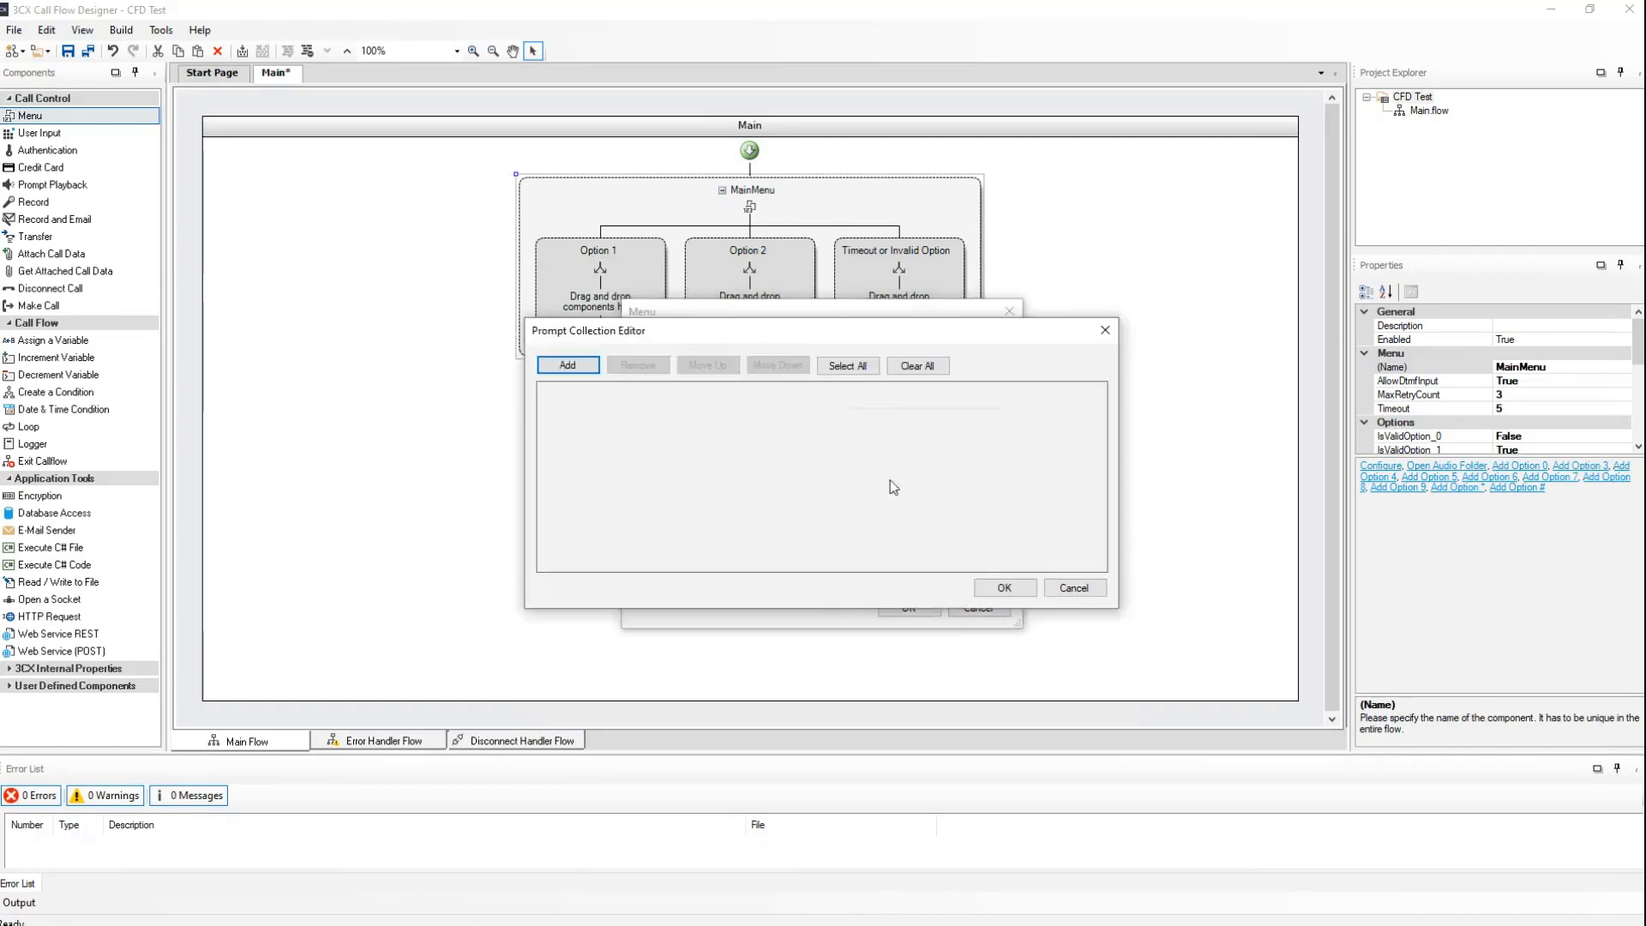
{"action": "left_click", "coordinate": [565, 364]}
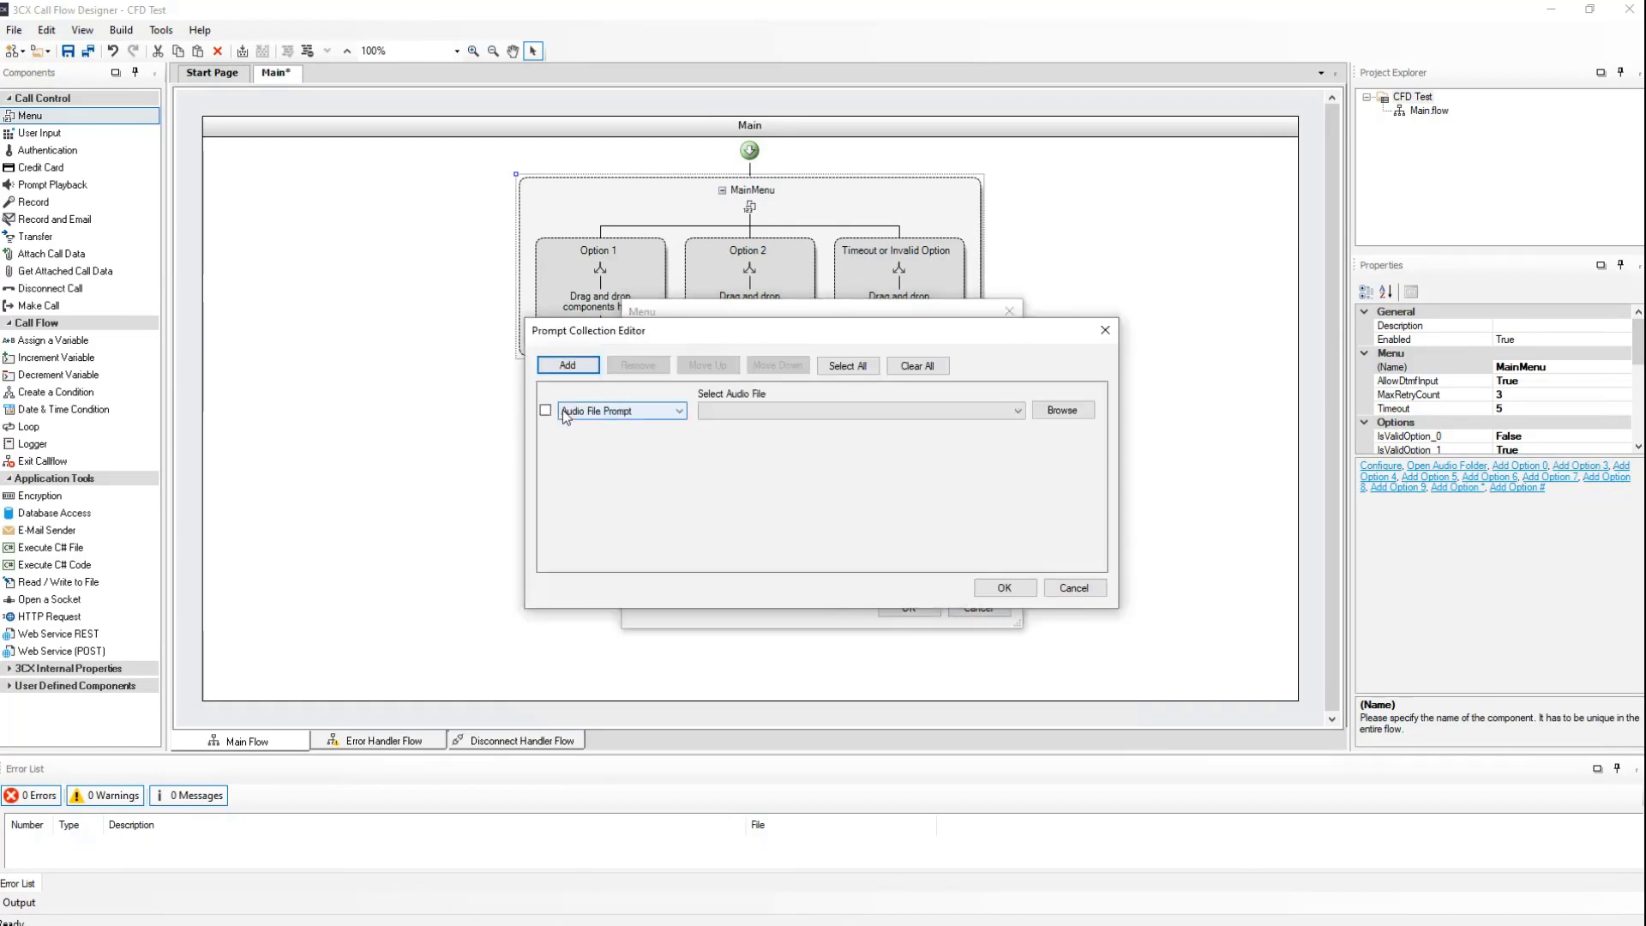
{"action": "left_click", "coordinate": [1064, 410]}
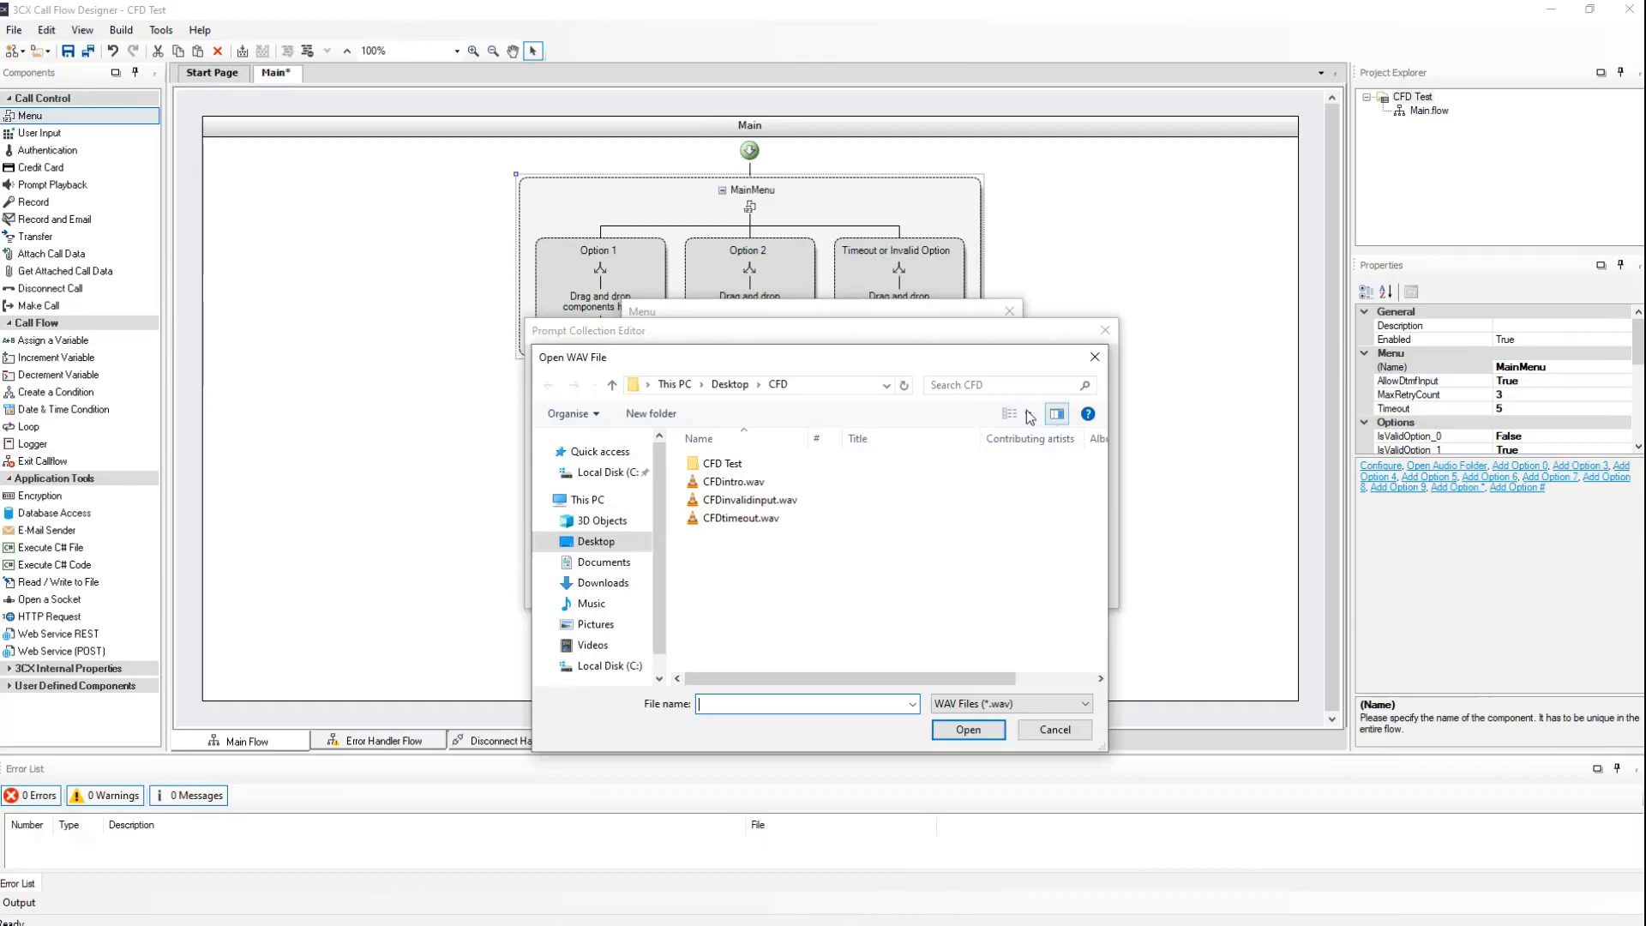
{"action": "left_click", "coordinate": [740, 518]}
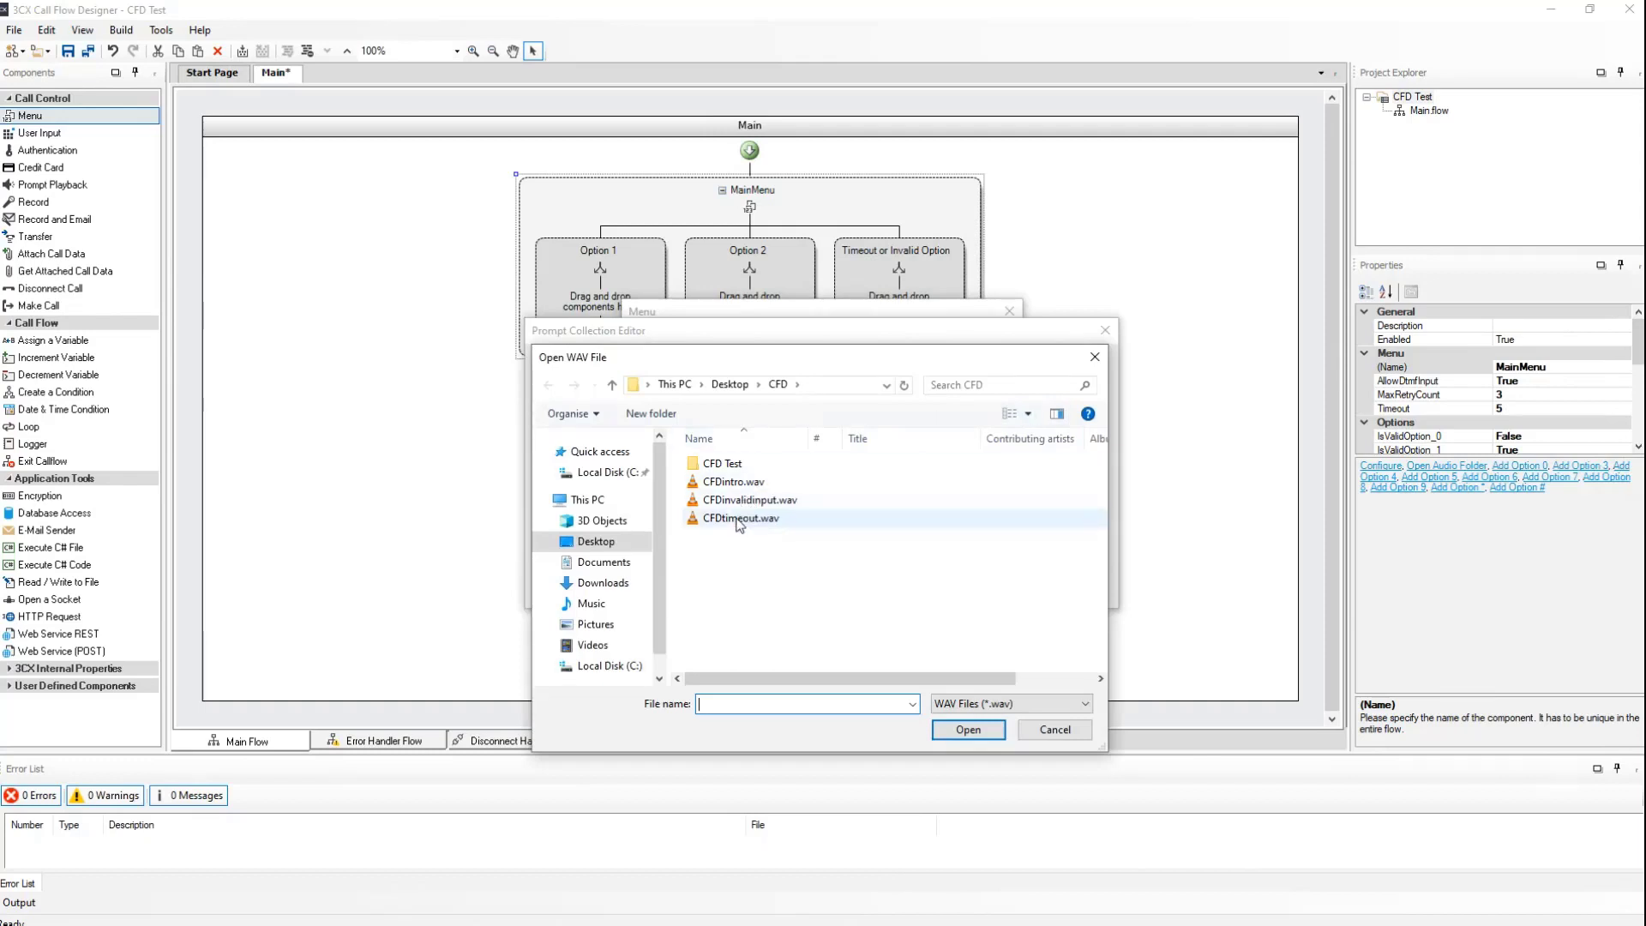
{"action": "left_click", "coordinate": [967, 731]}
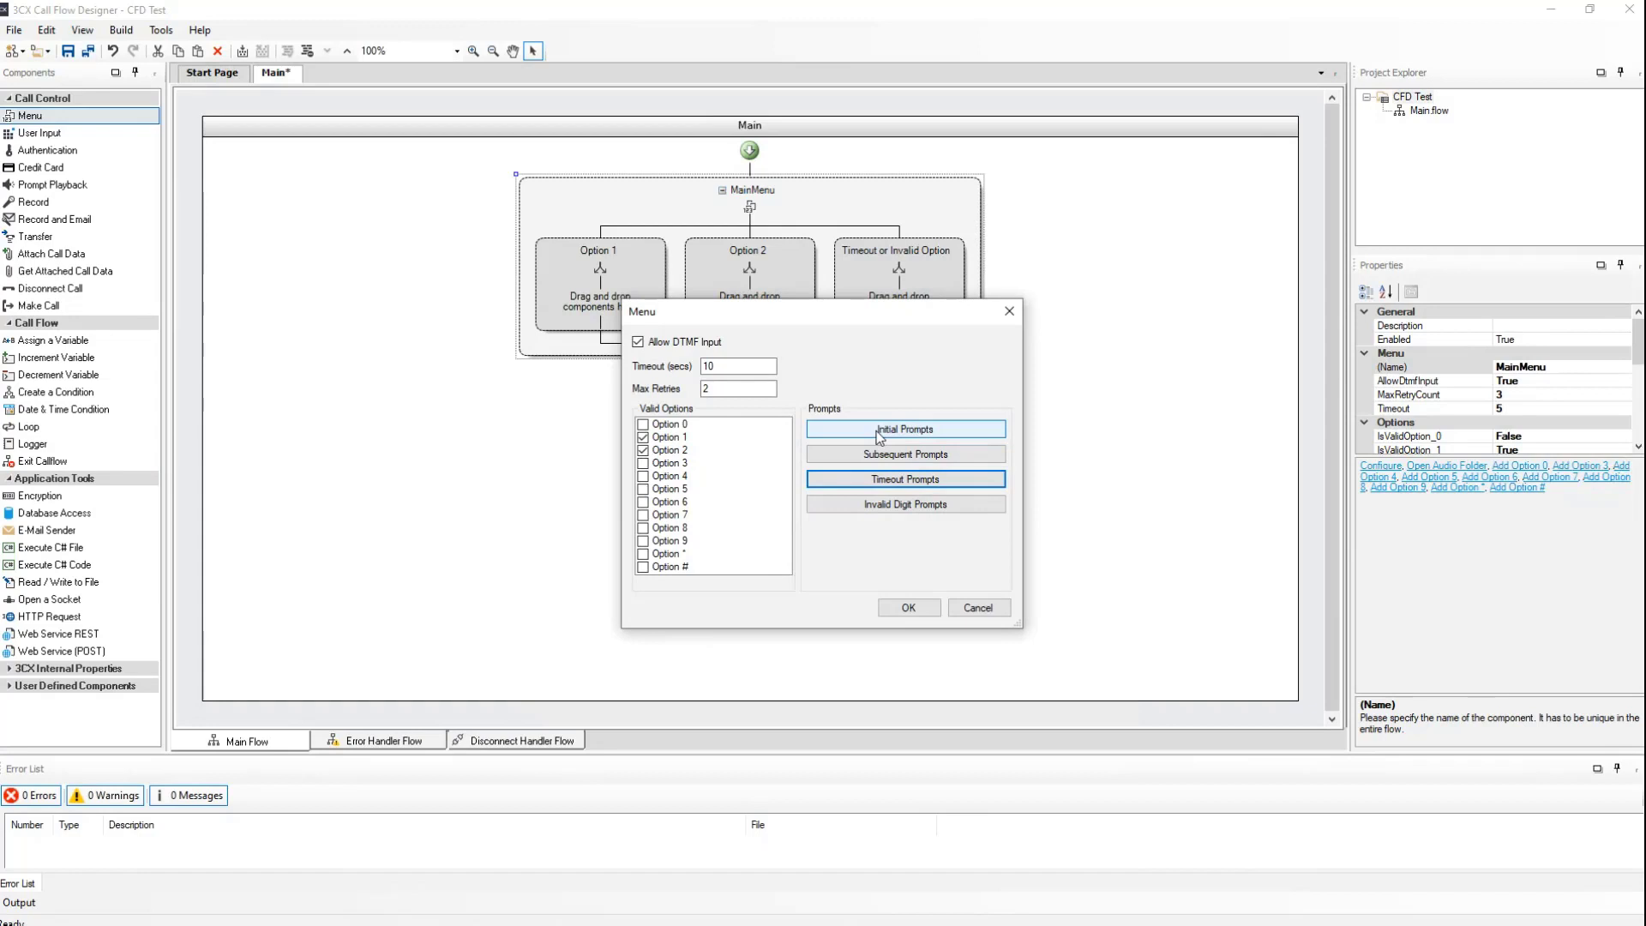
Add an audio file prompt to another MainMenu prompt list and browse for its recording.
{"action": "left_click", "coordinate": [905, 429]}
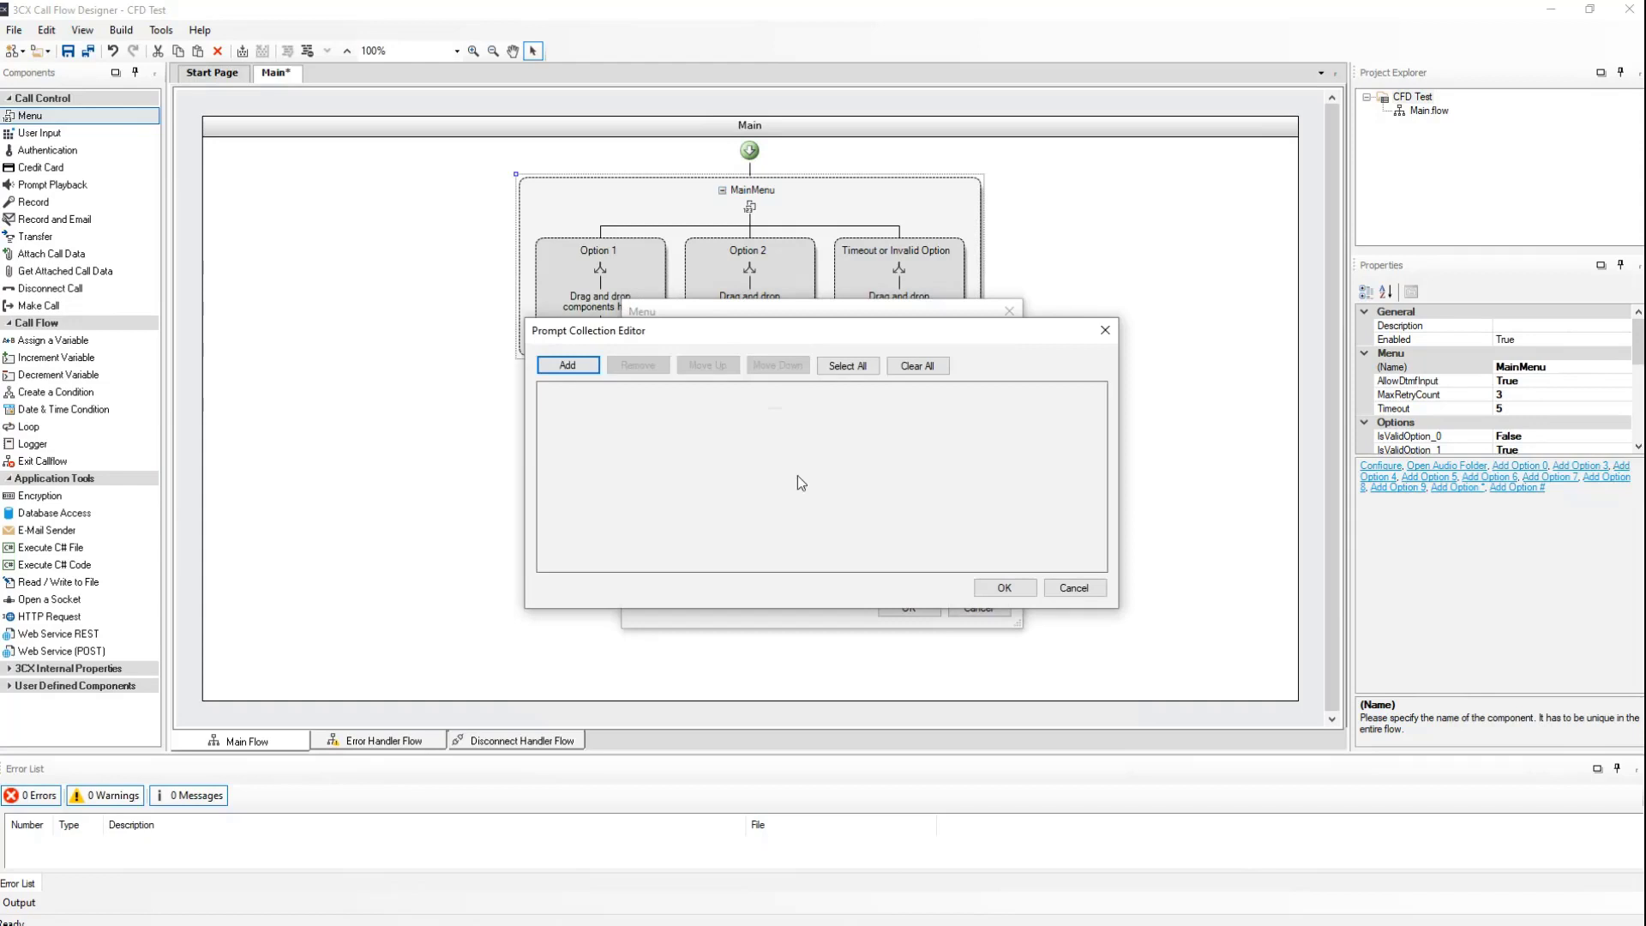
{"action": "left_click", "coordinate": [566, 365]}
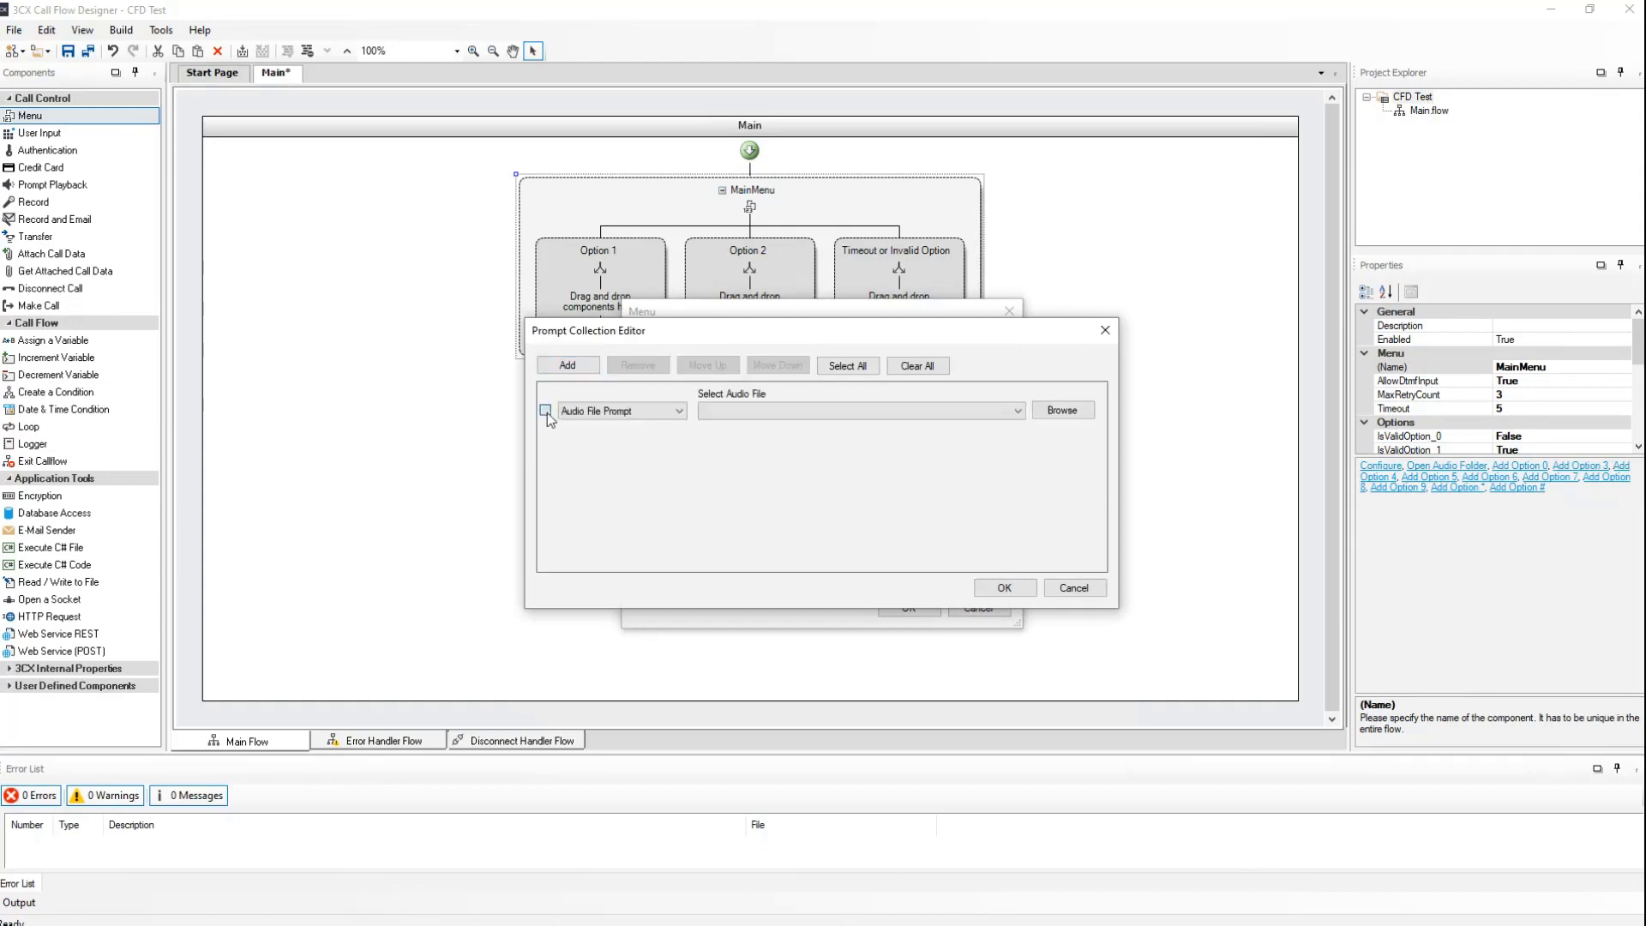
{"action": "left_click", "coordinate": [1064, 410]}
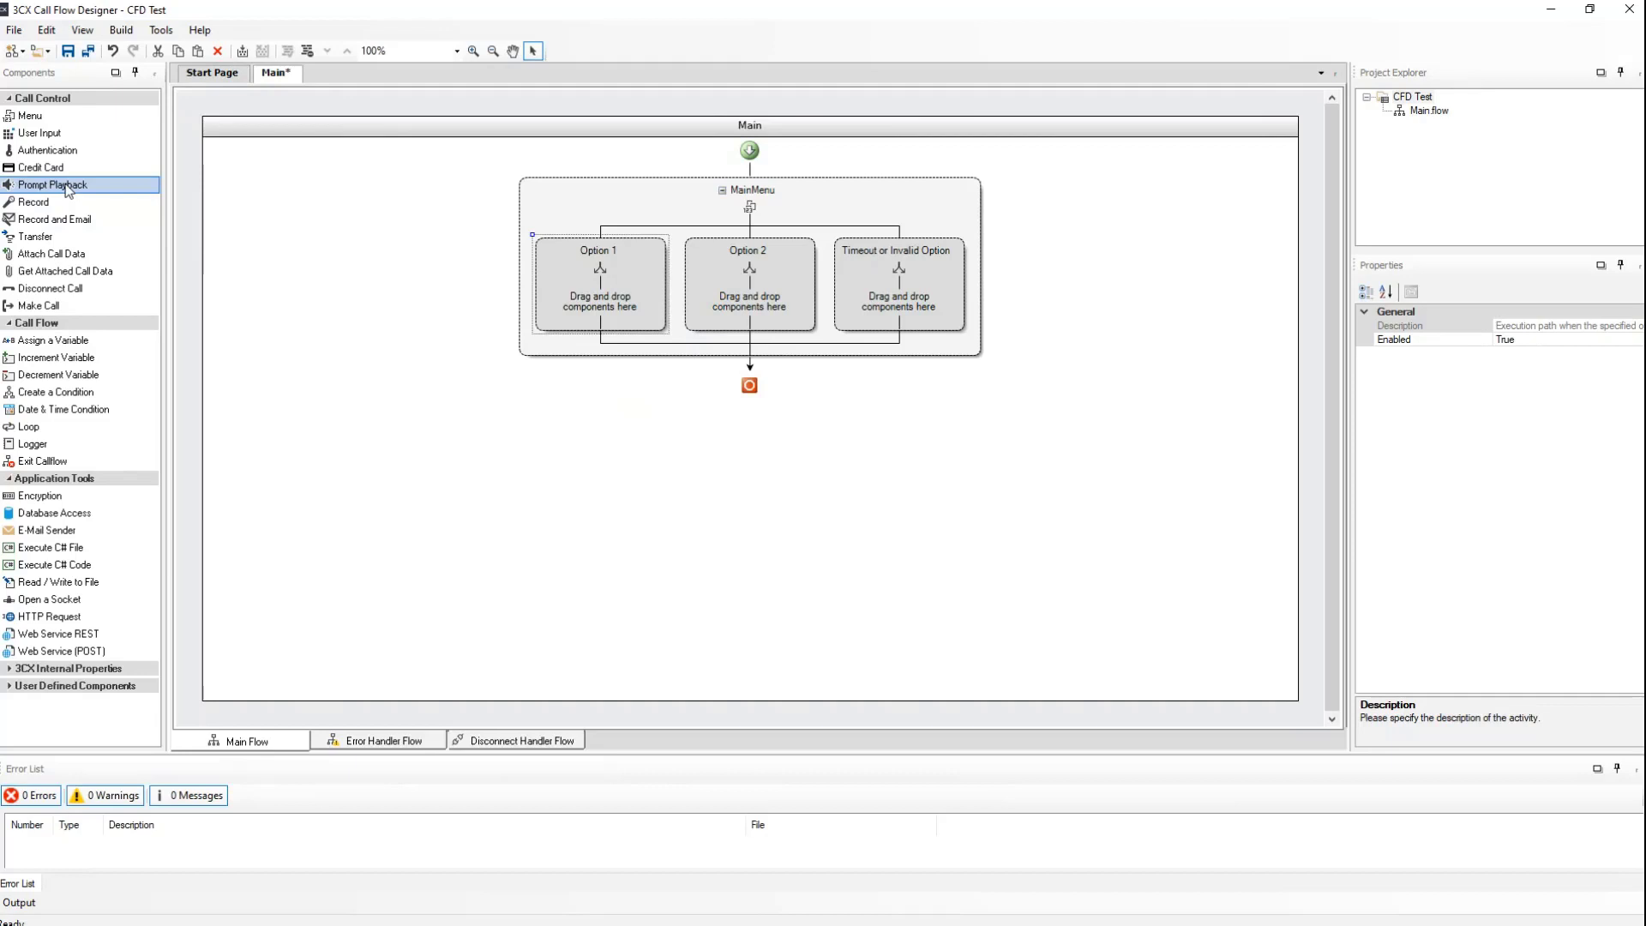
Place Prompt Playback components in the Option 1 and Timeout or Invalid Option branches.
{"action": "left_click_drag", "start_coordinate": [53, 185], "coordinate": [624, 298]}
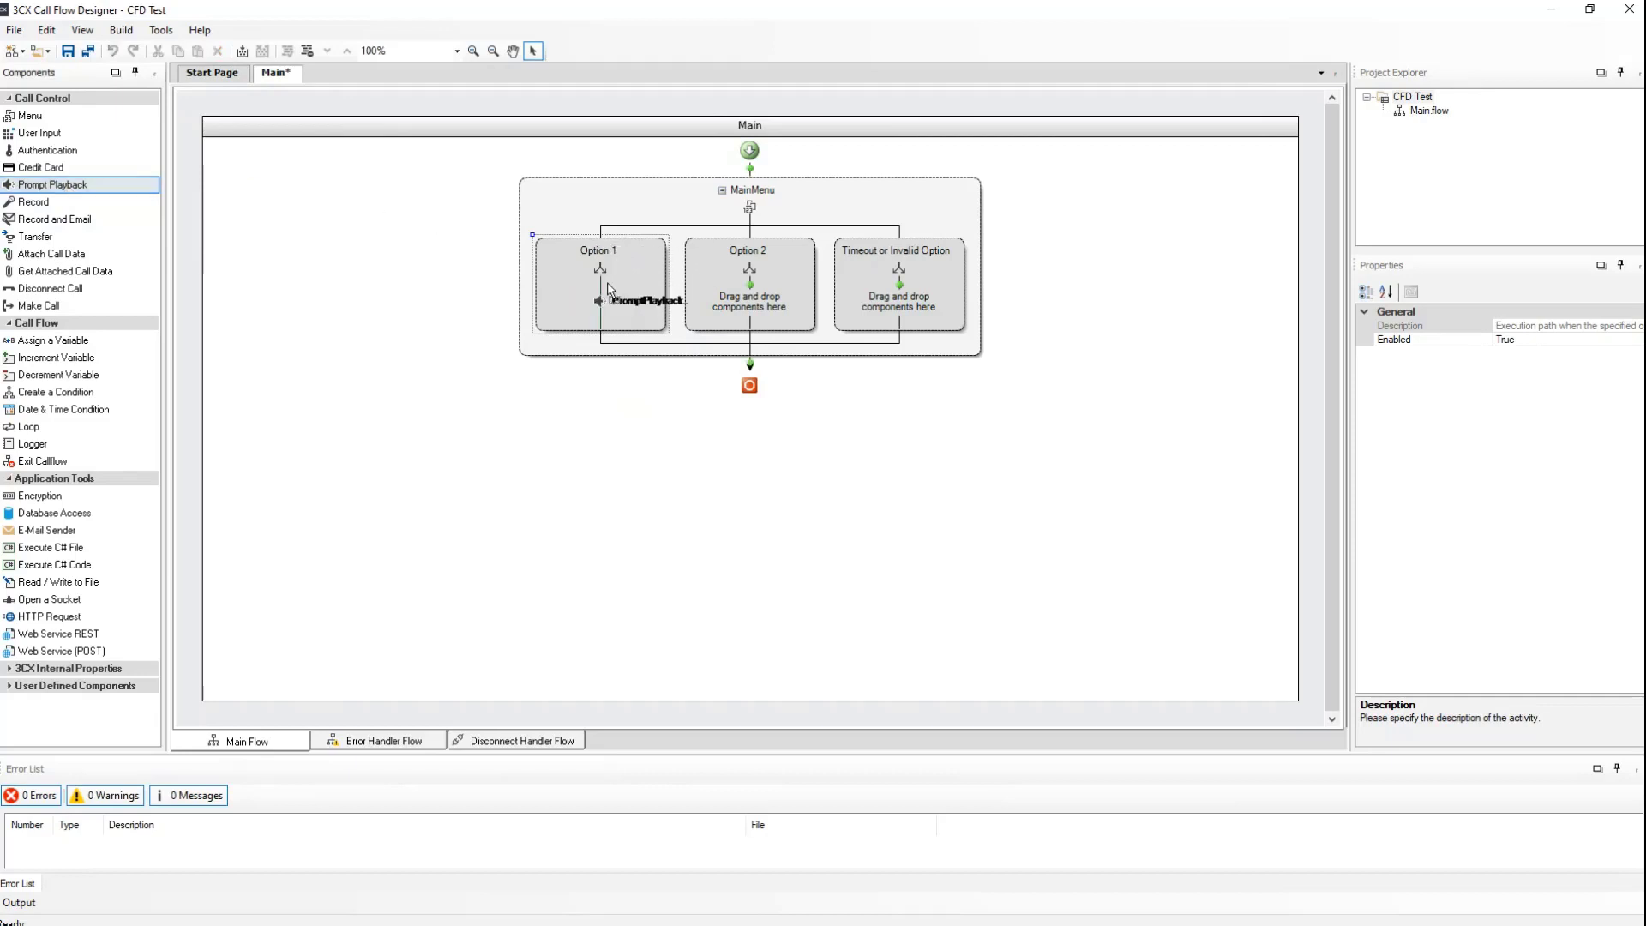
{"action": "left_click", "coordinate": [600, 308]}
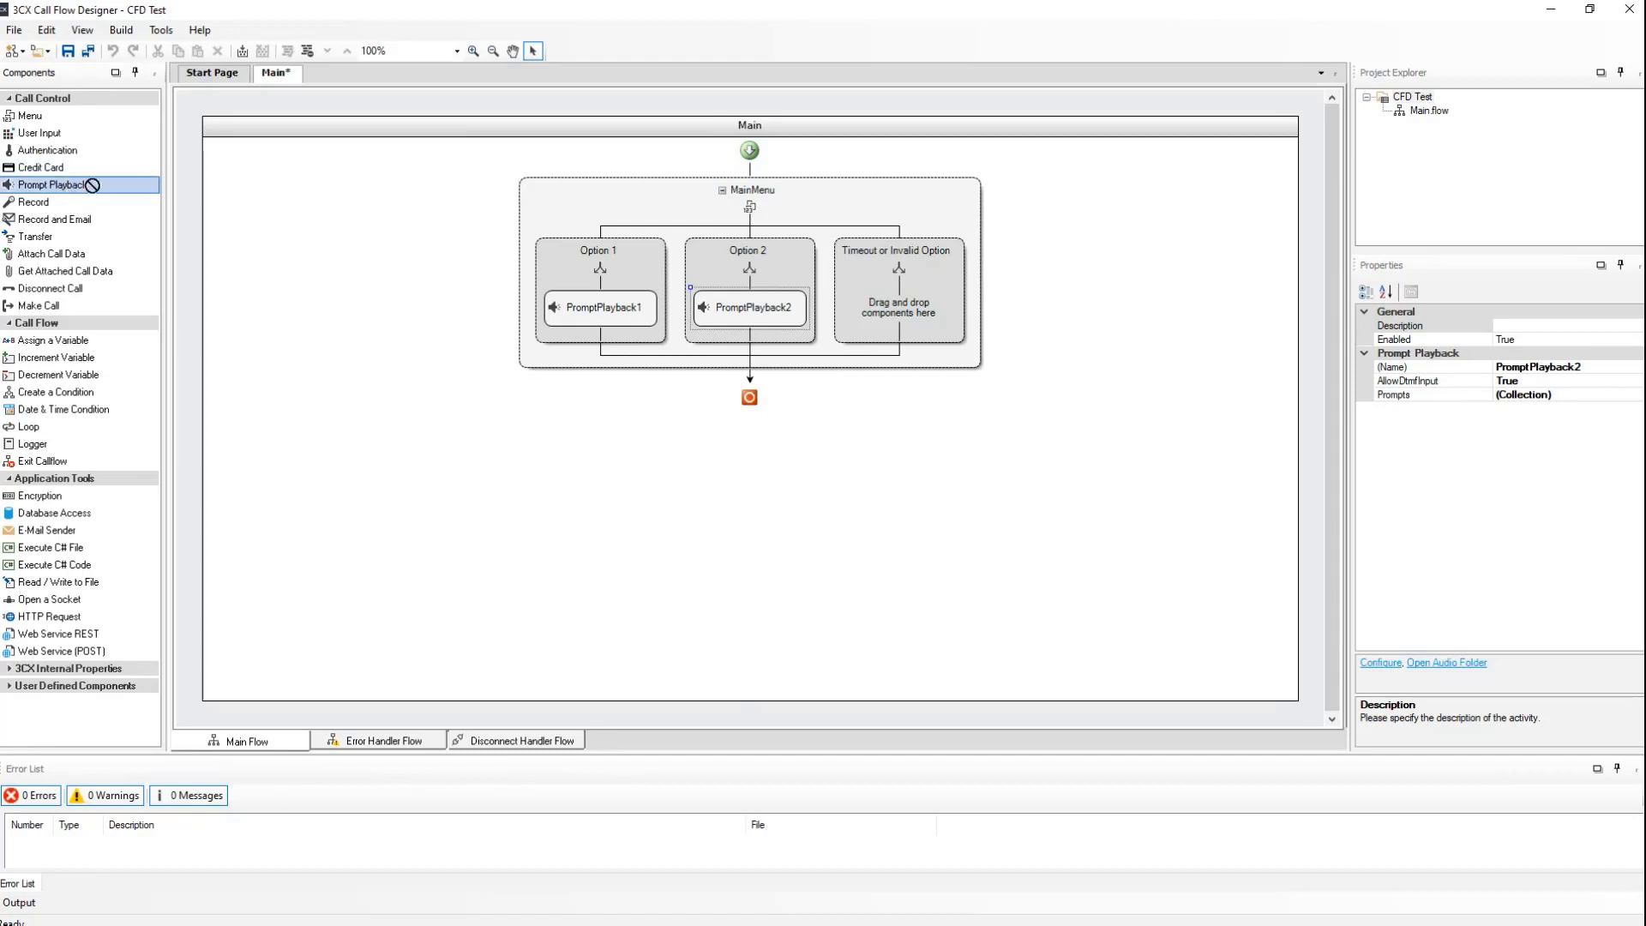
{"action": "left_click_drag", "start_coordinate": [52, 185], "coordinate": [897, 307]}
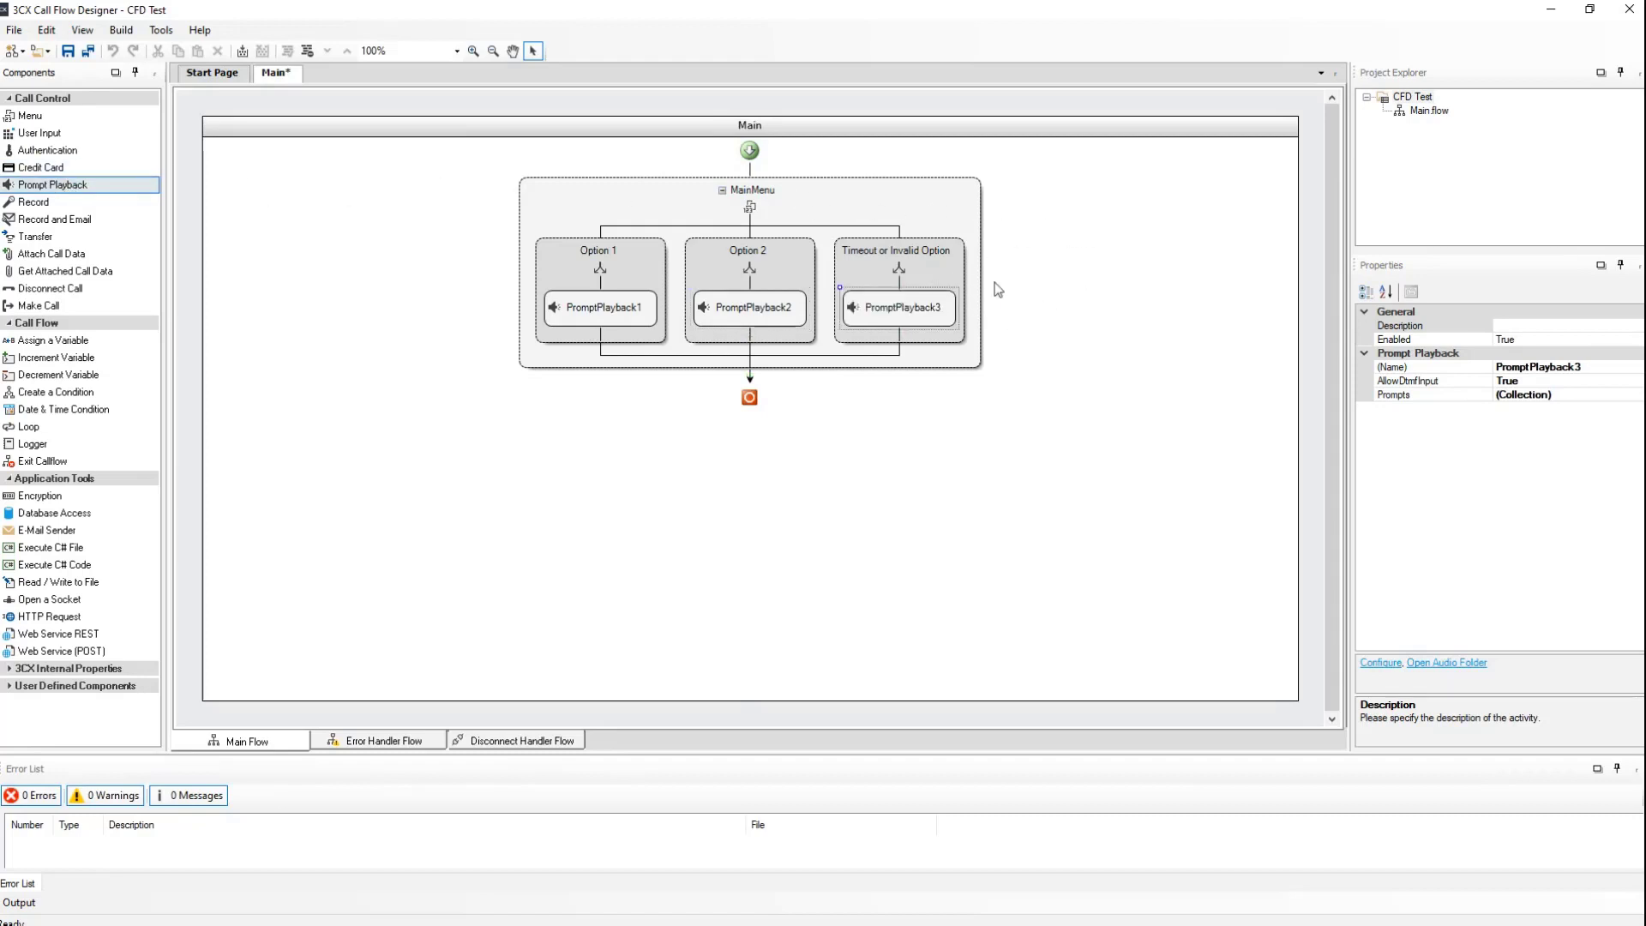
{"action": "mouse_move", "coordinate": [1005, 288]}
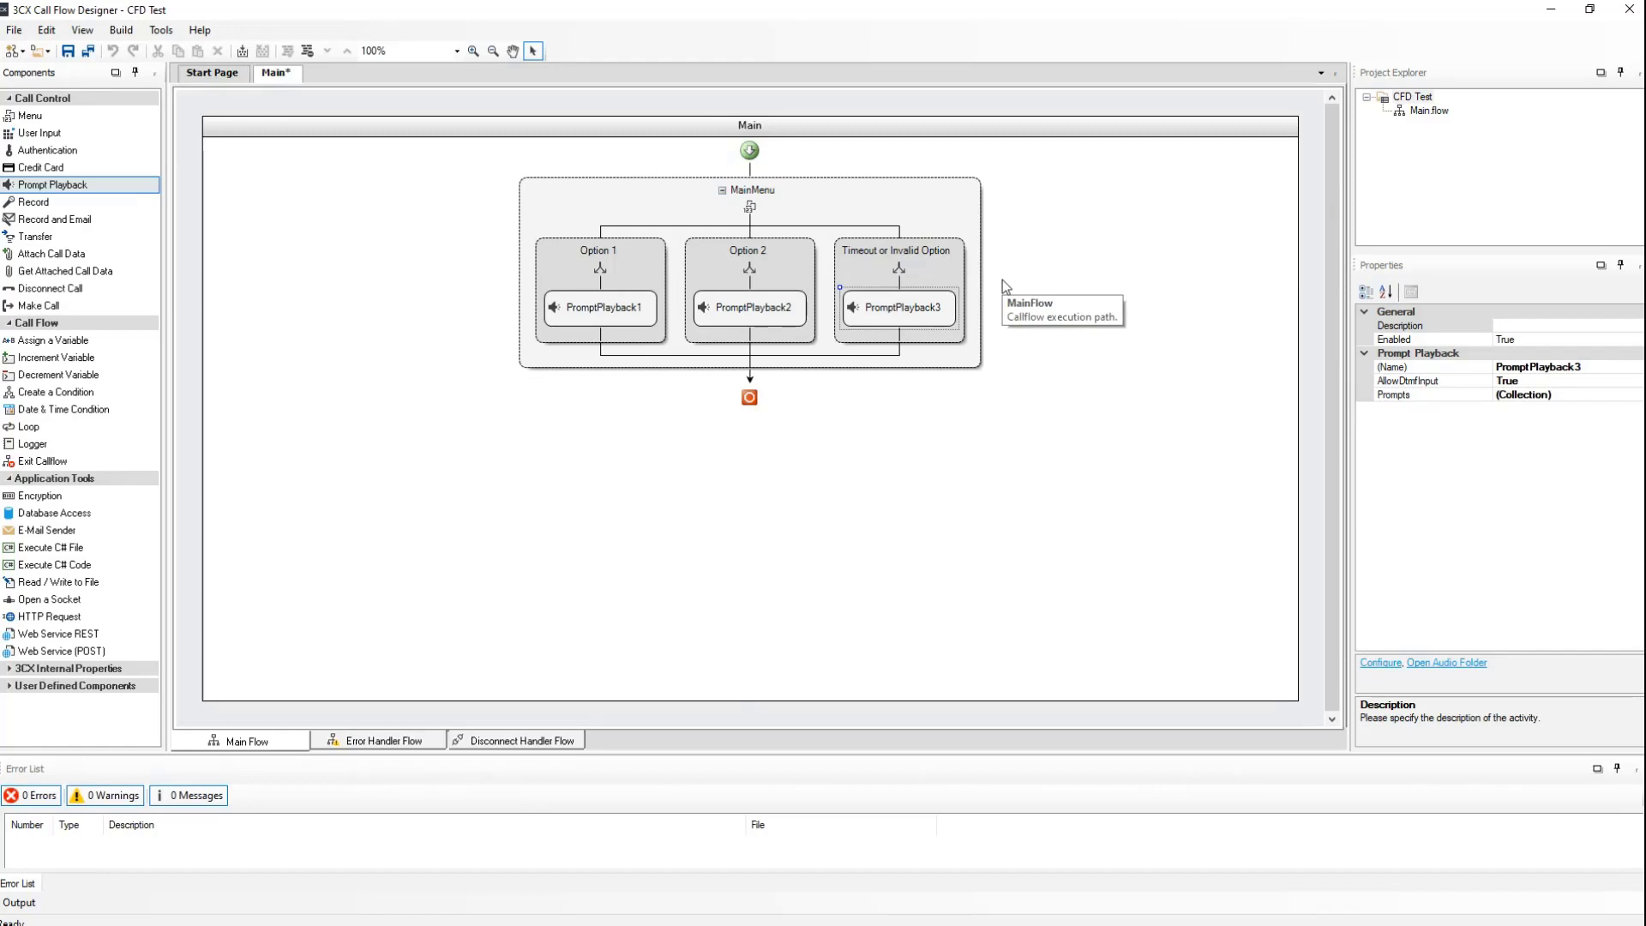
{"action": "mouse_move", "coordinate": [1005, 305]}
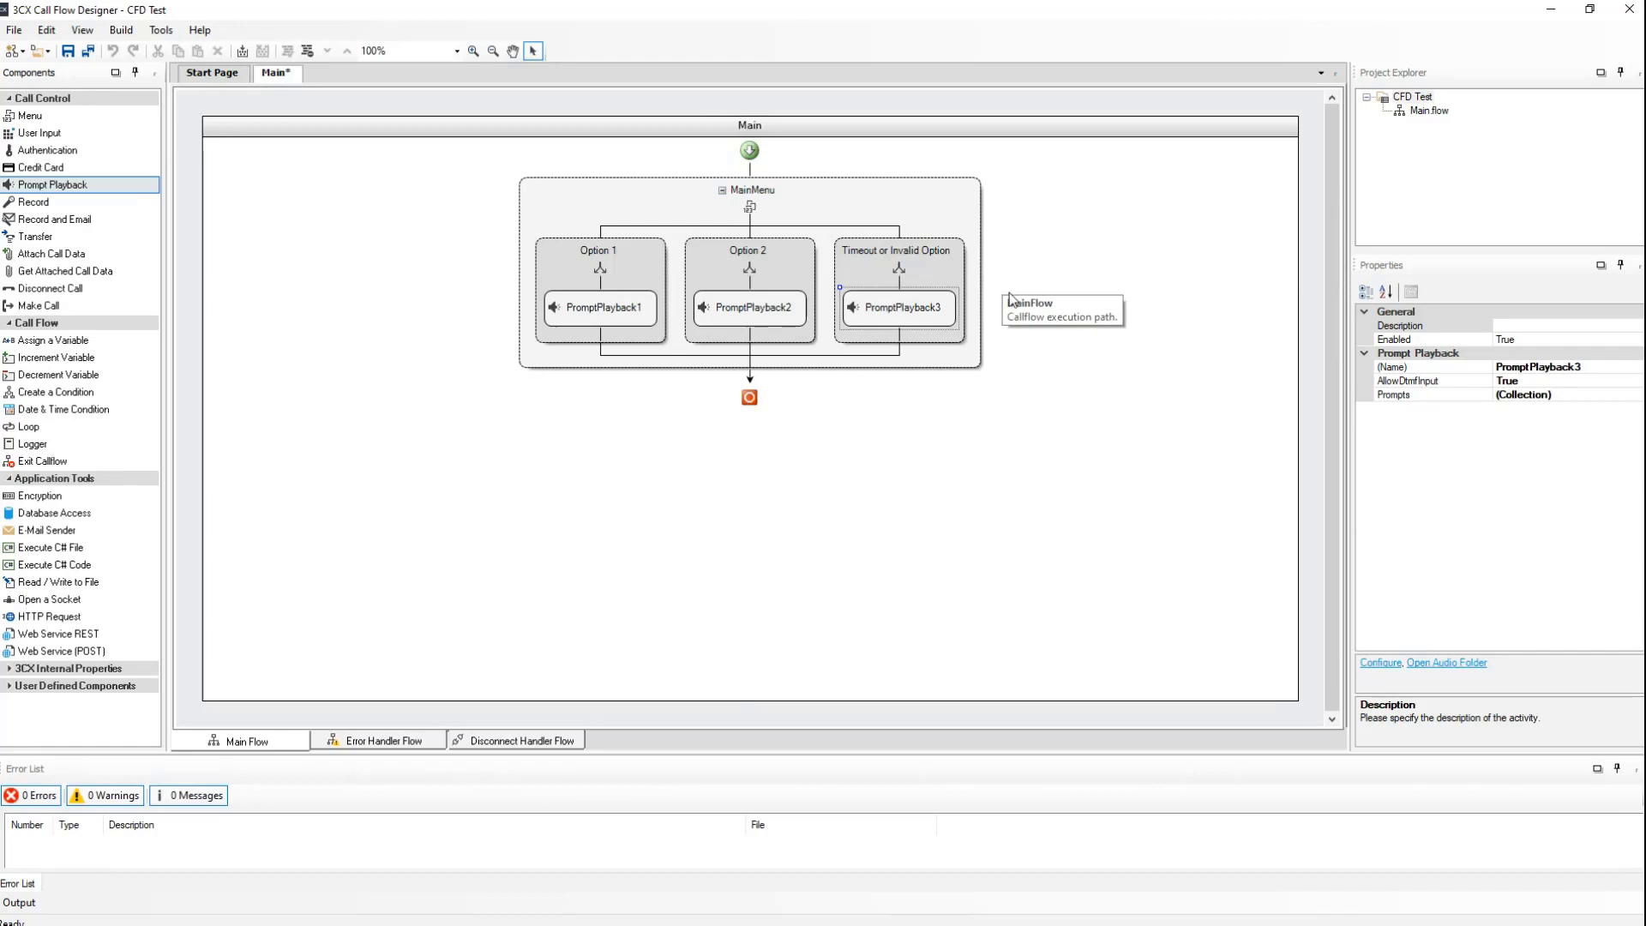
Set the Option 1 prompt playback to play CFDtransfersupport.wav.
{"action": "double_click", "coordinate": [601, 307]}
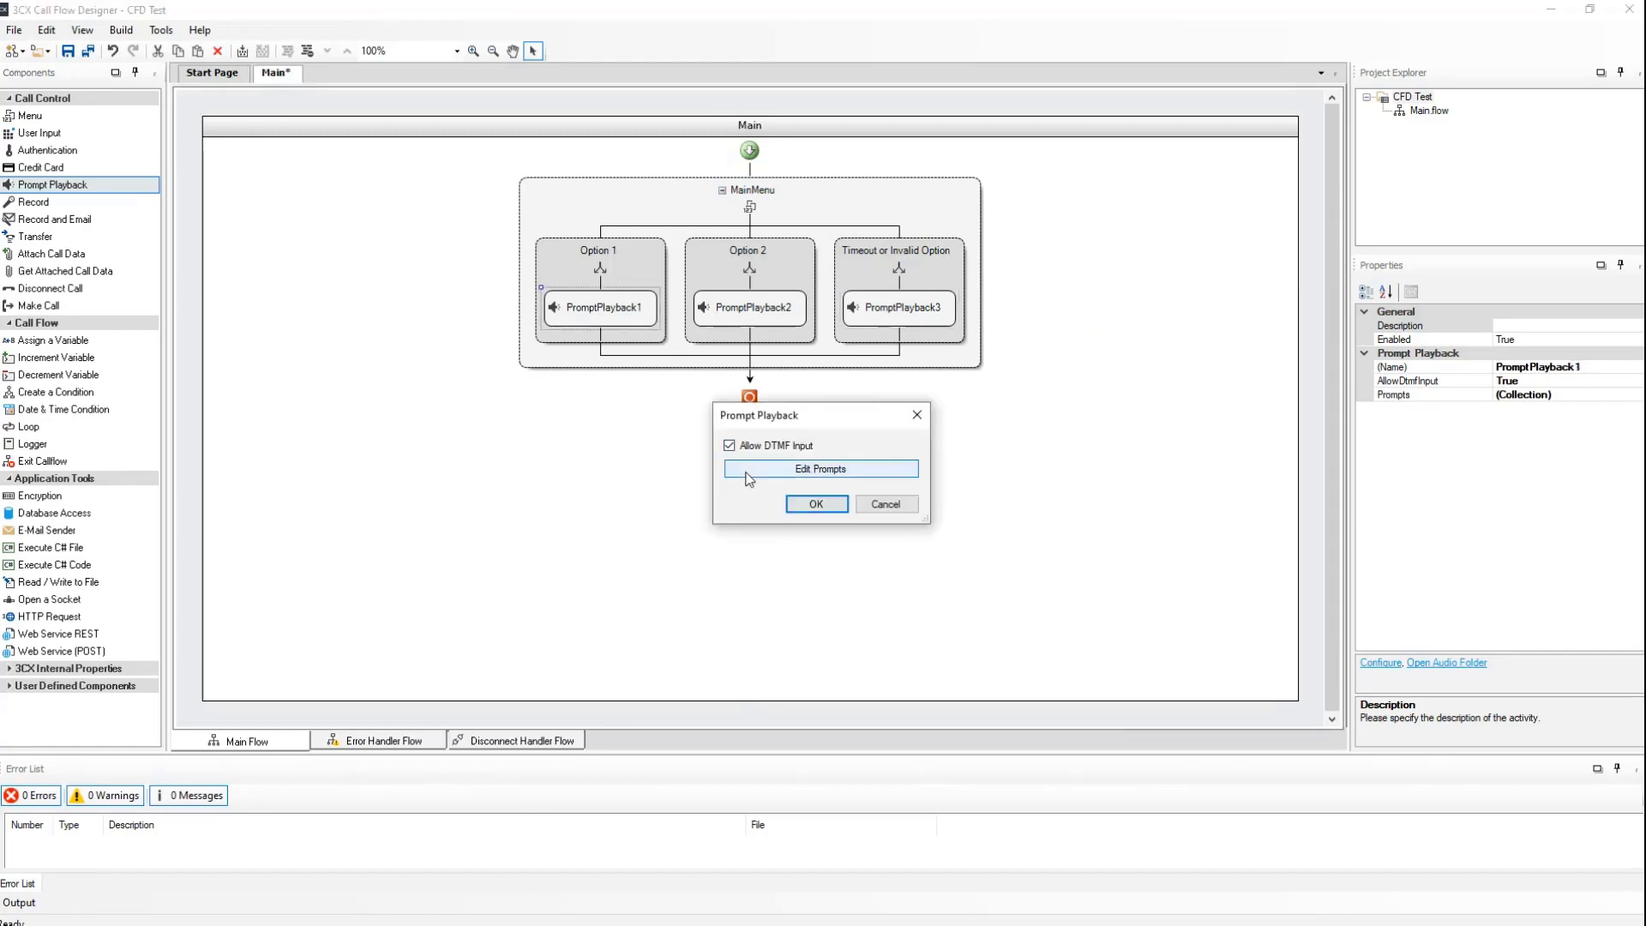
{"action": "left_click", "coordinate": [820, 468]}
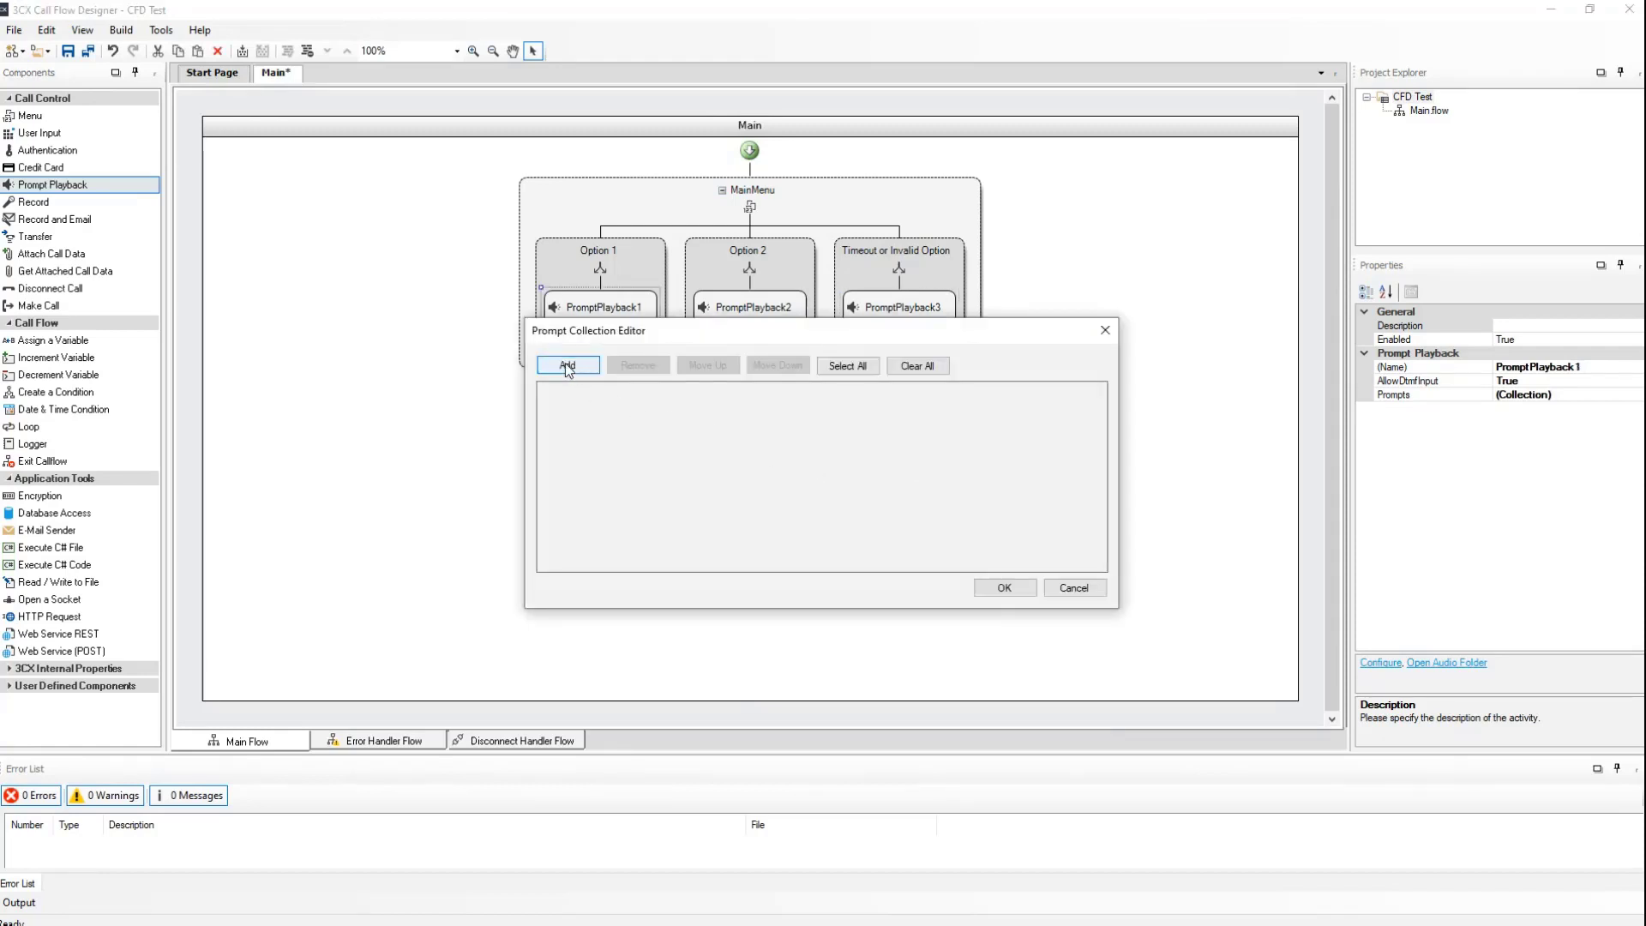
{"action": "left_click", "coordinate": [566, 365]}
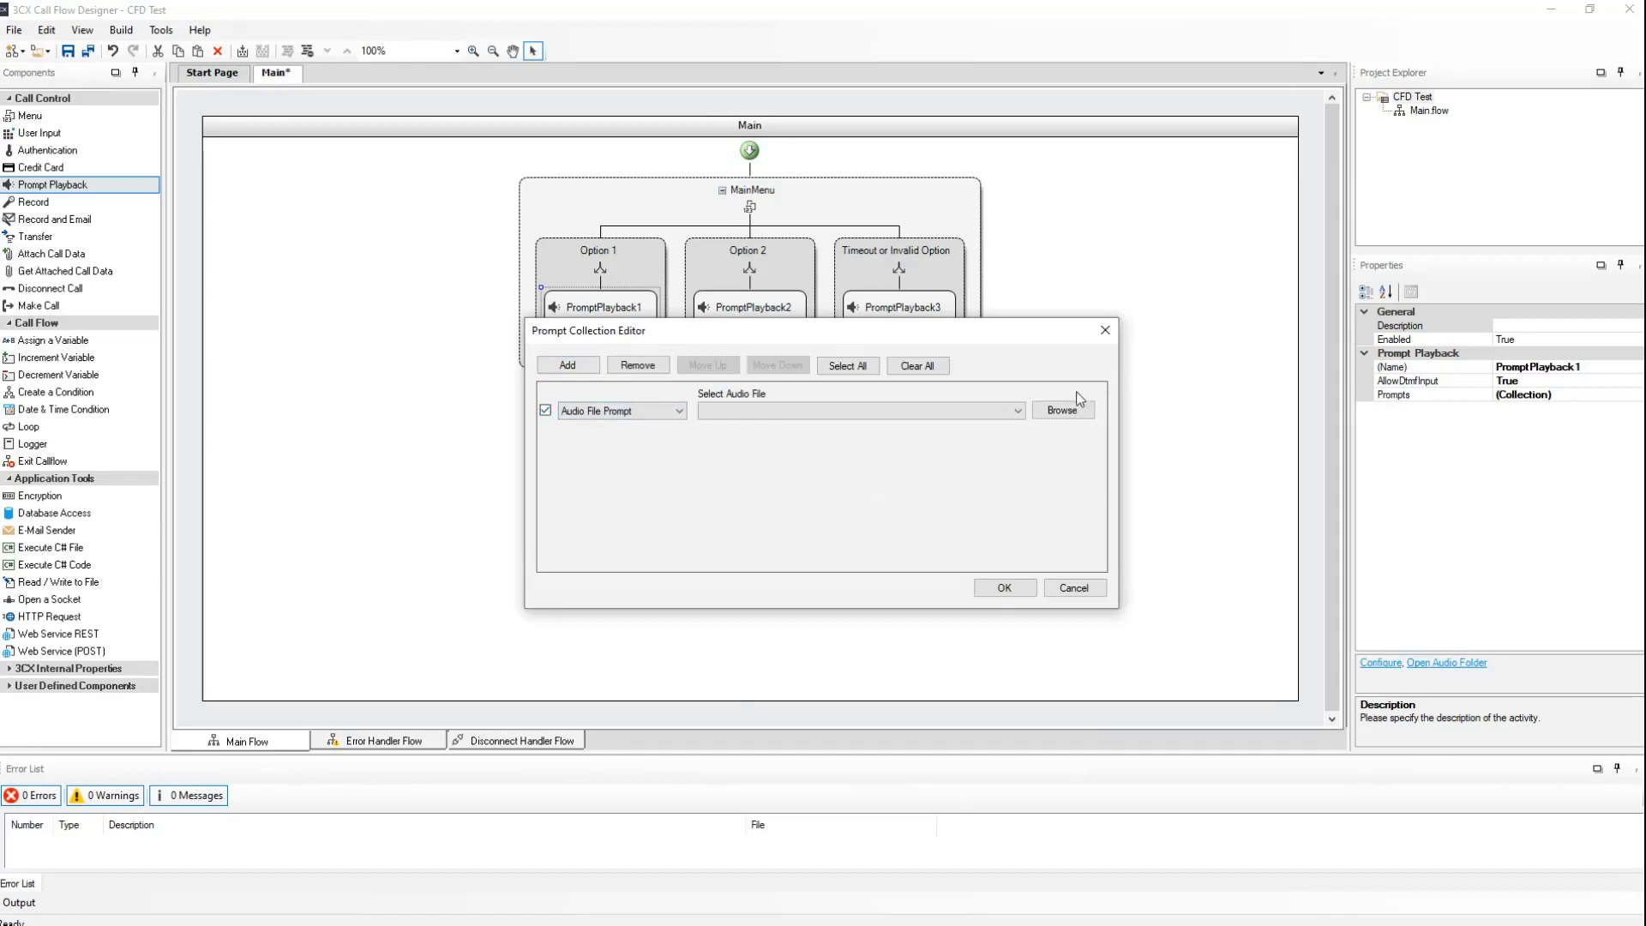
{"action": "left_click", "coordinate": [1063, 410]}
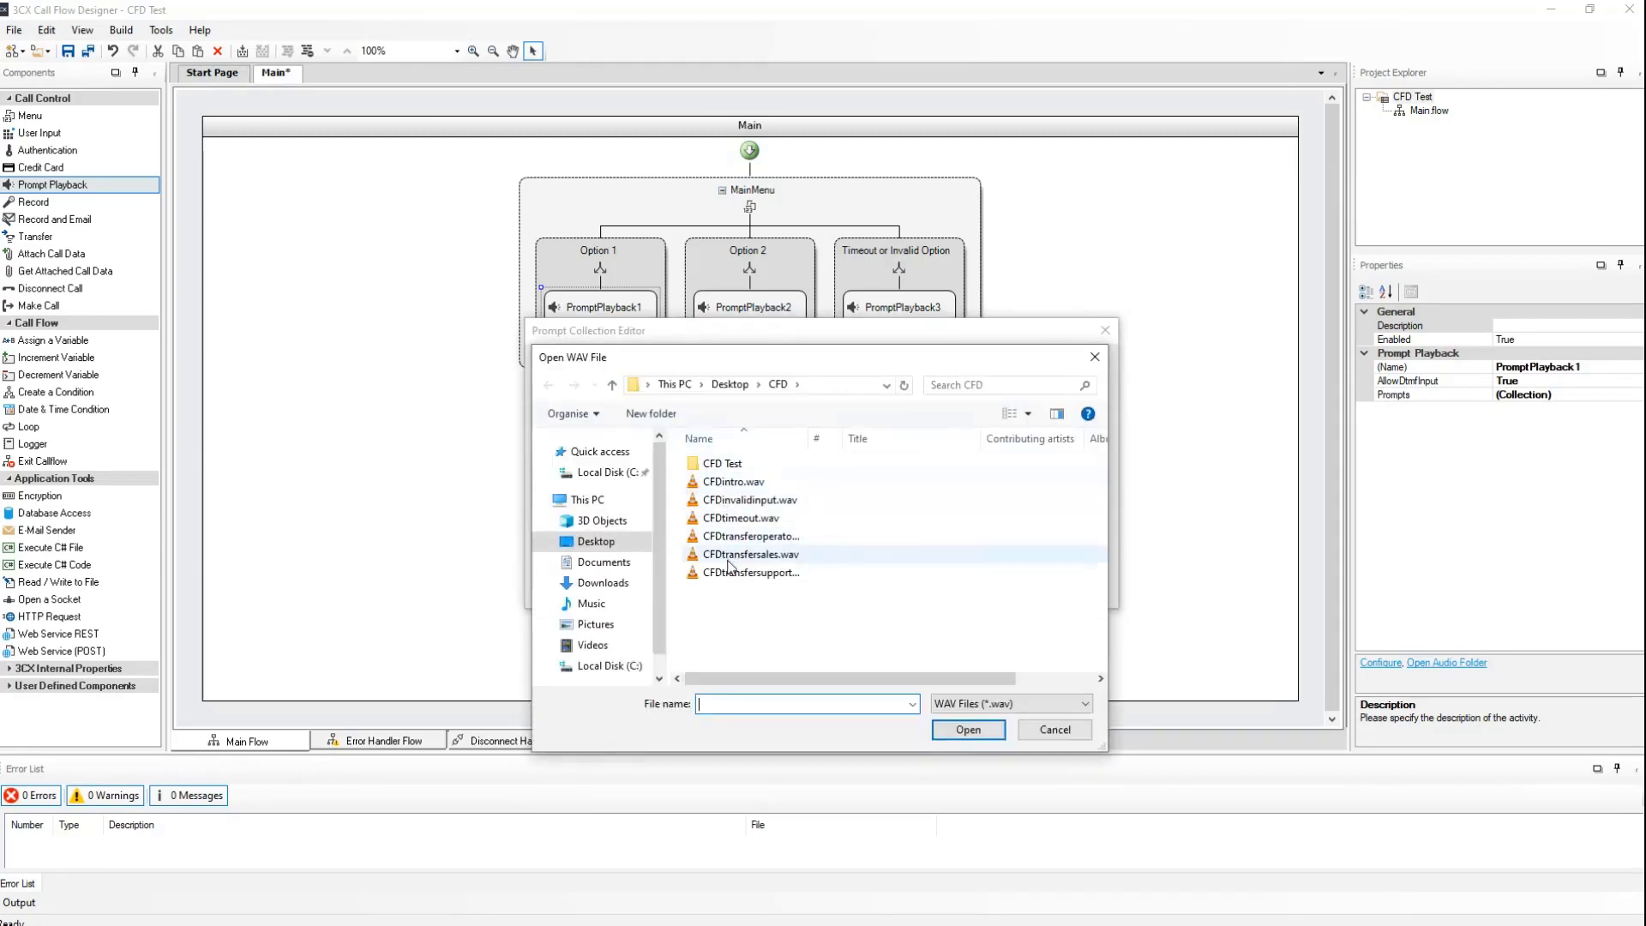
{"action": "left_click", "coordinate": [969, 731]}
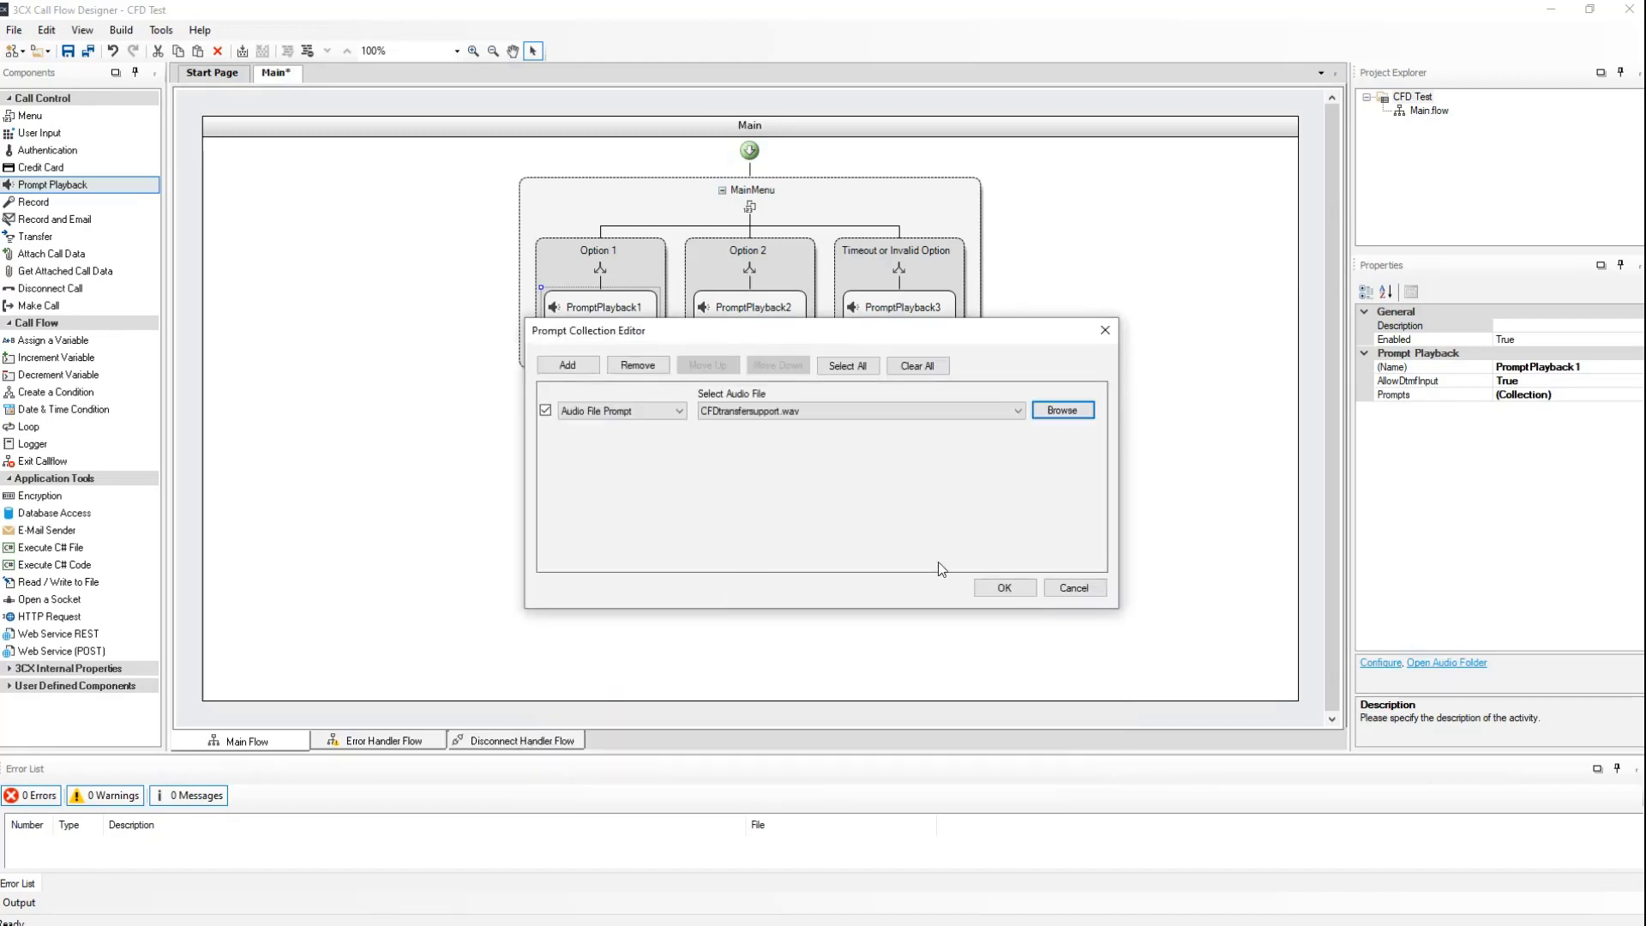
{"action": "left_click", "coordinate": [1005, 587]}
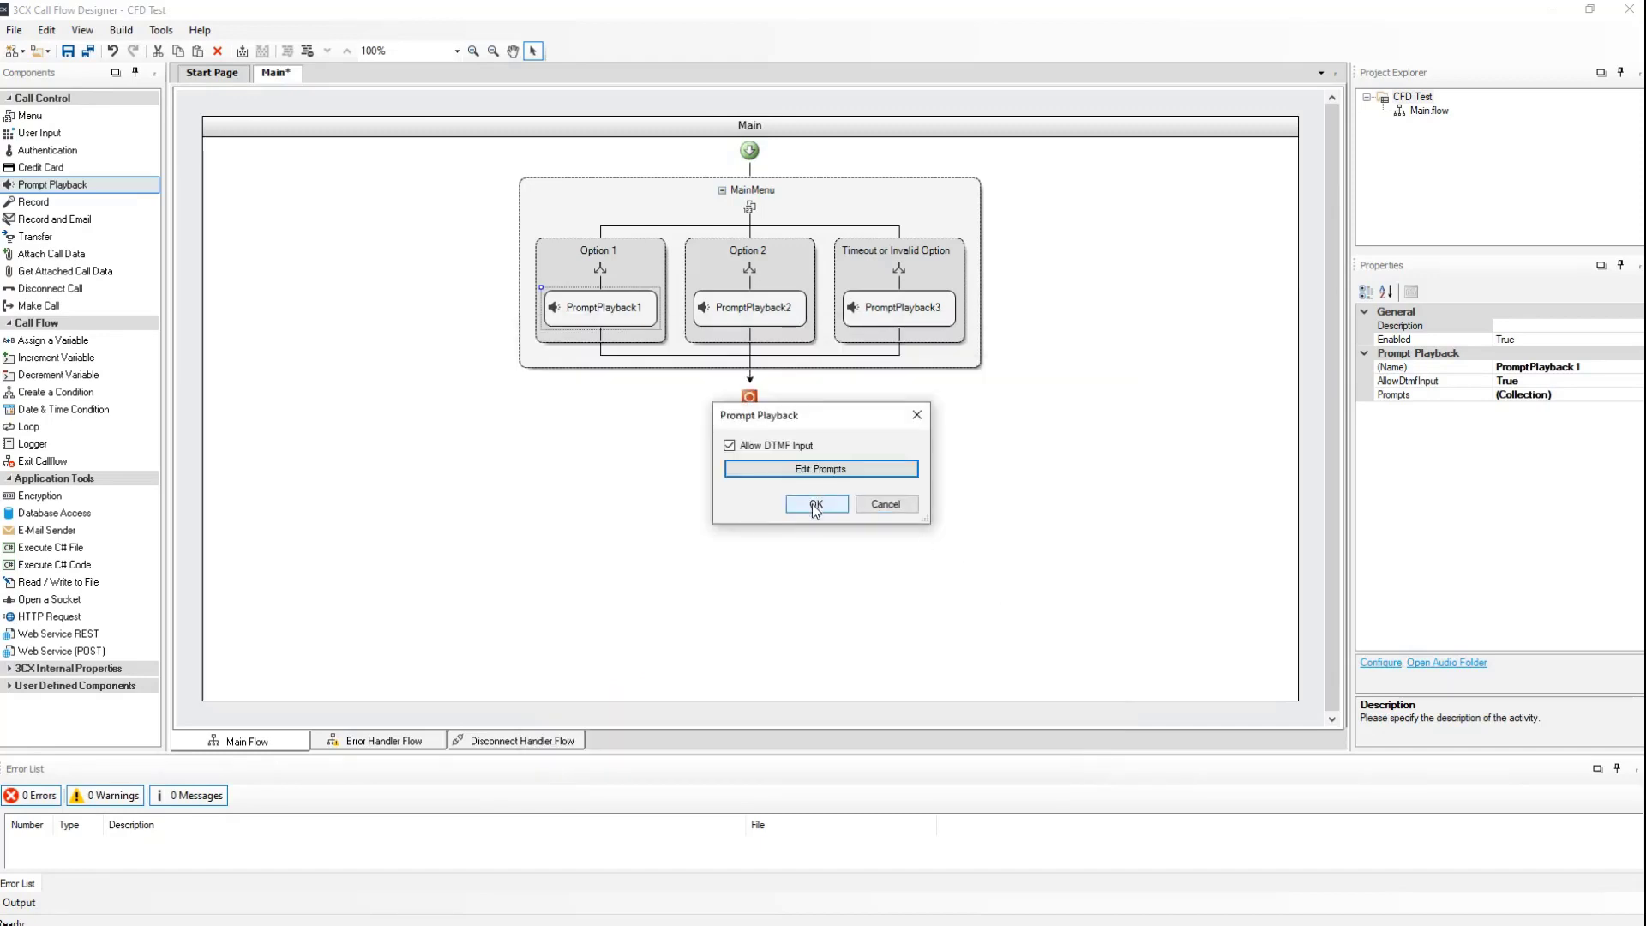
{"action": "left_click", "coordinate": [816, 504]}
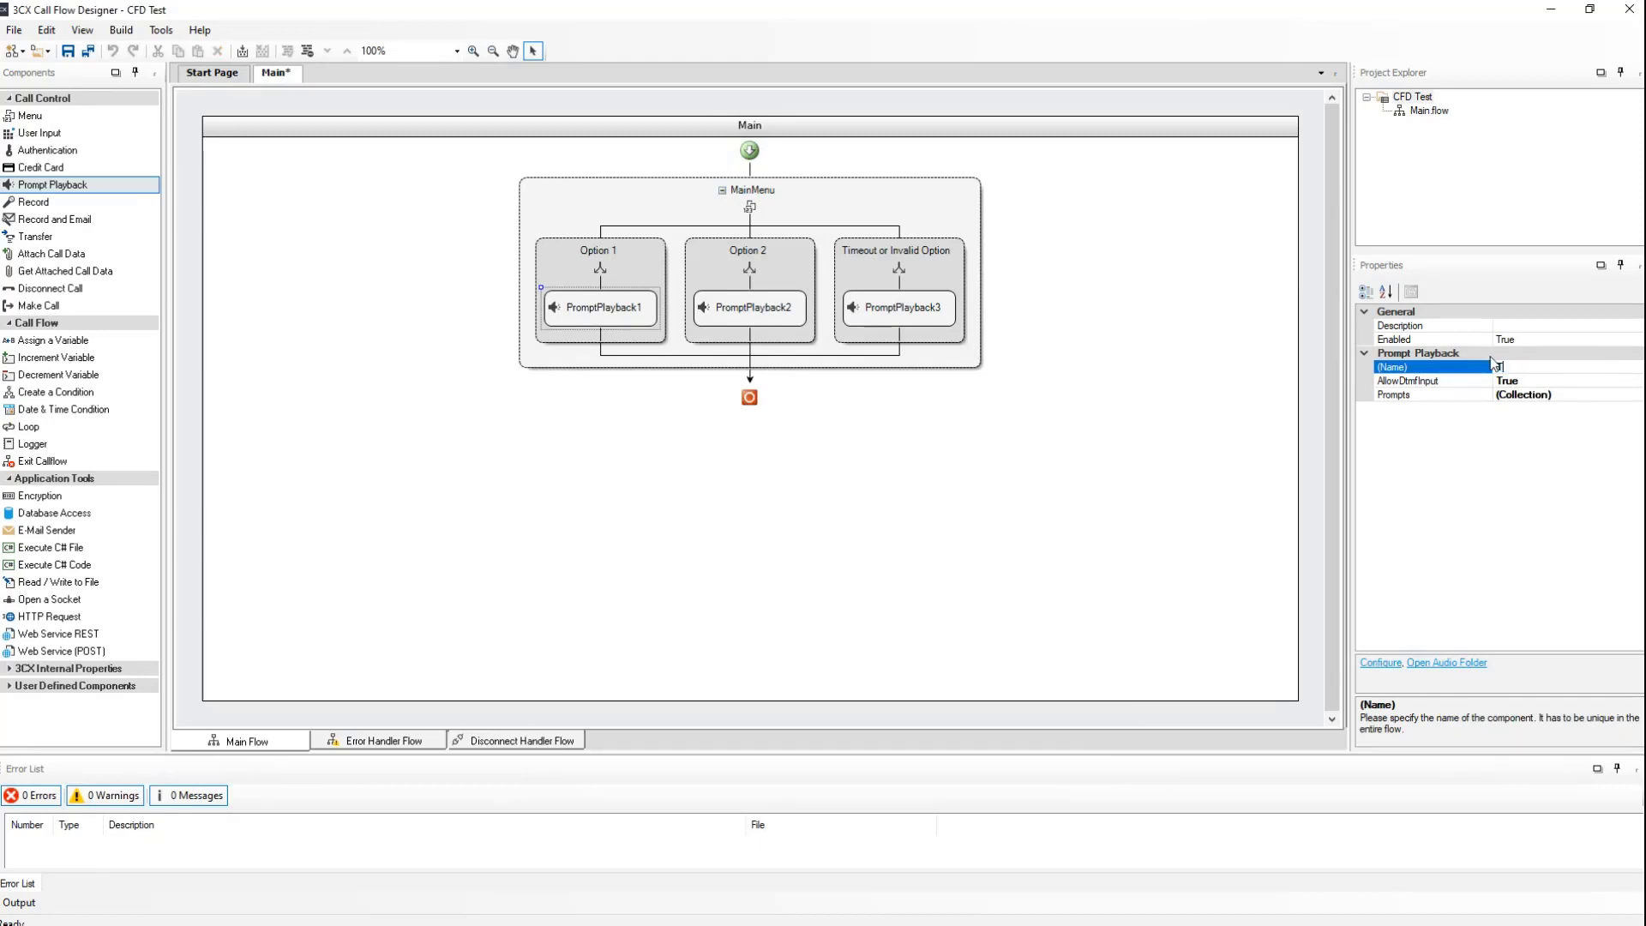
Rename the Option 1 prompt playback to TransferSupport.
{"action": "type", "text": "Transfer"}
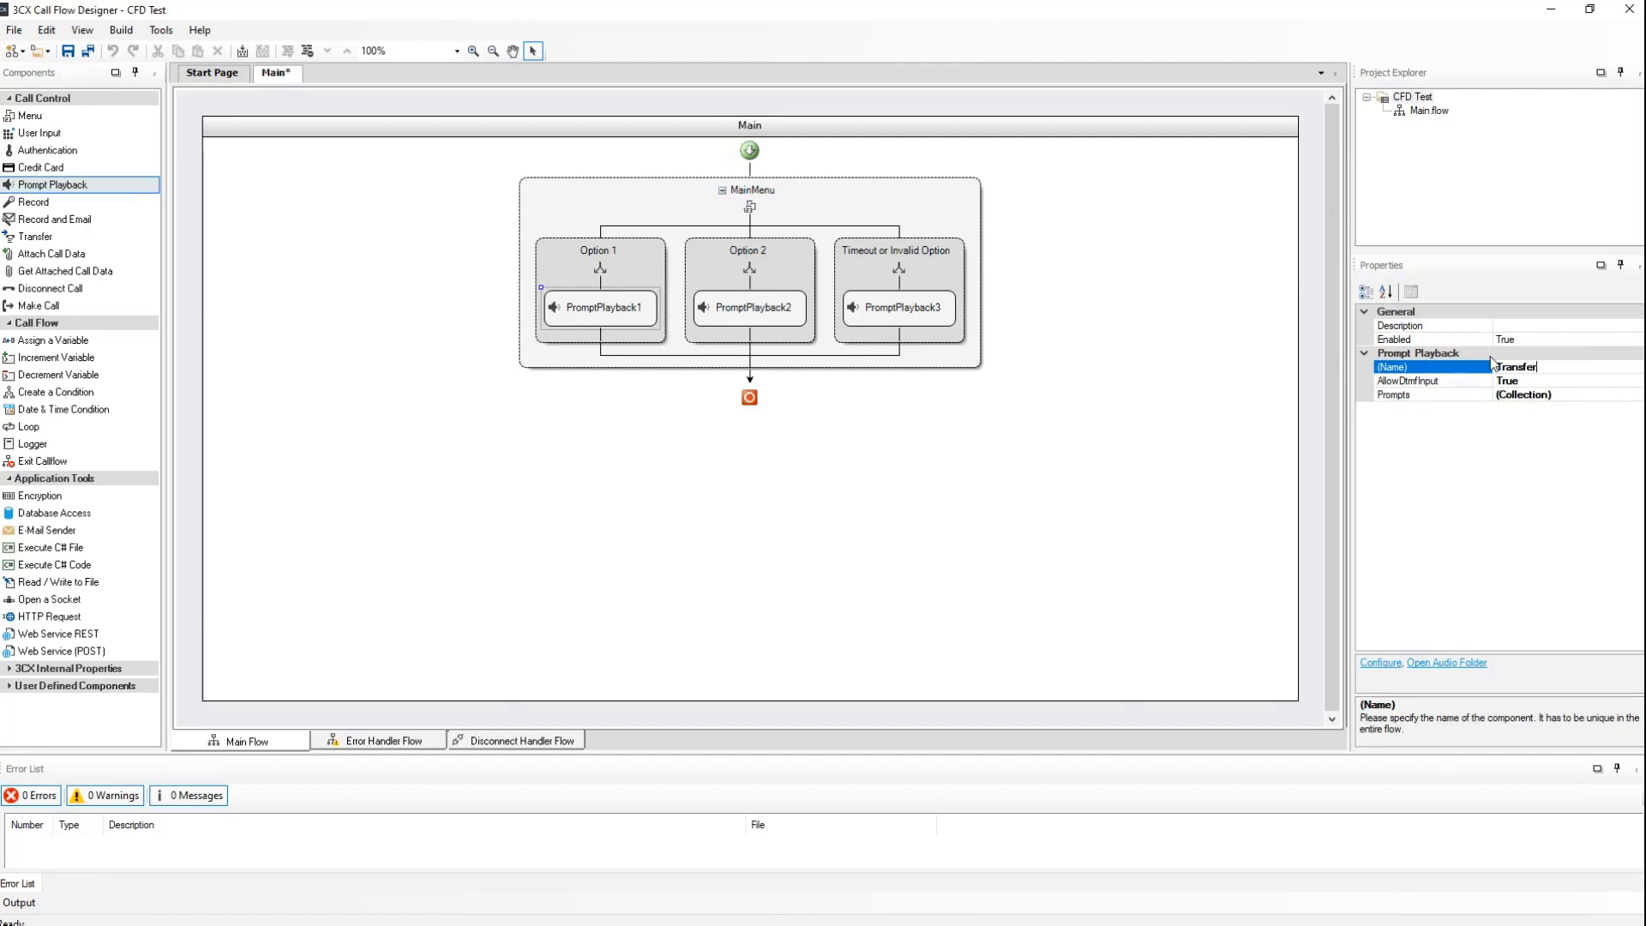
{"action": "type", "text": "Support"}
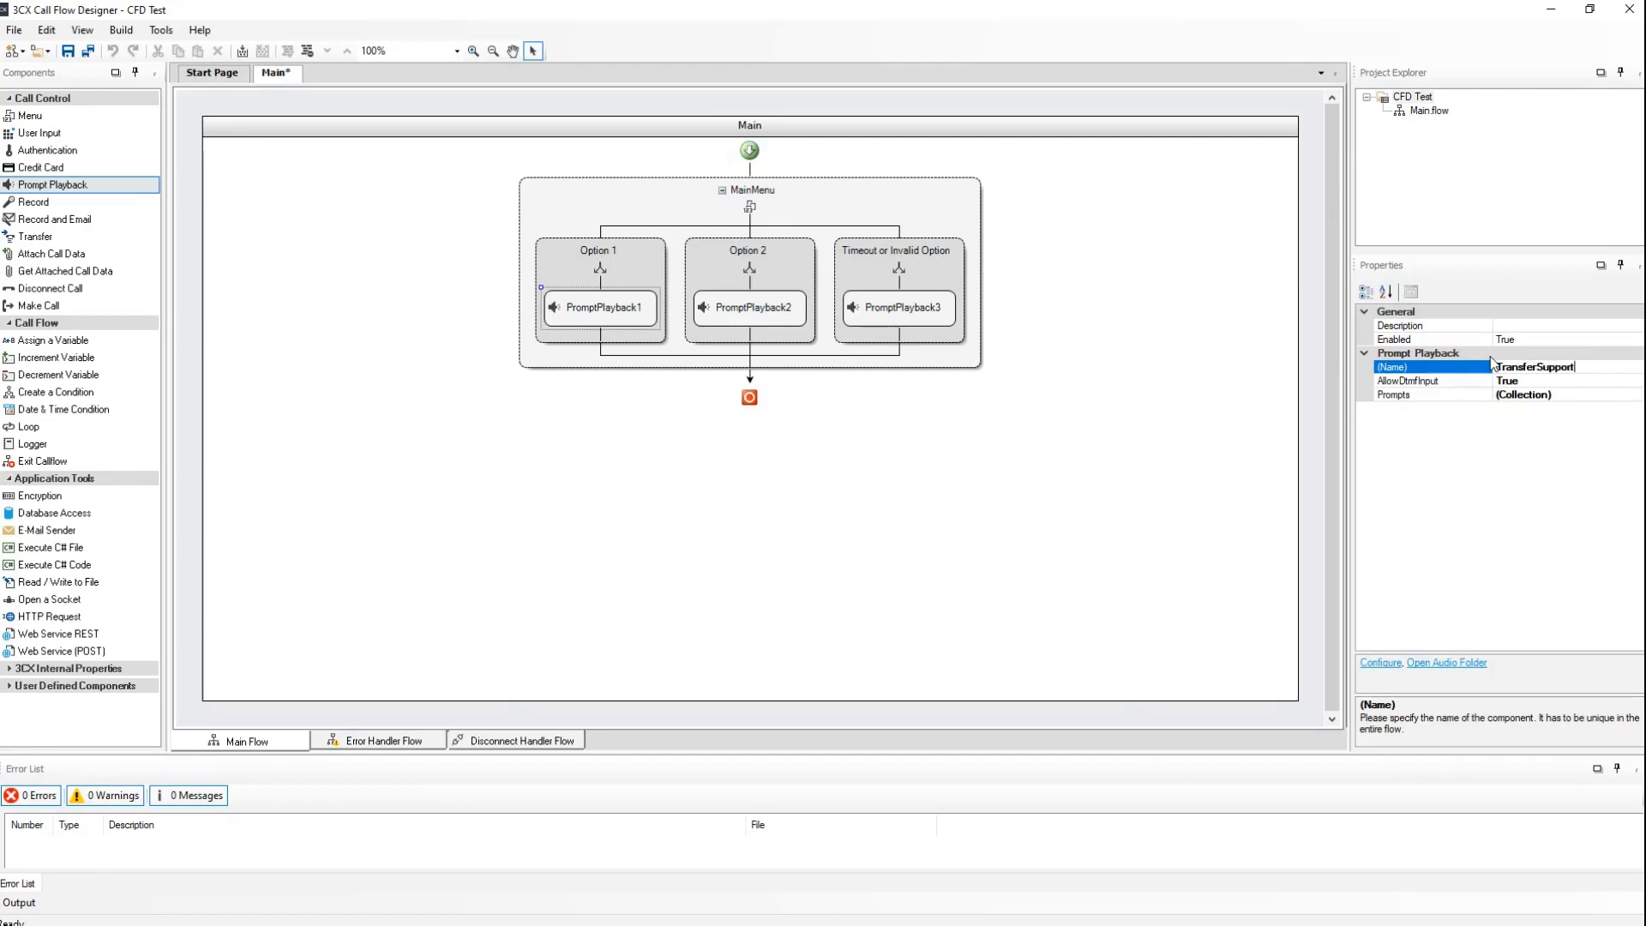
{"action": "double_click", "coordinate": [749, 309]}
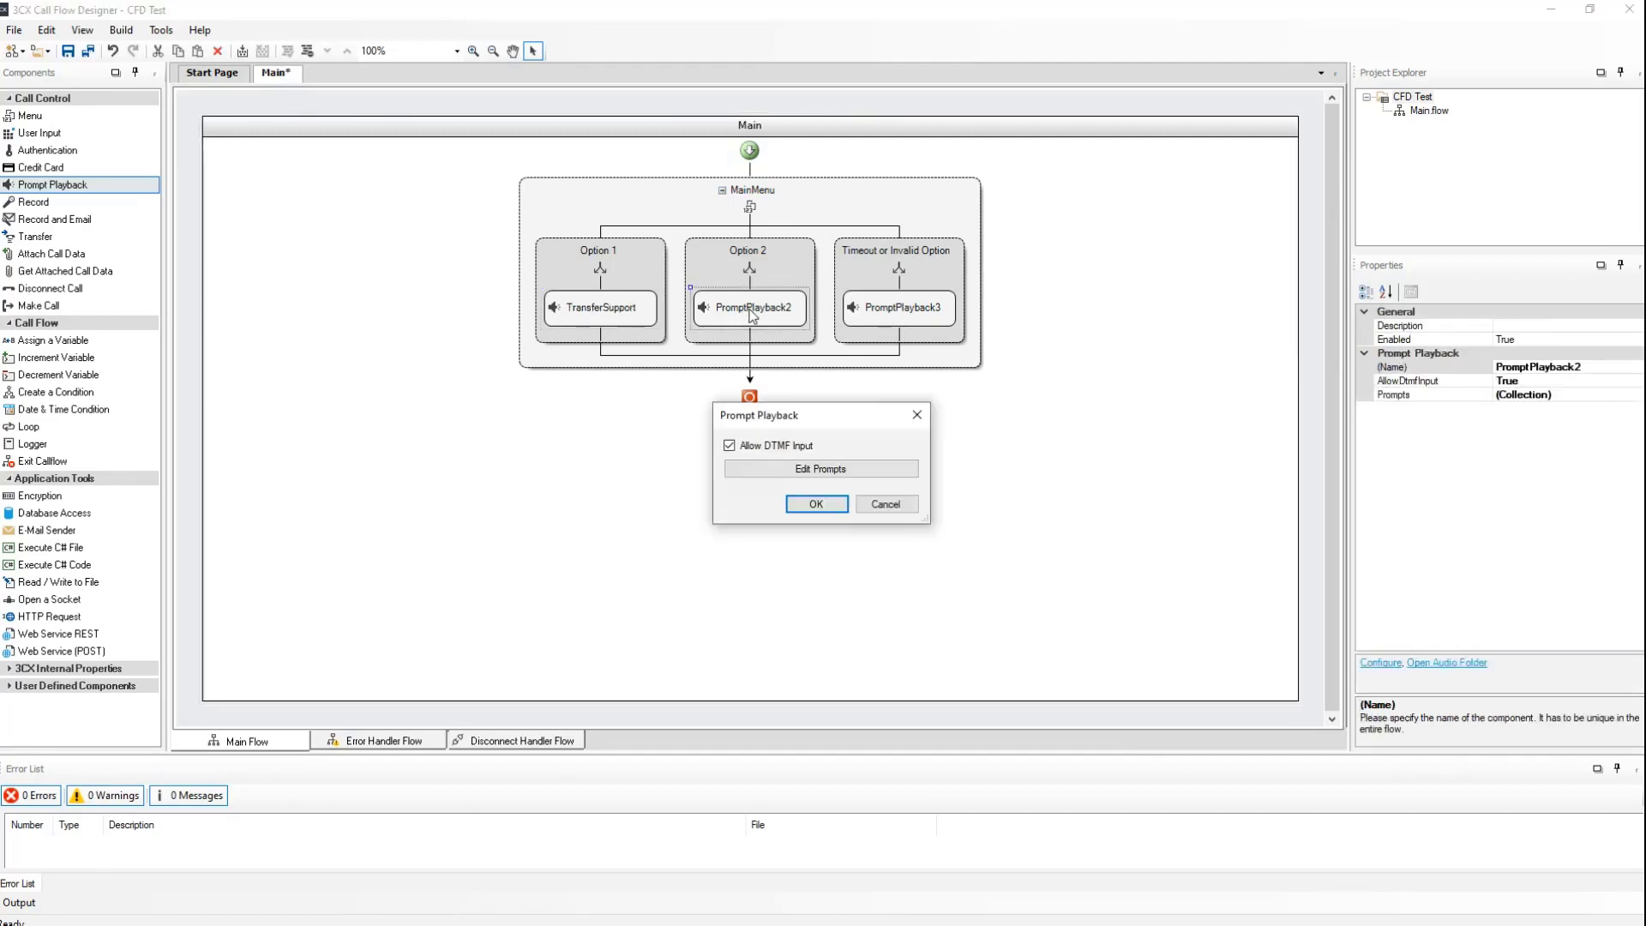
{"action": "mouse_move", "coordinate": [820, 468]}
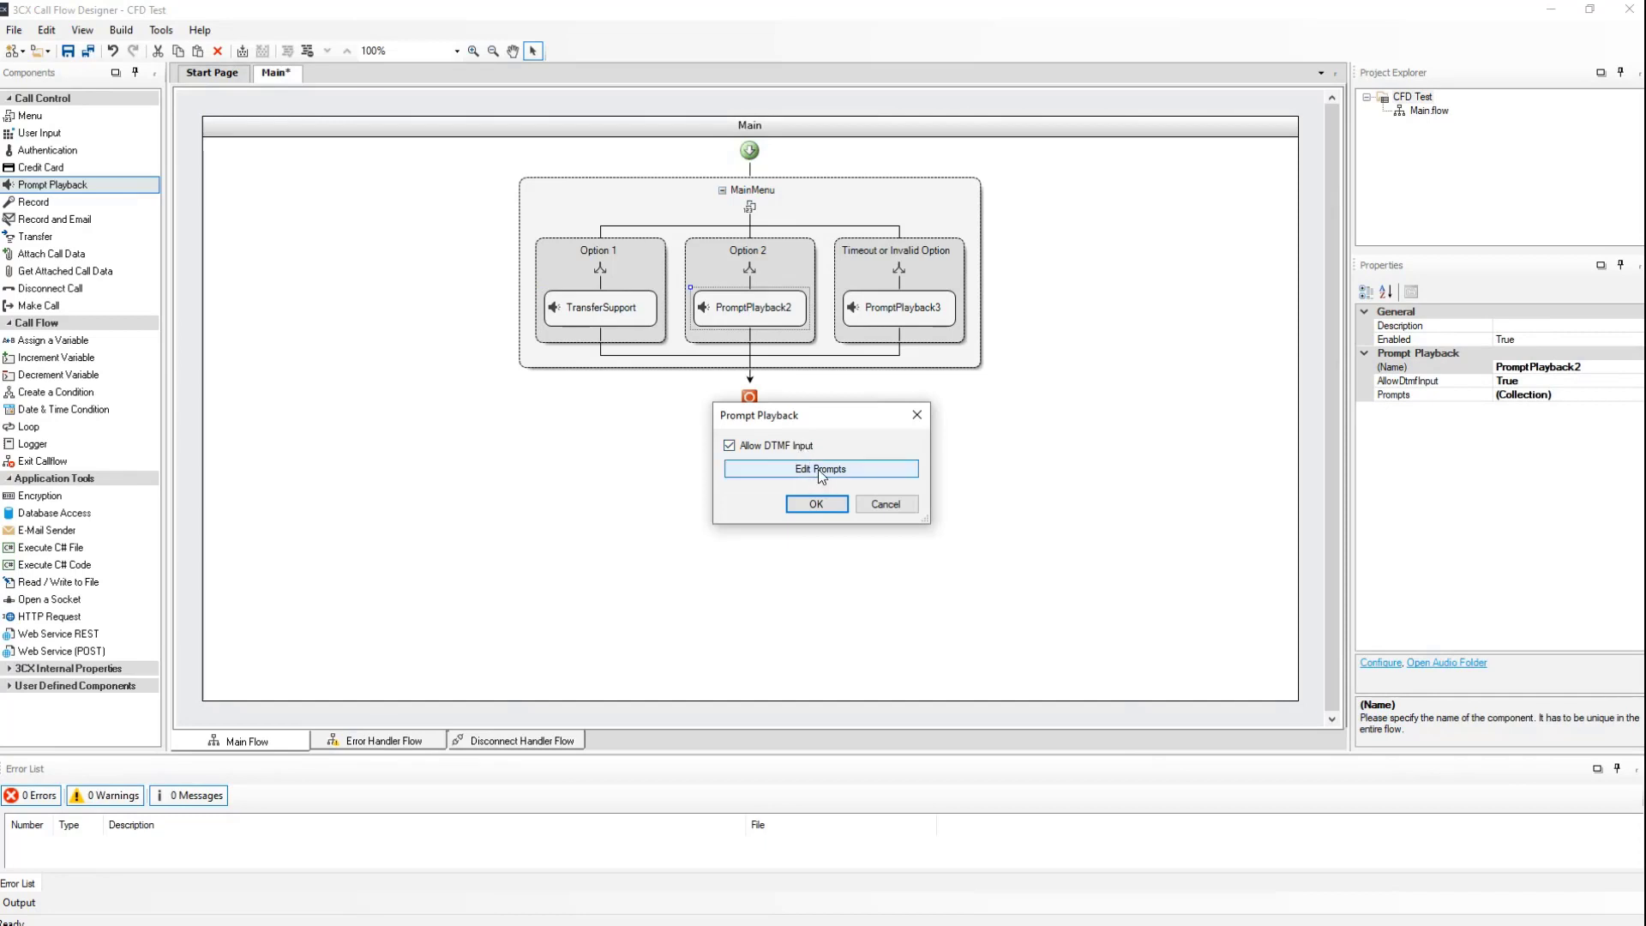
Review Option 2's prompt list and rename its prompt playback to TransferSales.
{"action": "left_click", "coordinate": [820, 469]}
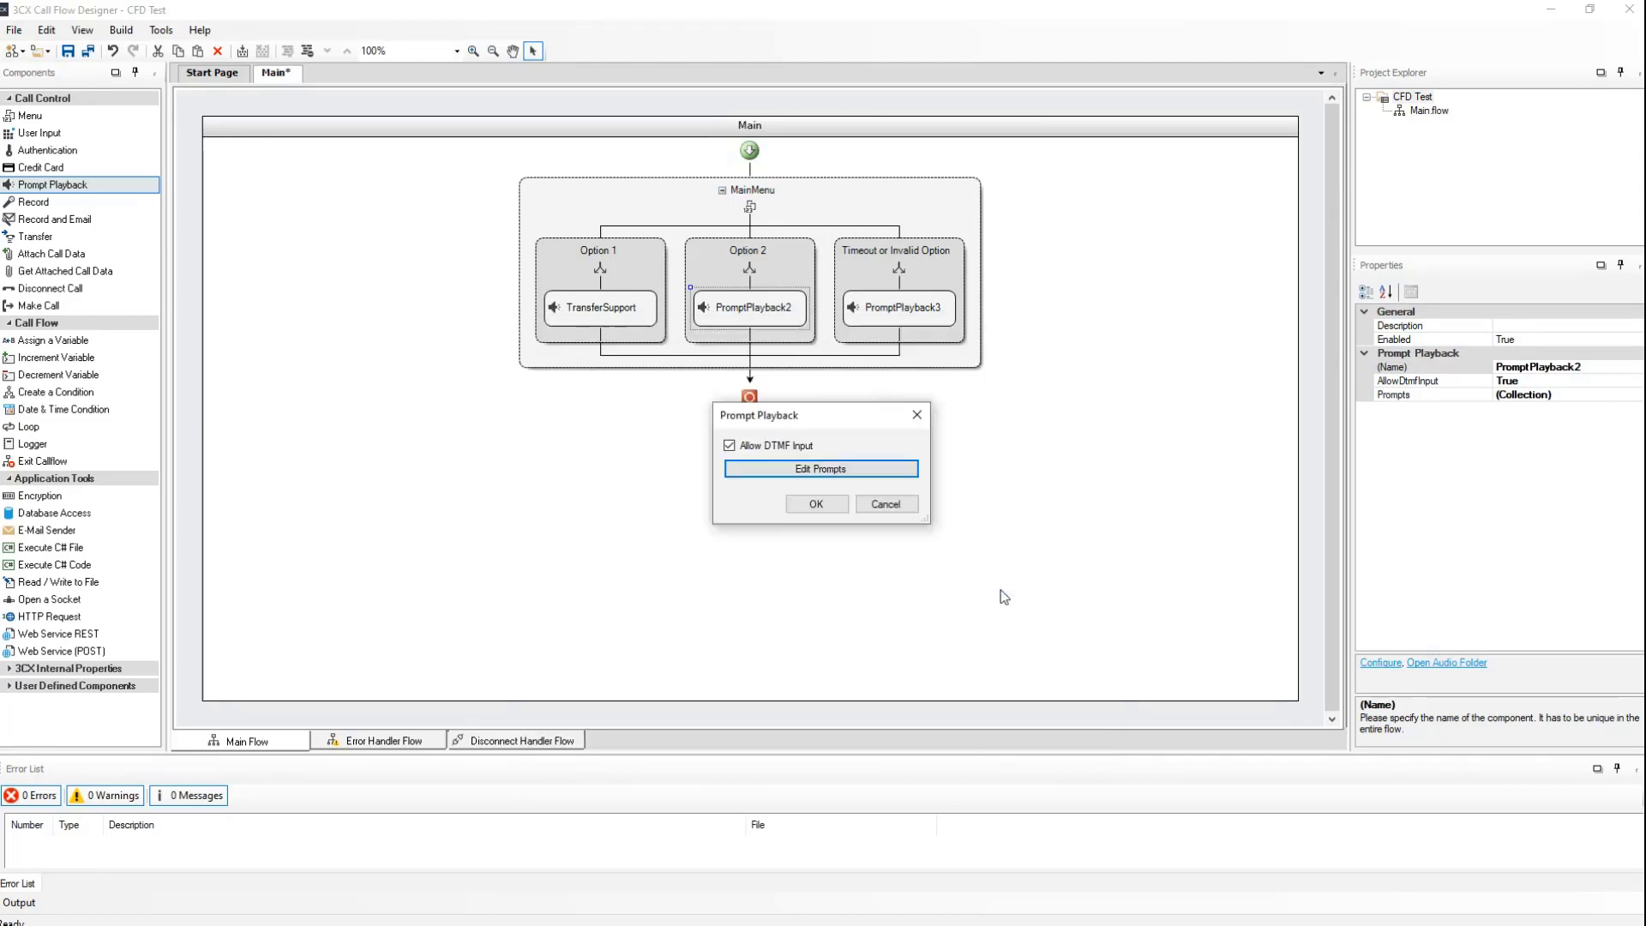
{"action": "left_click", "coordinate": [816, 504]}
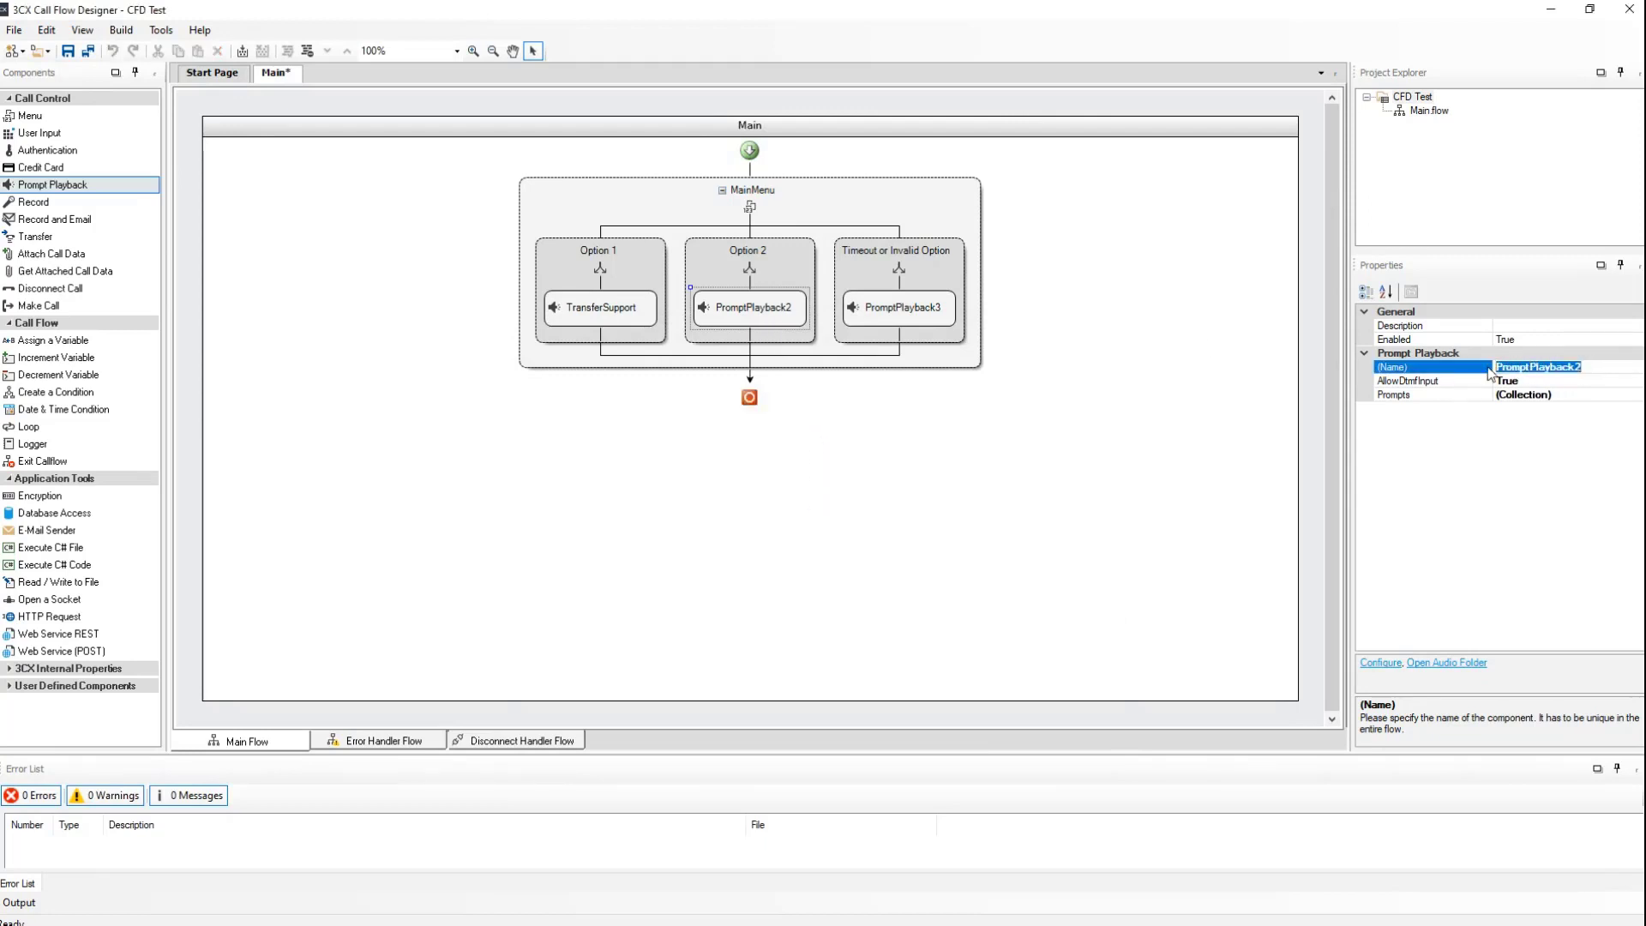
{"action": "type", "text": "Tran"}
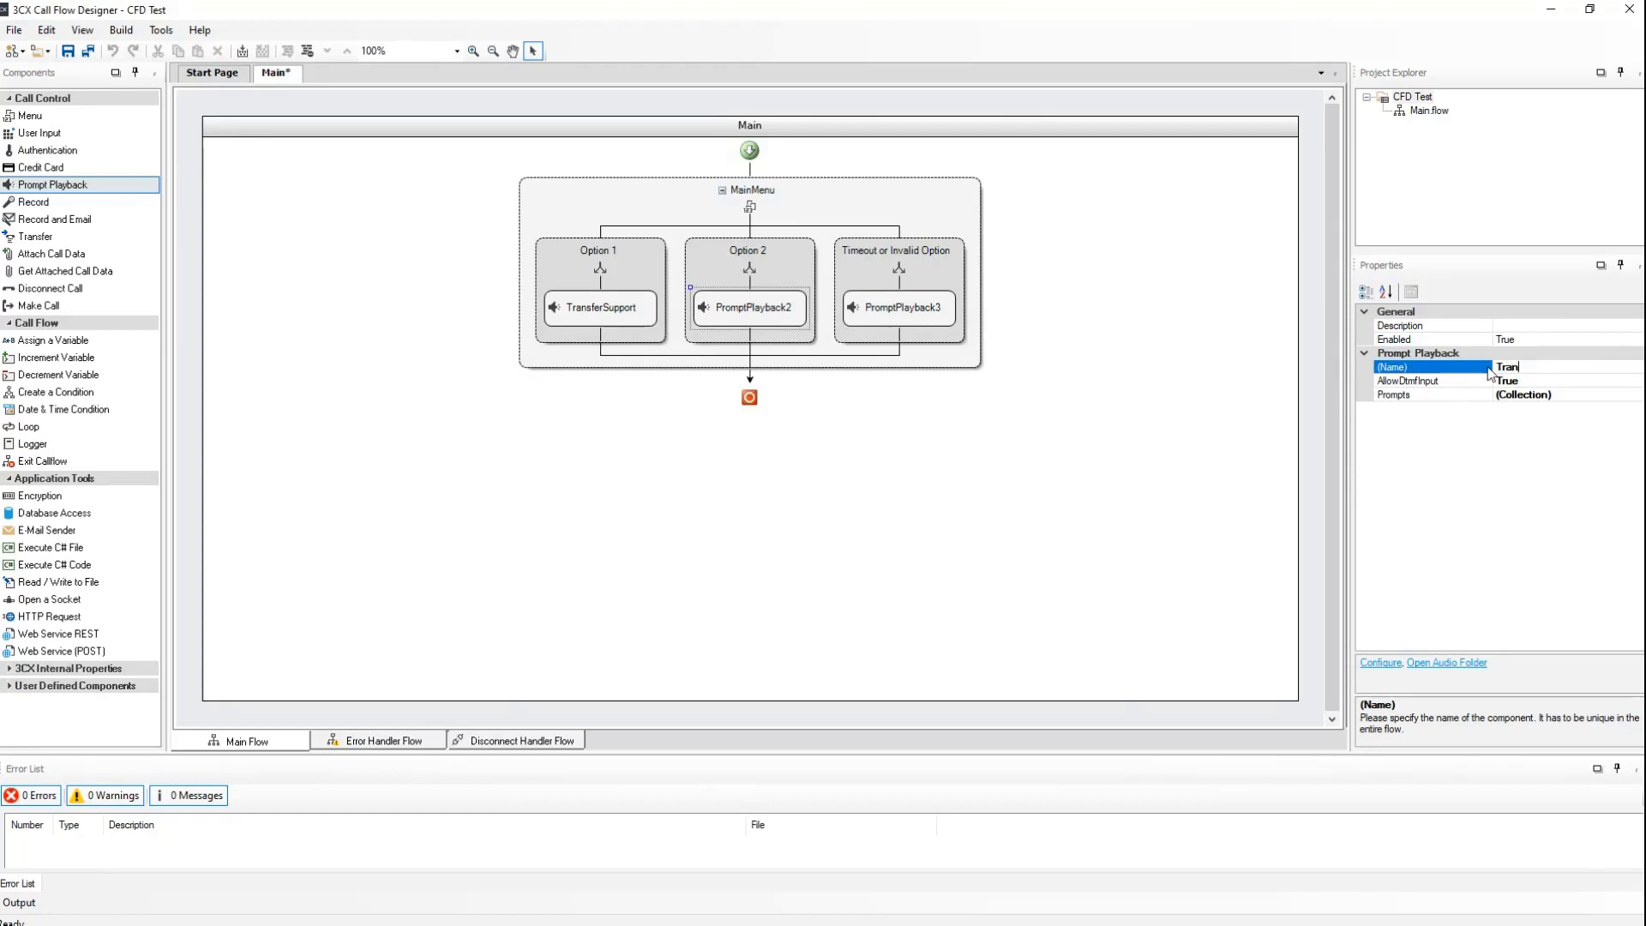
{"action": "type", "text": "TransferSales"}
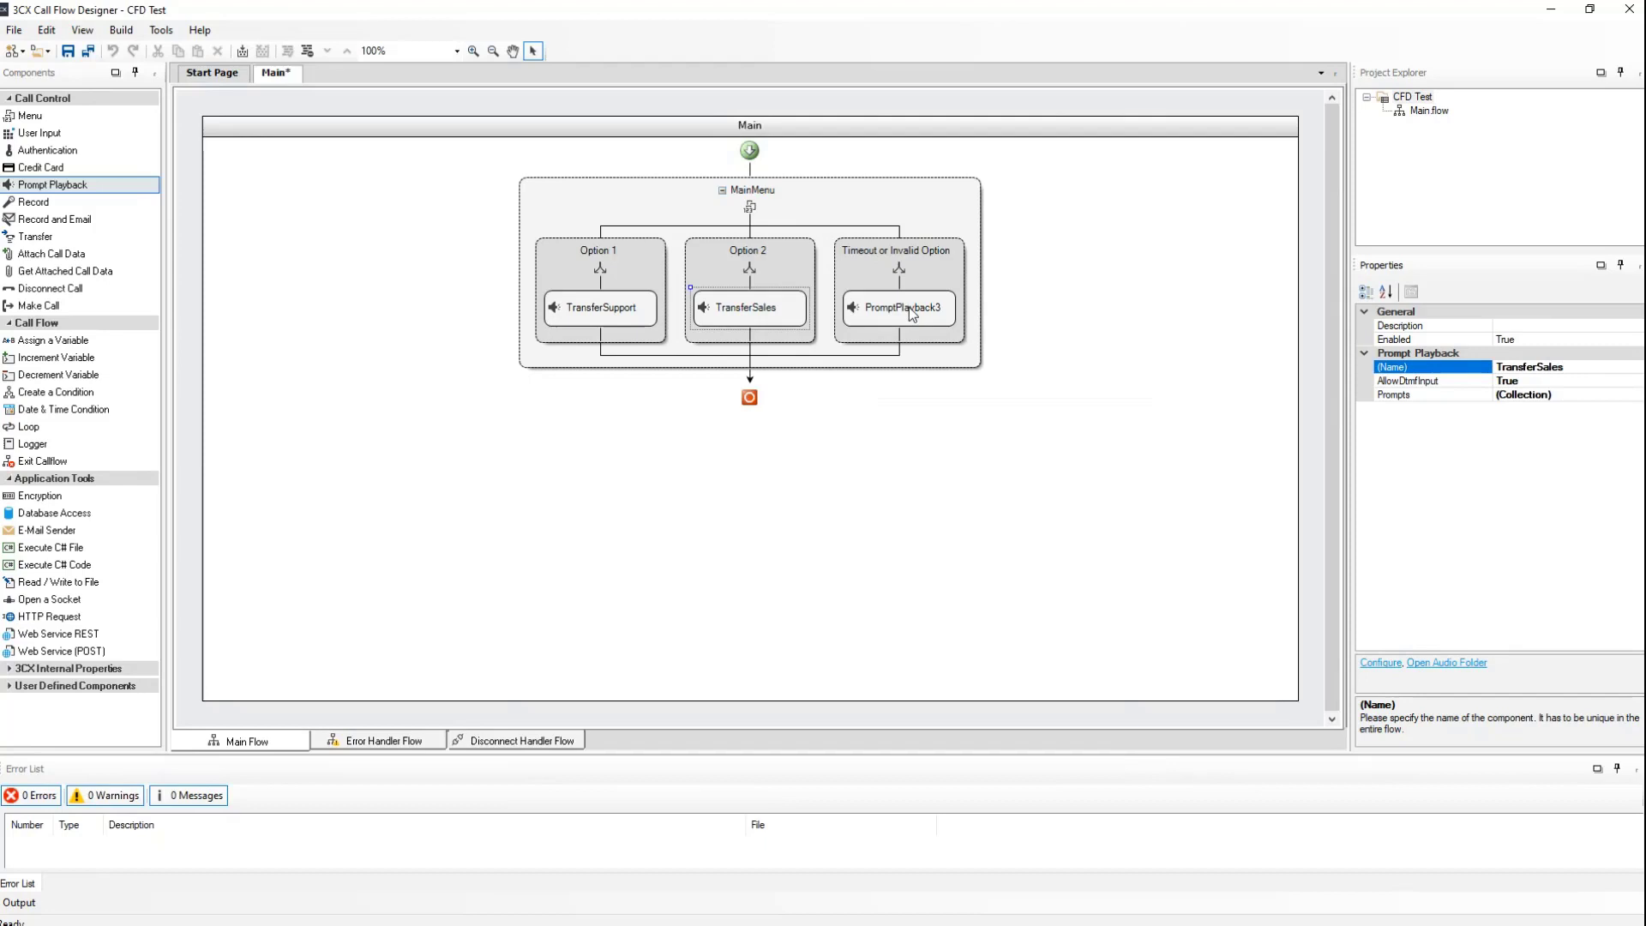
Review the timeout prompt playback's audio file settings without changing them.
{"action": "double_click", "coordinate": [909, 308]}
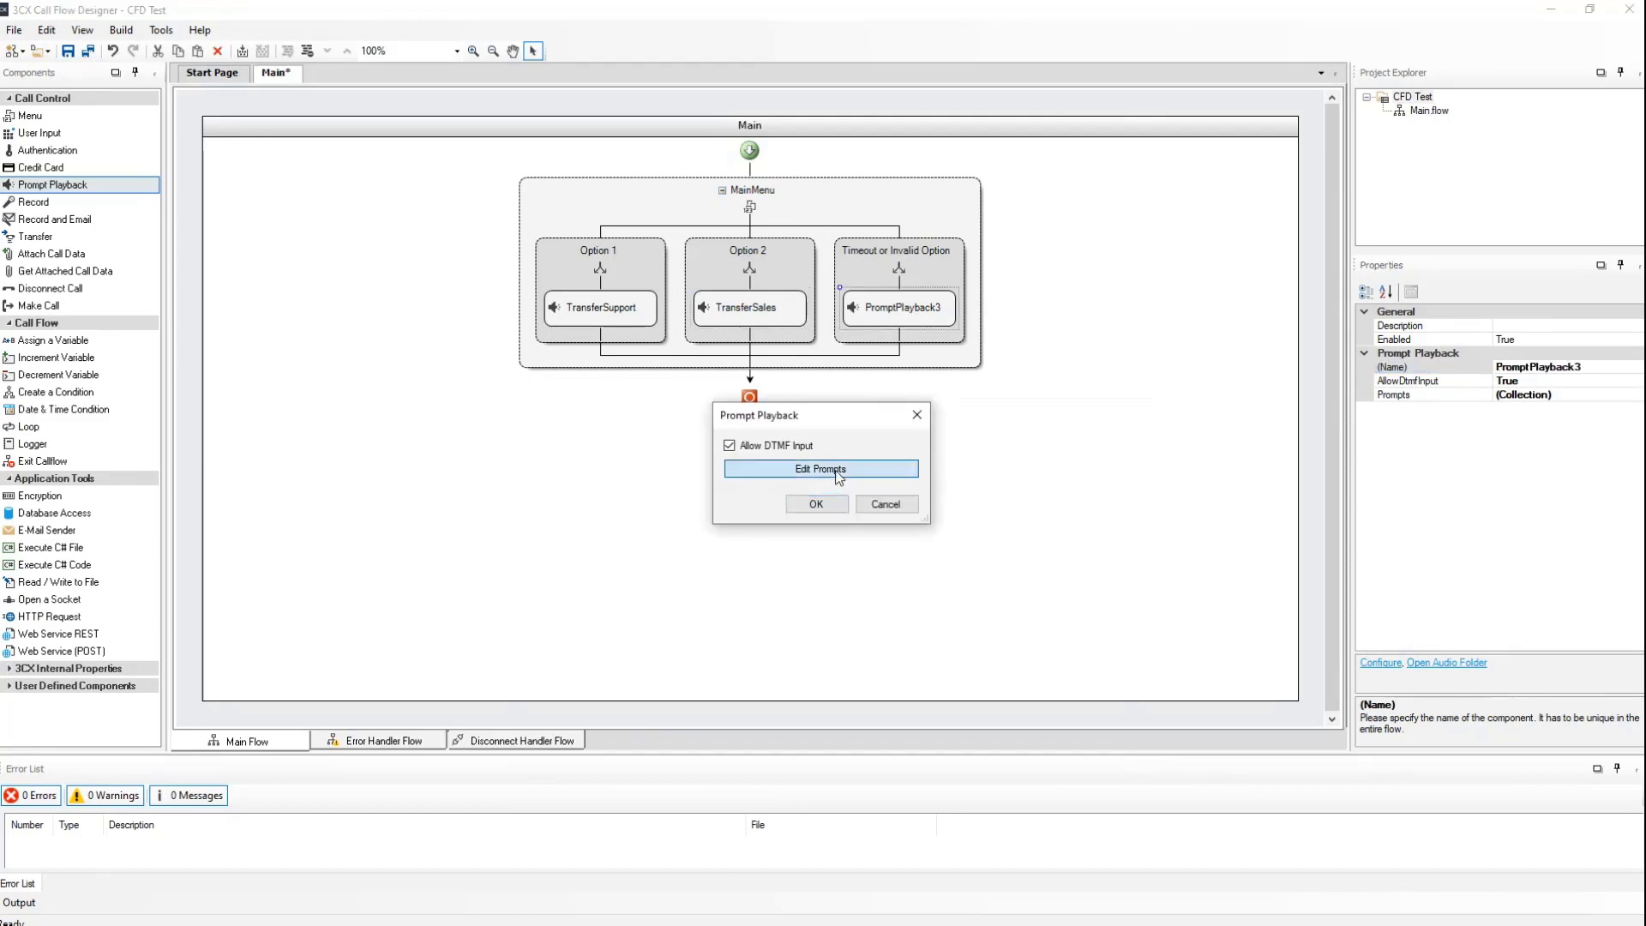
{"action": "left_click", "coordinate": [820, 469]}
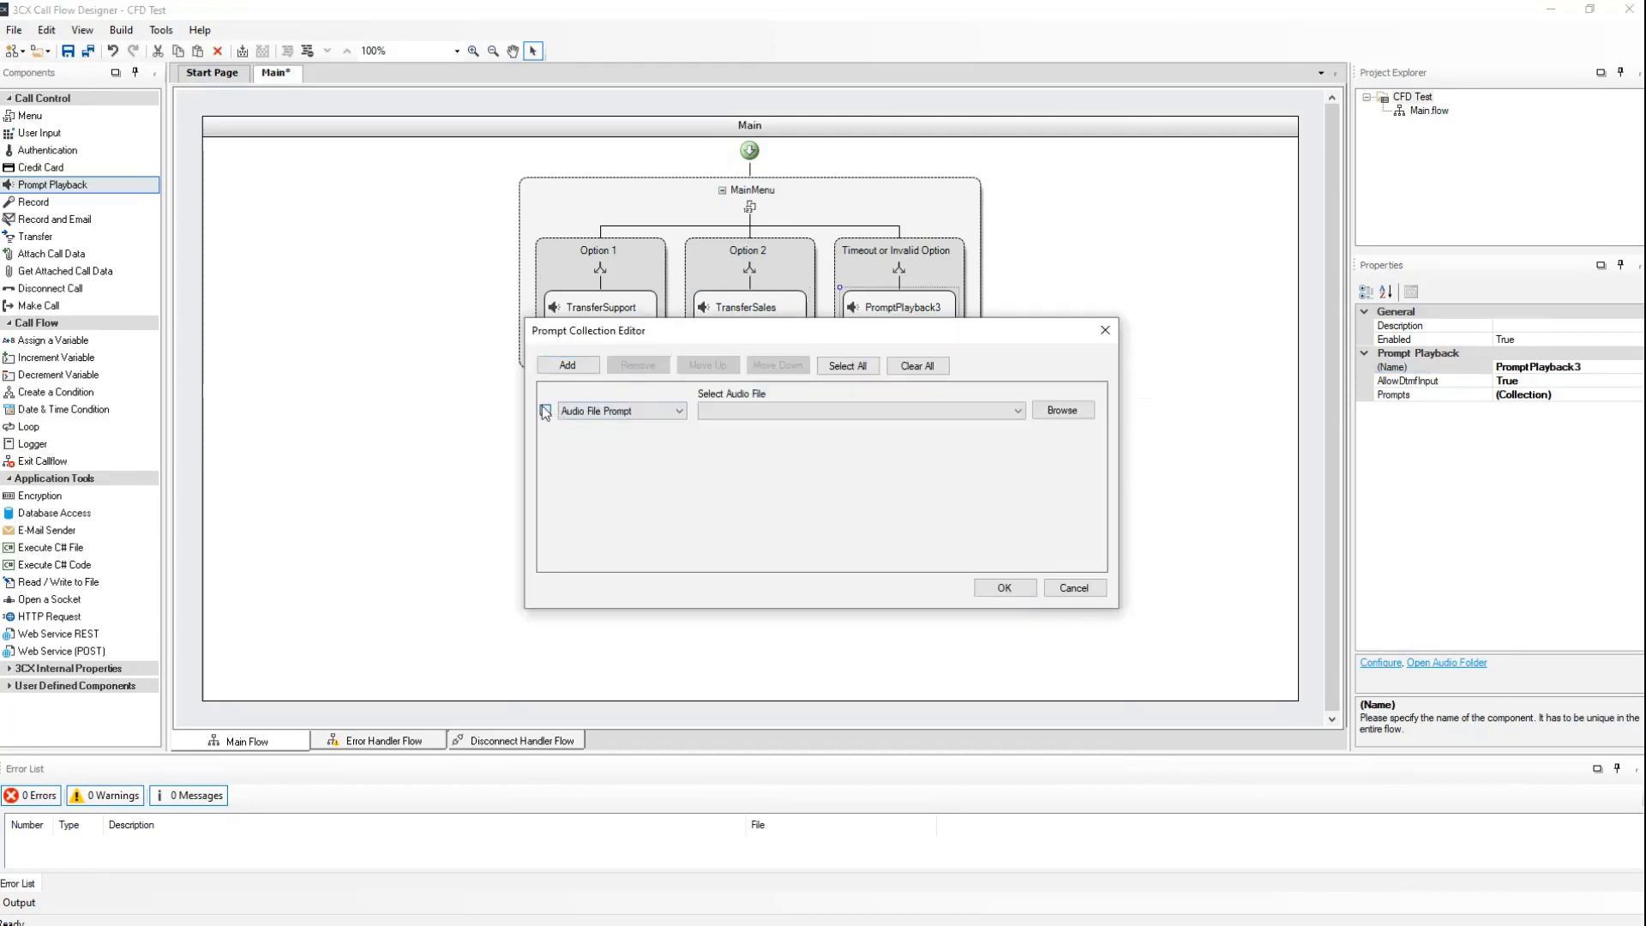
{"action": "left_click", "coordinate": [1064, 410]}
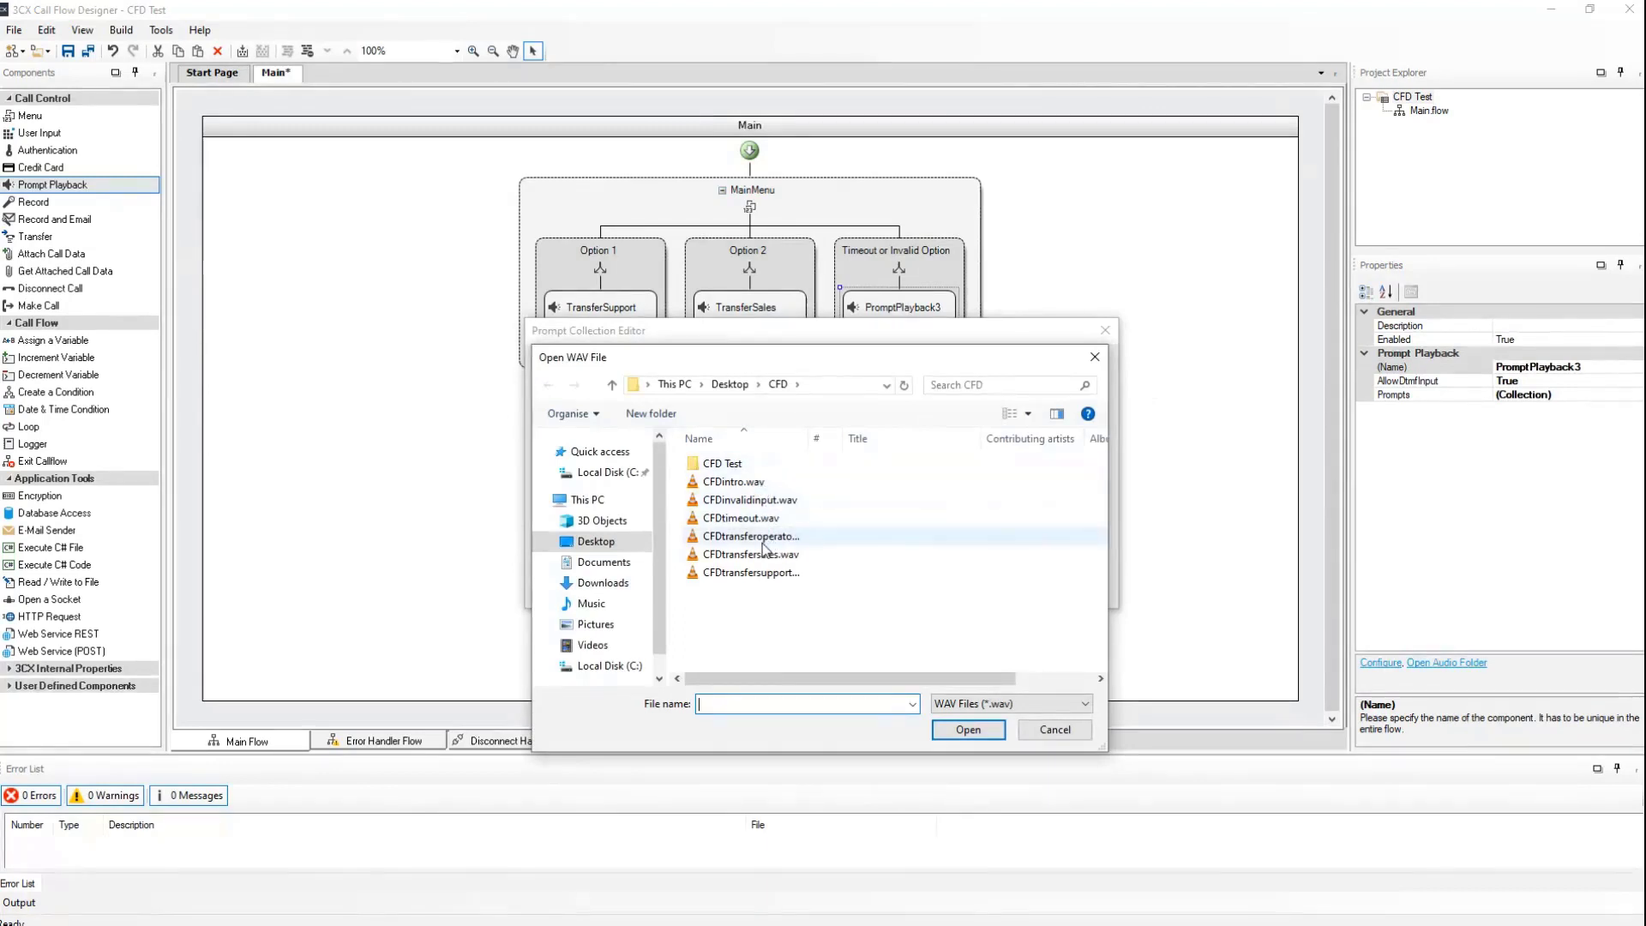
{"action": "left_click", "coordinate": [1054, 731]}
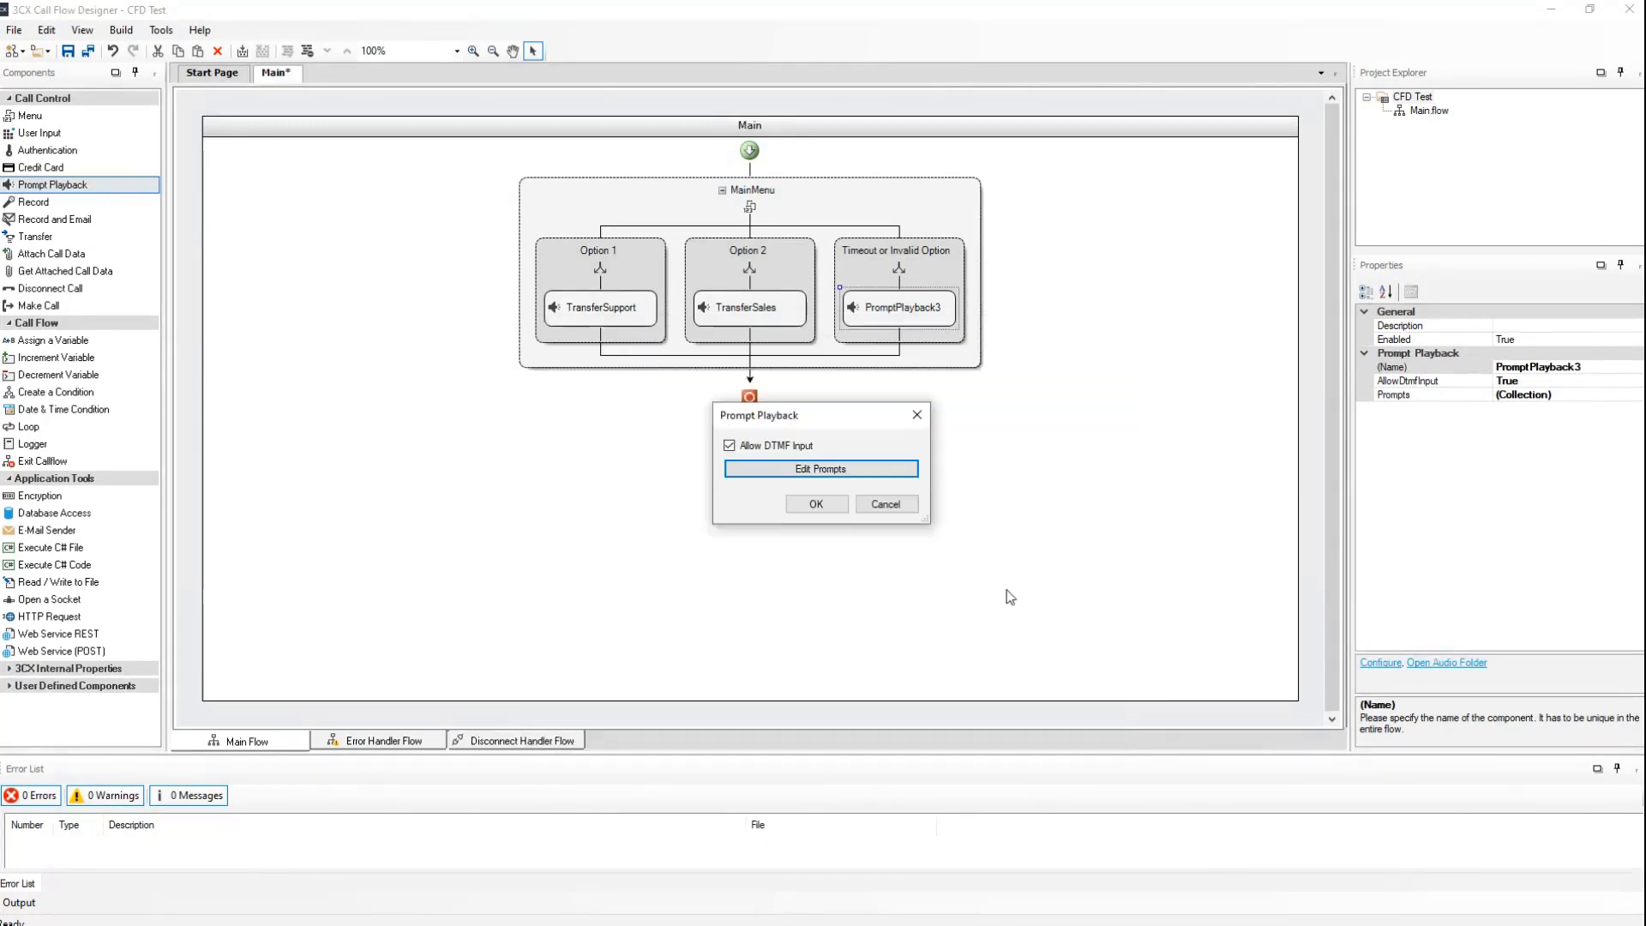
{"action": "left_click", "coordinate": [816, 504]}
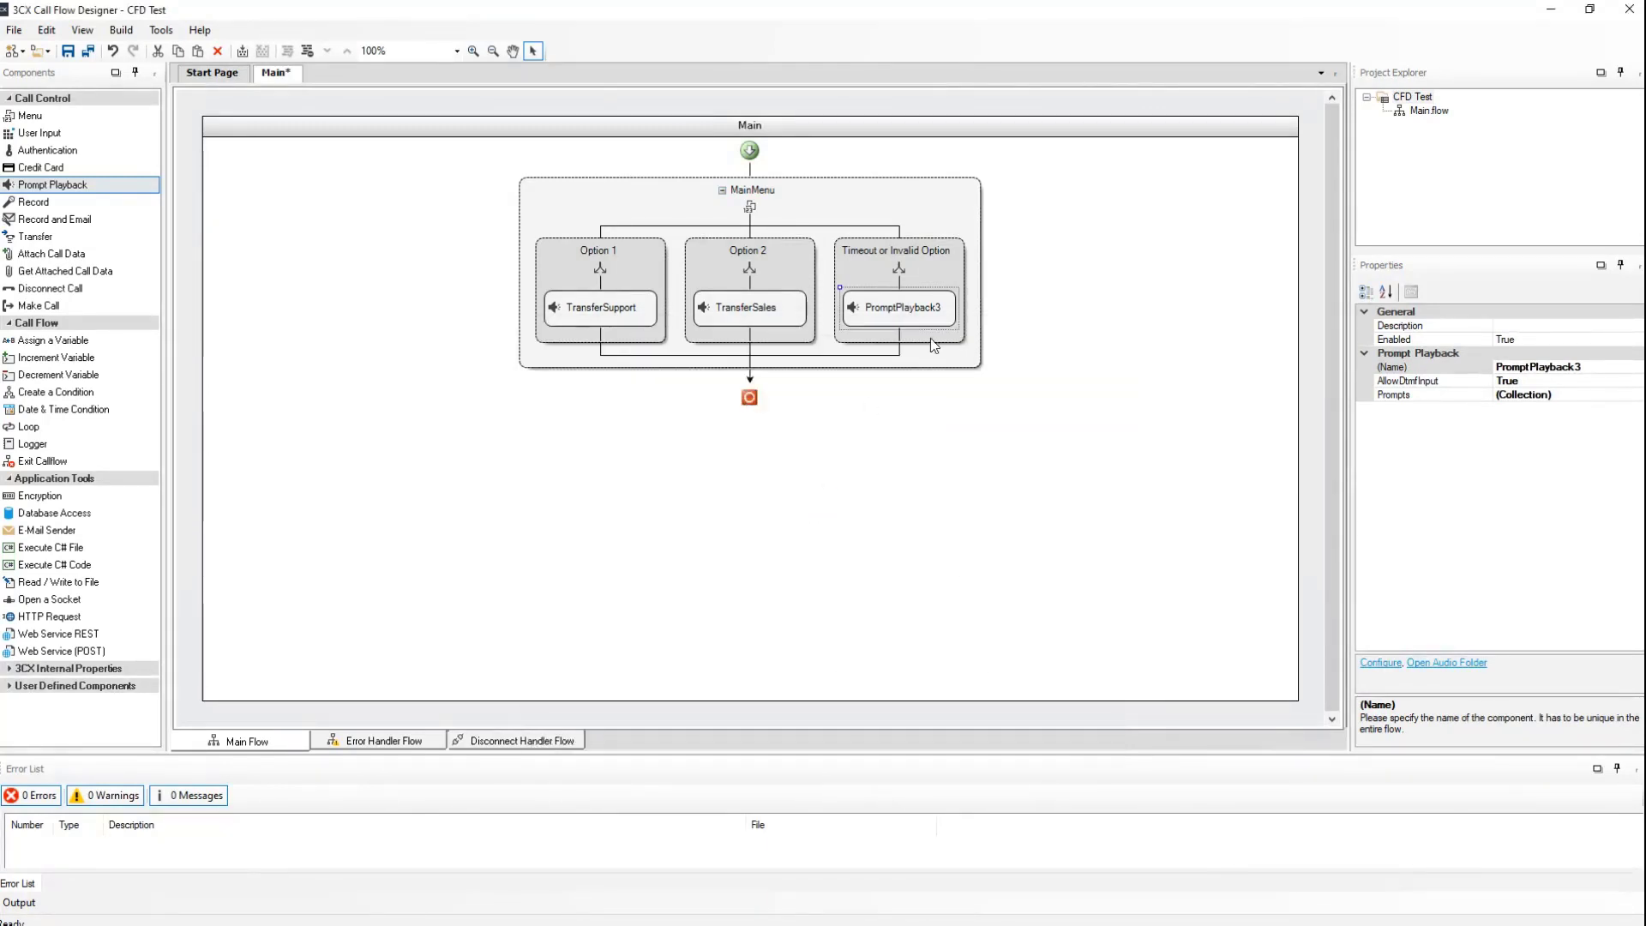
Rename the timeout branch's prompt playback to TransferOperator.
{"action": "left_click", "coordinate": [1569, 367]}
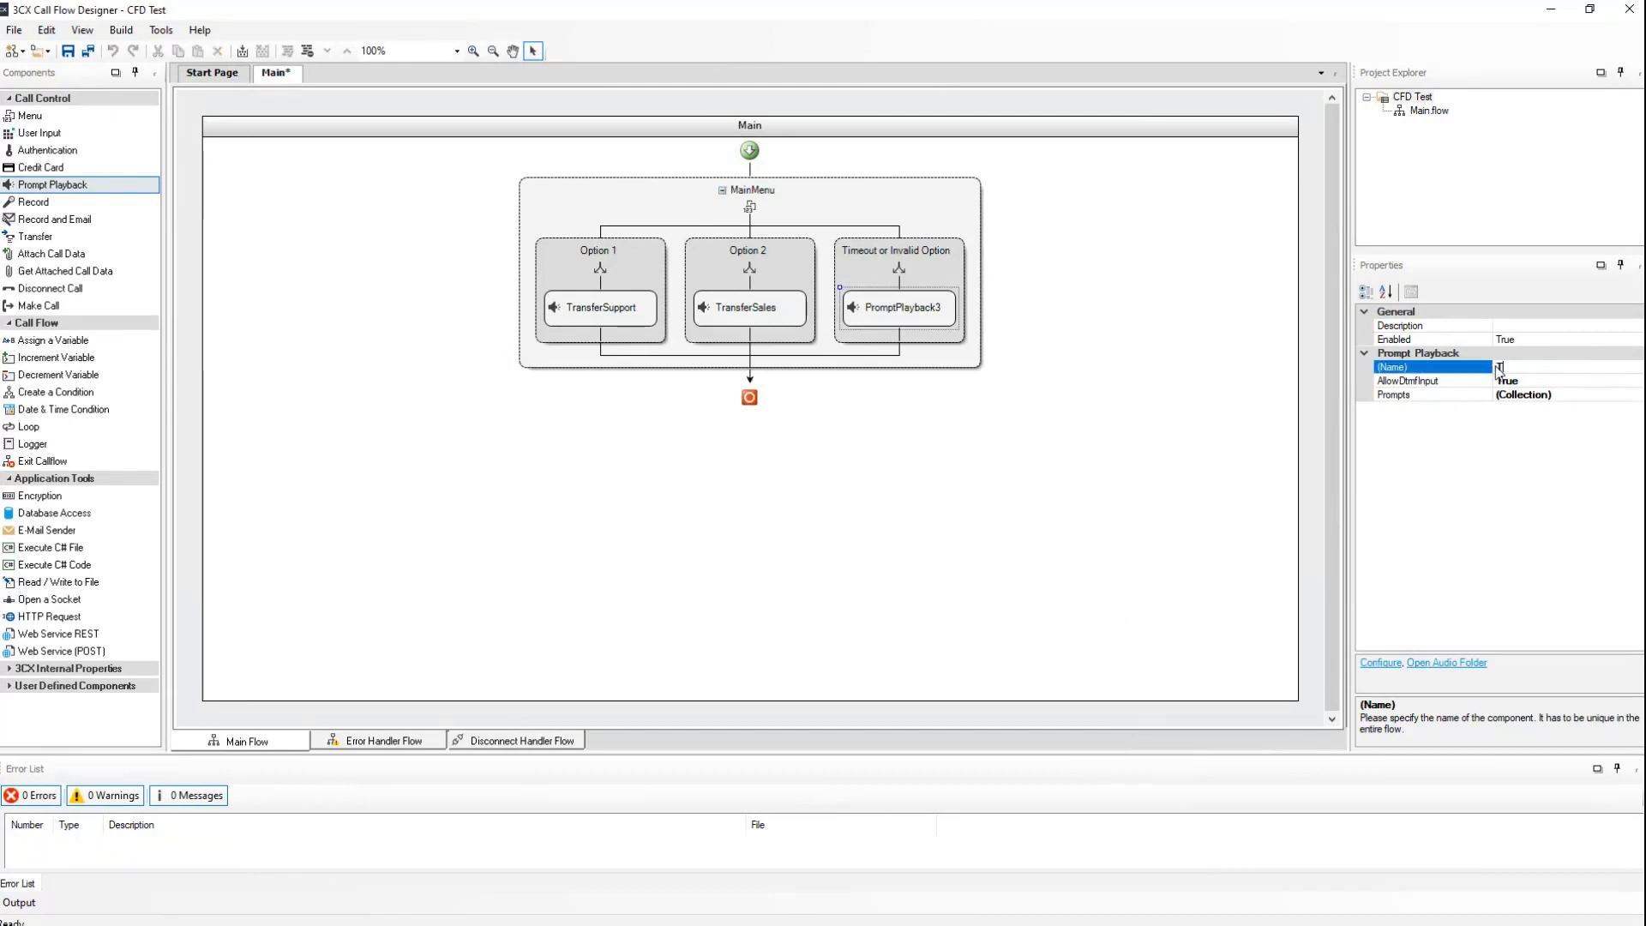
{"action": "type", "text": "TransferOperator"}
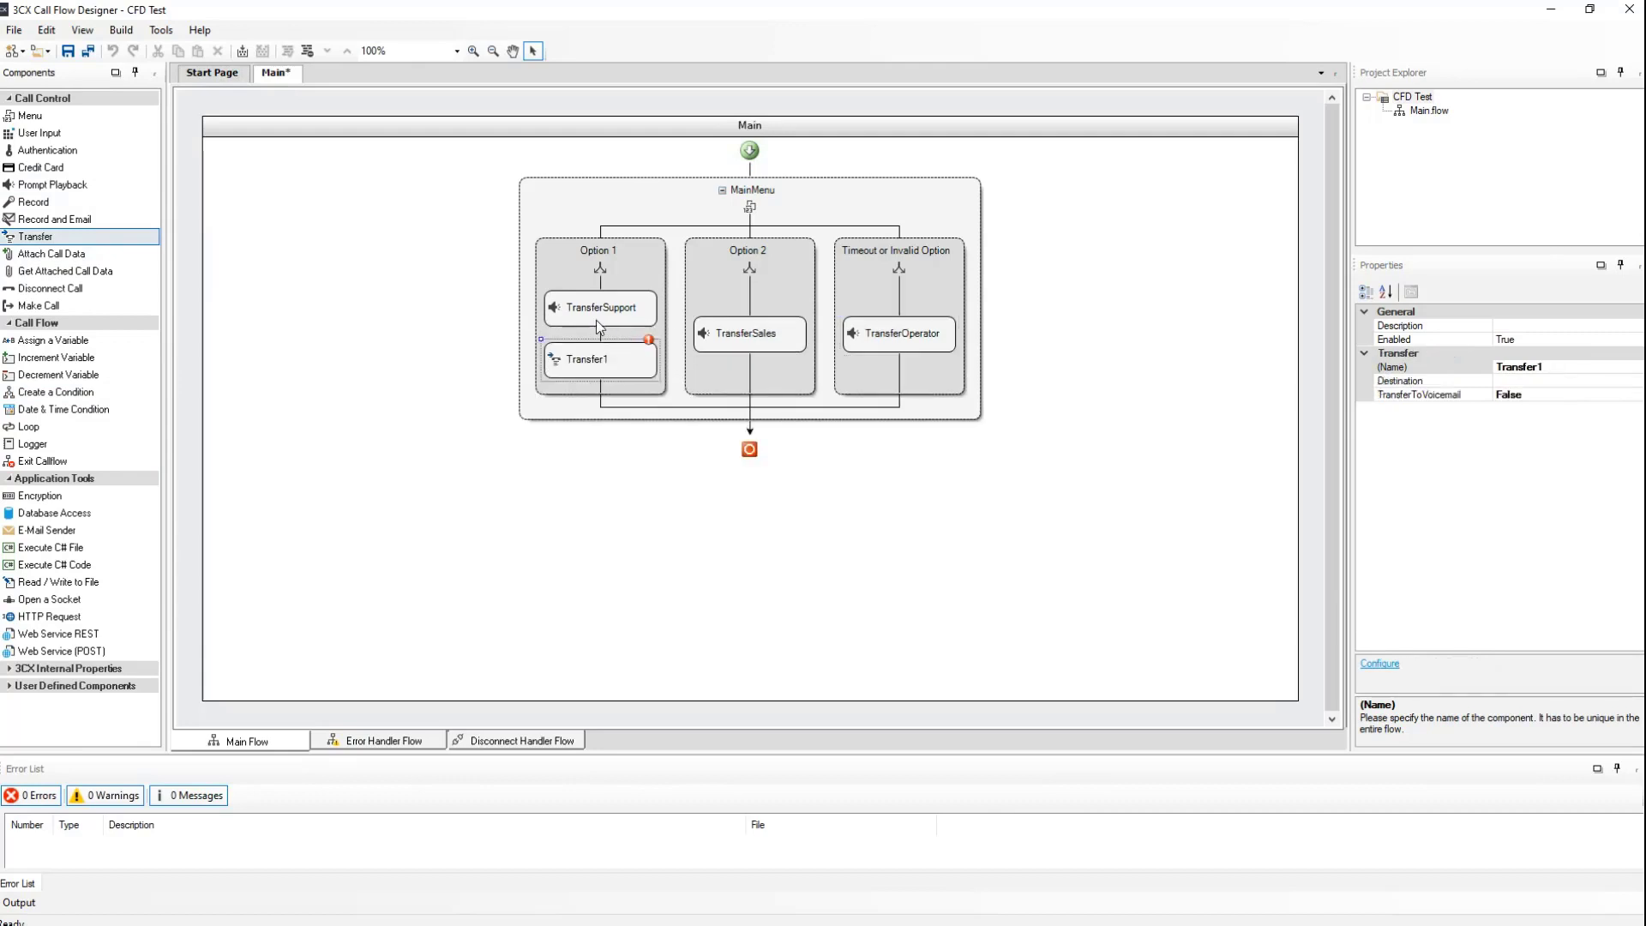
{"action": "mouse_move", "coordinate": [110, 305]}
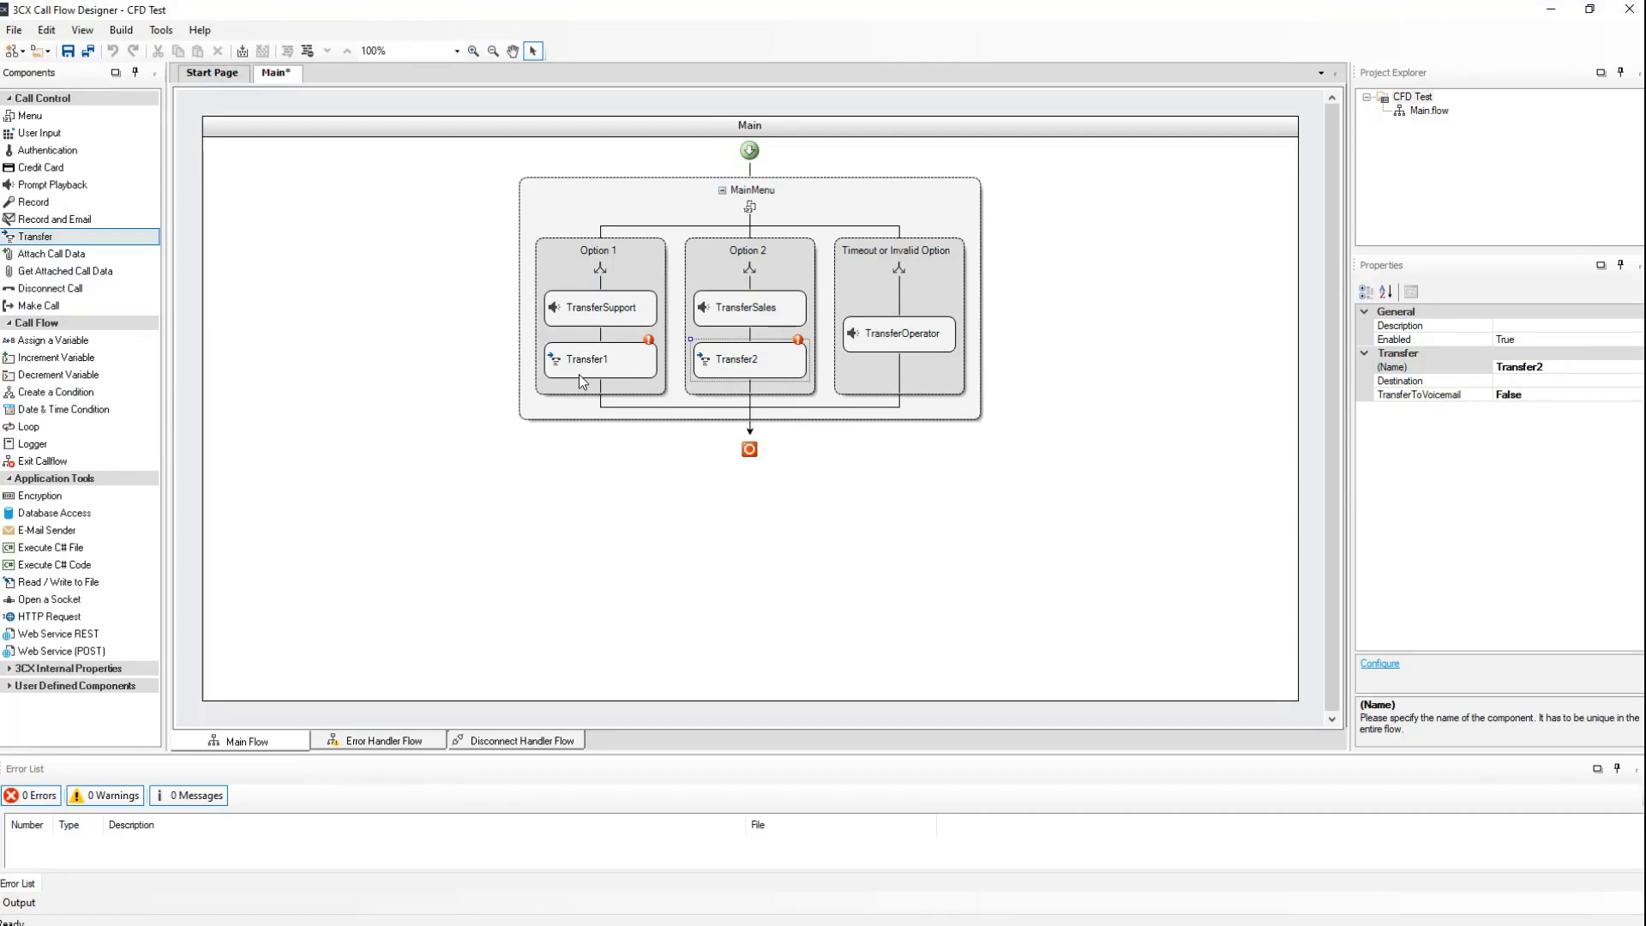
Set Transfer1's Transfer Call To destination to 807.
{"action": "double_click", "coordinate": [597, 360]}
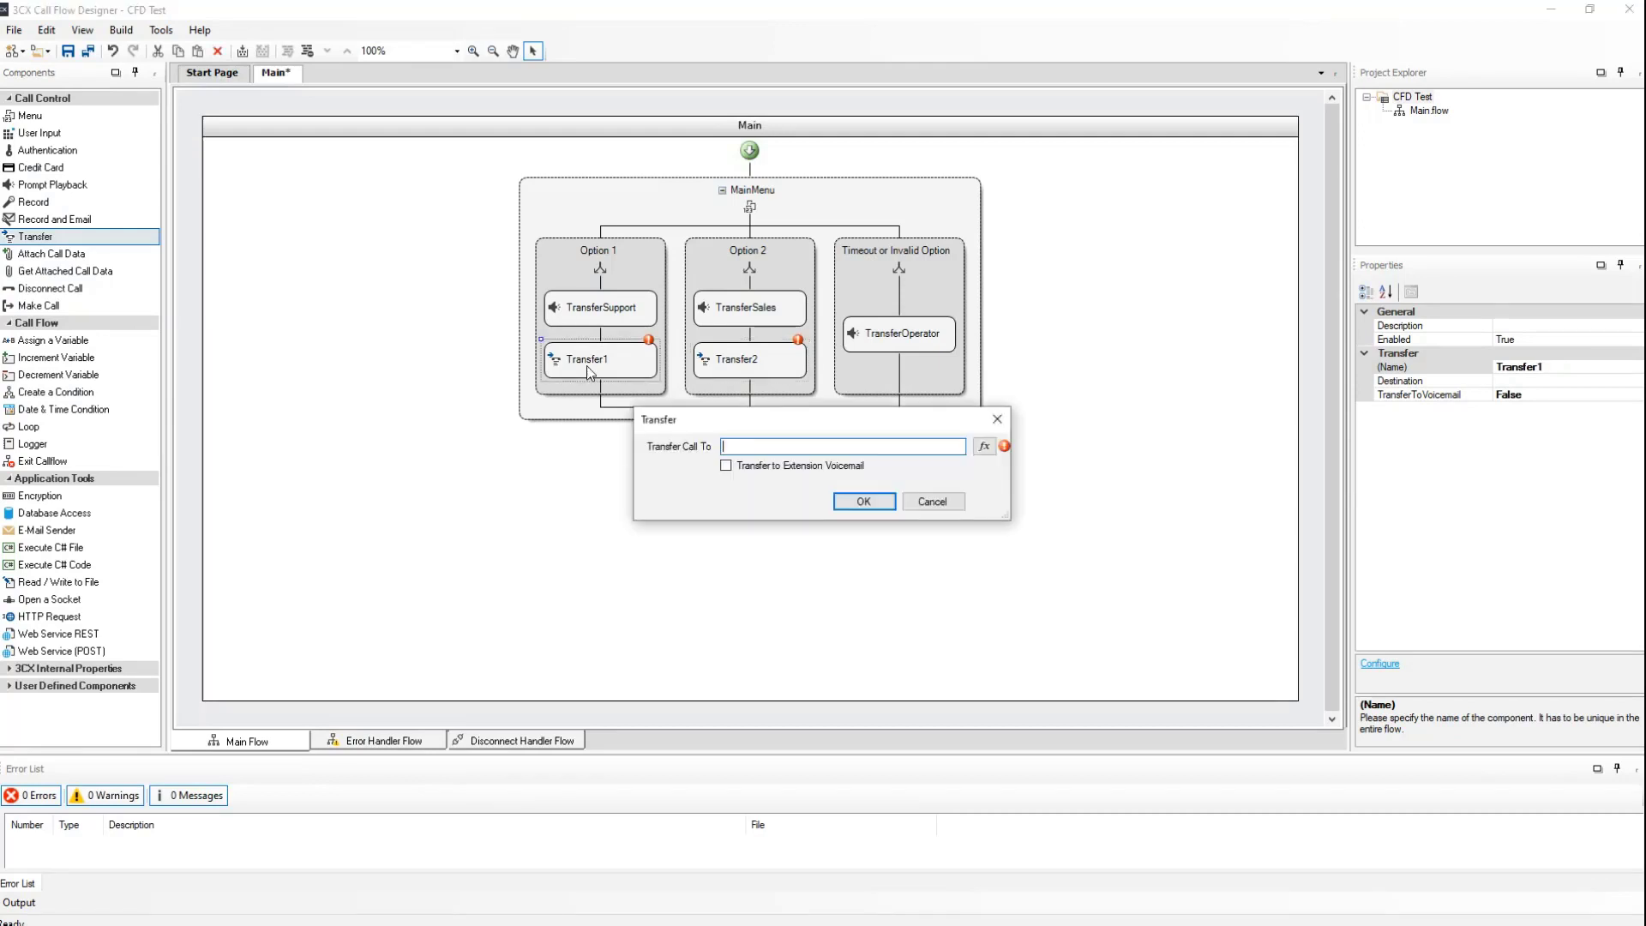
{"action": "type", "text": "807"}
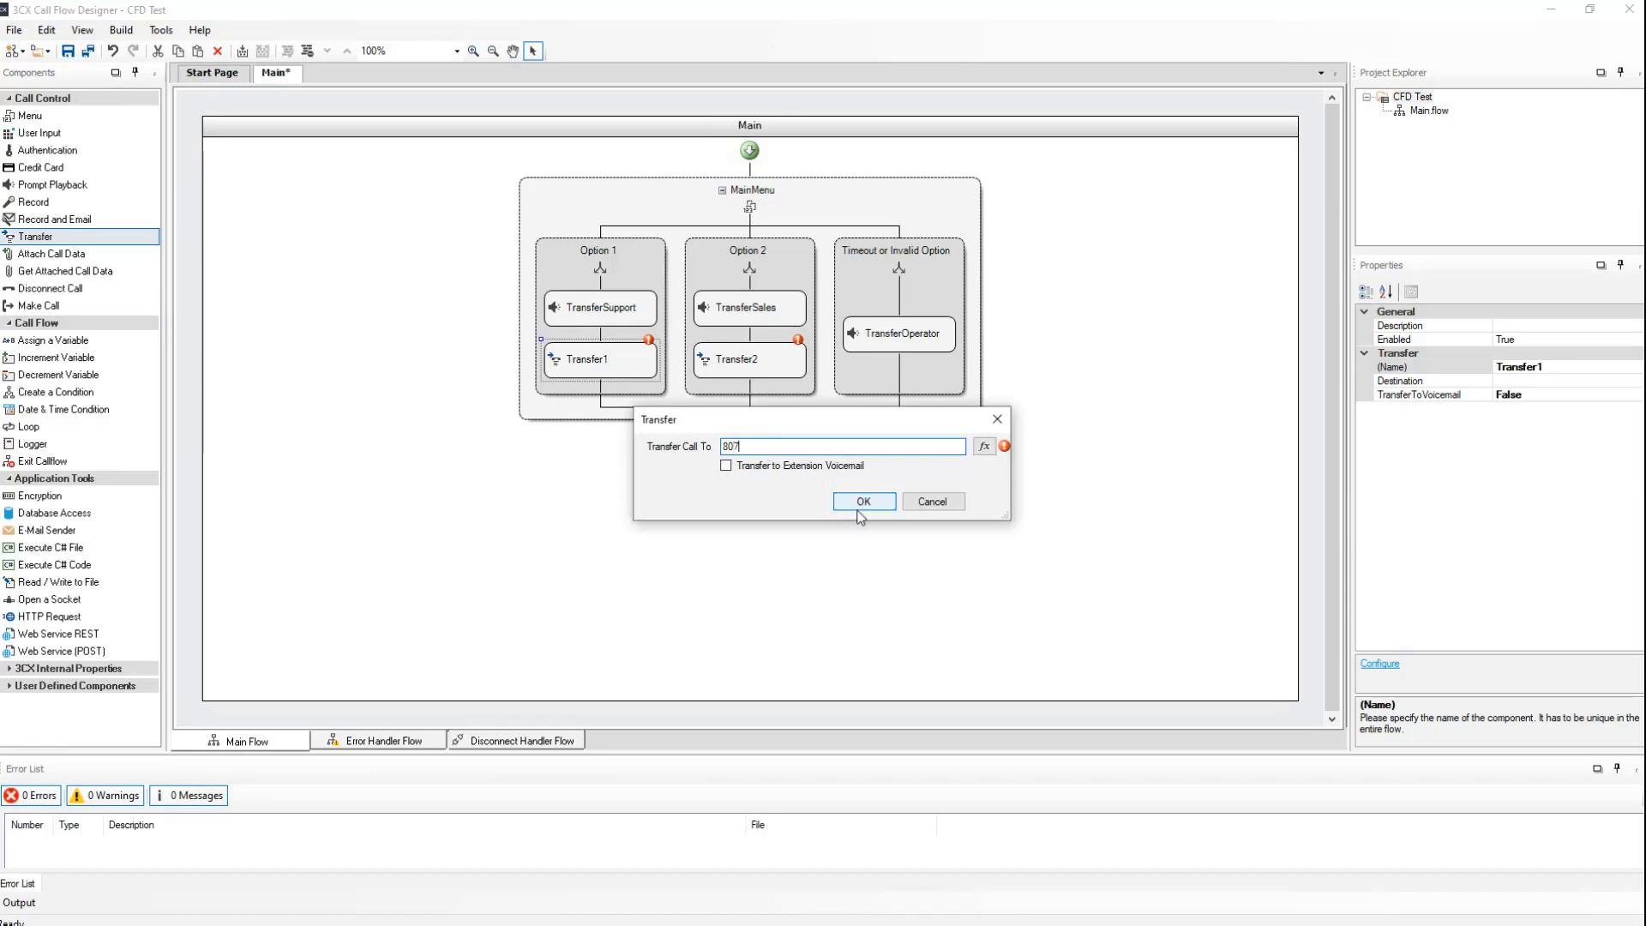
{"action": "left_click", "coordinate": [862, 501]}
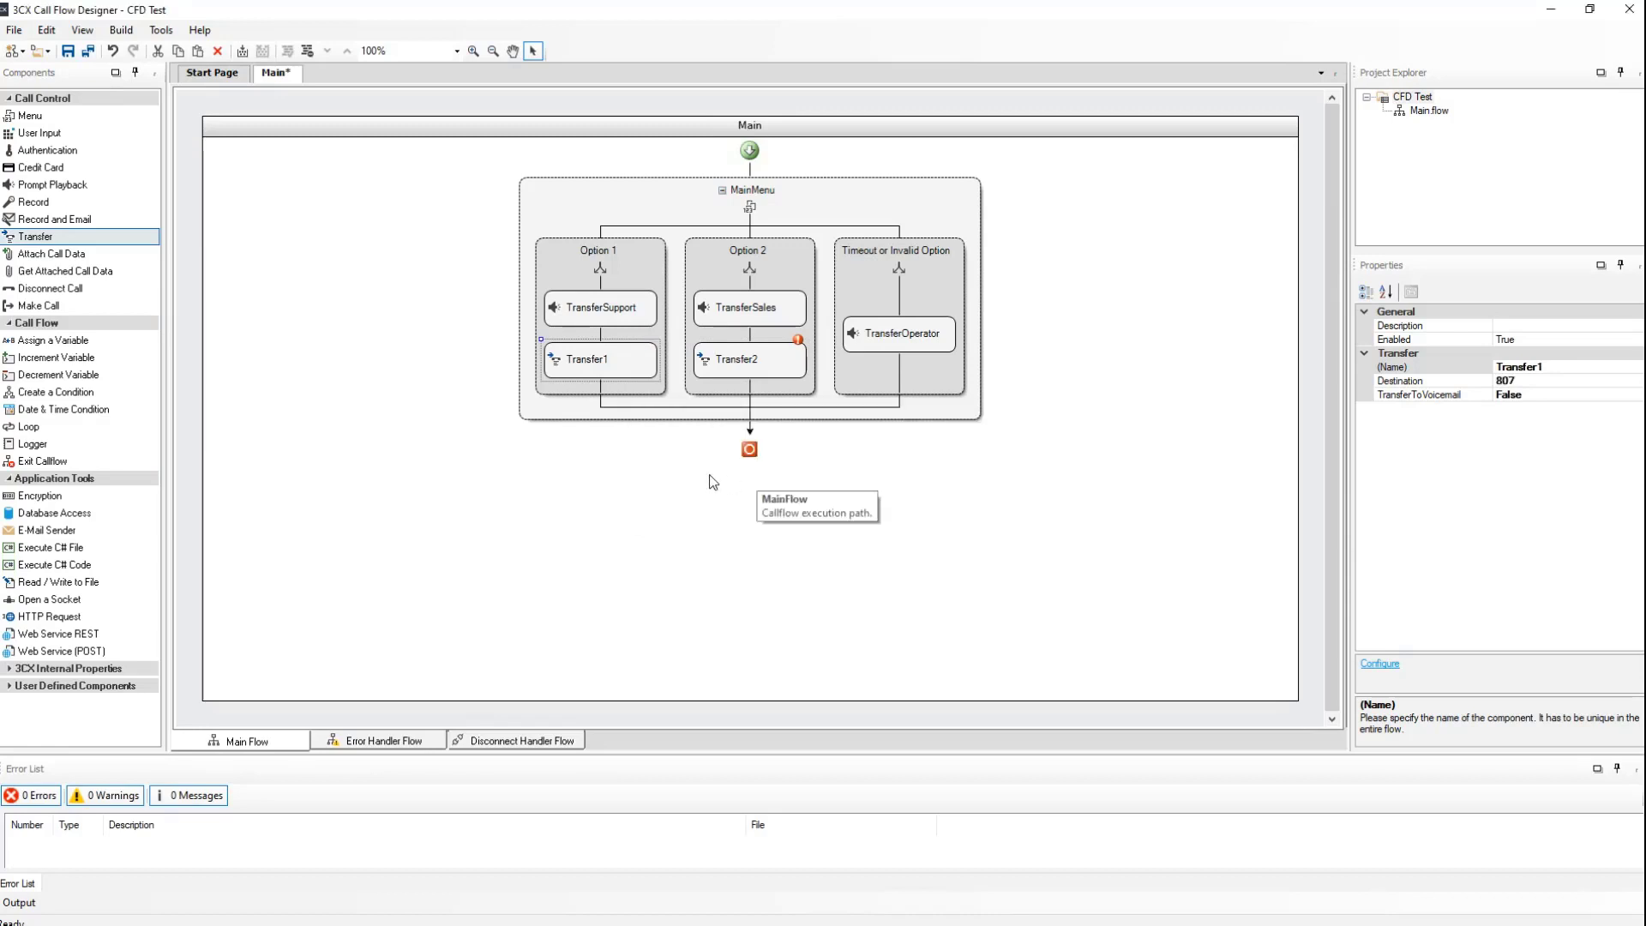
{"action": "mouse_move", "coordinate": [688, 473]}
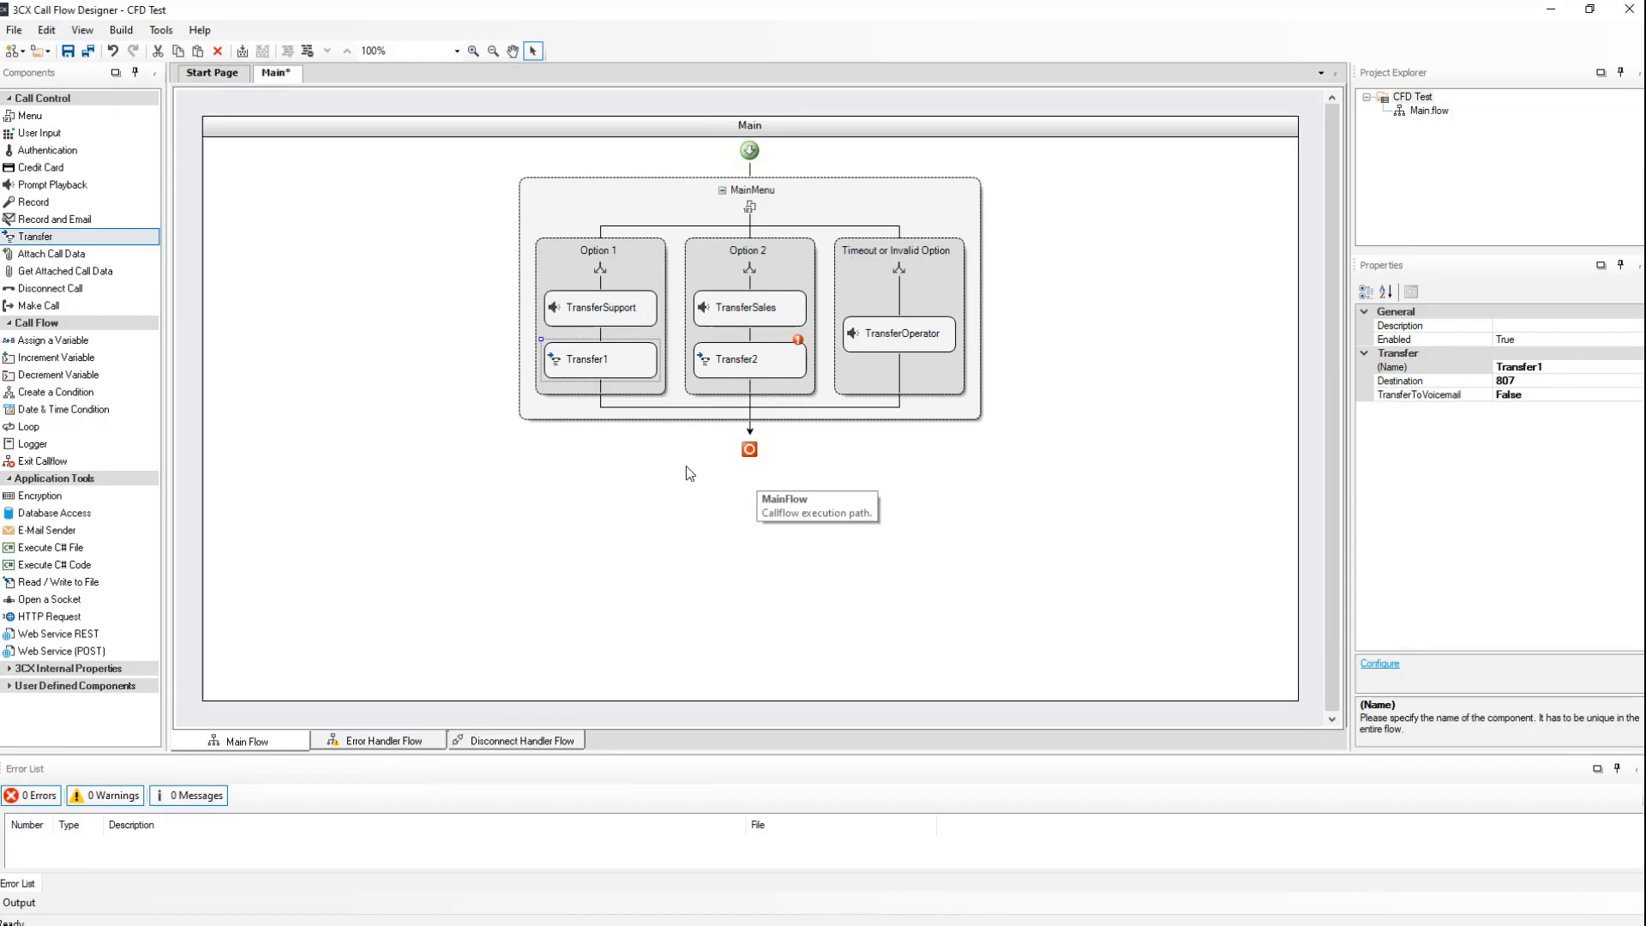
{"action": "mouse_move", "coordinate": [744, 364]}
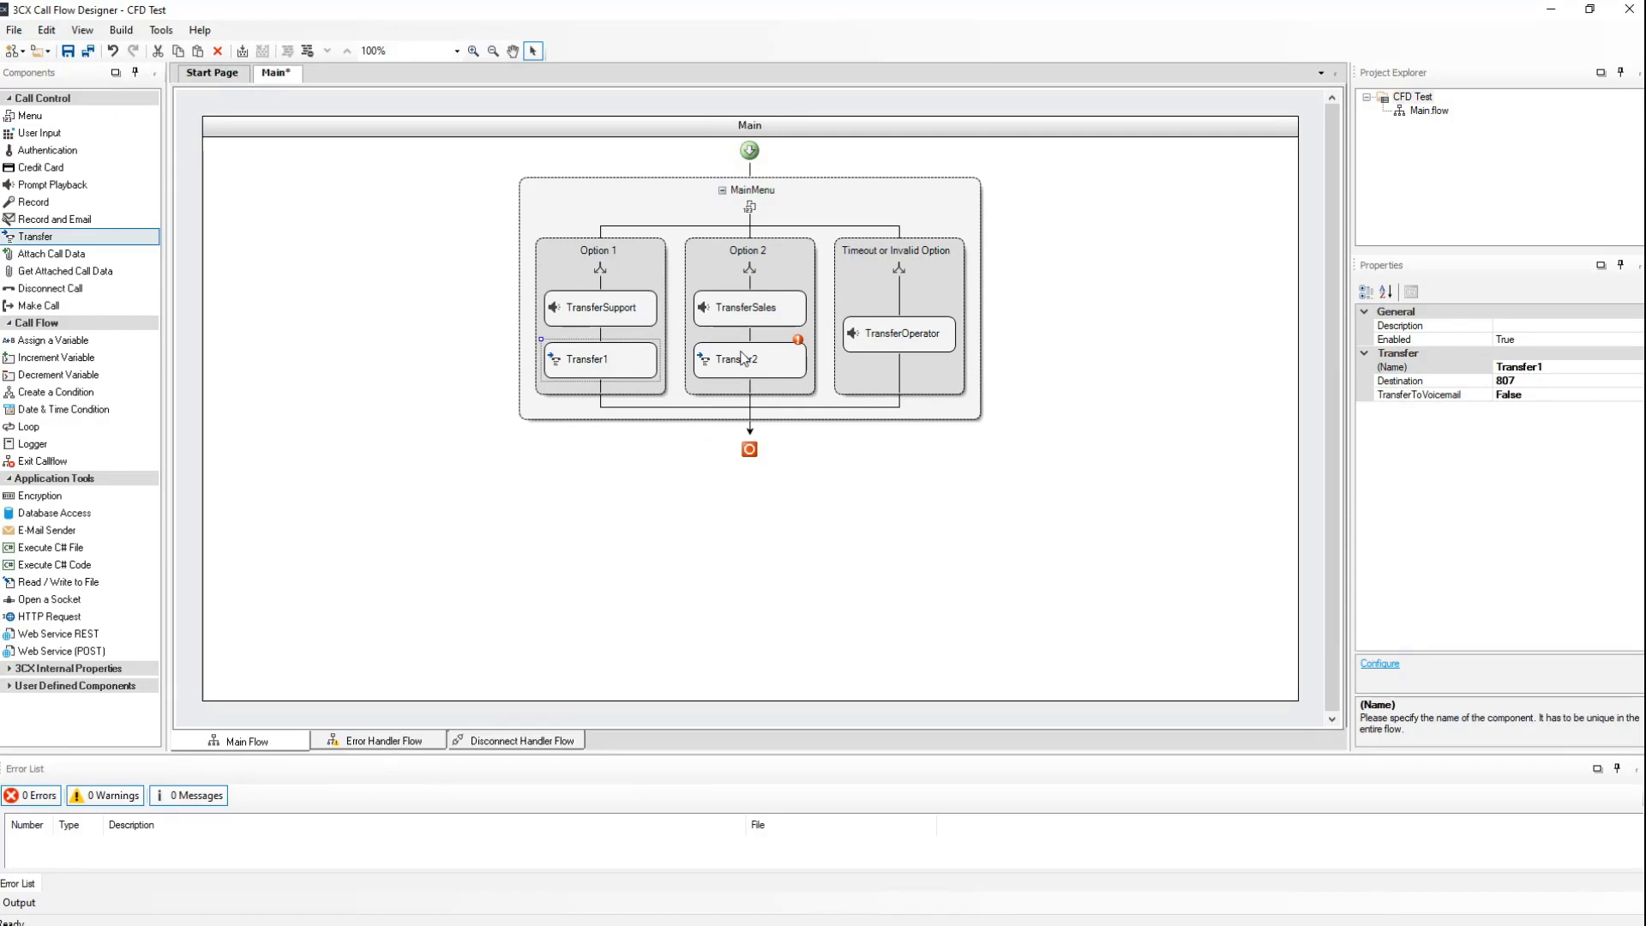
Set Transfer2's Transfer Call To destination to 808.
{"action": "double_click", "coordinate": [747, 361]}
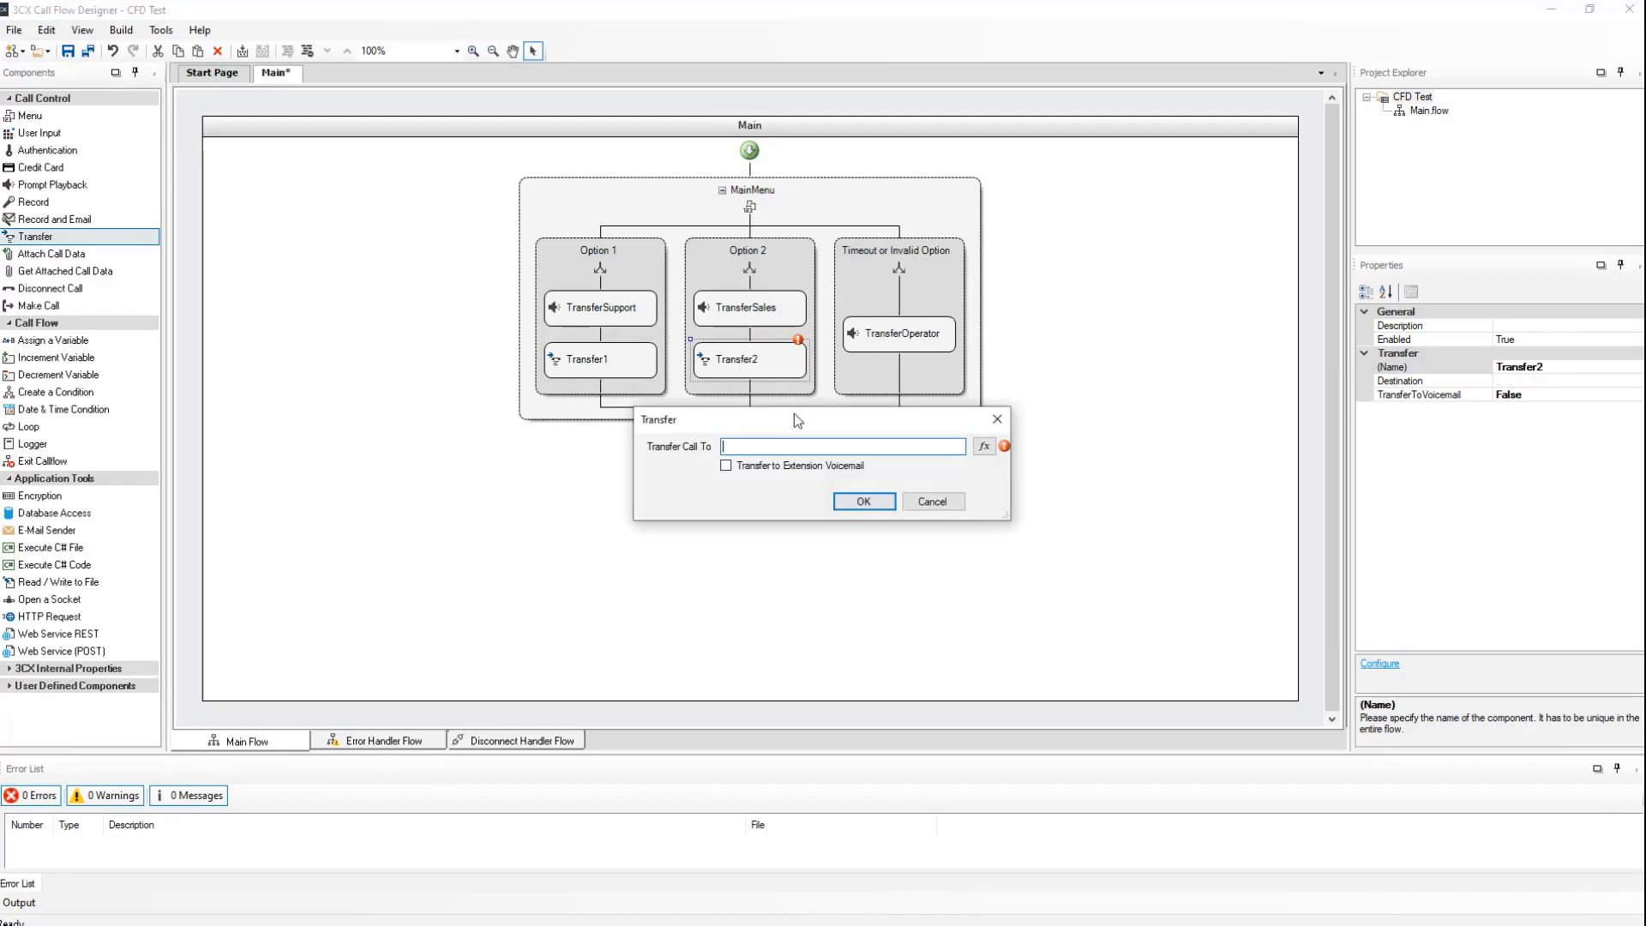
{"action": "type", "text": "808"}
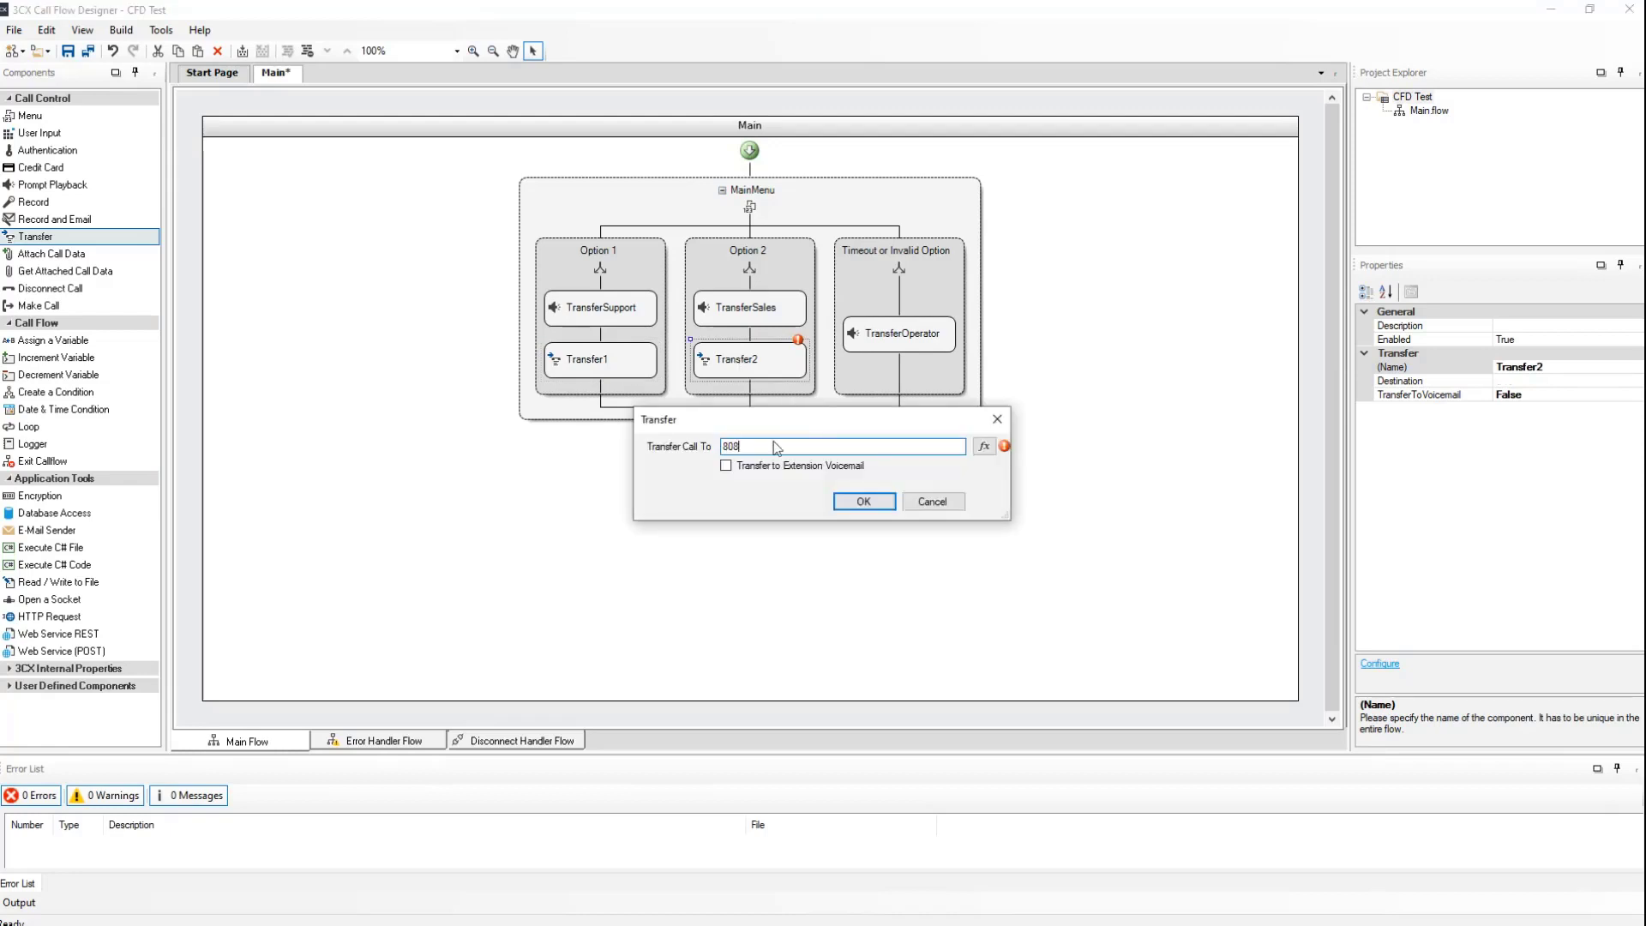
{"action": "left_click", "coordinate": [863, 500]}
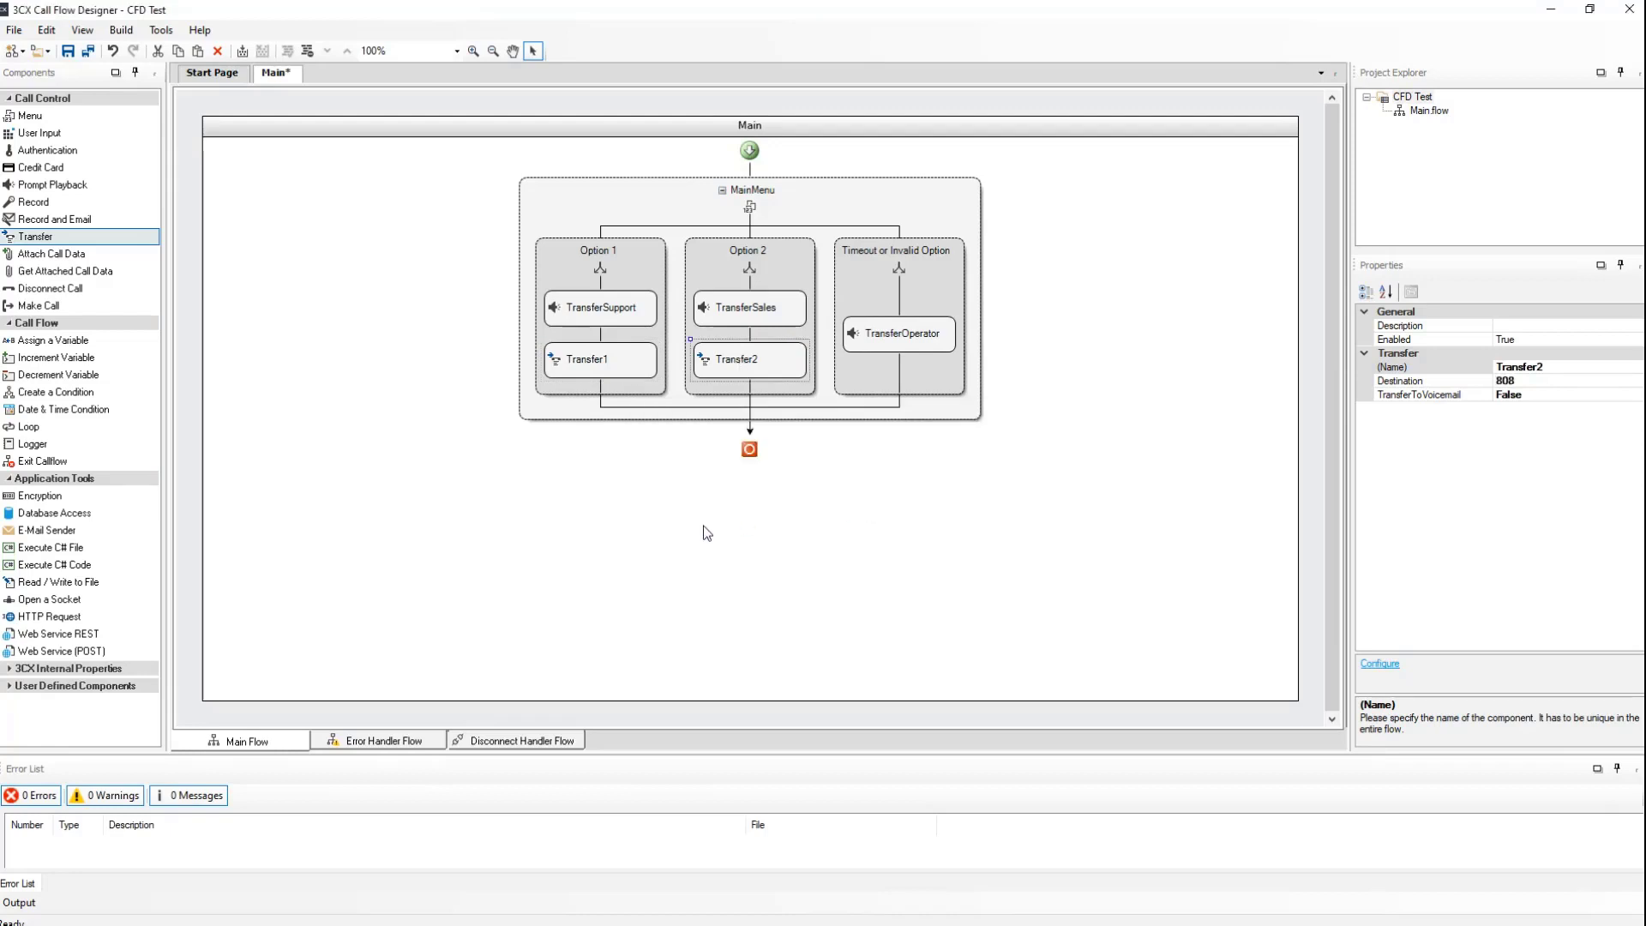
{"action": "mouse_move", "coordinate": [705, 534]}
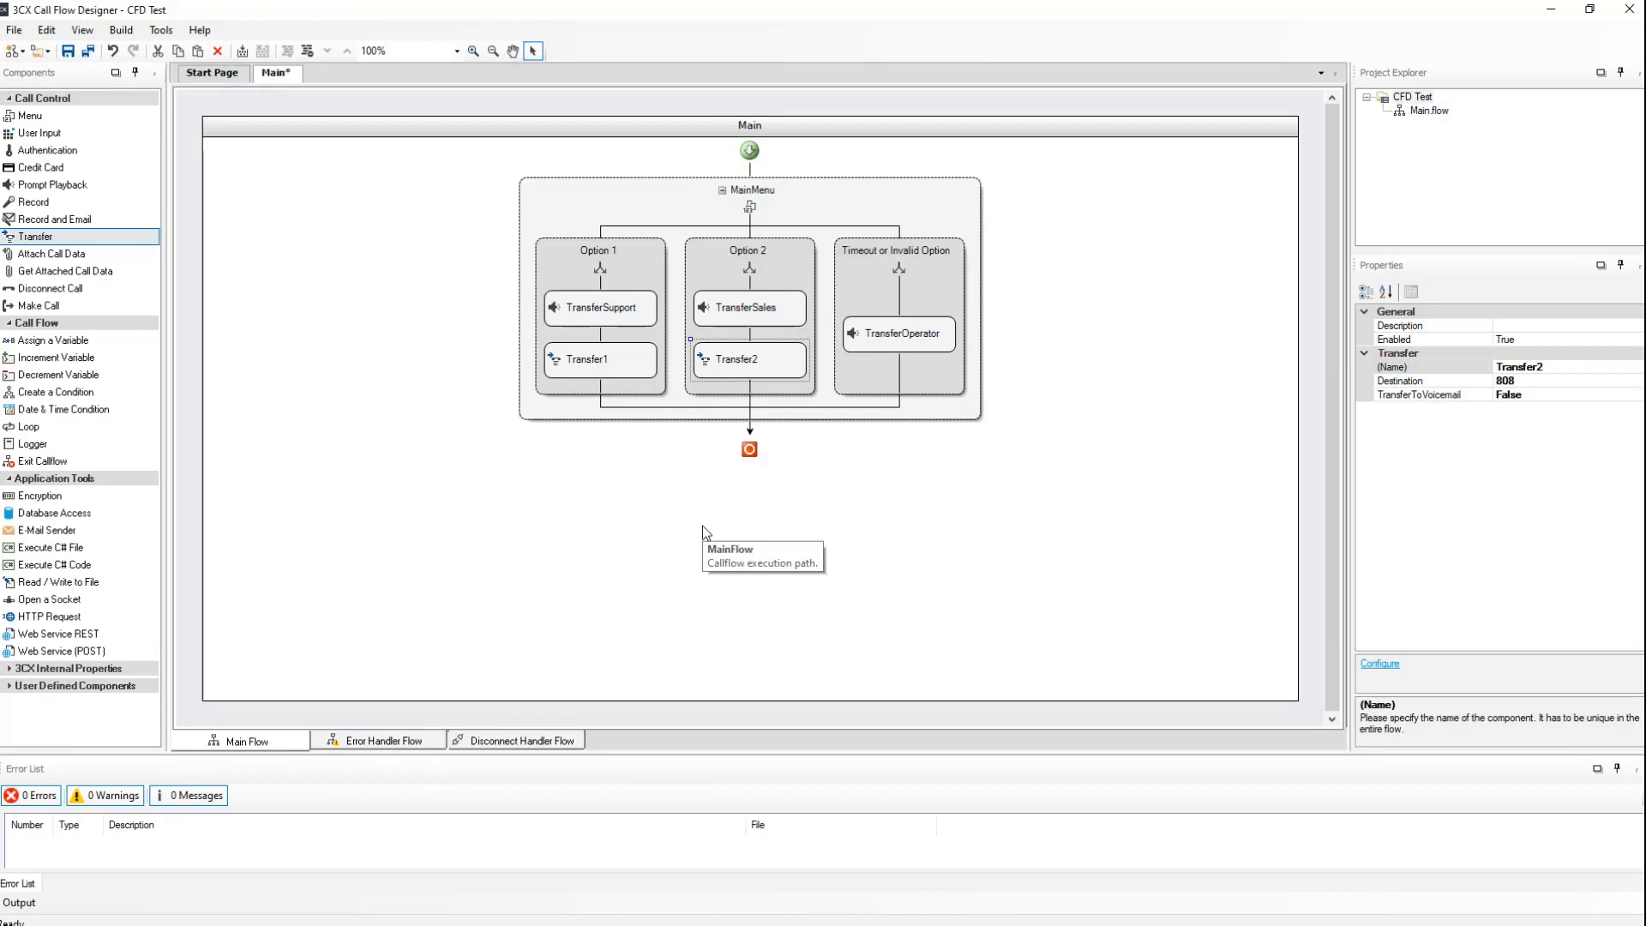
{"action": "mouse_move", "coordinate": [704, 532]}
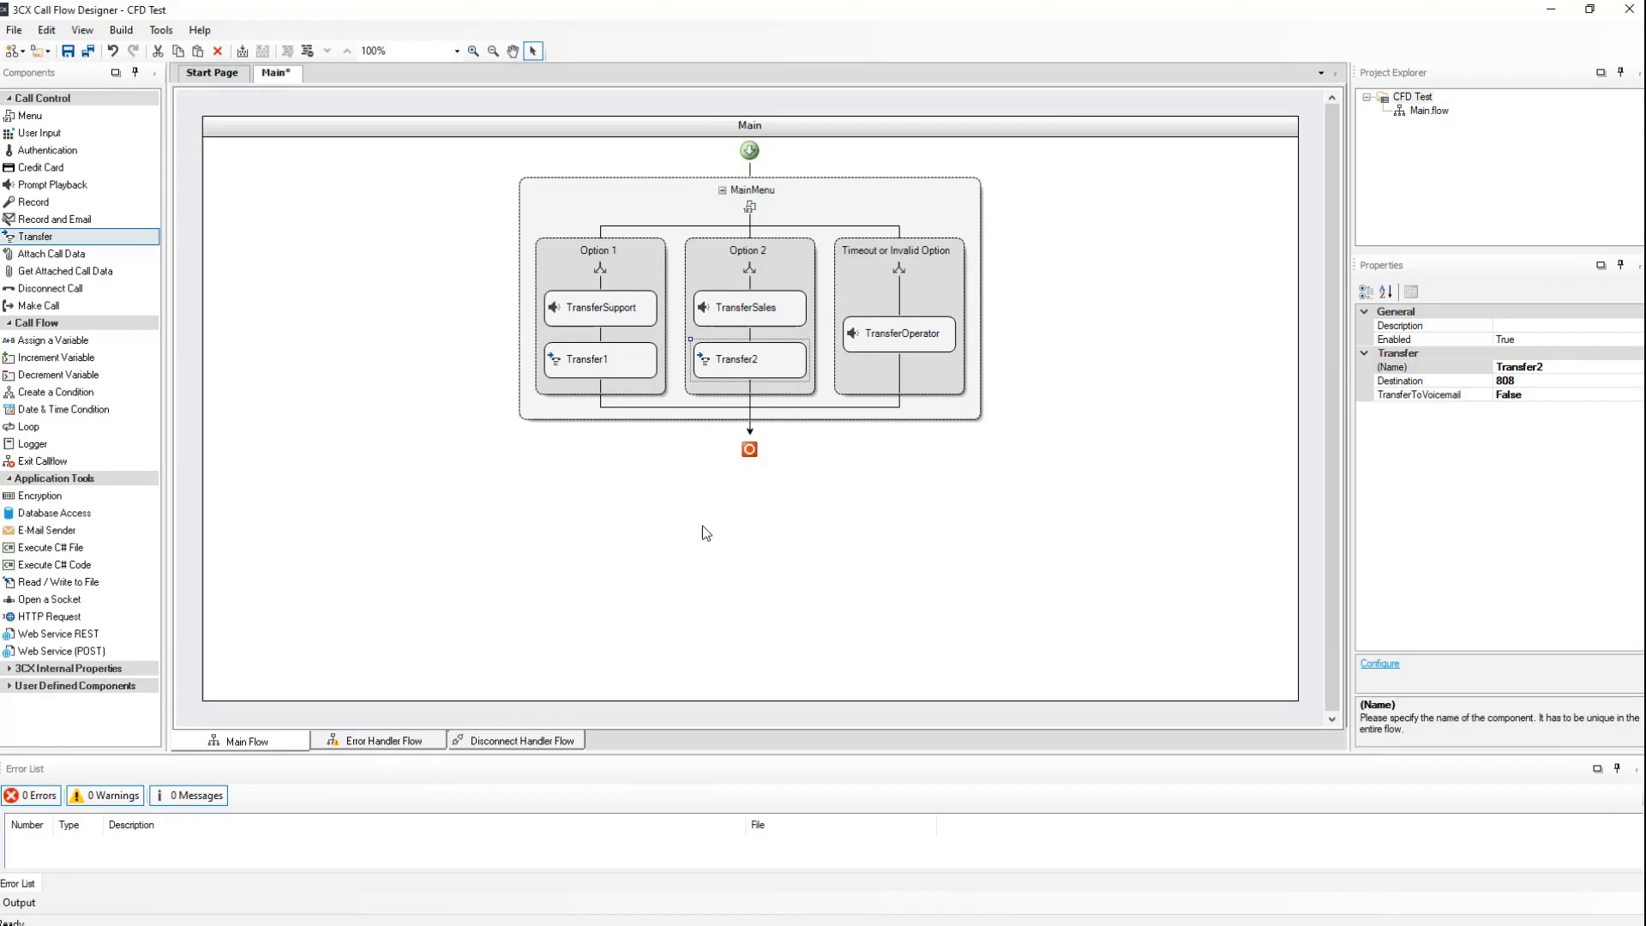
{"action": "mouse_move", "coordinate": [53, 185]}
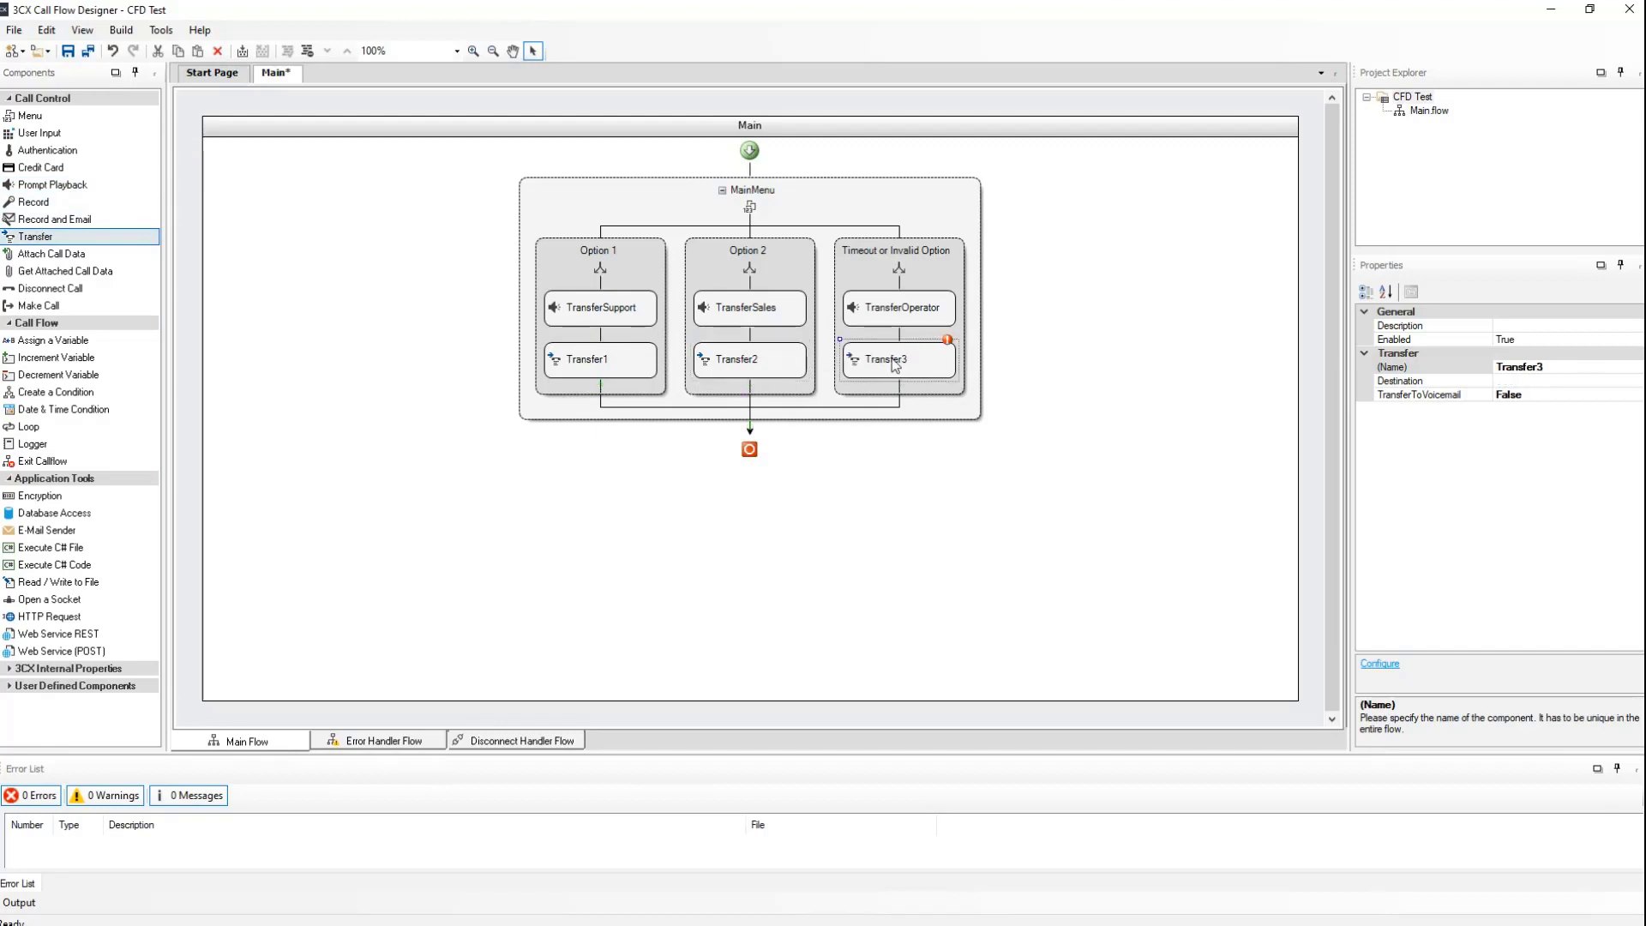
Set Transfer3 in the timeout branch to send calls to destination 102.
{"action": "double_click", "coordinate": [897, 361]}
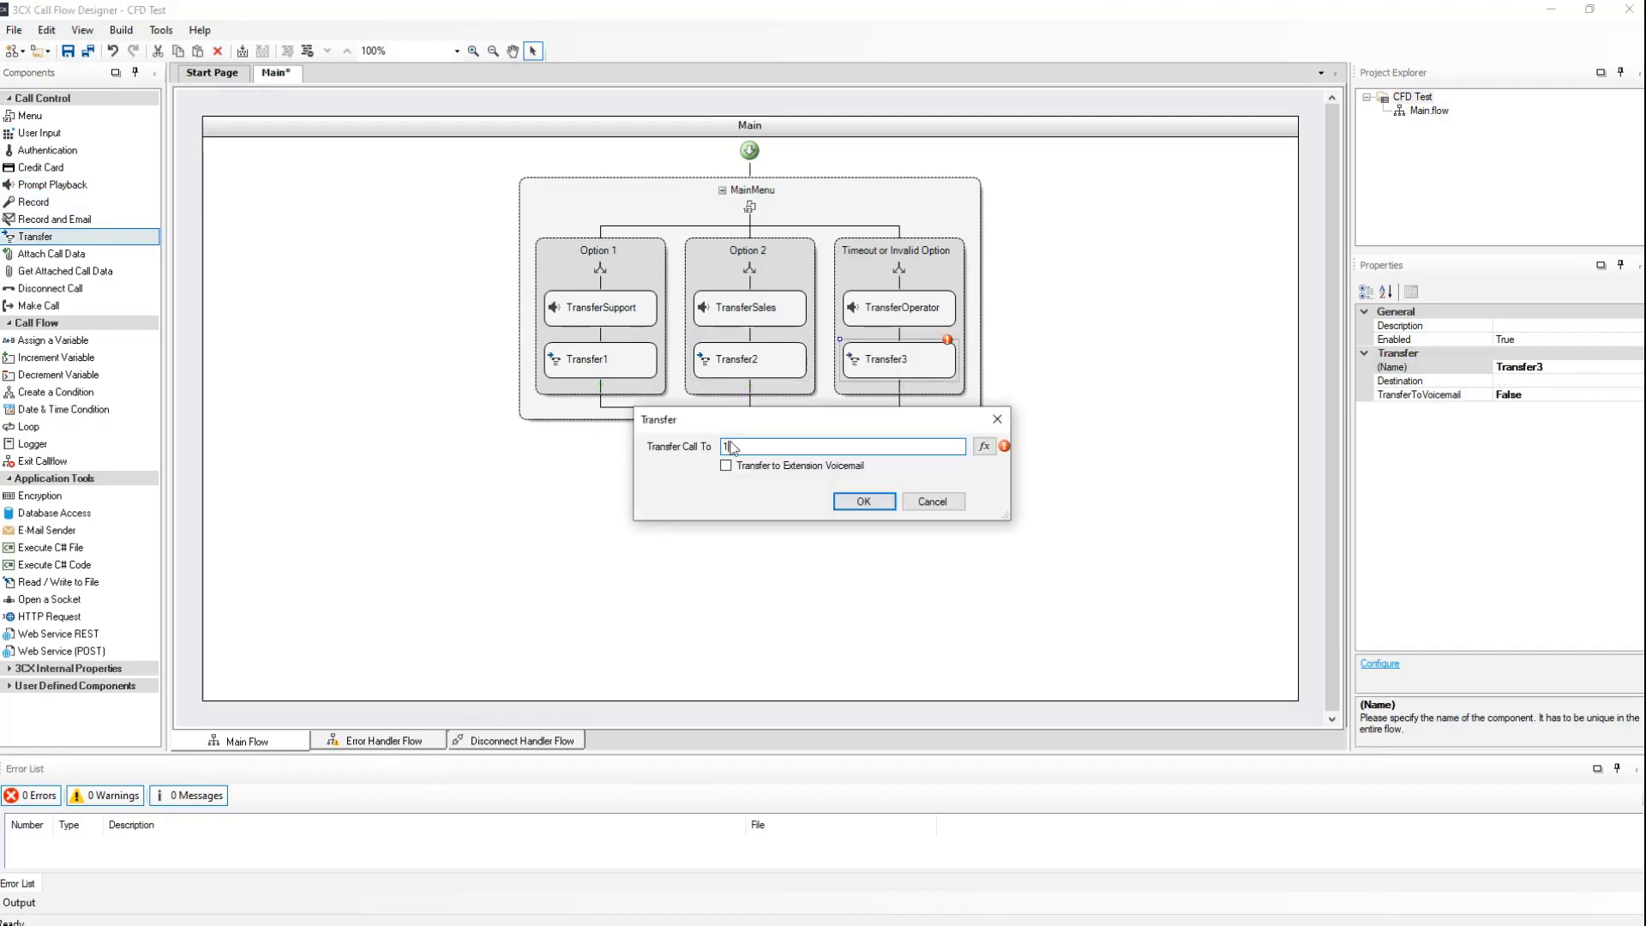
{"action": "type", "text": "102"}
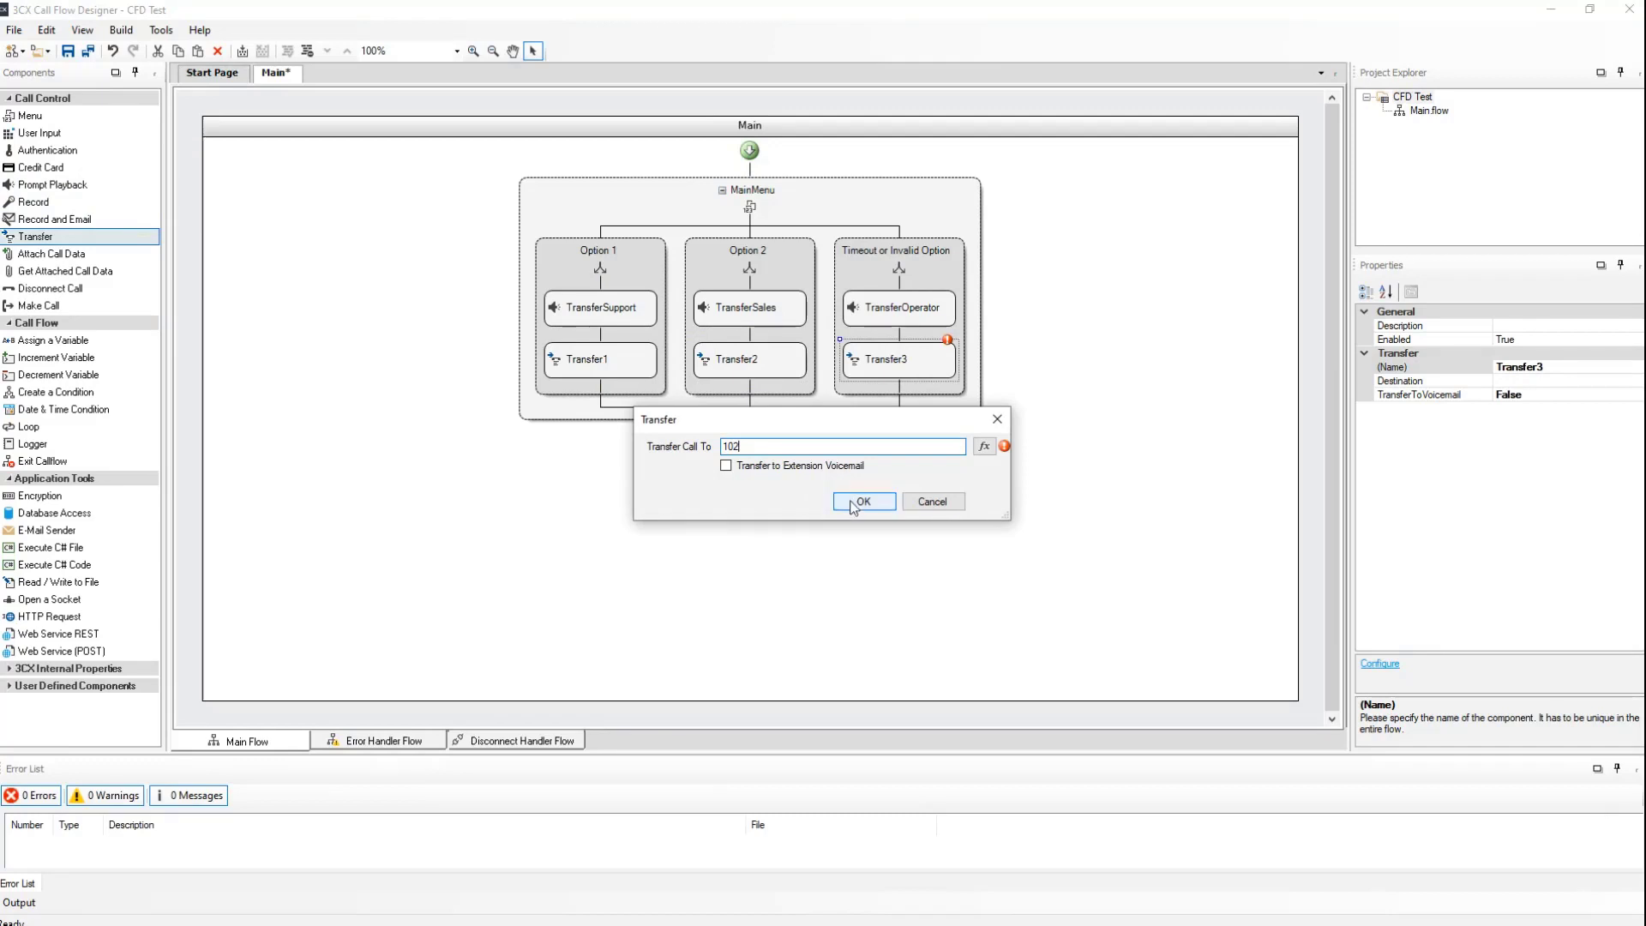
{"action": "left_click", "coordinate": [863, 501]}
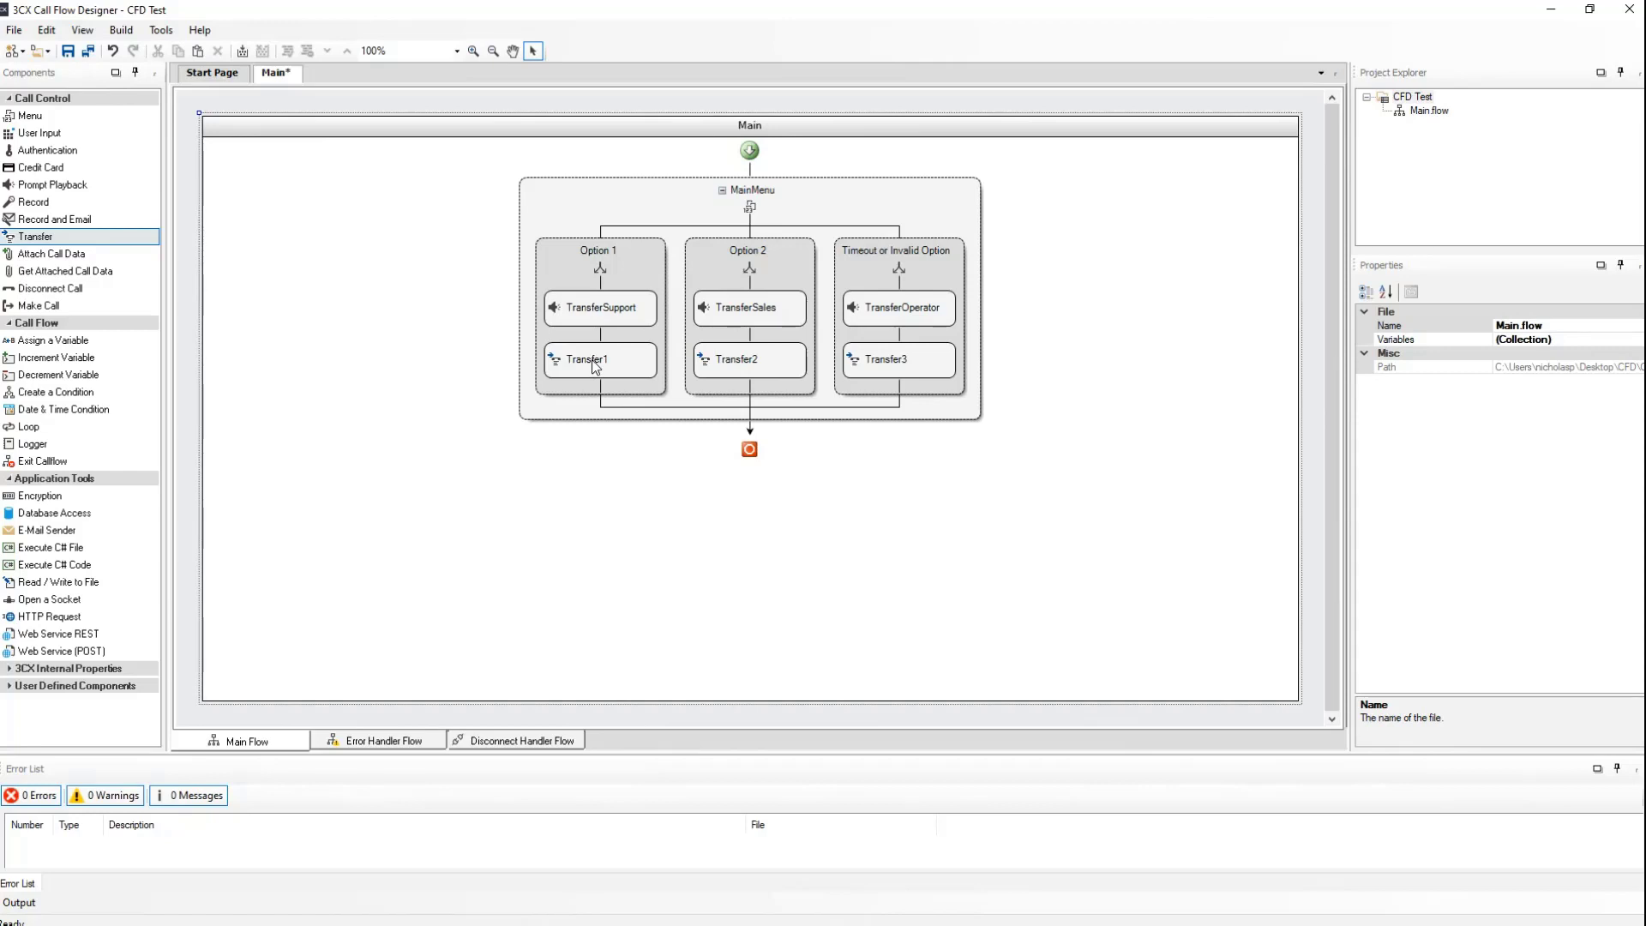
Rename the three transfers to TransferToSupport, TransferToSales and TransferToOperator.
{"action": "left_click", "coordinate": [597, 360]}
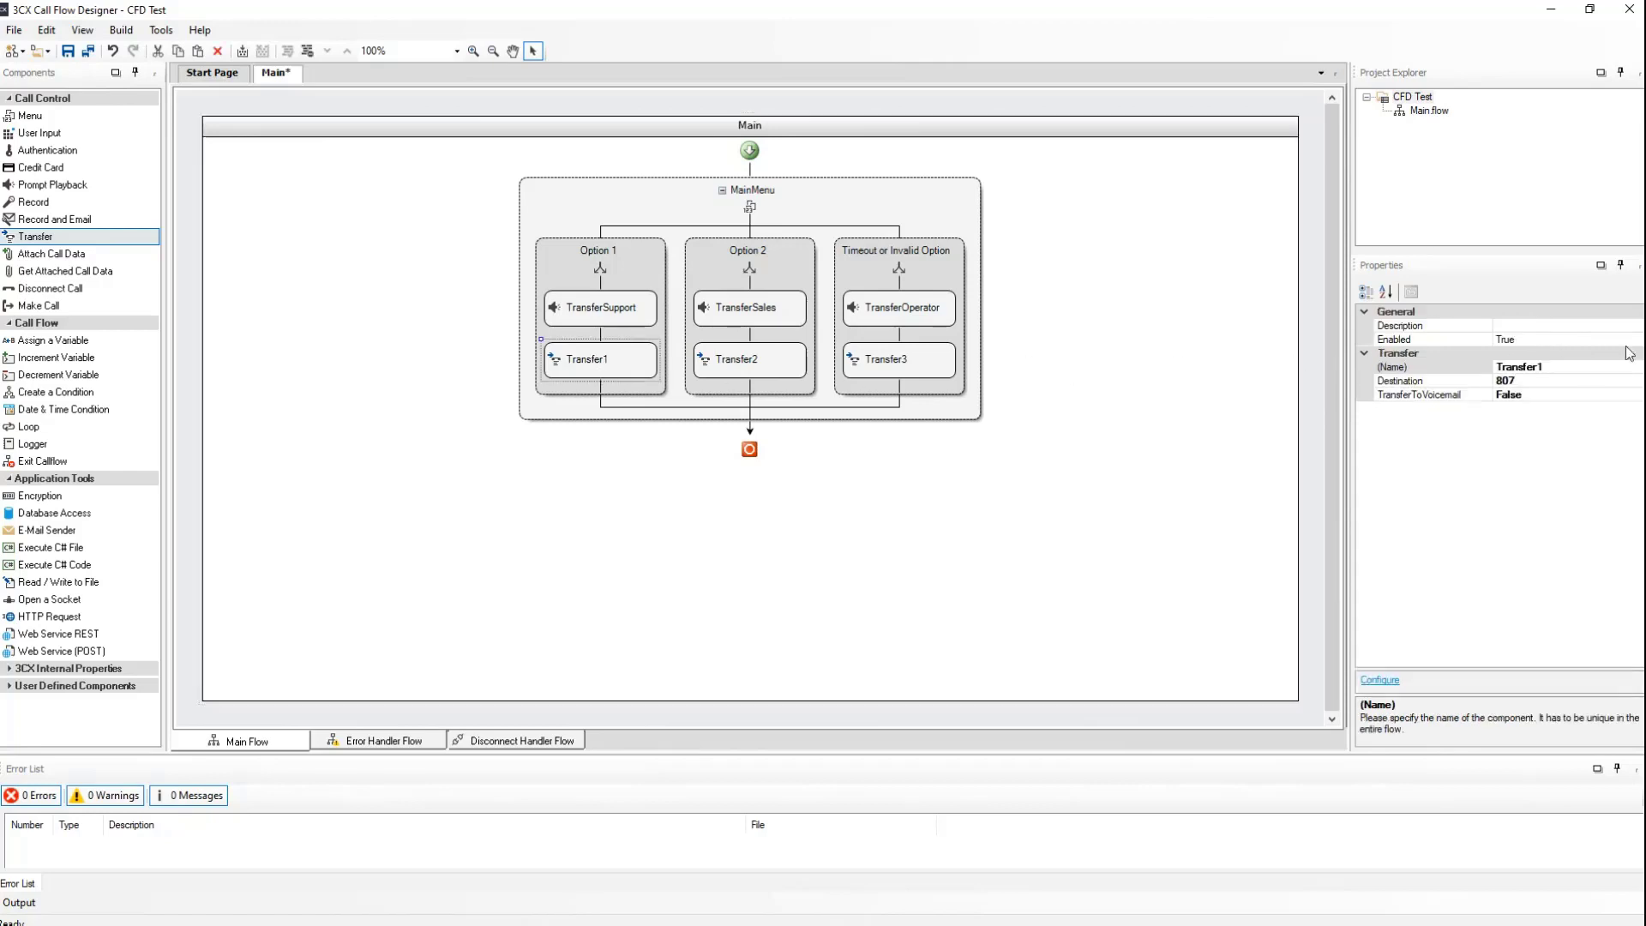
{"action": "left_click", "coordinate": [1544, 367]}
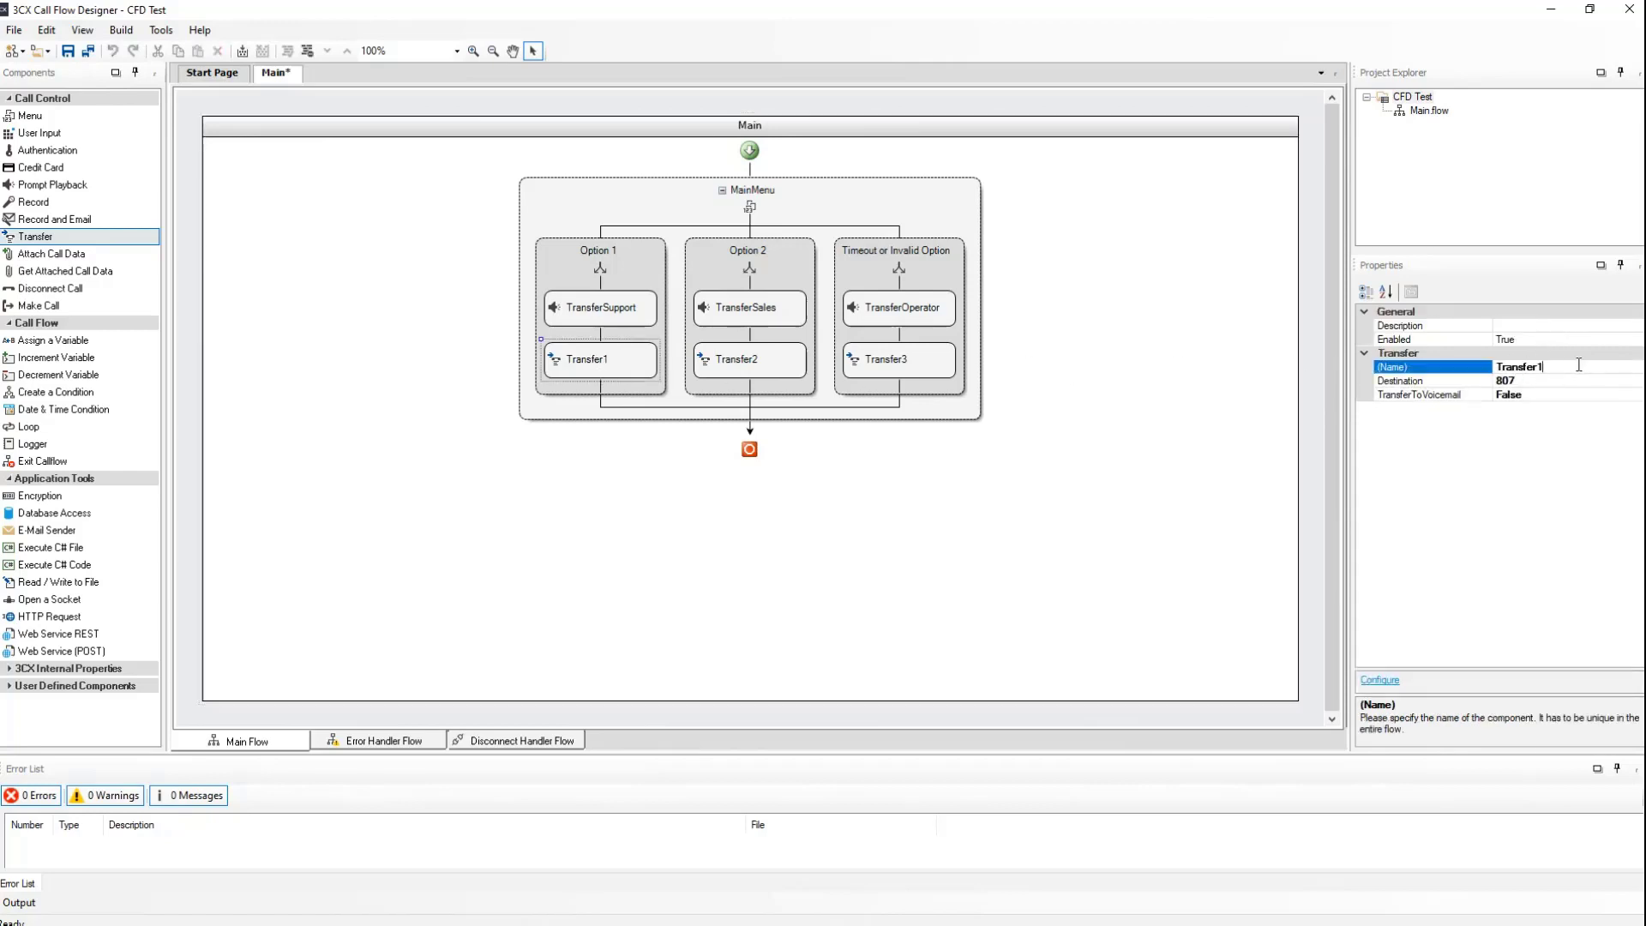
{"action": "type", "text": "TransferToSupport"}
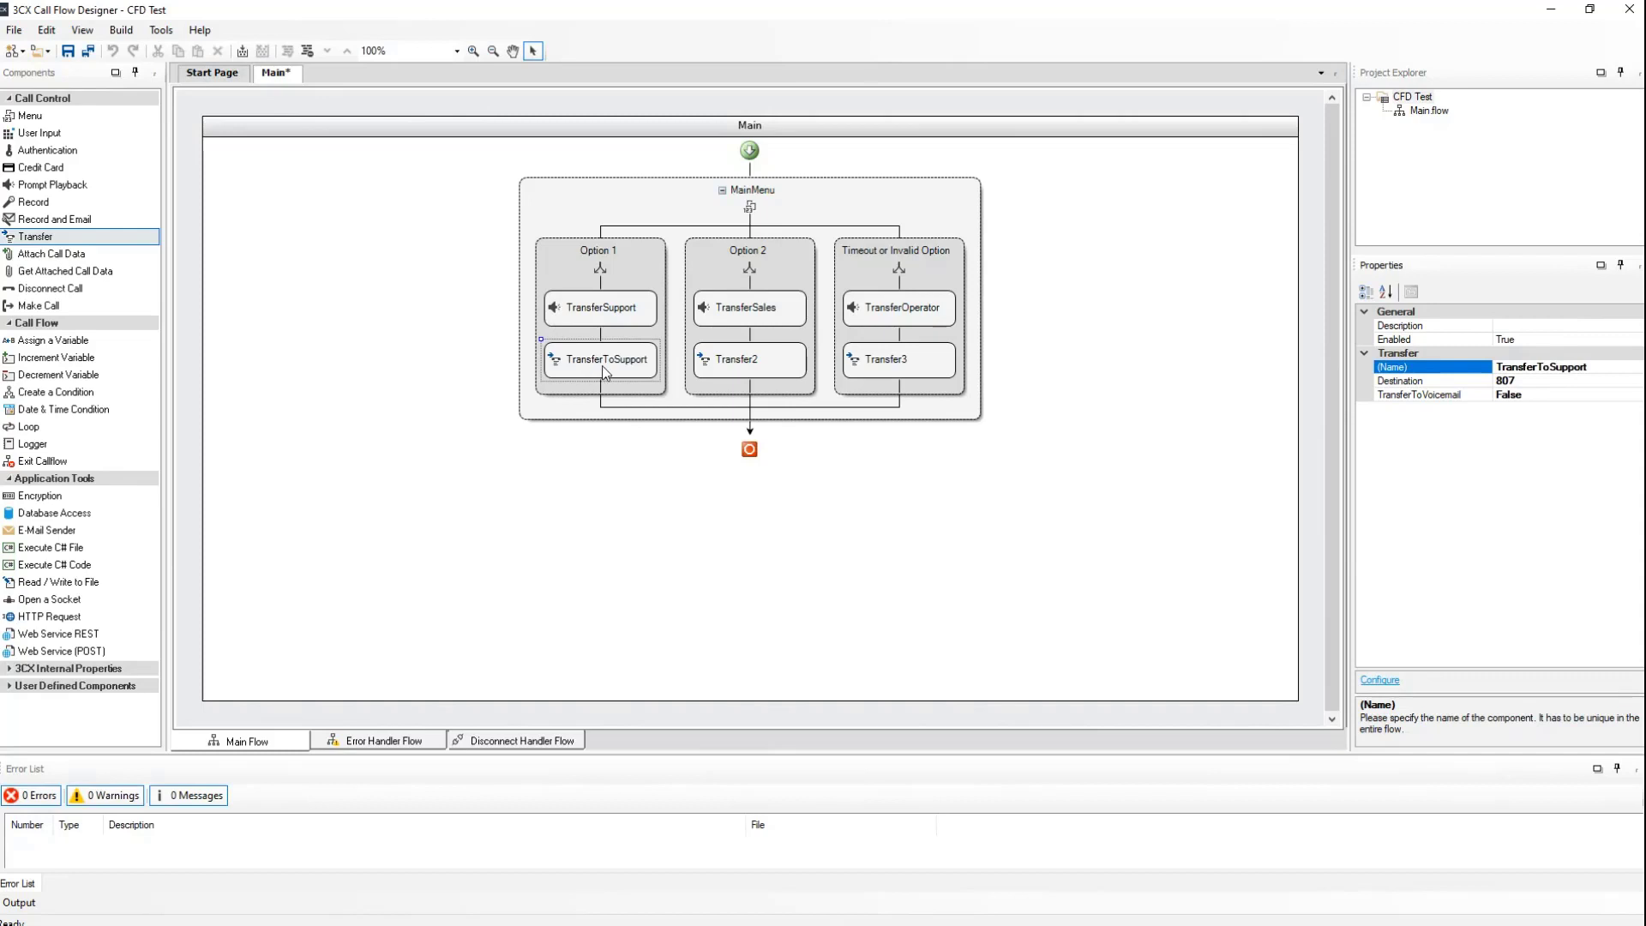
{"action": "mouse_move", "coordinate": [606, 357]}
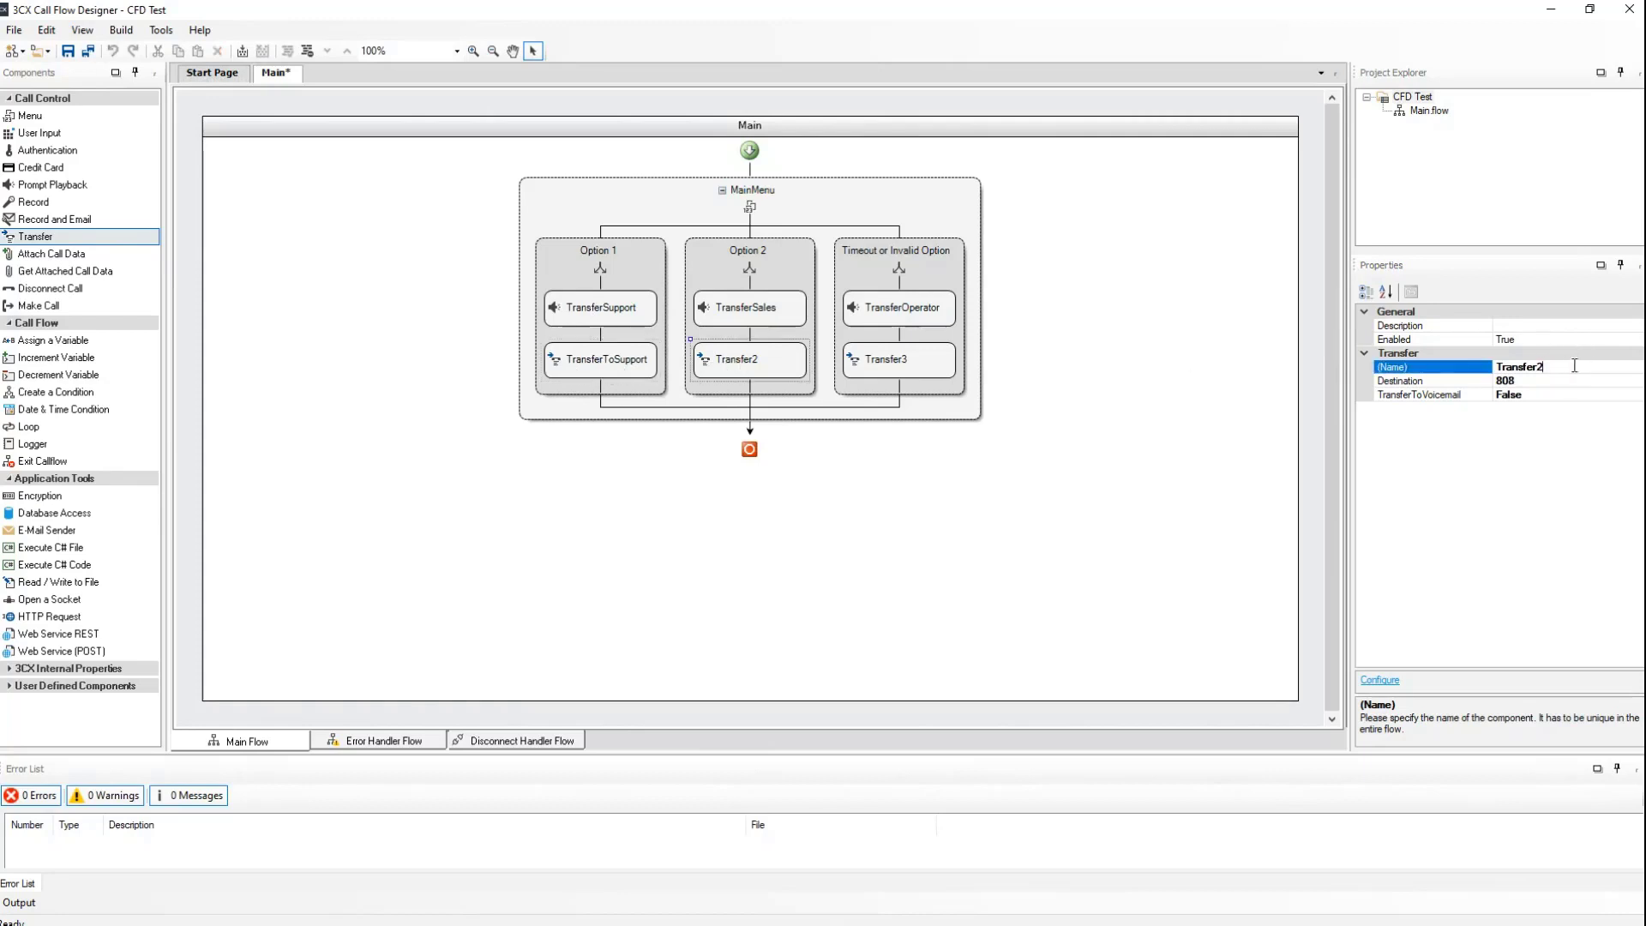
{"action": "type", "text": "TransferToSales"}
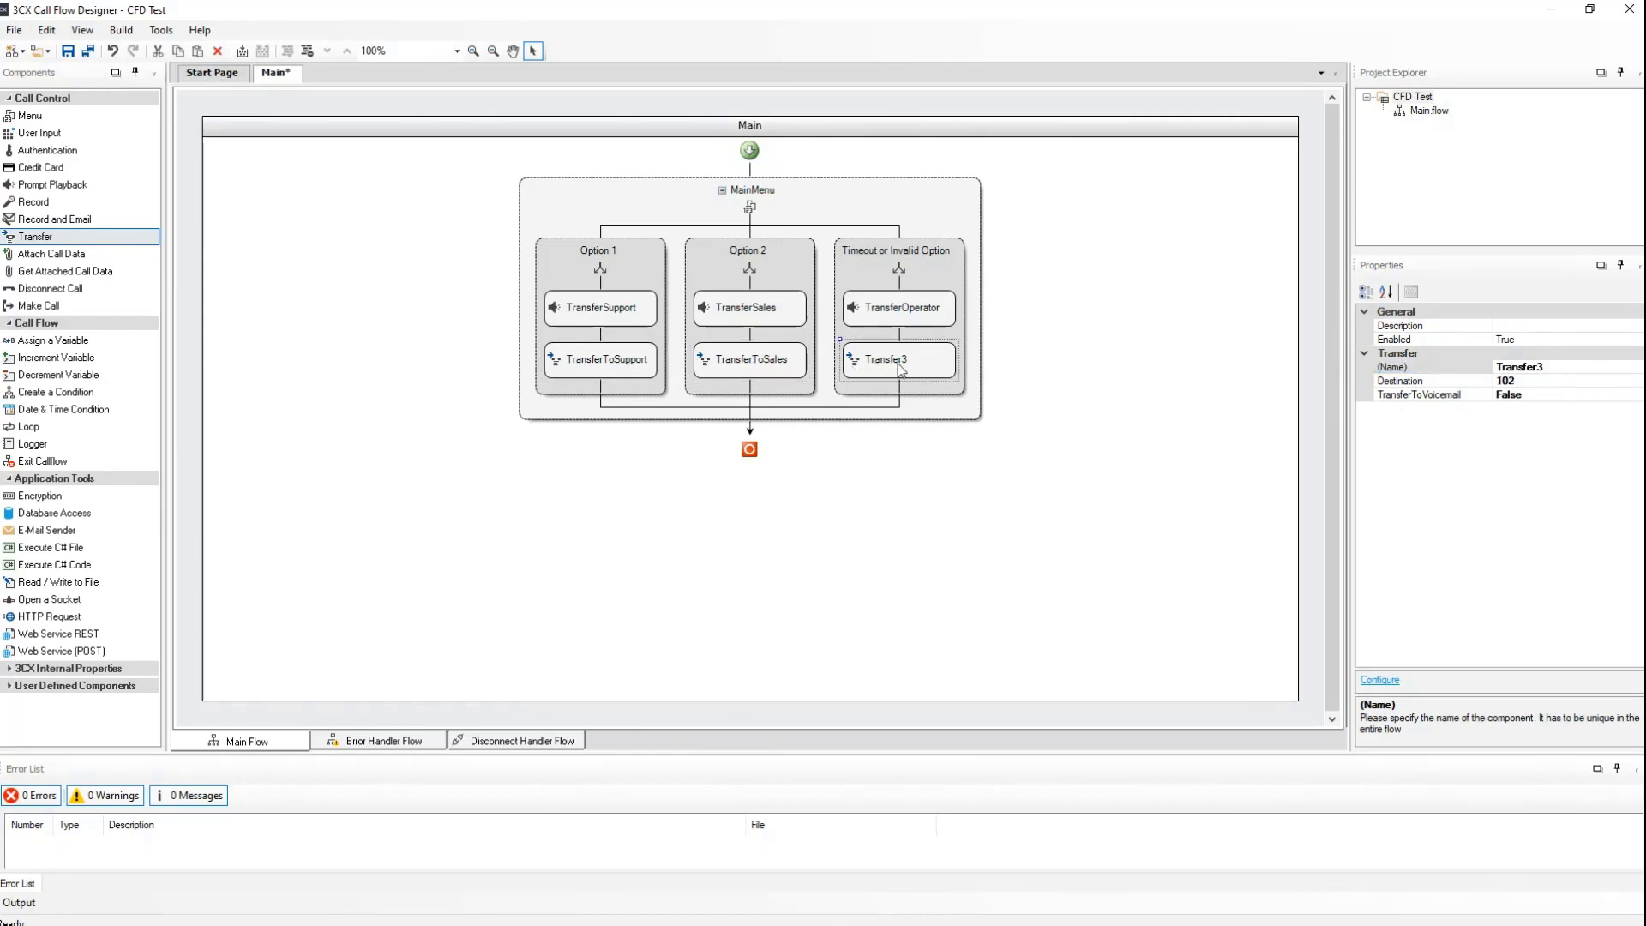
{"action": "left_click", "coordinate": [1550, 367]}
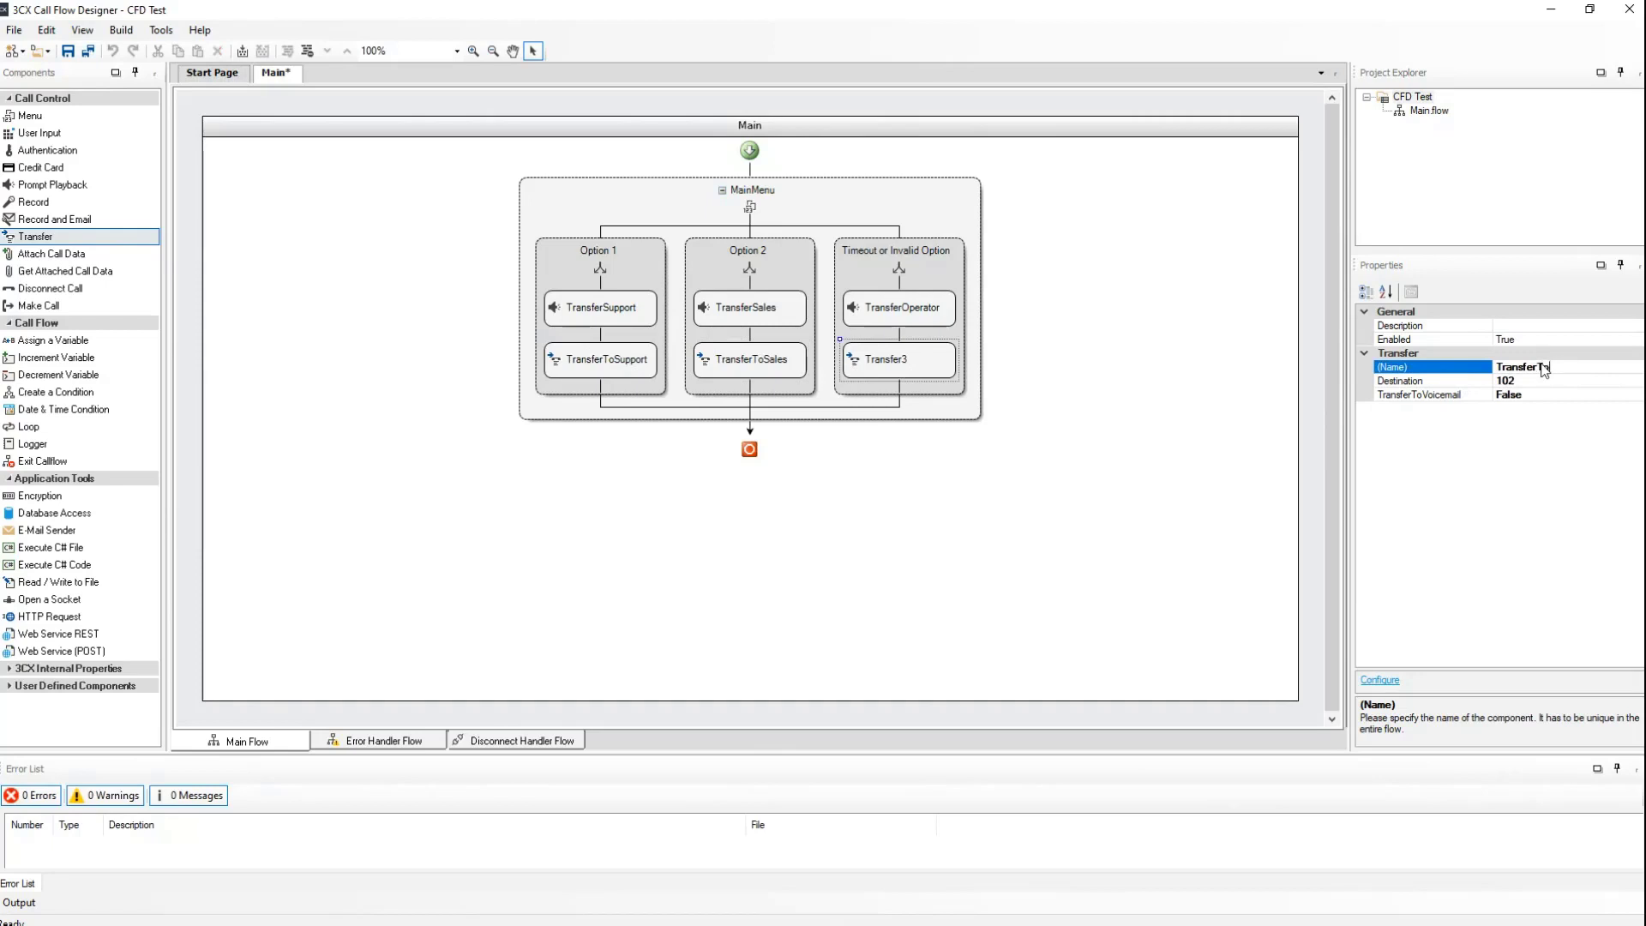
{"action": "type", "text": "Operat"}
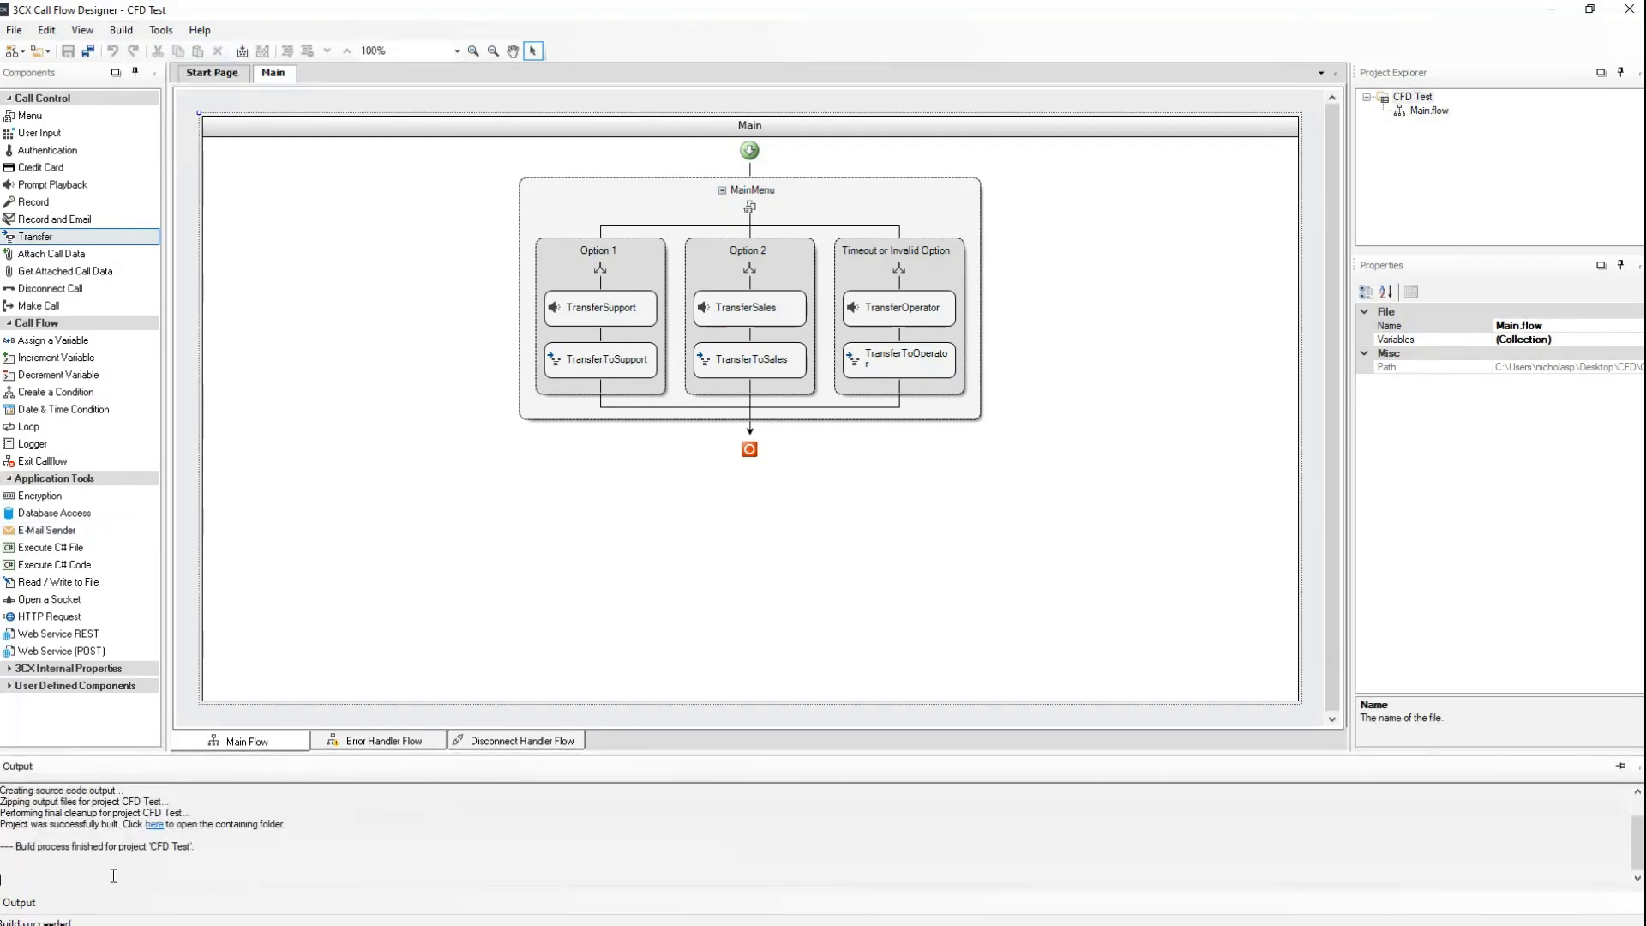
{"action": "mouse_move", "coordinate": [266, 606]}
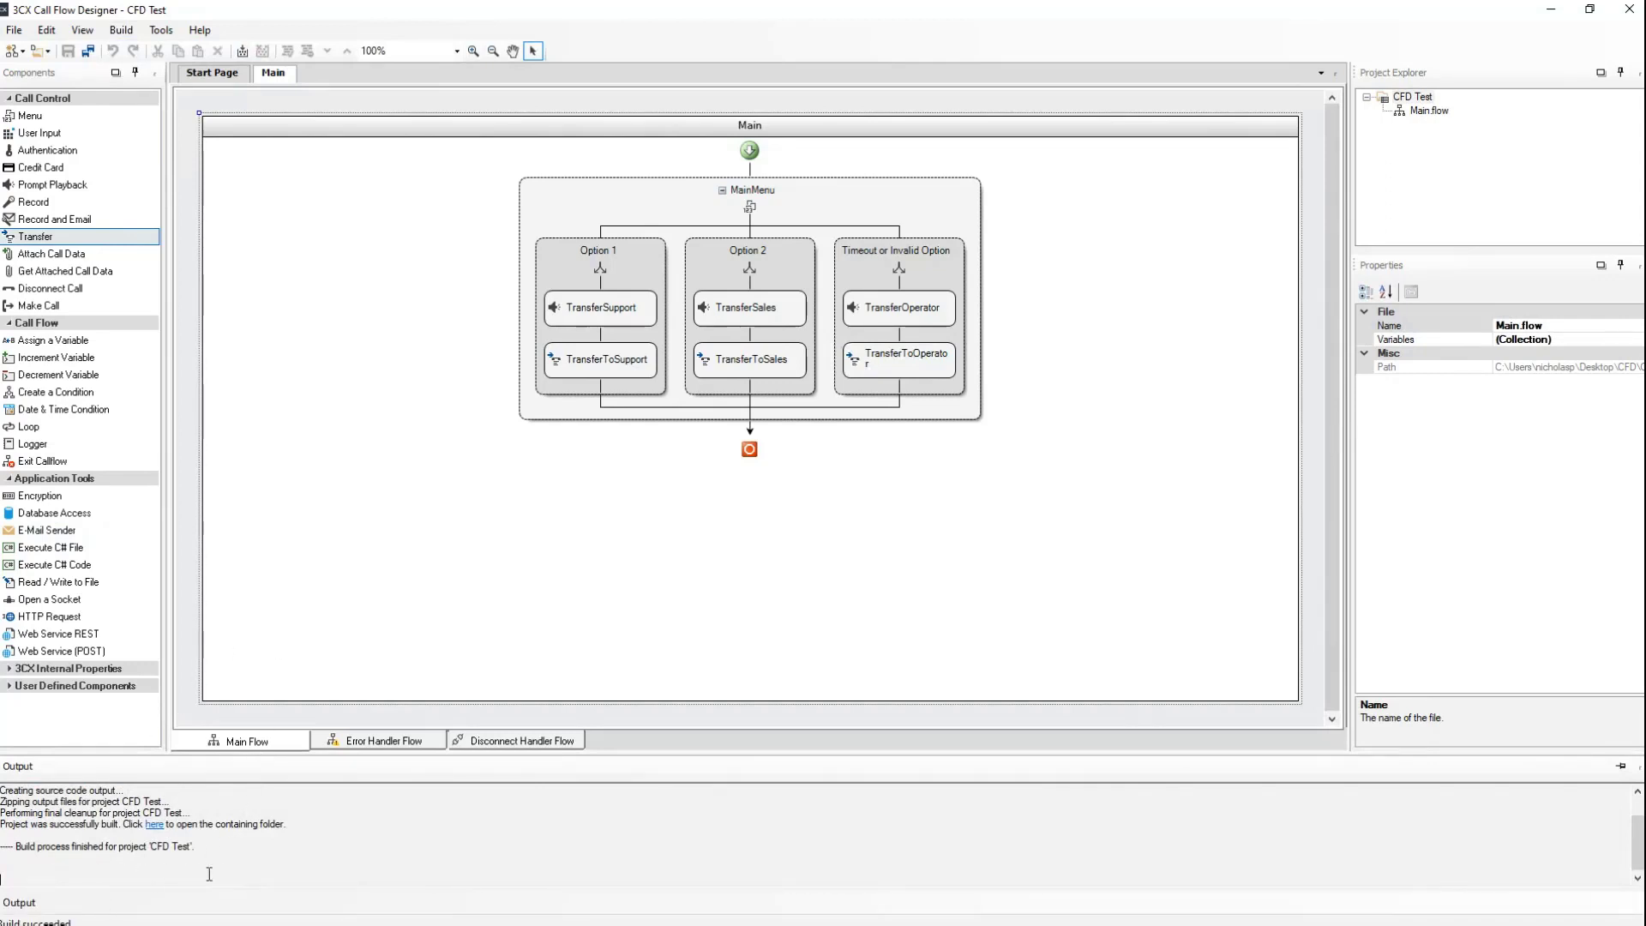
{"action": "mouse_move", "coordinate": [154, 825]}
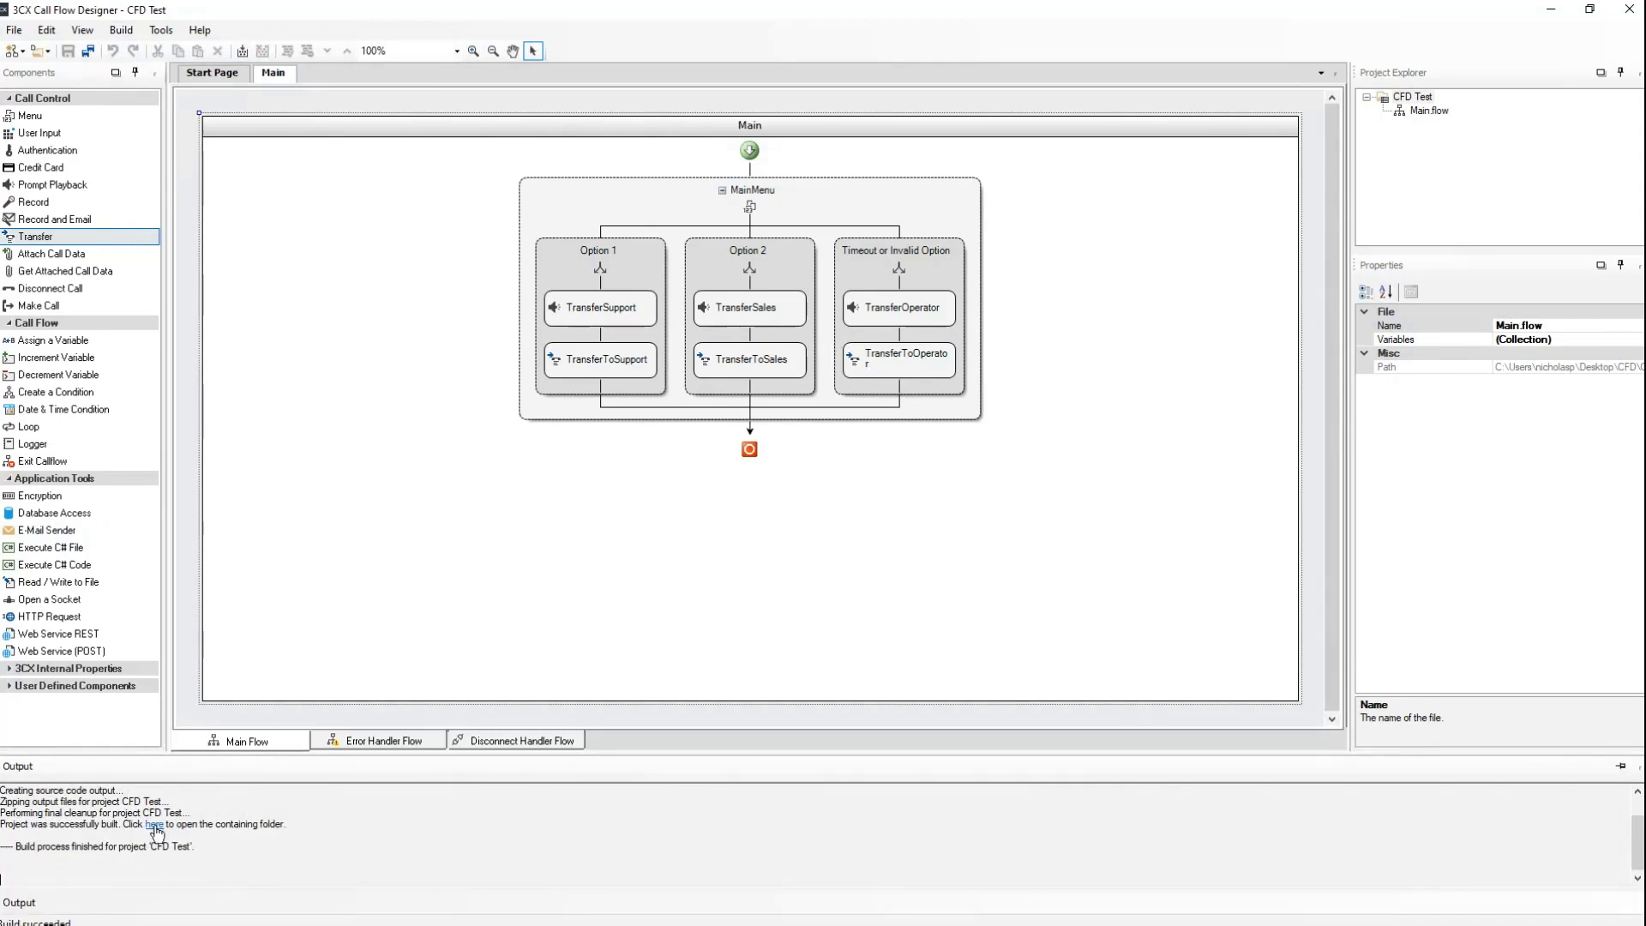
Open the Release output folder containing CFD_Test.zip in File Explorer.
{"action": "left_click", "coordinate": [154, 823]}
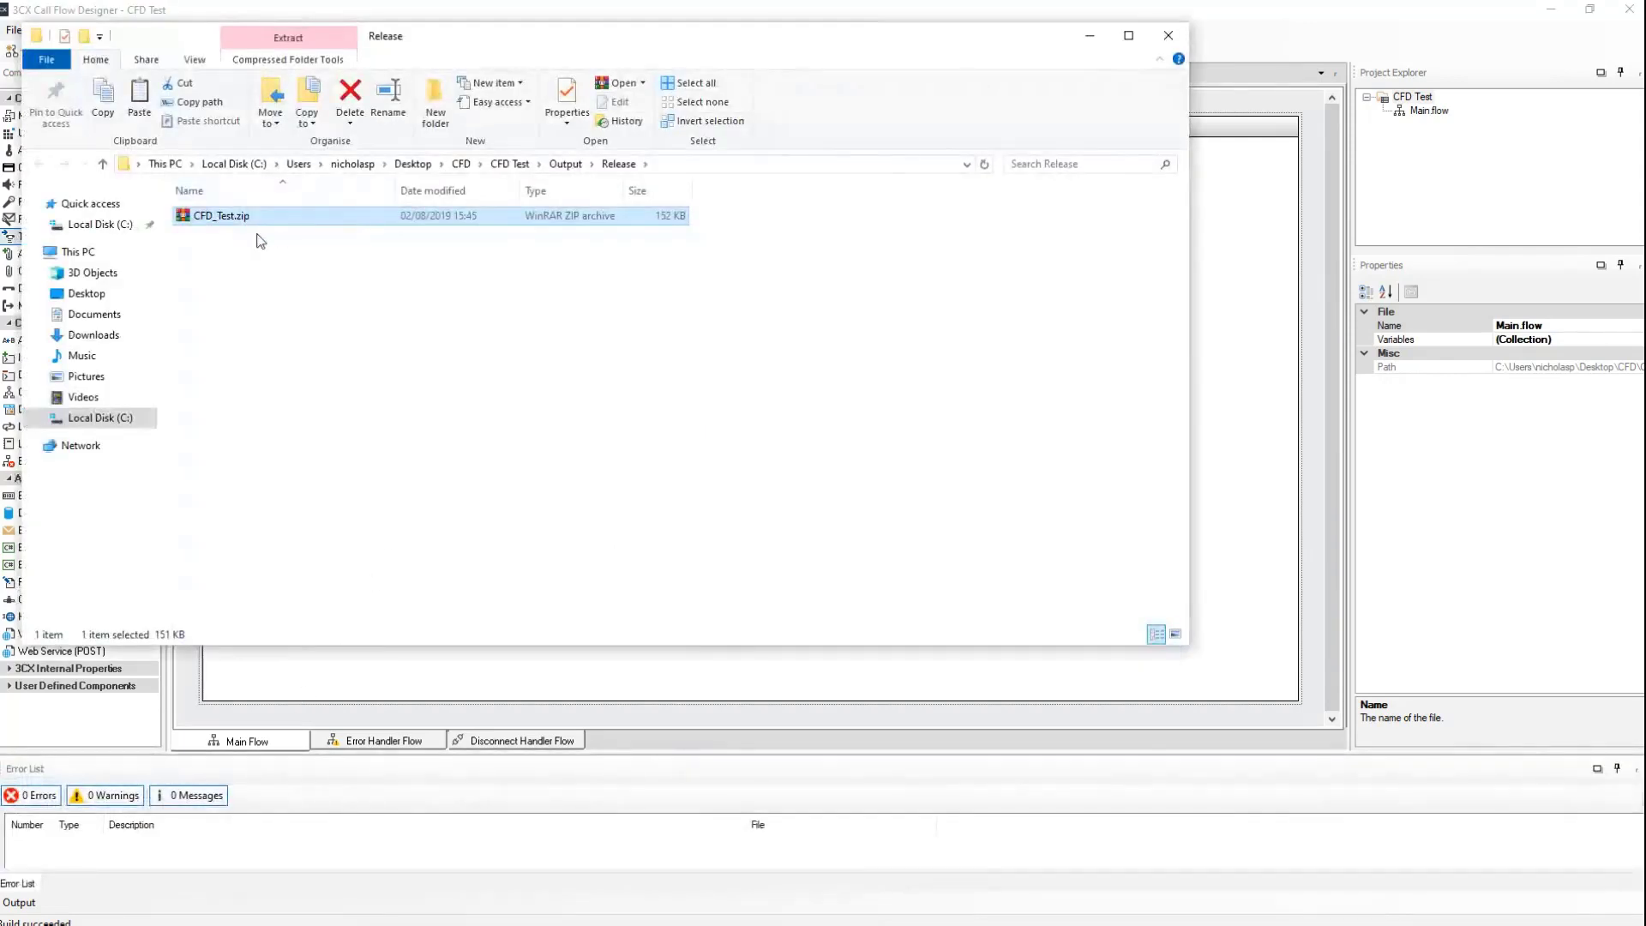
{"action": "mouse_move", "coordinate": [239, 225]}
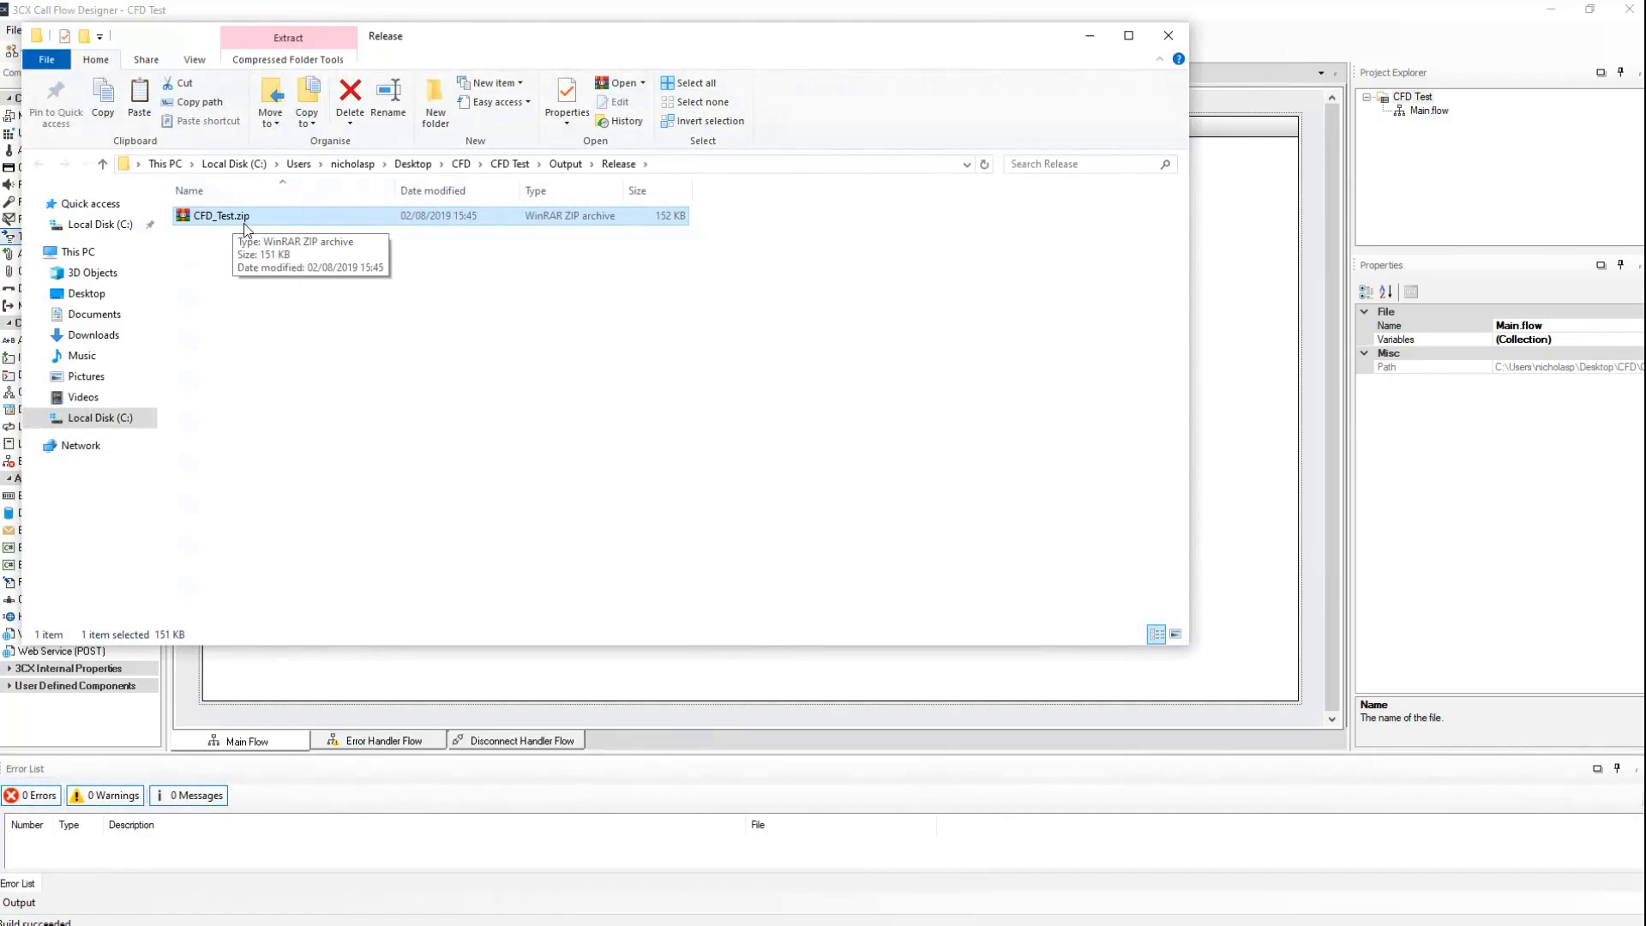
{"action": "mouse_move", "coordinate": [367, 295]}
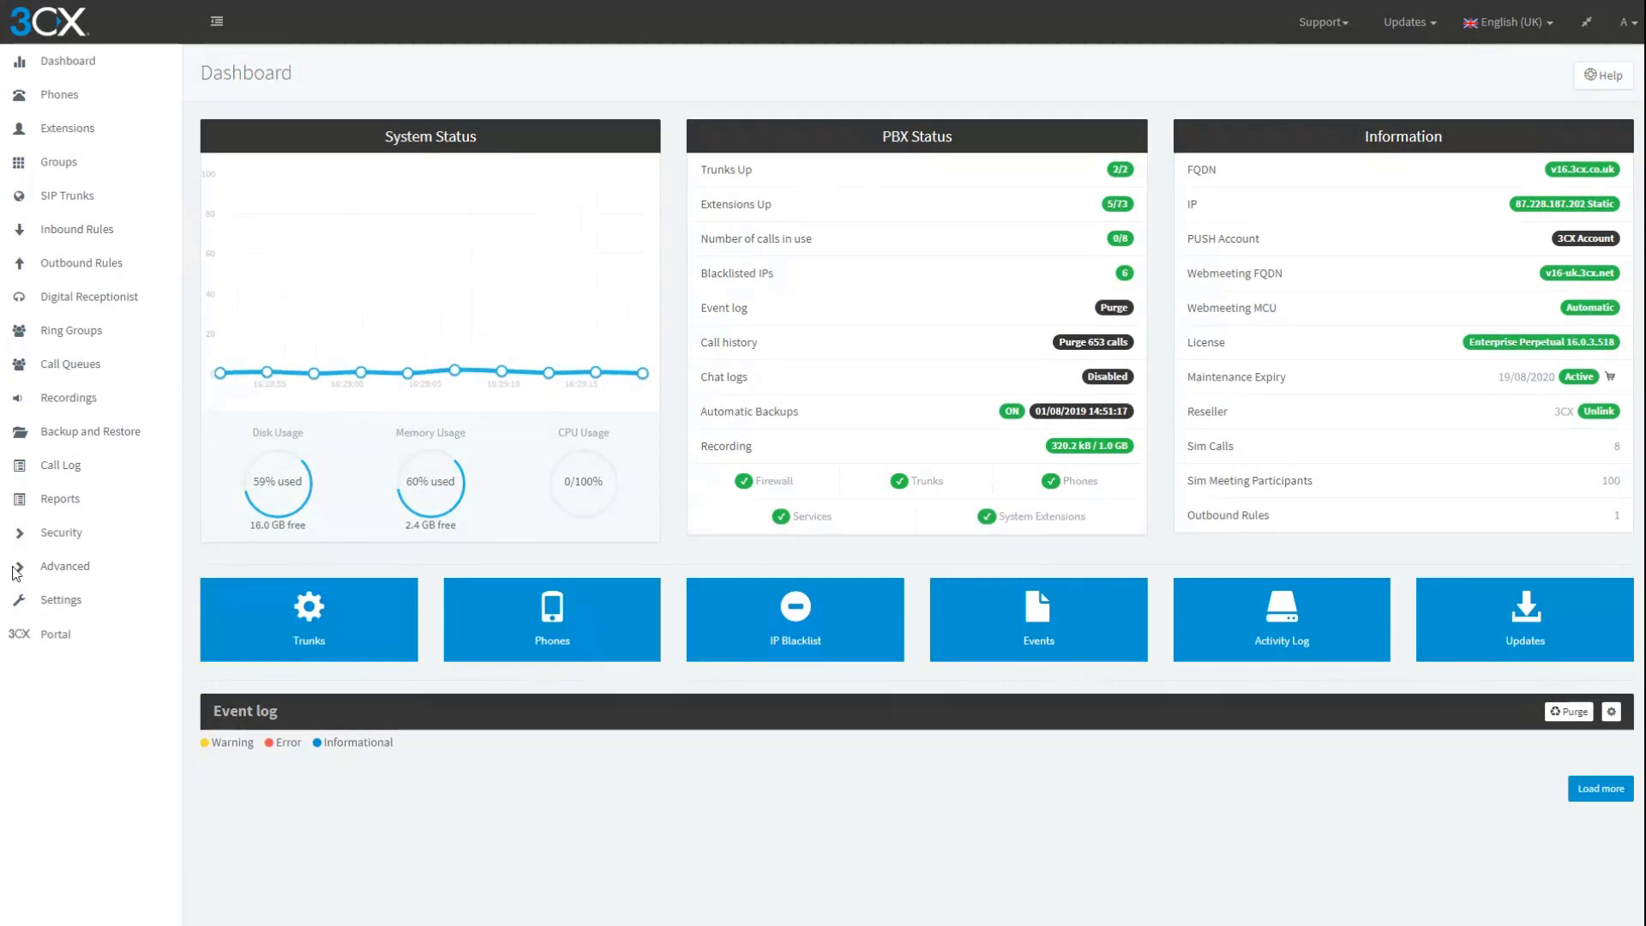
Upload CFD_Test.zip as a new Call Flow App under Advanced > Call Flow Apps.
{"action": "left_click", "coordinate": [65, 566]}
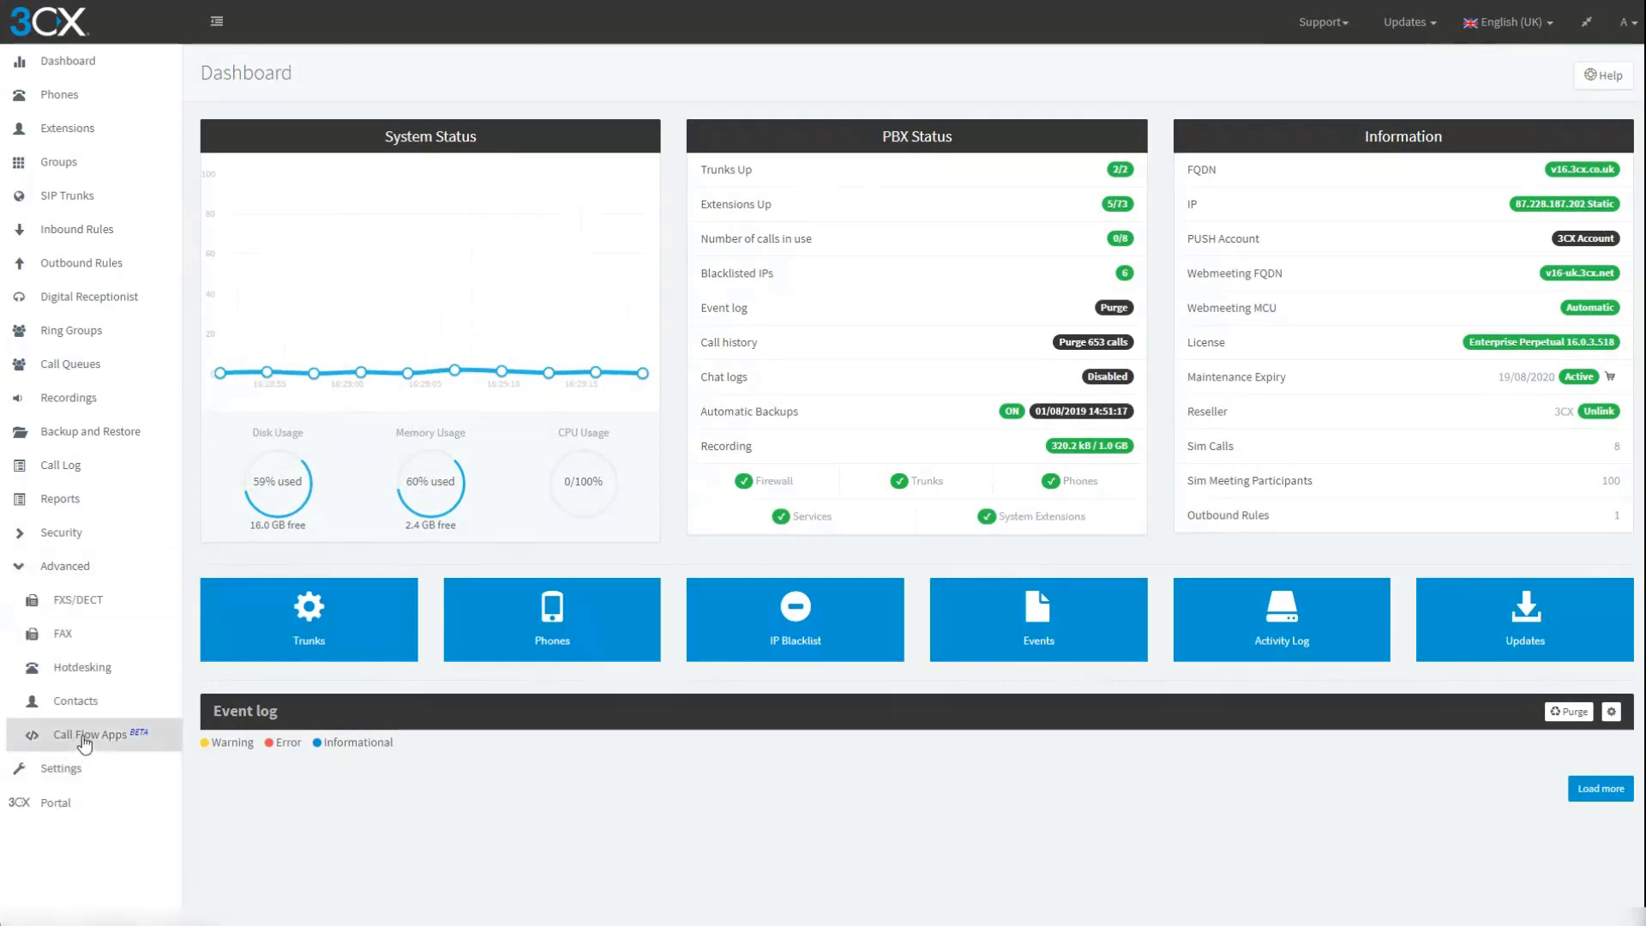
{"action": "left_click", "coordinate": [82, 734]}
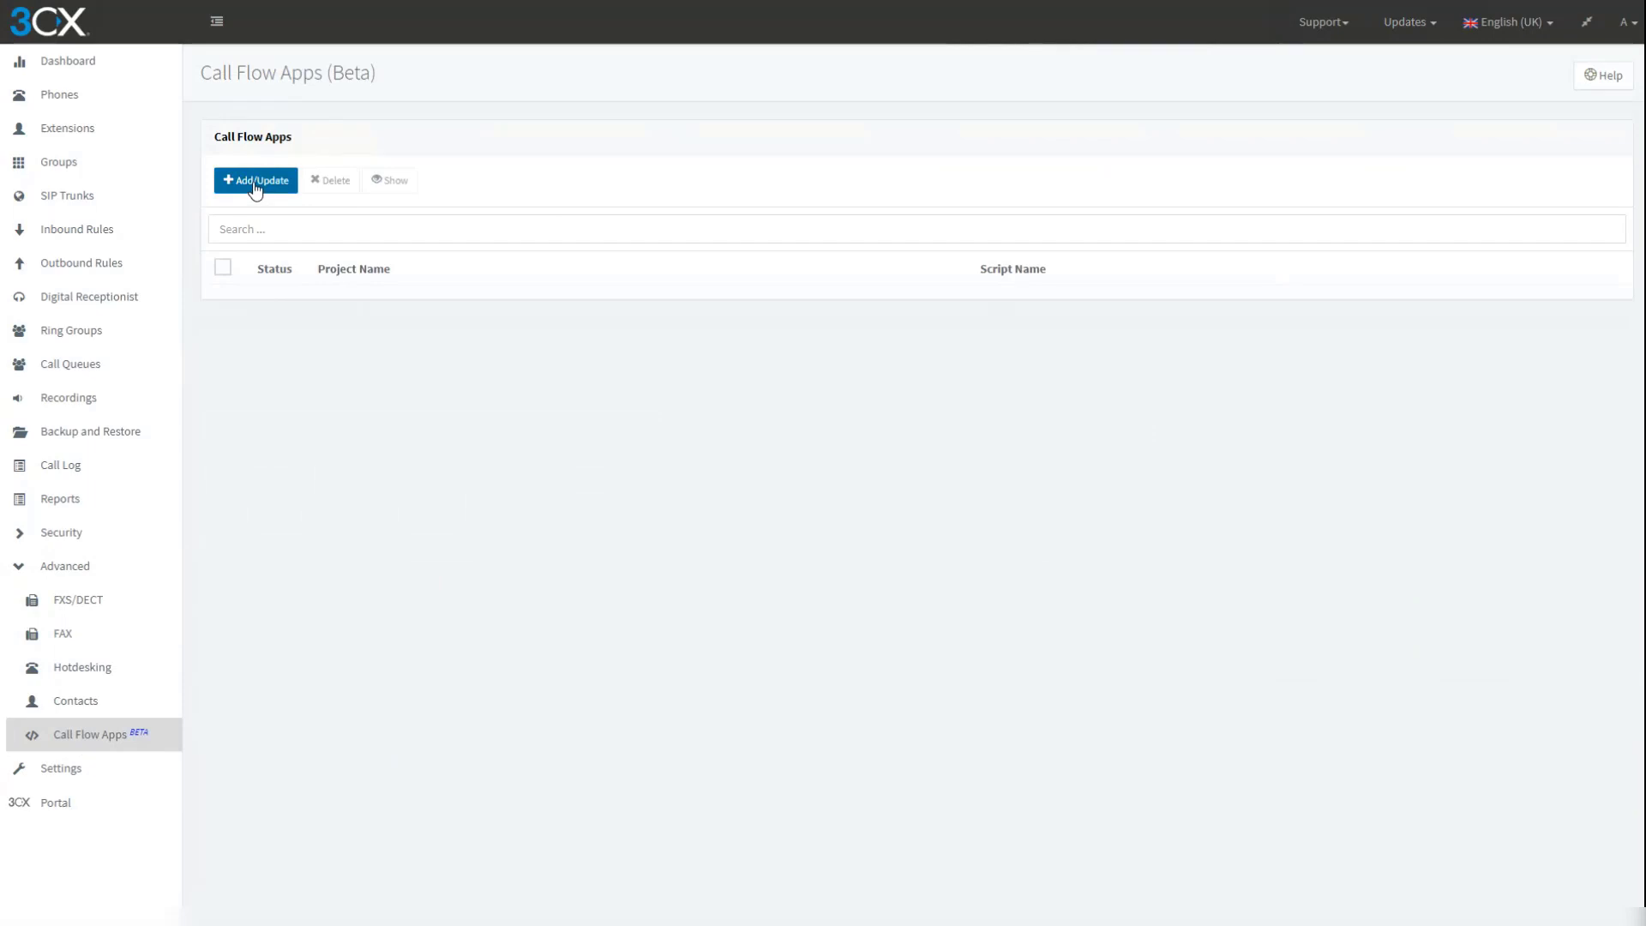
{"action": "left_click", "coordinate": [256, 180]}
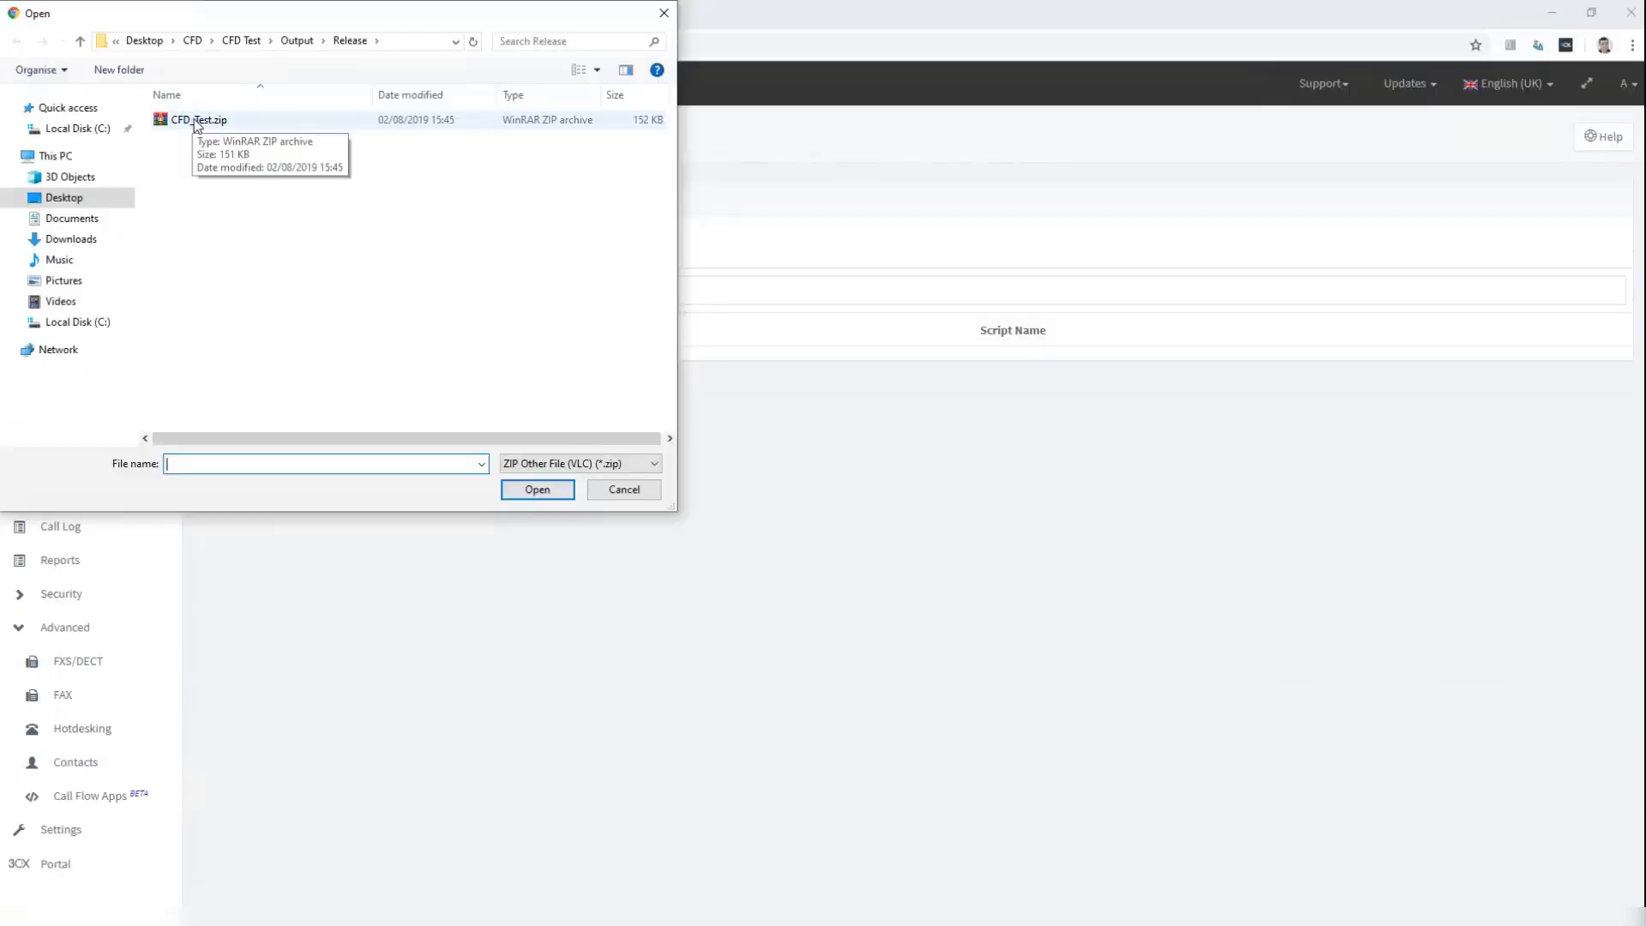
{"action": "left_click", "coordinate": [199, 120]}
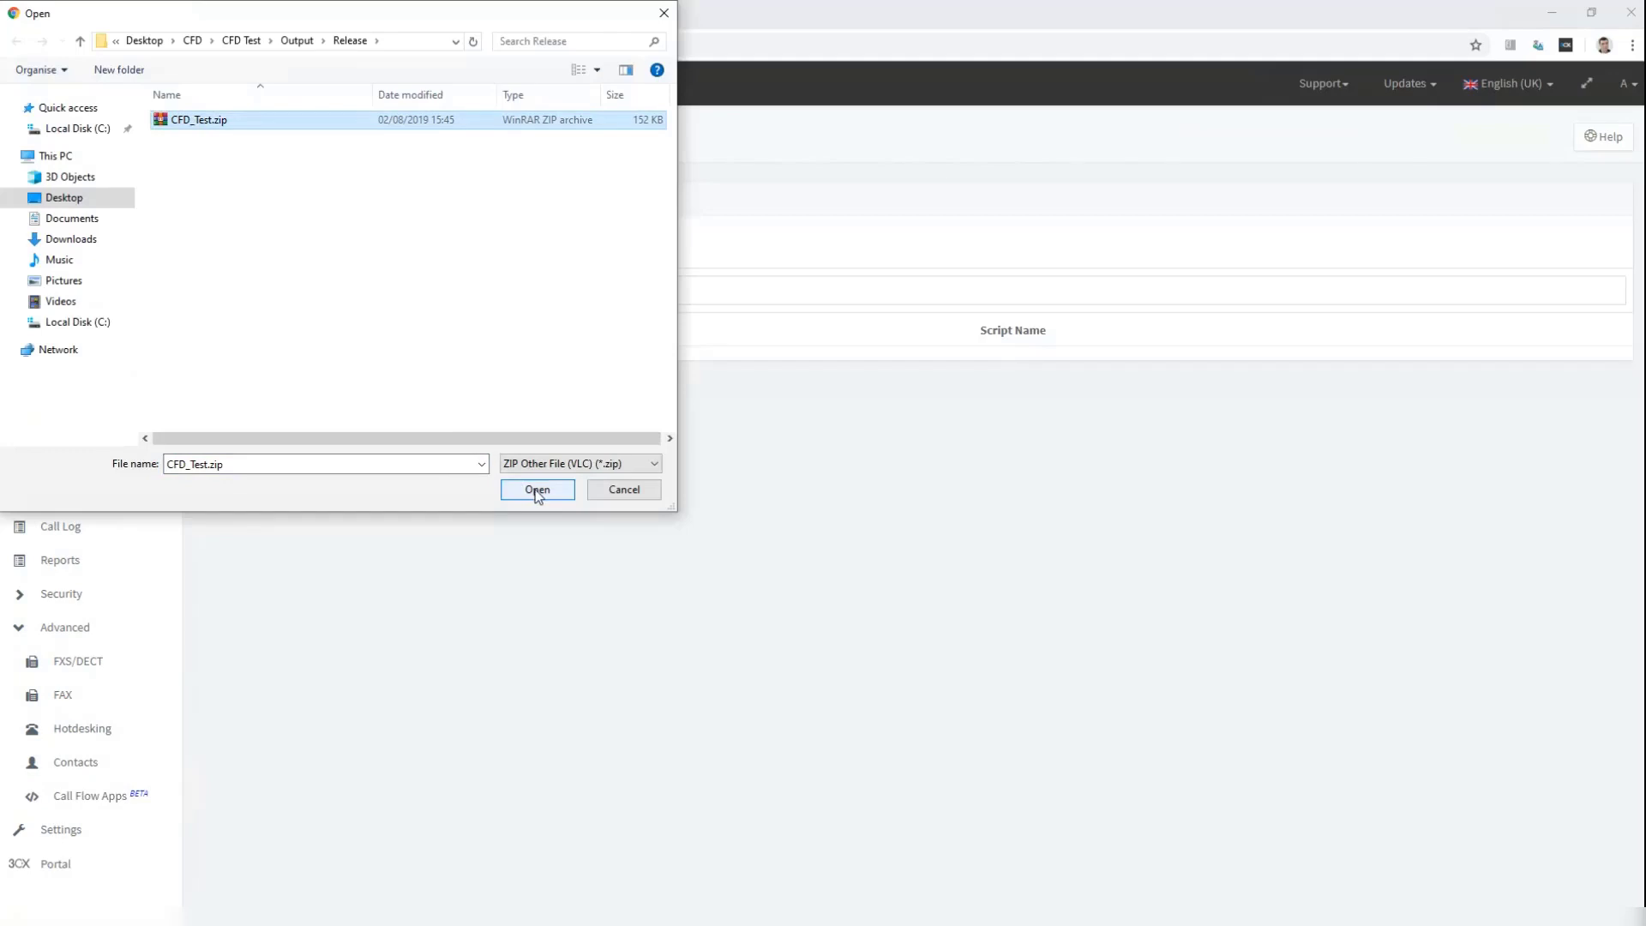
{"action": "left_click", "coordinate": [537, 490]}
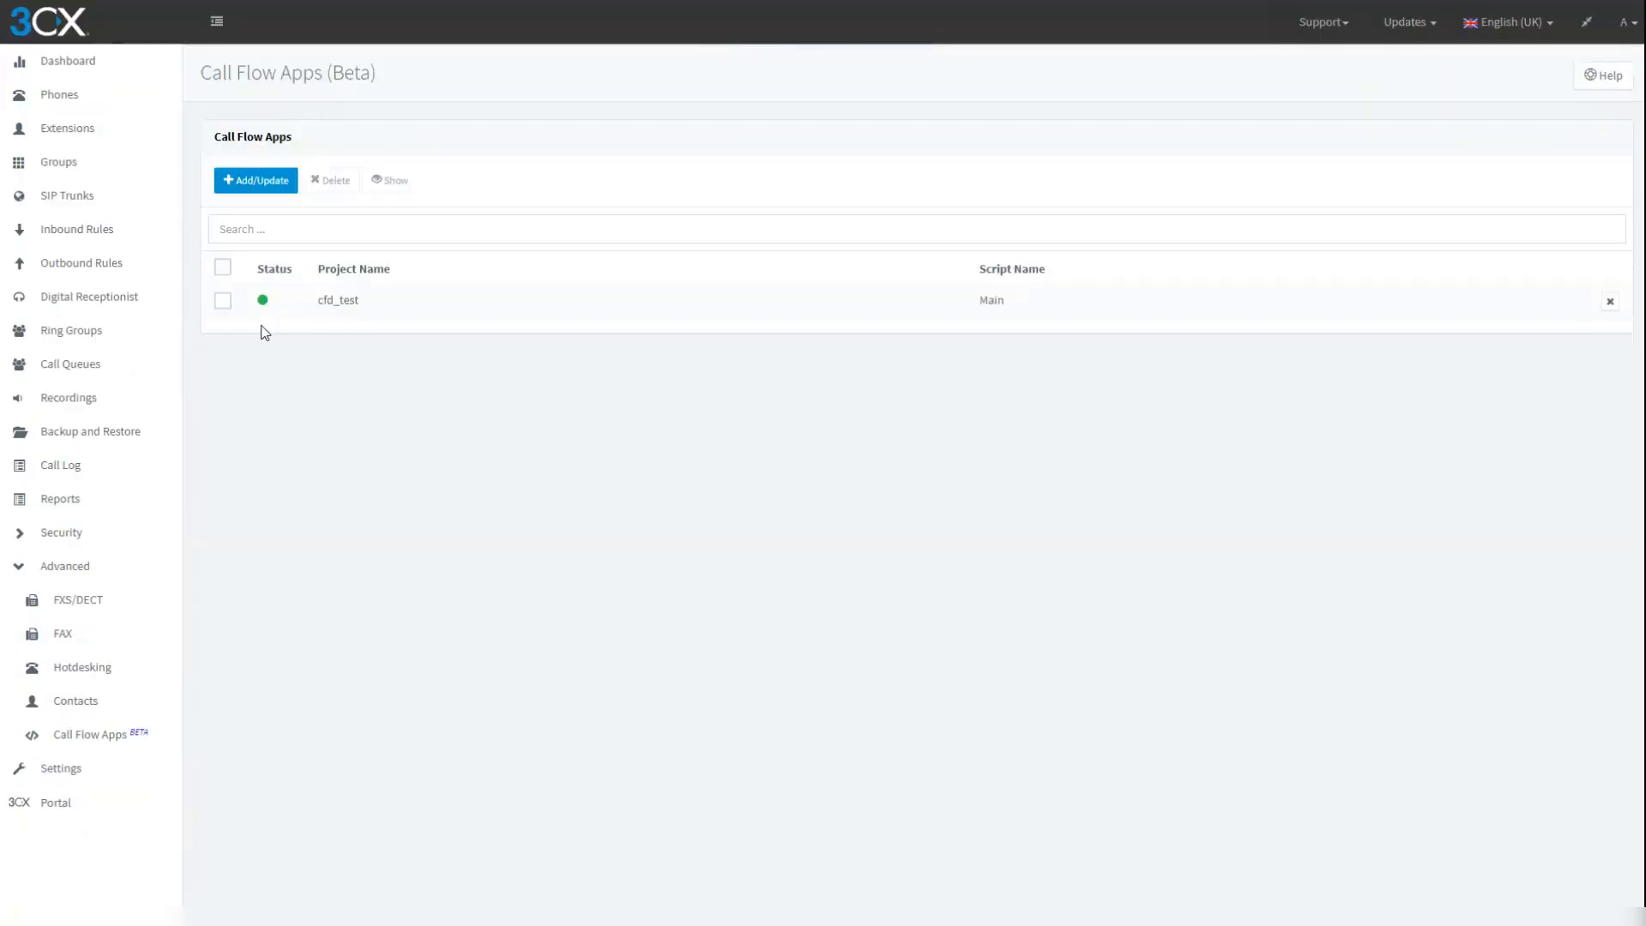
{"action": "mouse_move", "coordinate": [279, 326]}
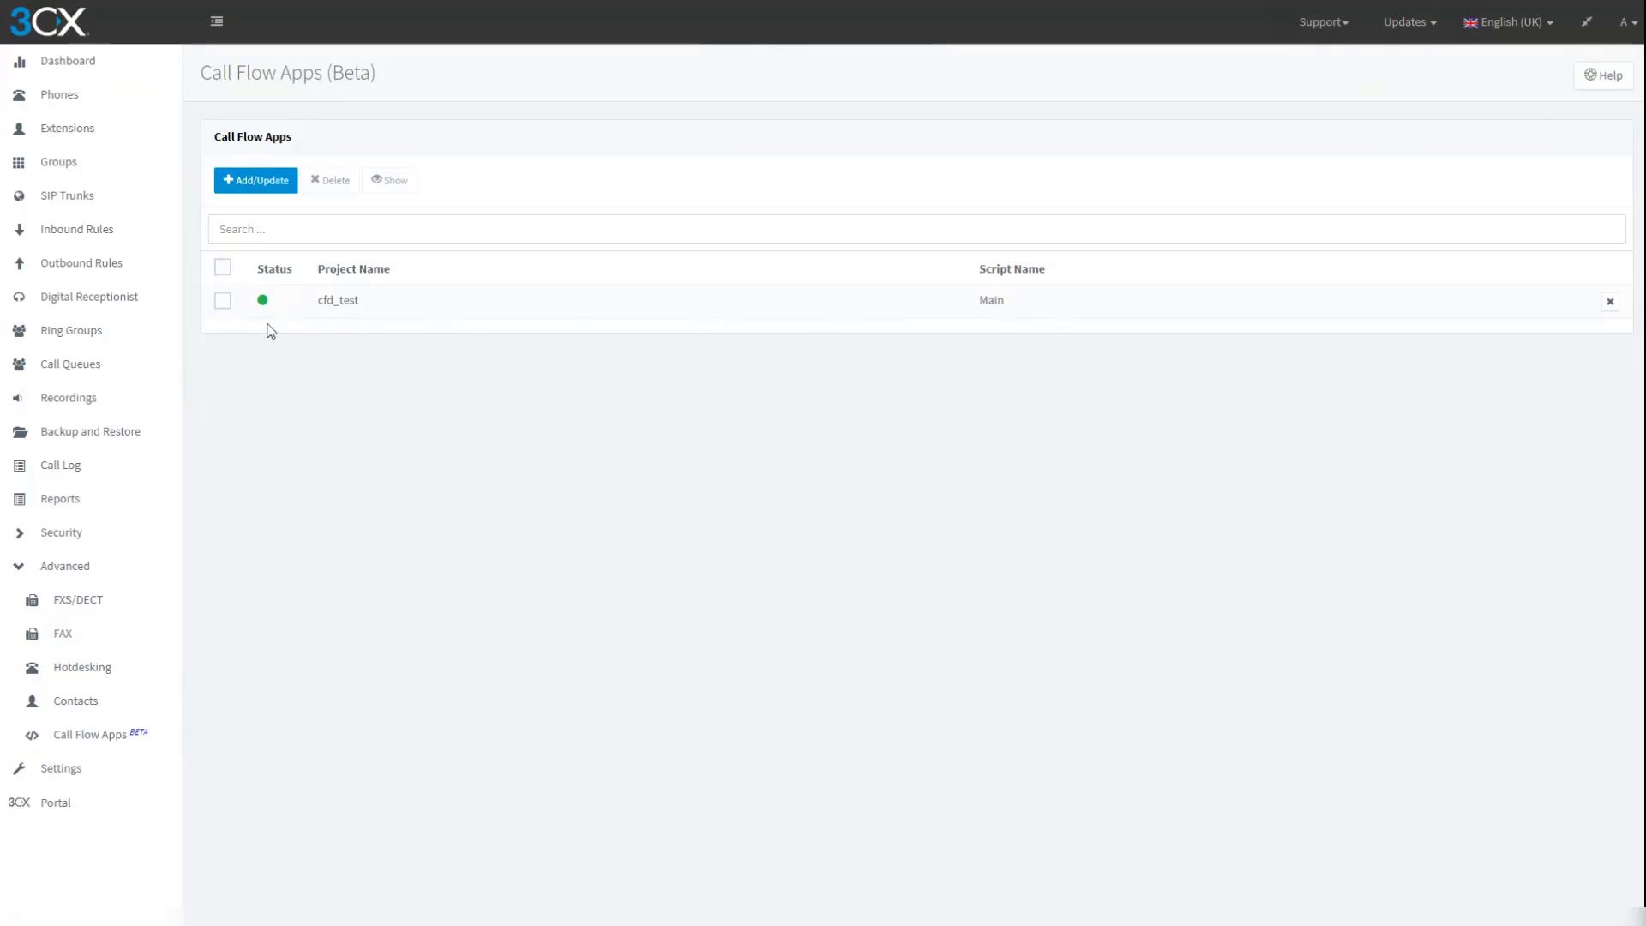
{"action": "mouse_move", "coordinate": [295, 325]}
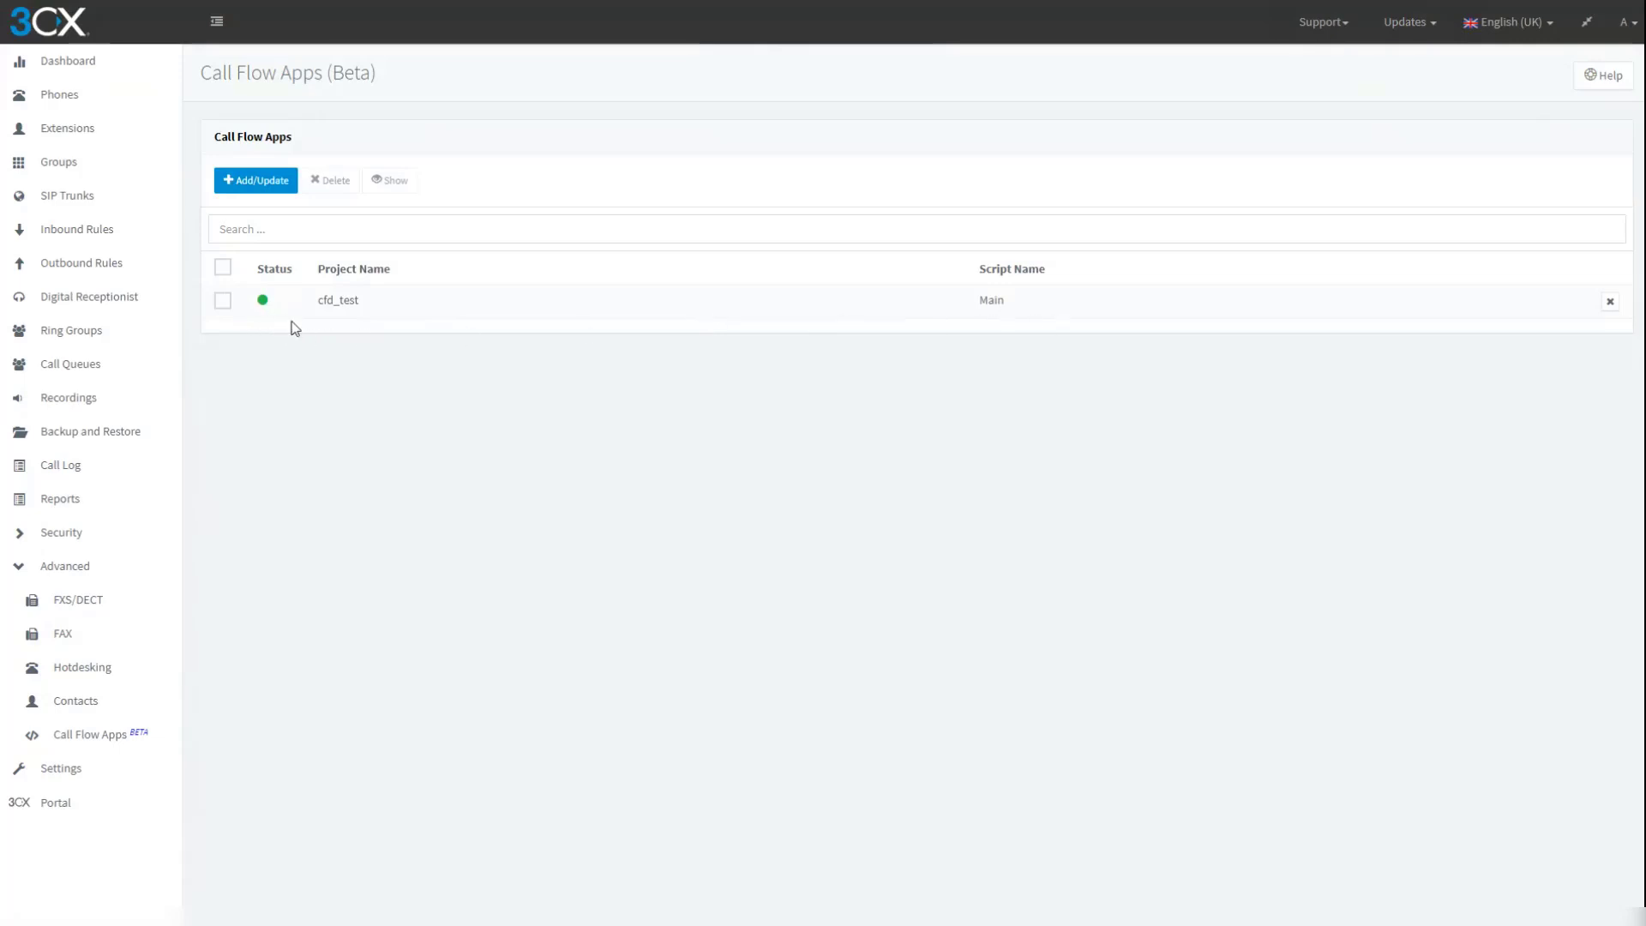
Route the NY Number inbound rule to cfd_test.Main both inside and outside office hours.
{"action": "left_click", "coordinate": [77, 230]}
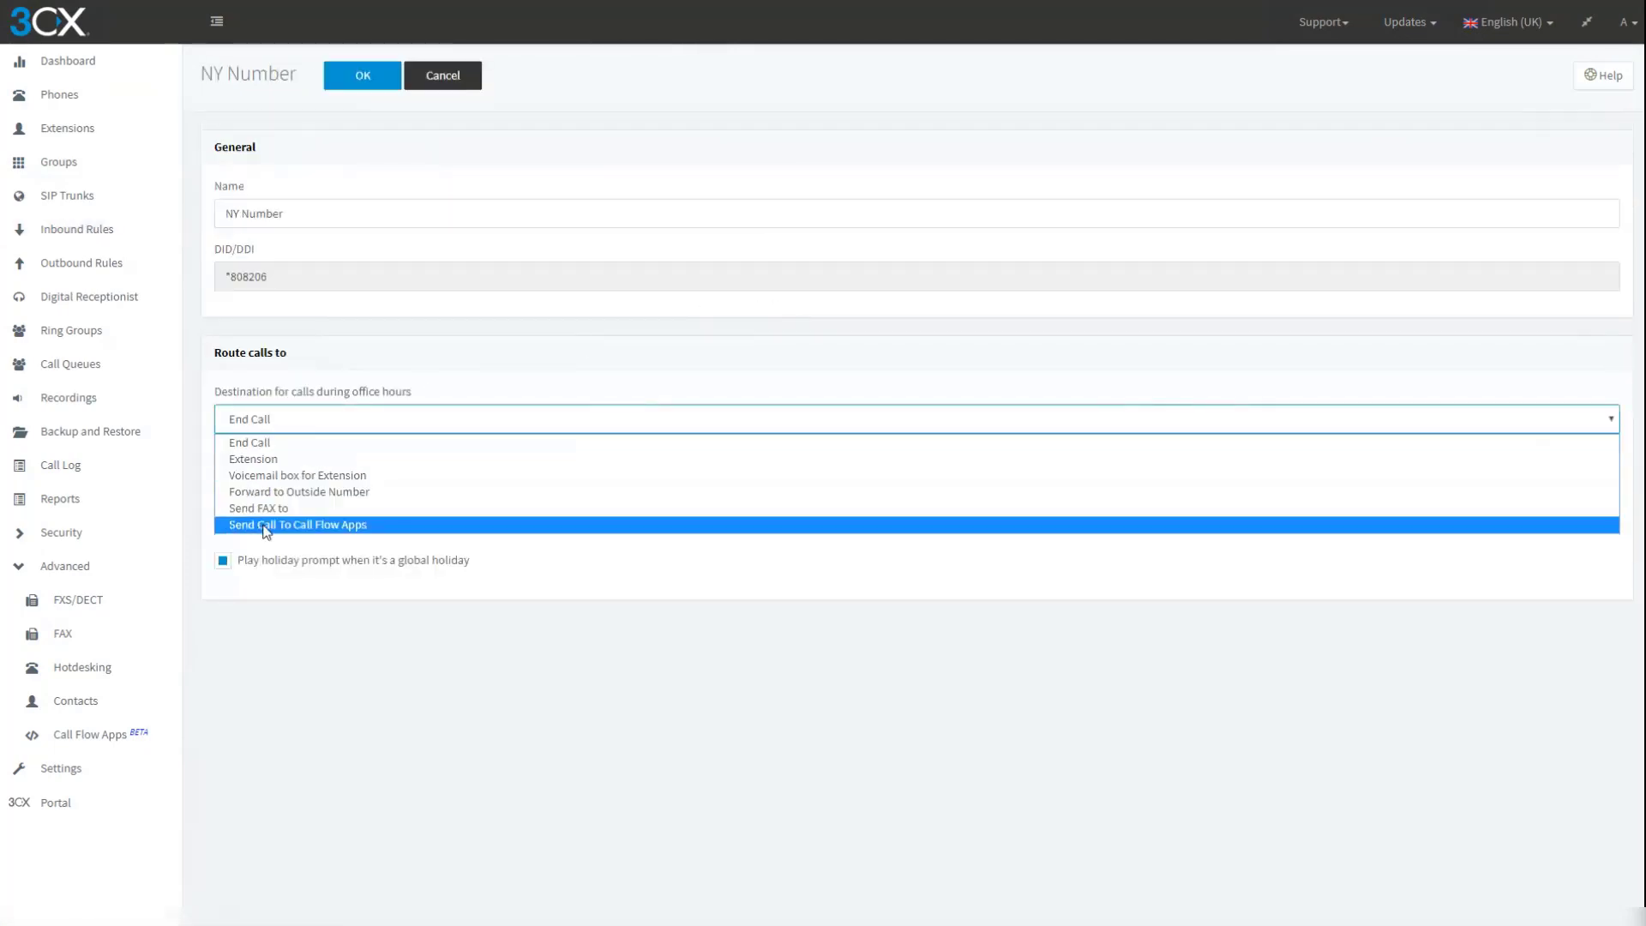
{"action": "left_click", "coordinate": [299, 525]}
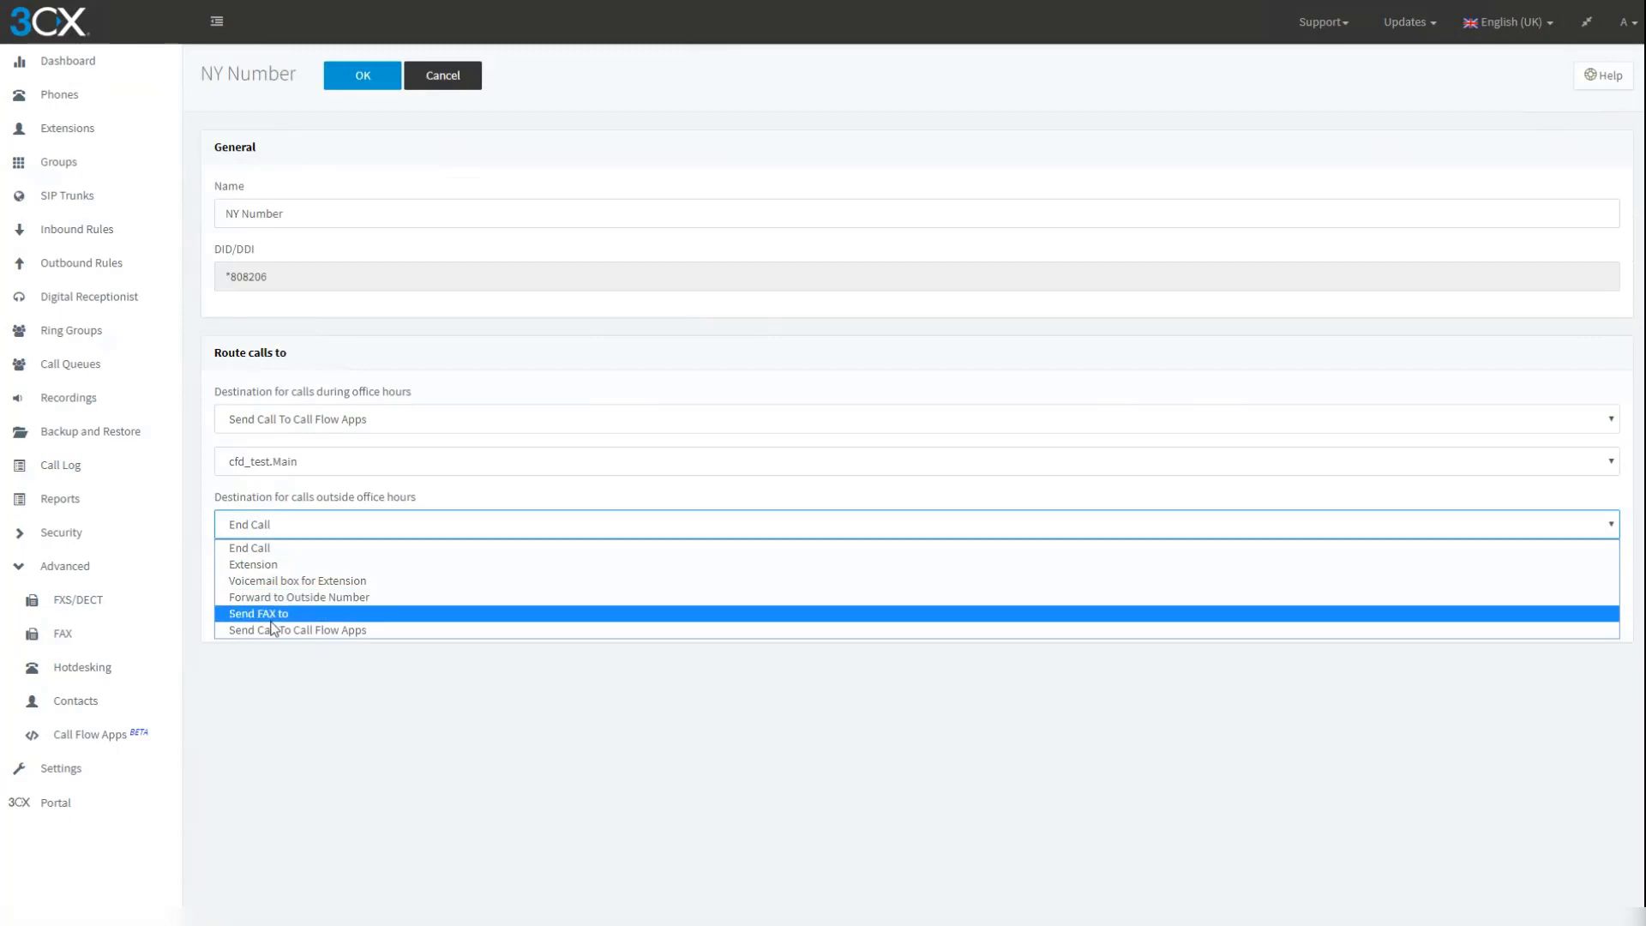
{"action": "left_click", "coordinate": [295, 631]}
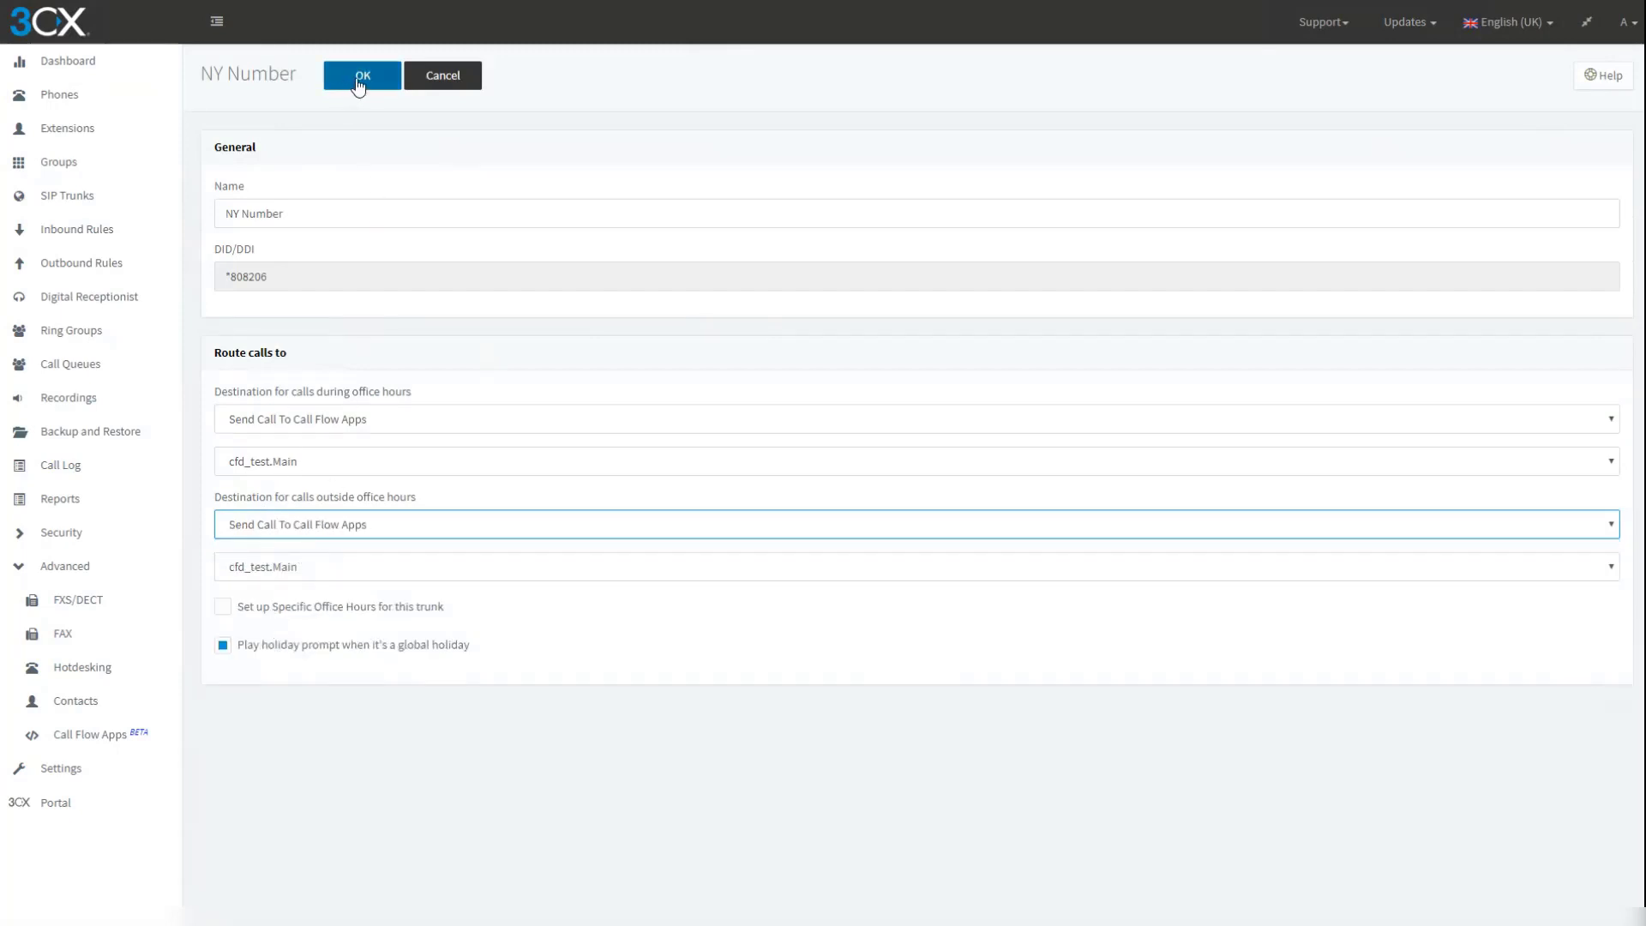
{"action": "left_click", "coordinate": [360, 75]}
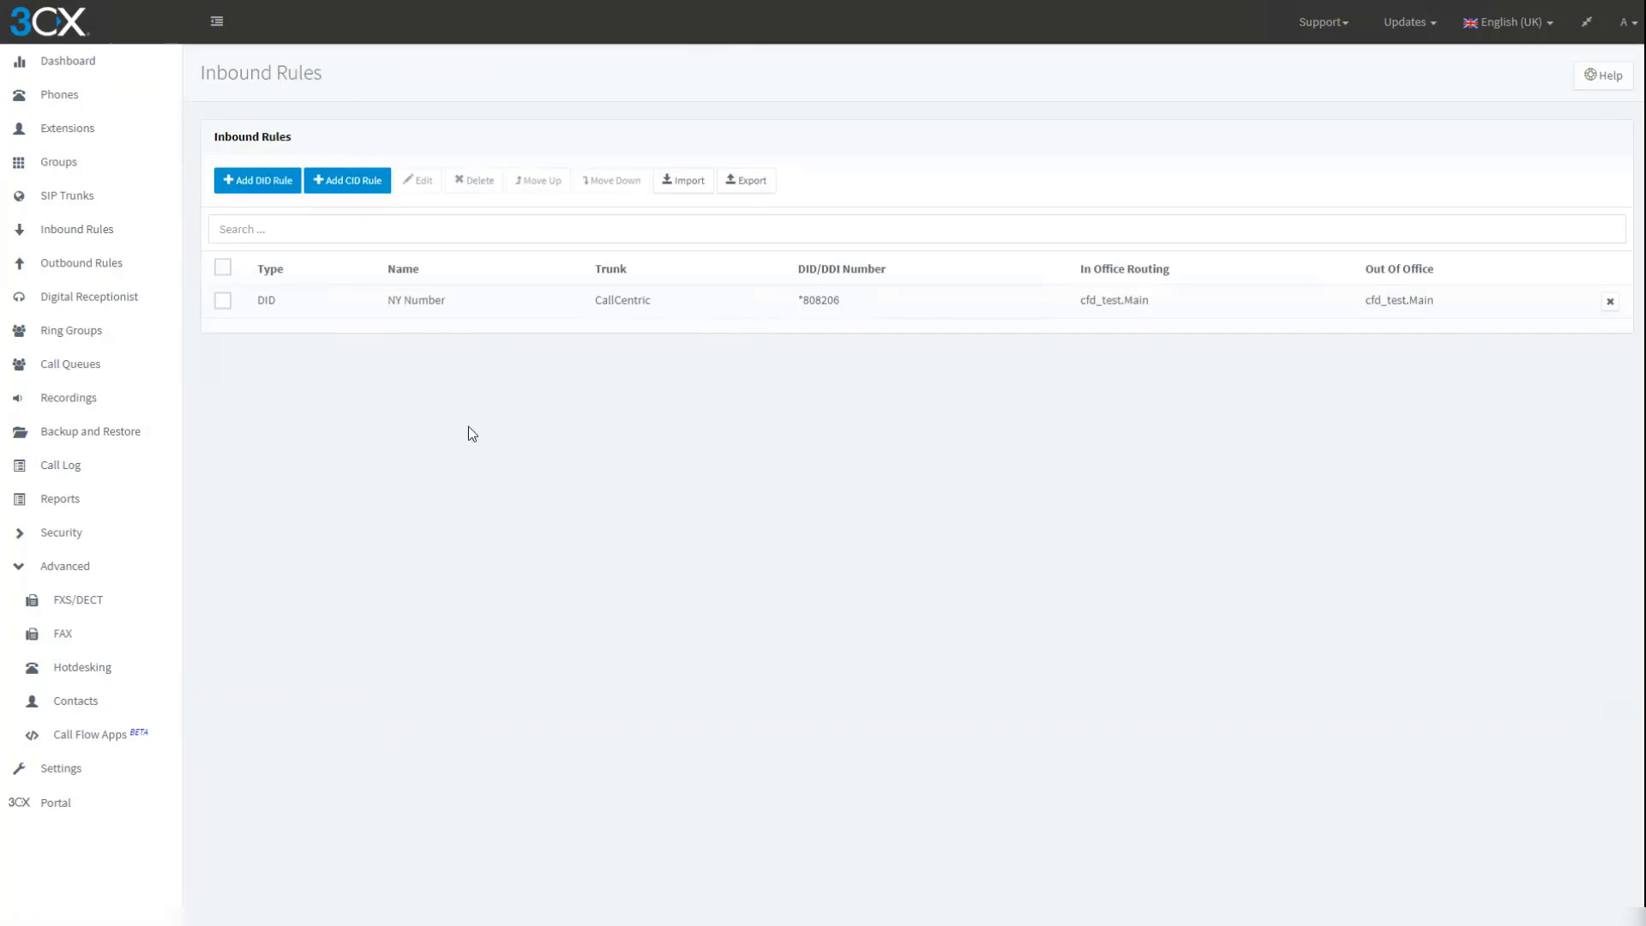
Return to the Dashboard to watch the test call from the CallCentric trunk.
{"action": "left_click", "coordinate": [72, 60]}
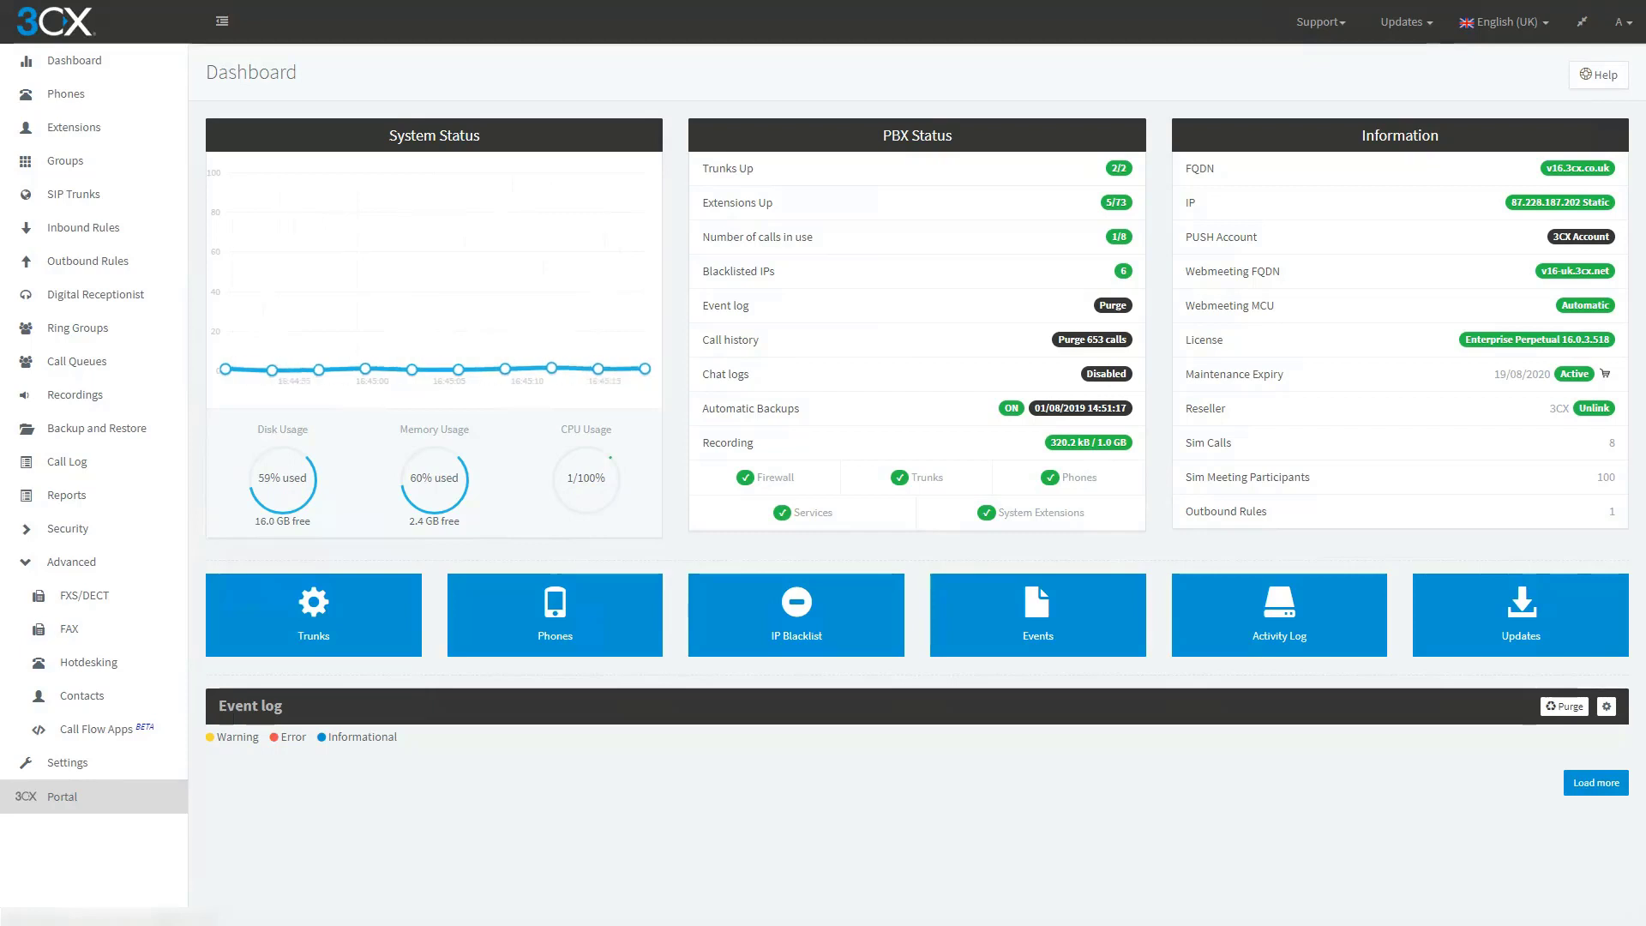
{"action": "mouse_move", "coordinate": [76, 109]}
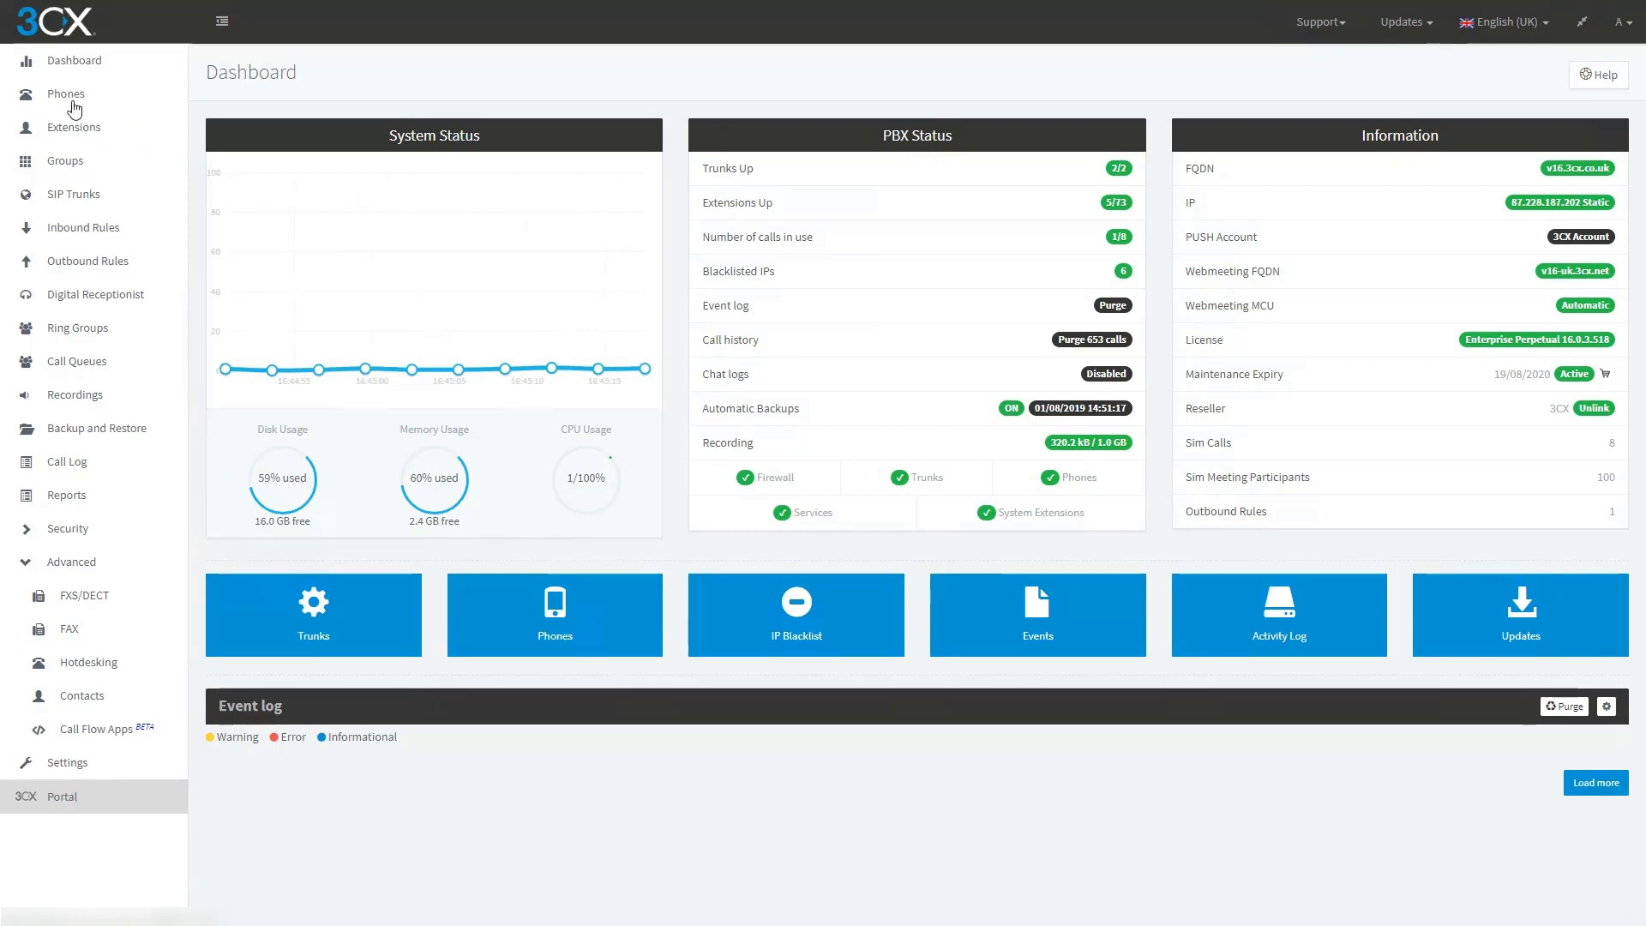
{"action": "mouse_move", "coordinate": [957, 247]}
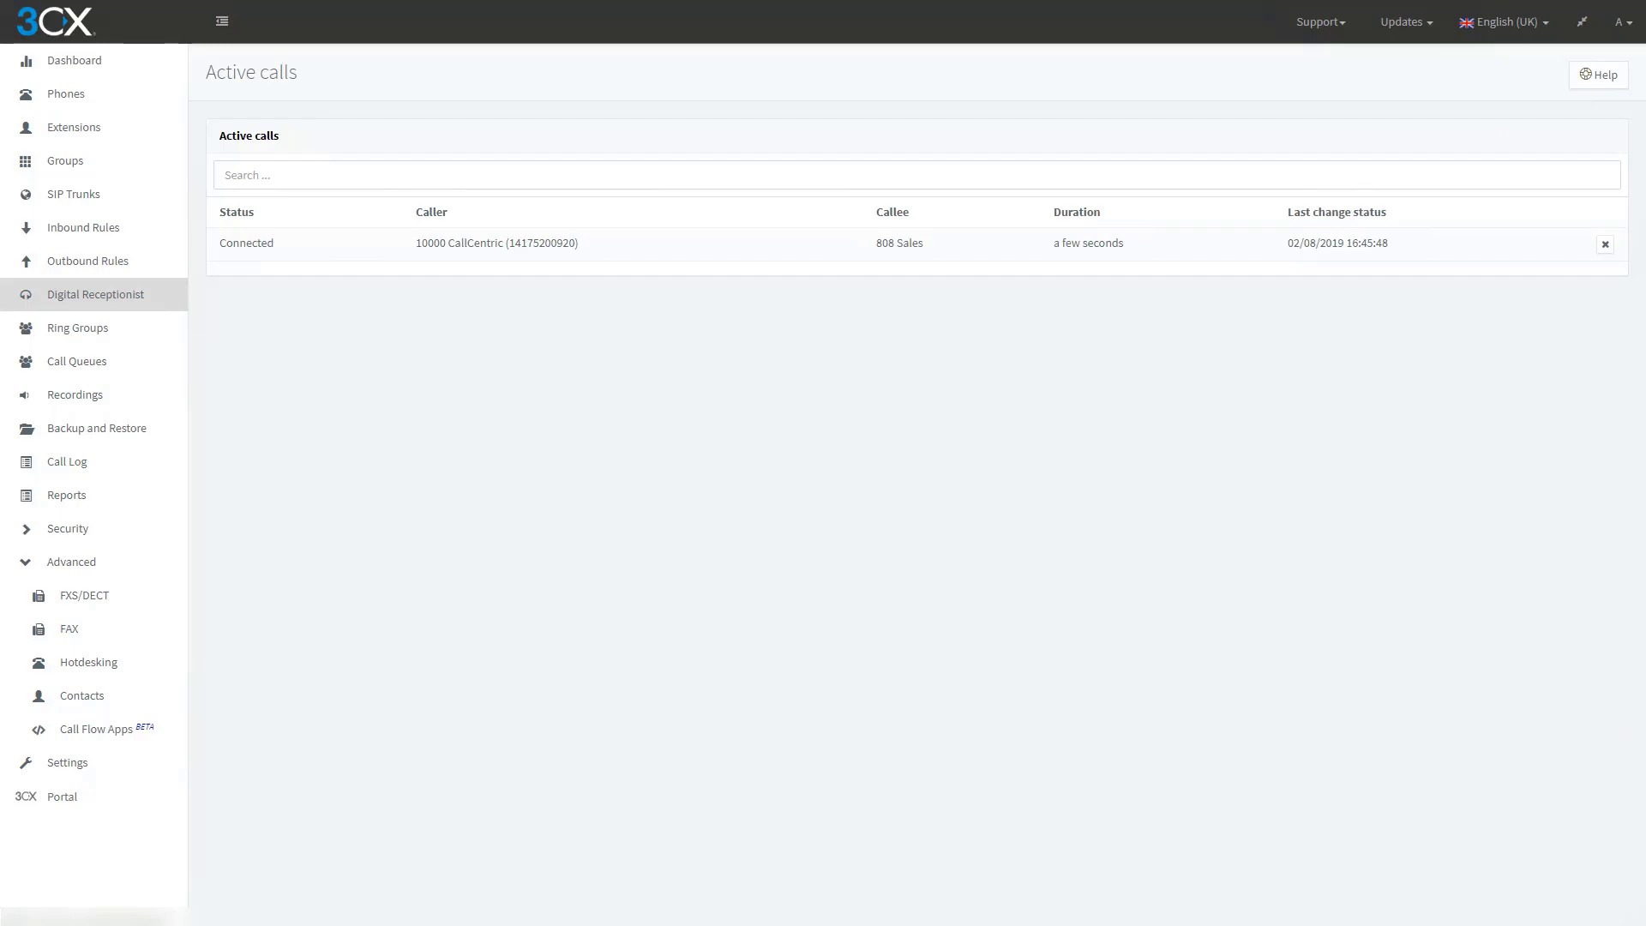
Drop the test call after it reaches extension 102, leaving the active calls list empty.
{"action": "left_click", "coordinate": [1606, 243]}
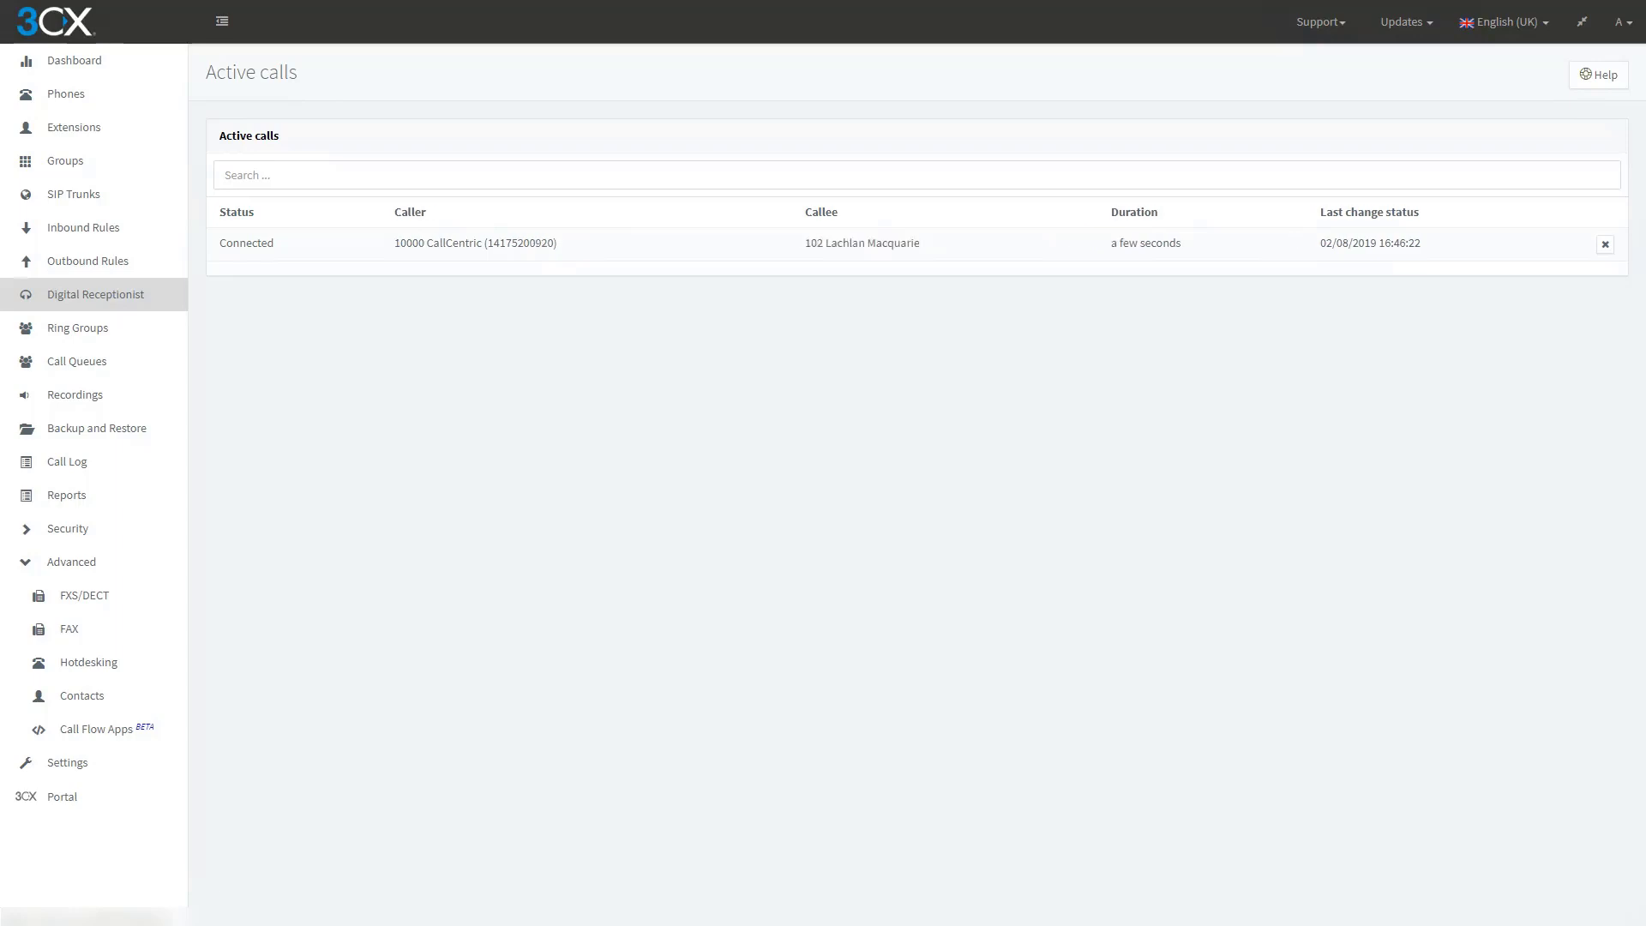
{"action": "left_click", "coordinate": [1605, 244]}
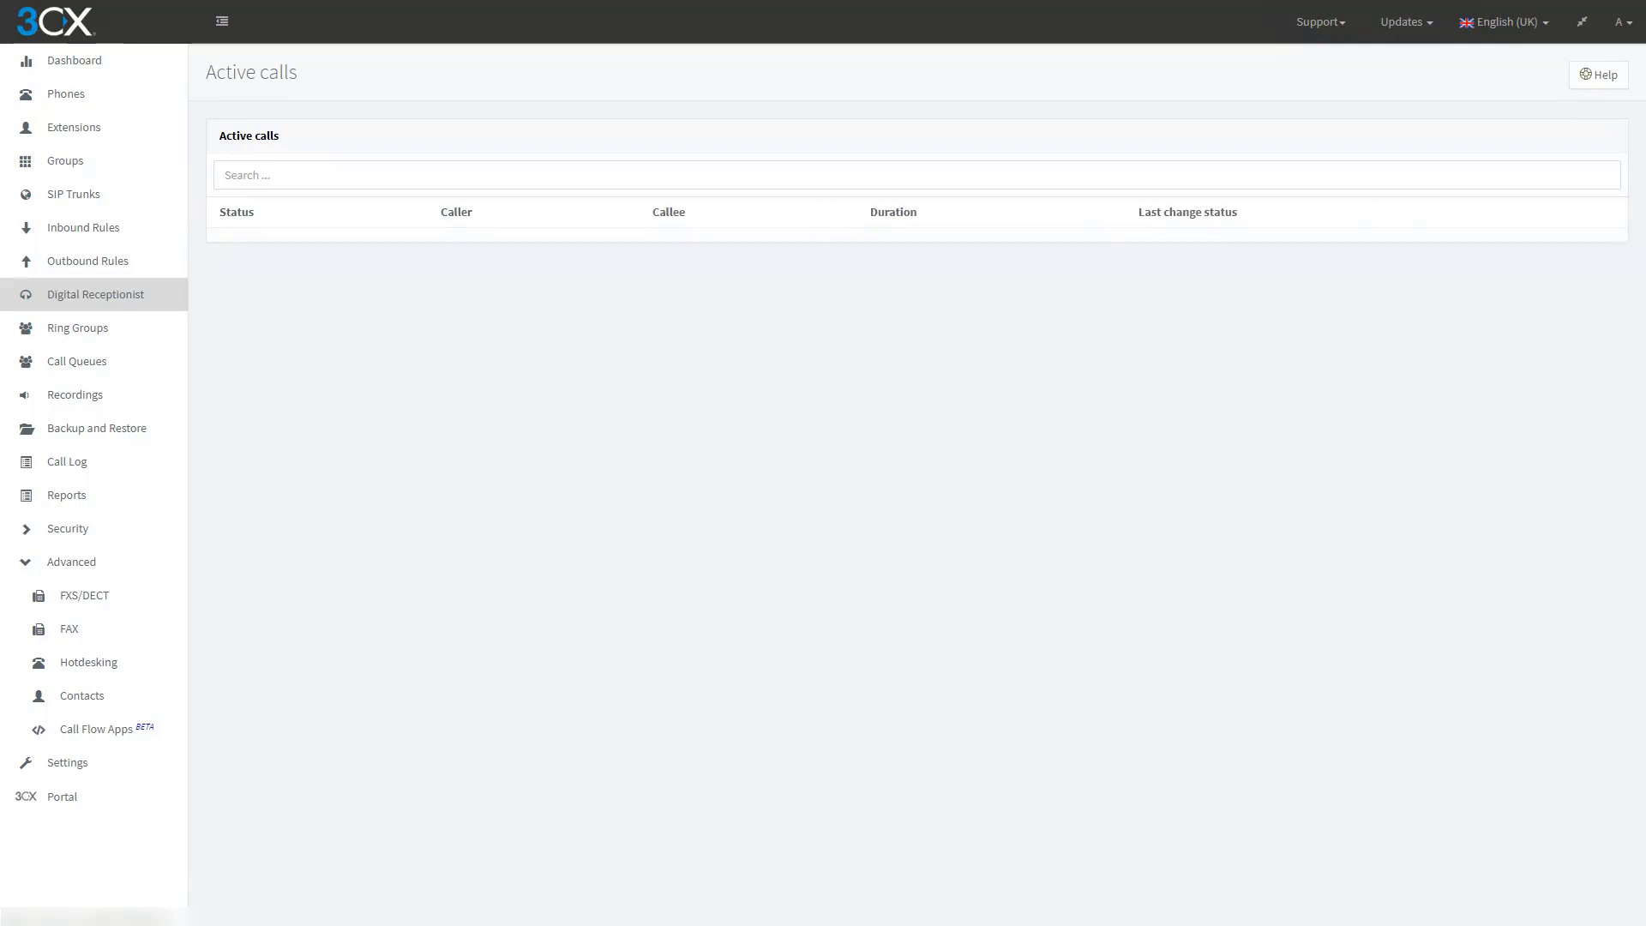